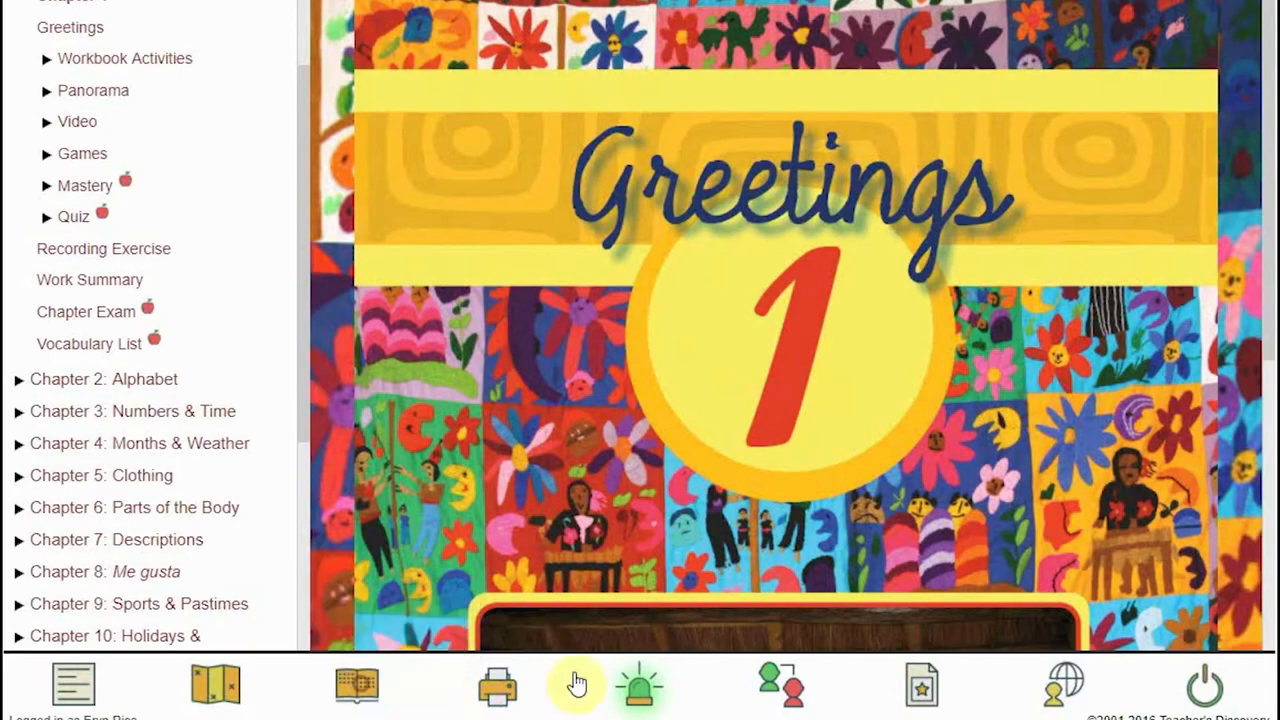
- Open Chapter 1 Greetings' Panorama page showing the 360° Mexican train-station view
left_click(780, 684)
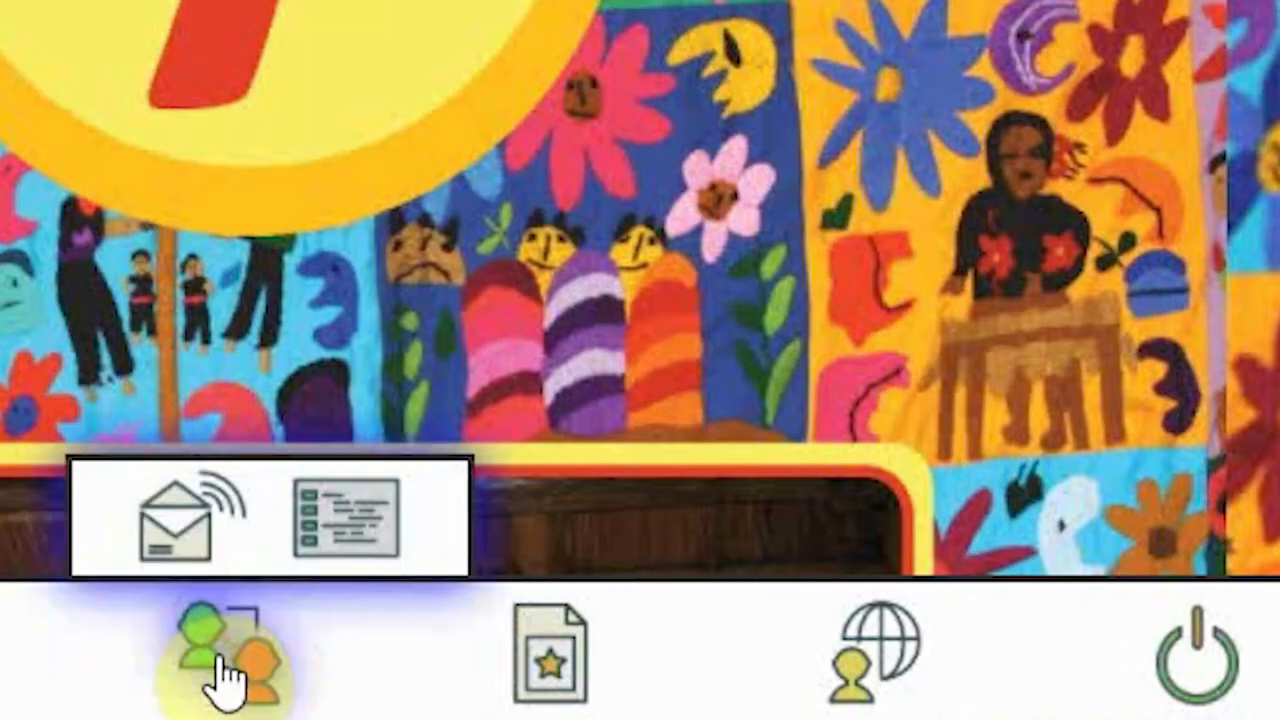
left_click(880, 650)
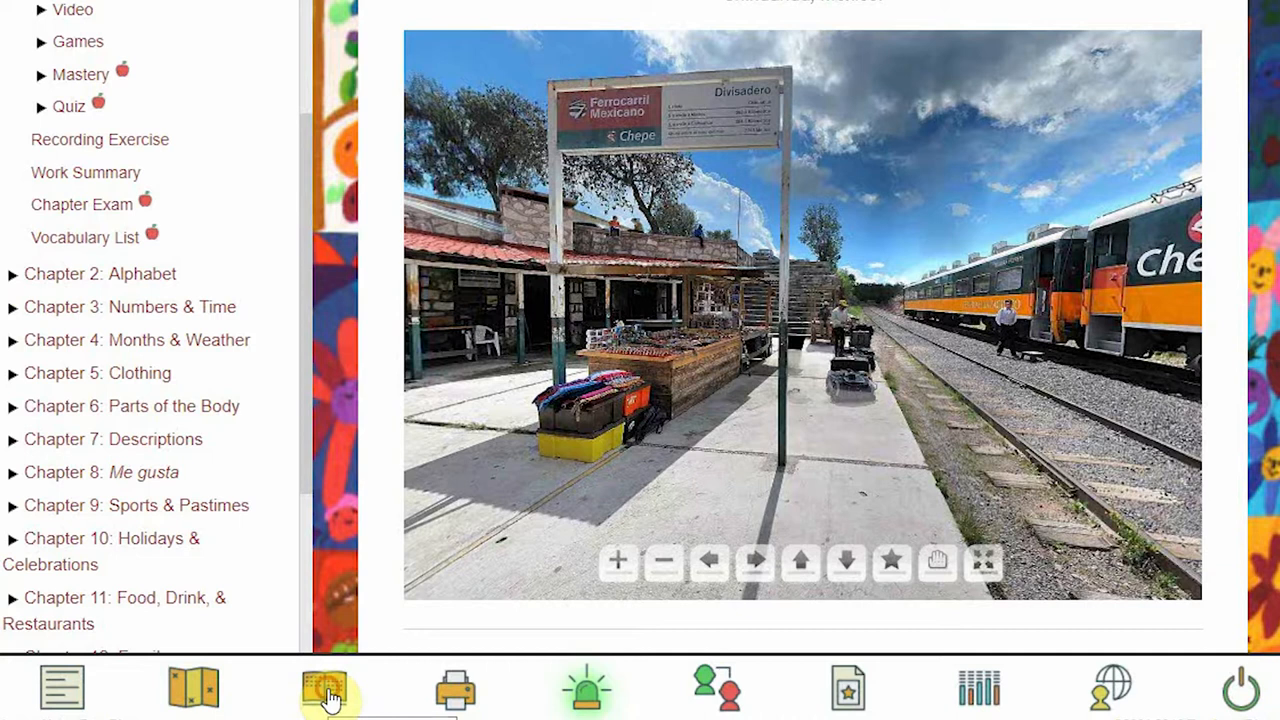
- Add and save the note 'This is a note for this page.' on the panorama page, then review the notes list
left_click(324, 688)
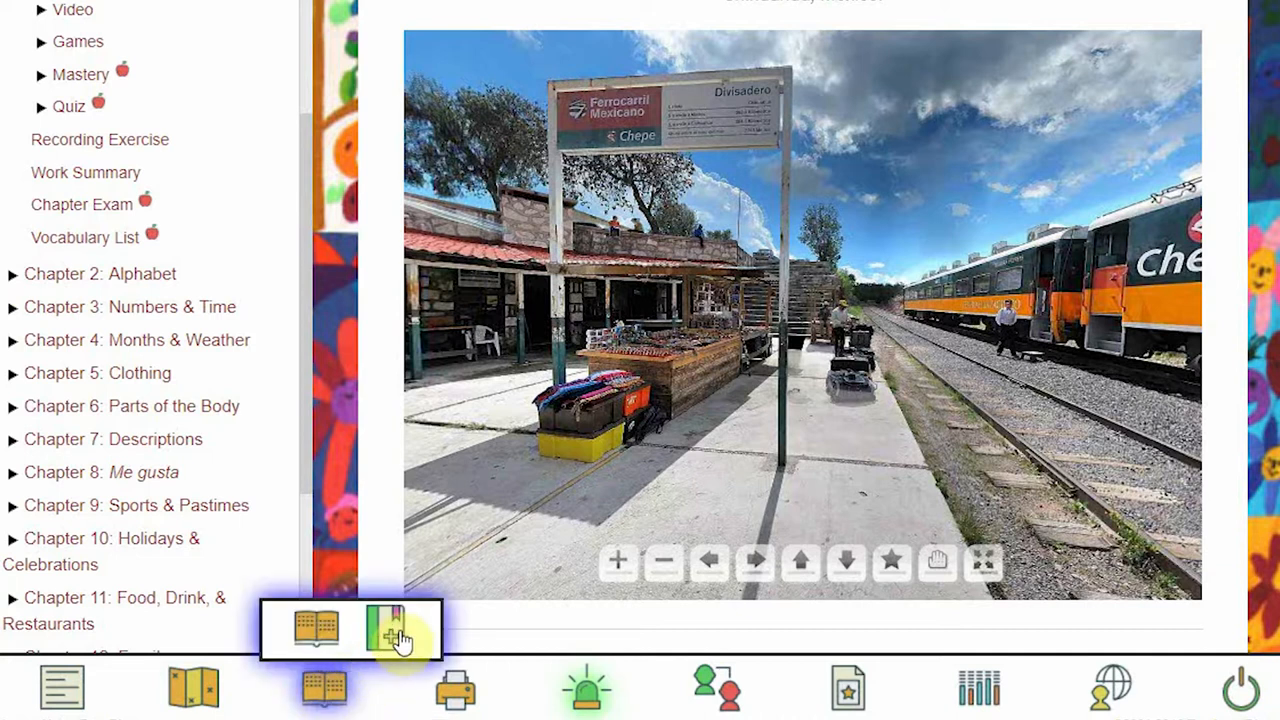
left_click(388, 630)
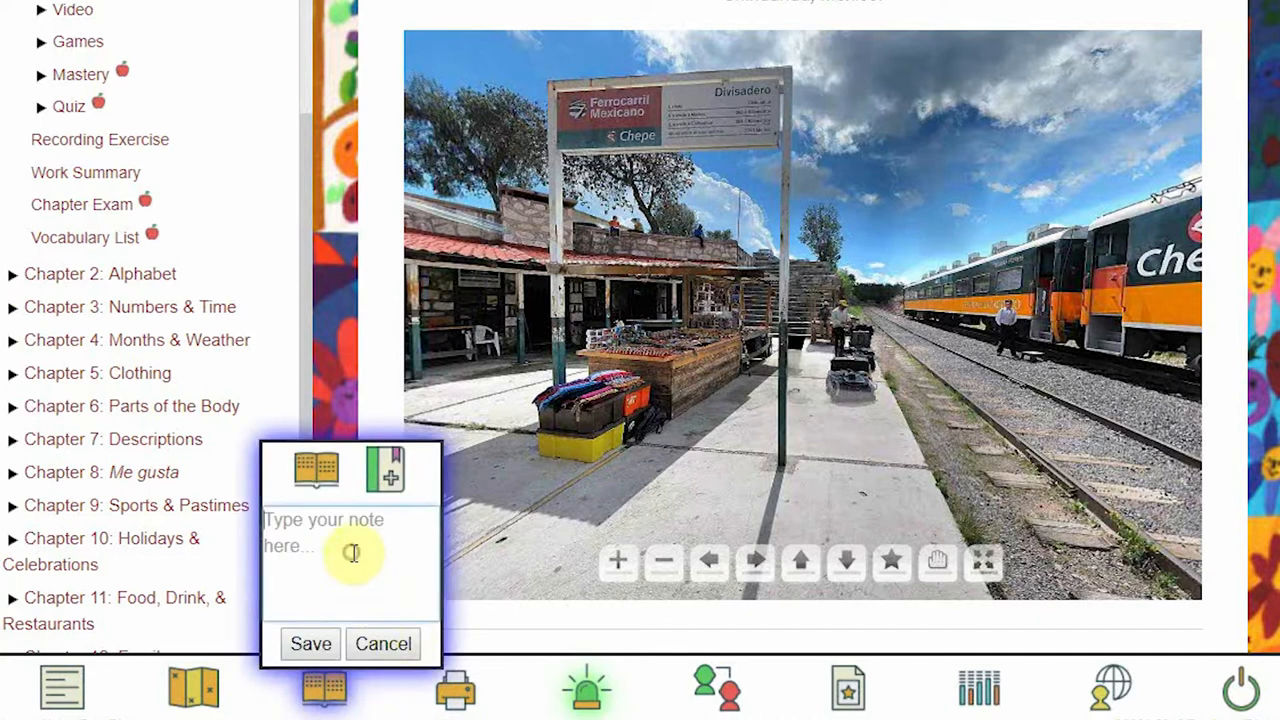
type("This is a note for this")
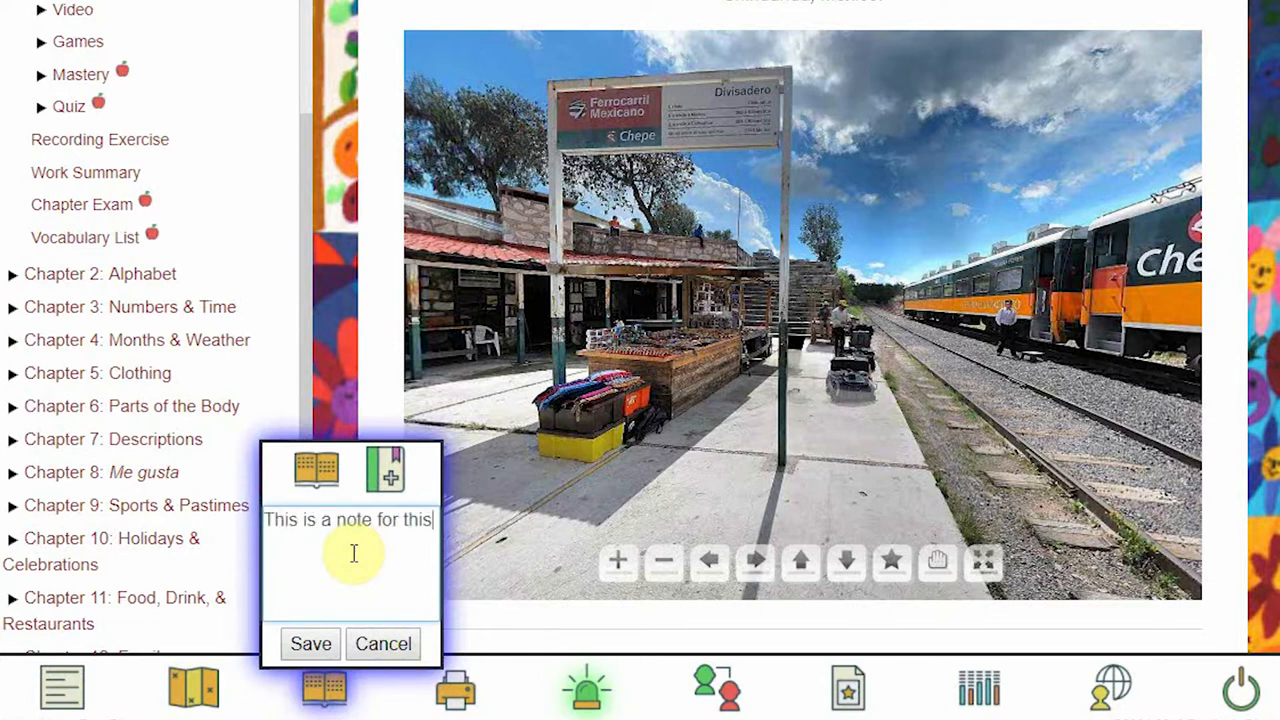
type("page.")
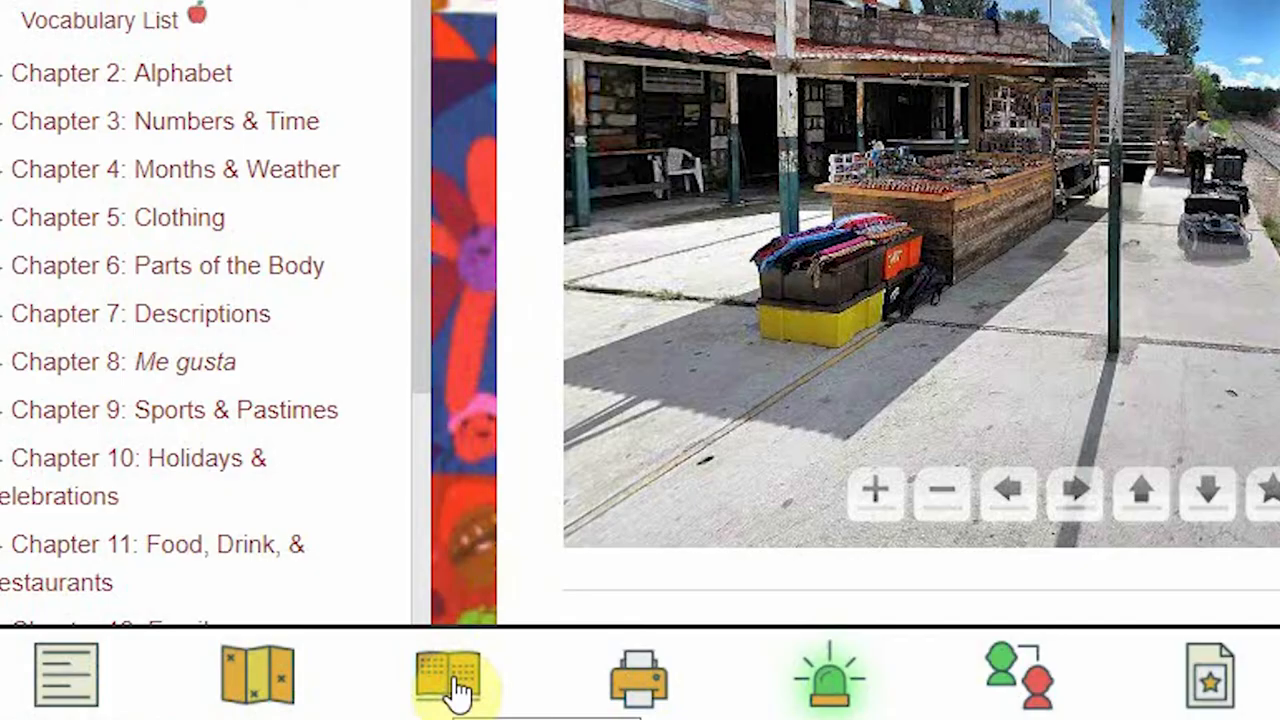
left_click(448, 676)
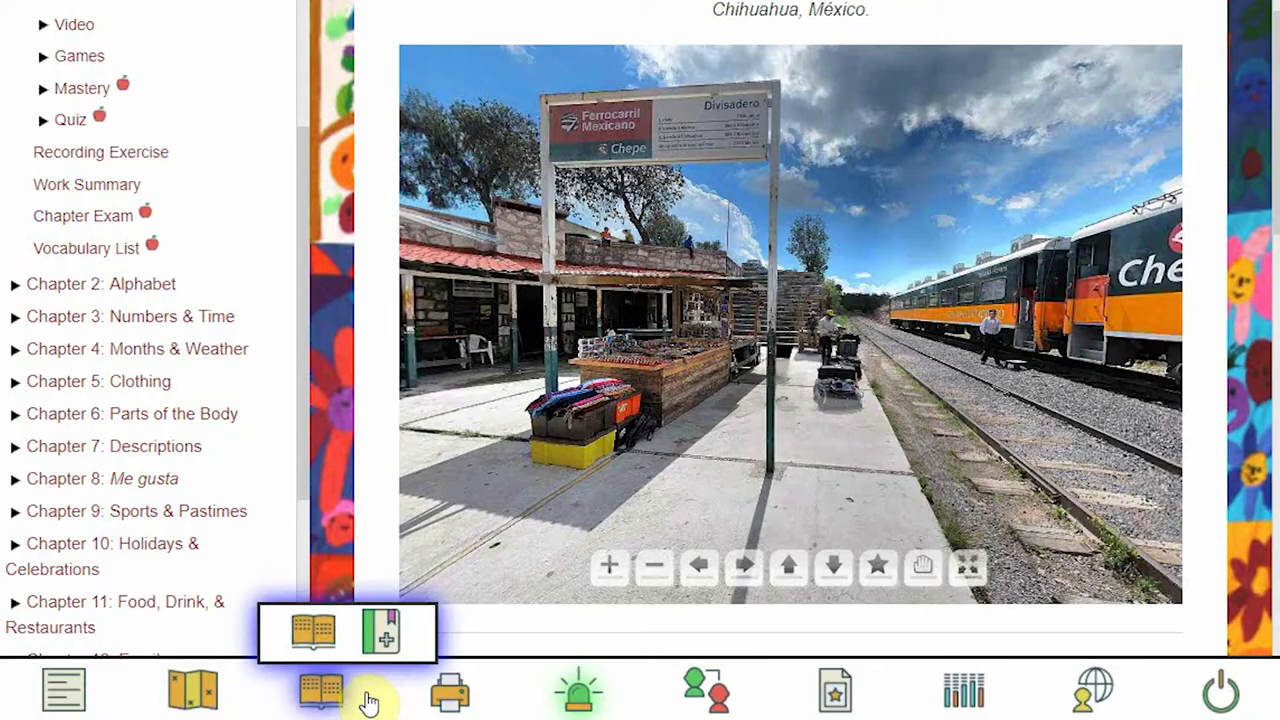
left_click(312, 632)
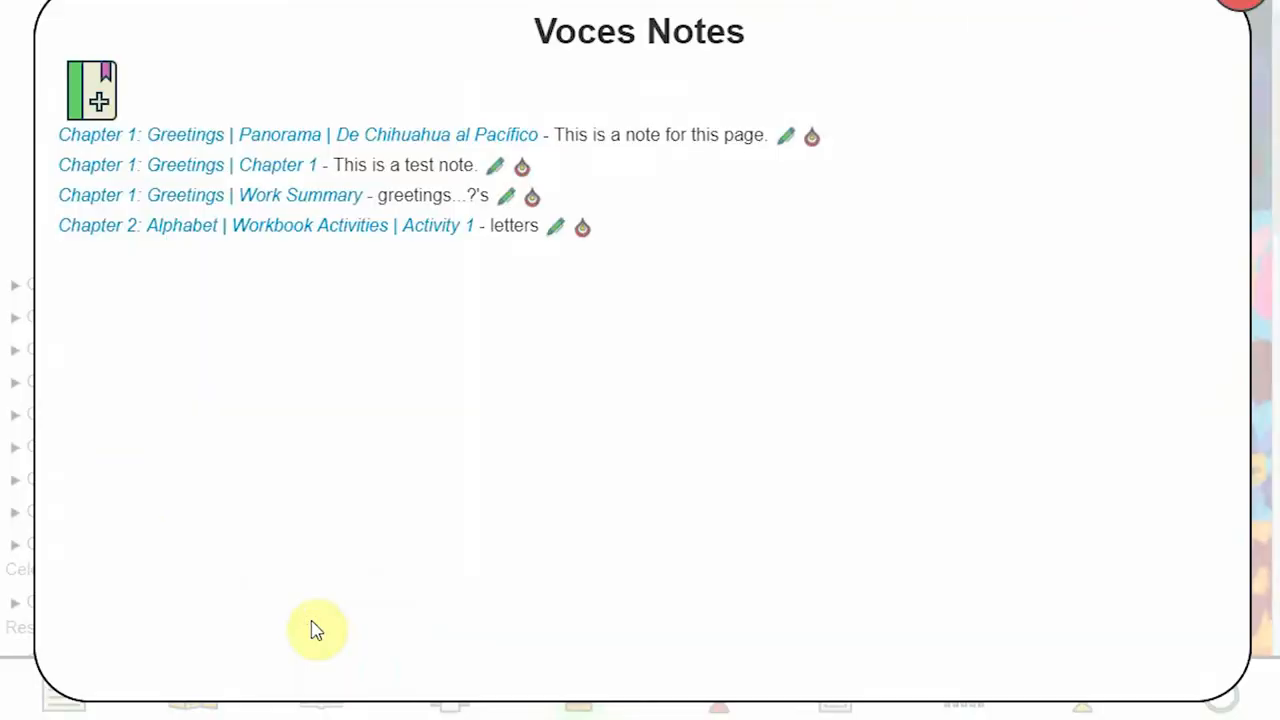
mouse_move(332, 644)
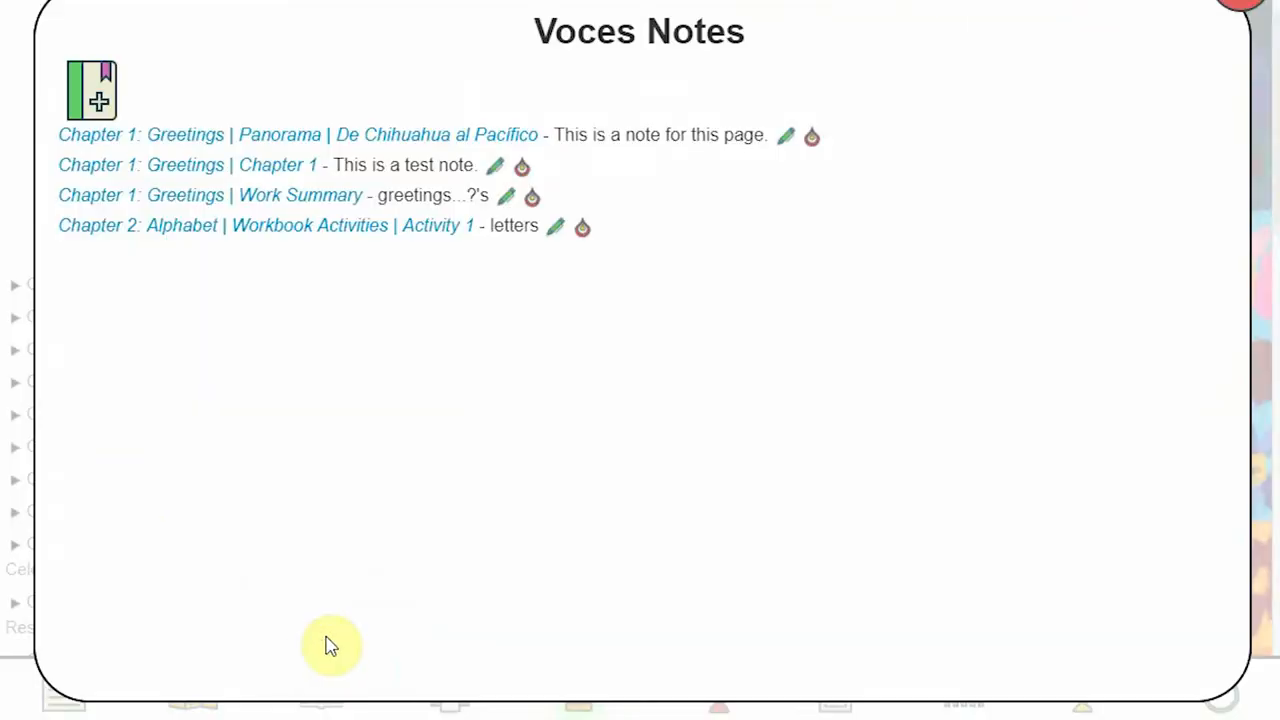
mouse_move(584, 140)
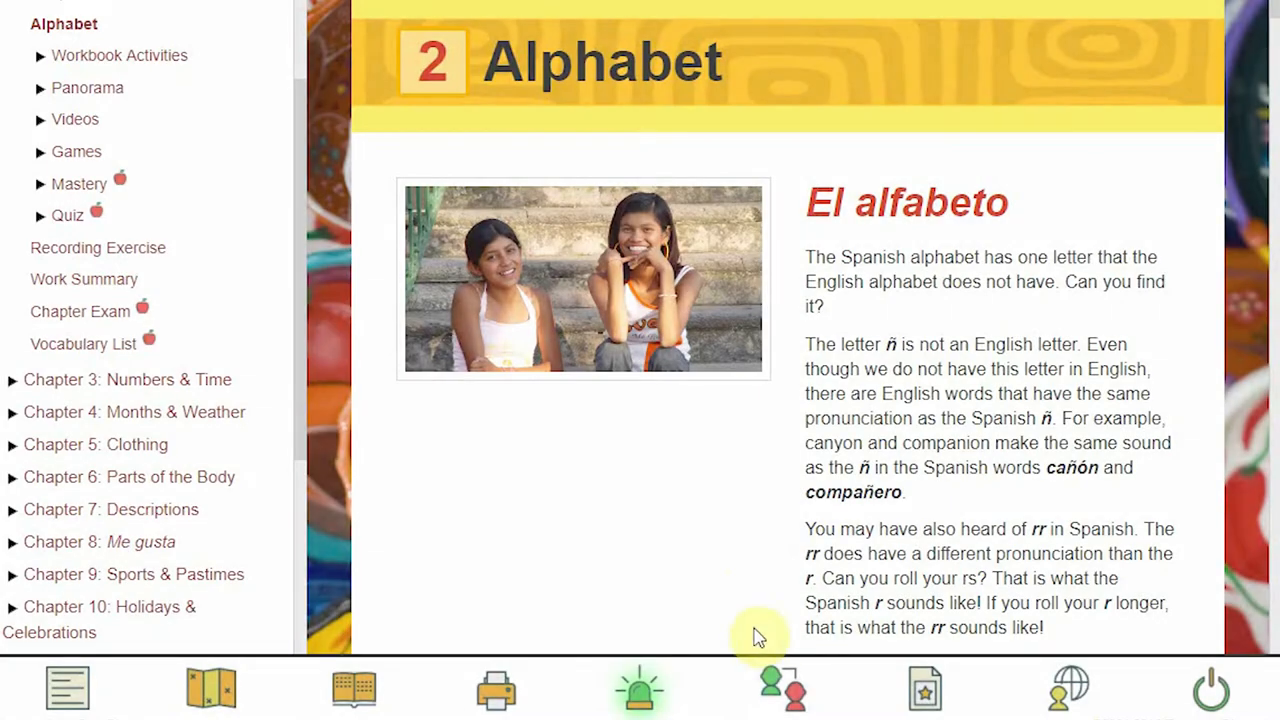
mouse_move(782, 688)
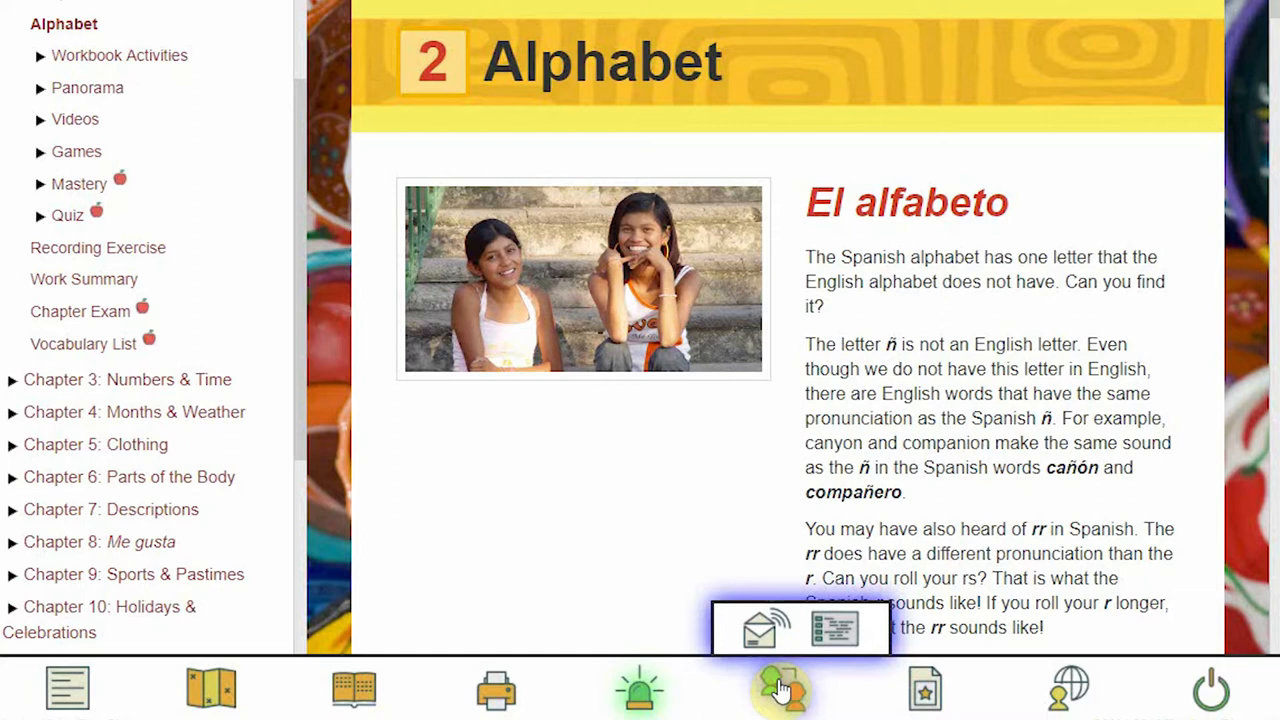
mouse_move(760, 636)
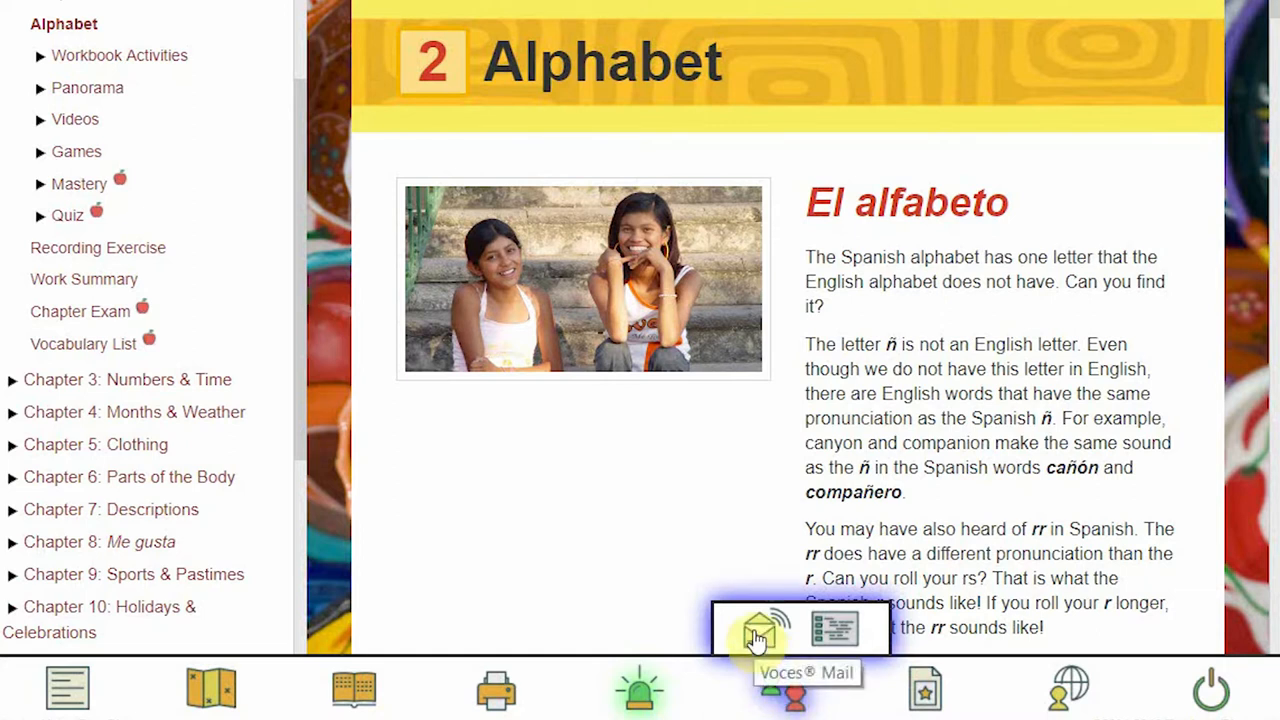
left_click(756, 628)
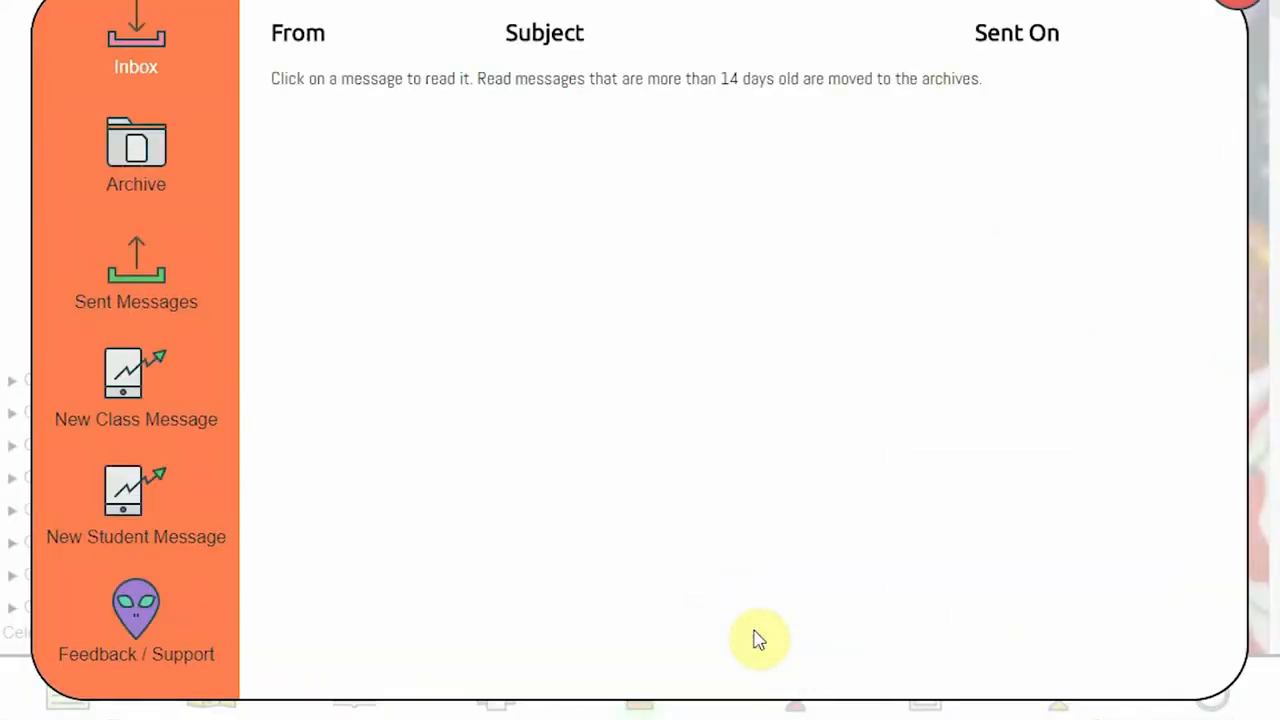
mouse_move(716, 656)
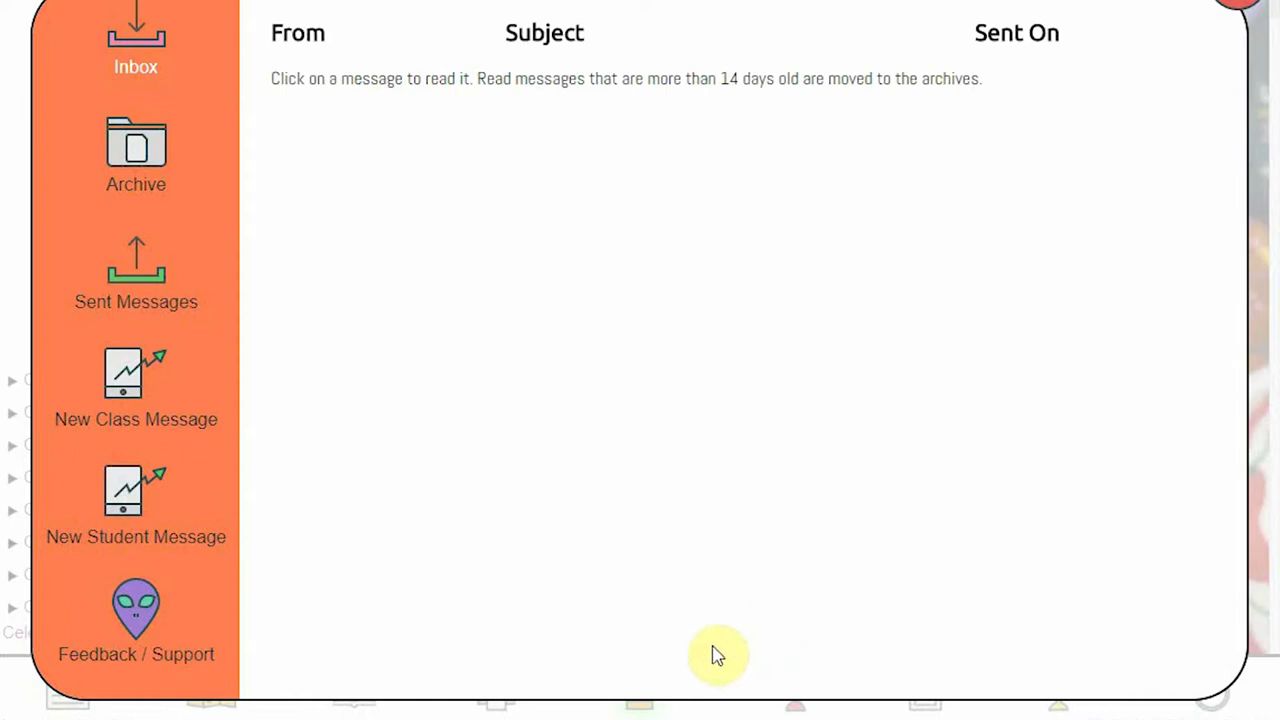
mouse_move(136, 376)
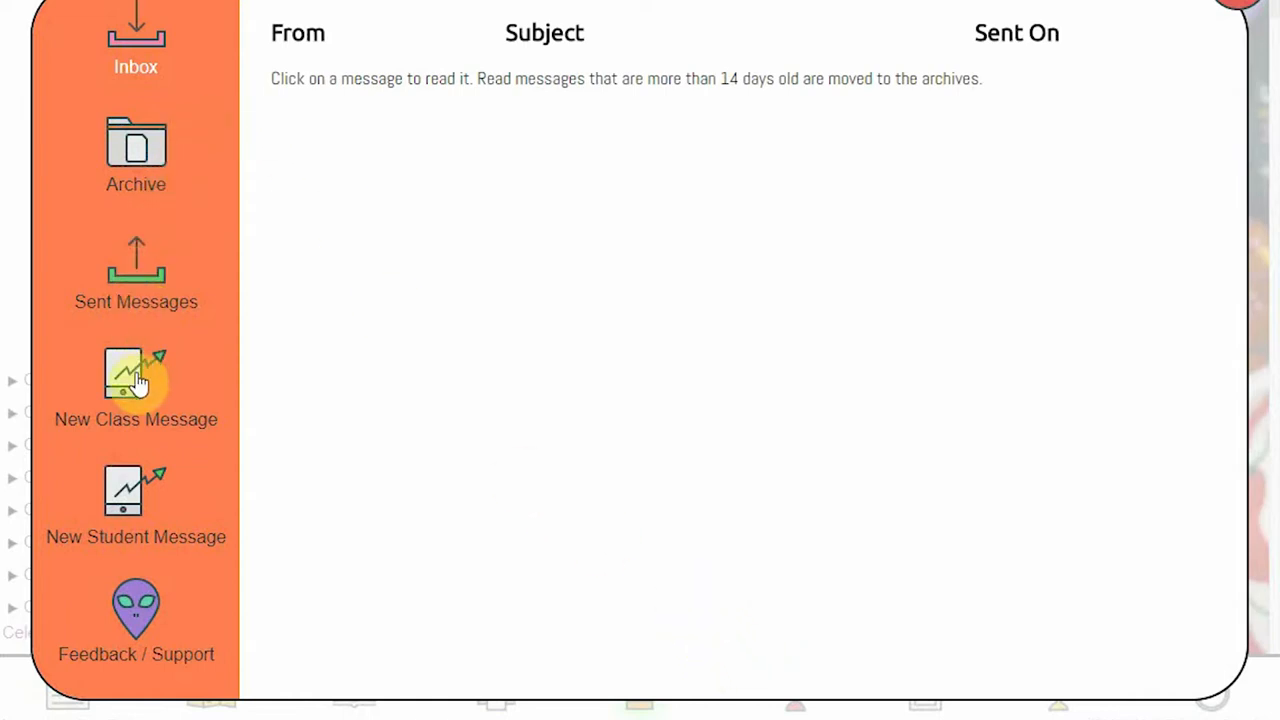
mouse_move(140, 496)
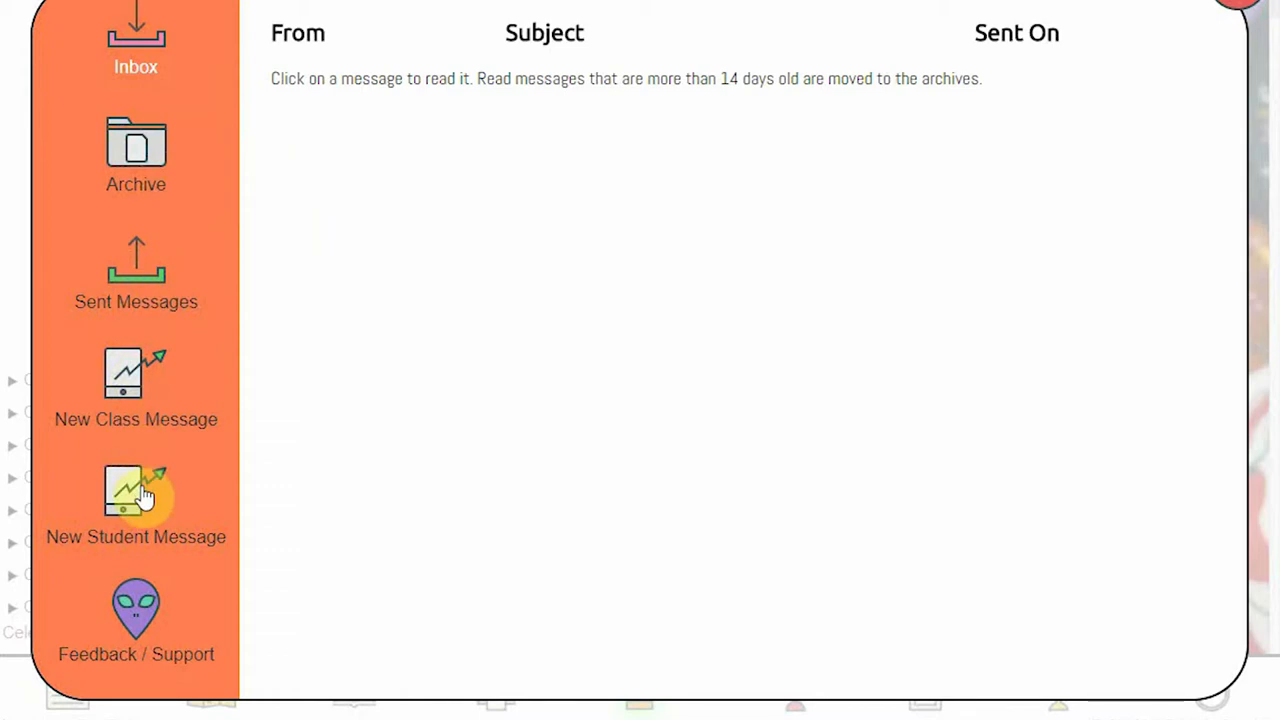
mouse_move(932, 36)
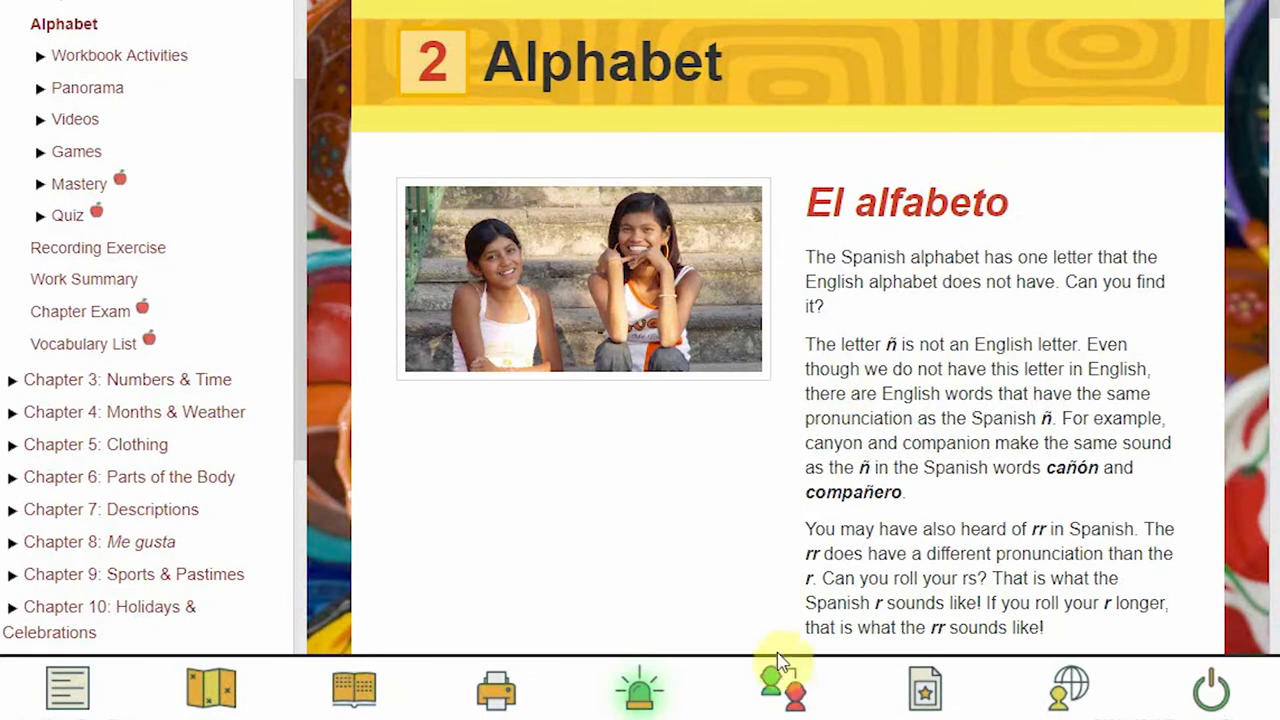
left_click(784, 688)
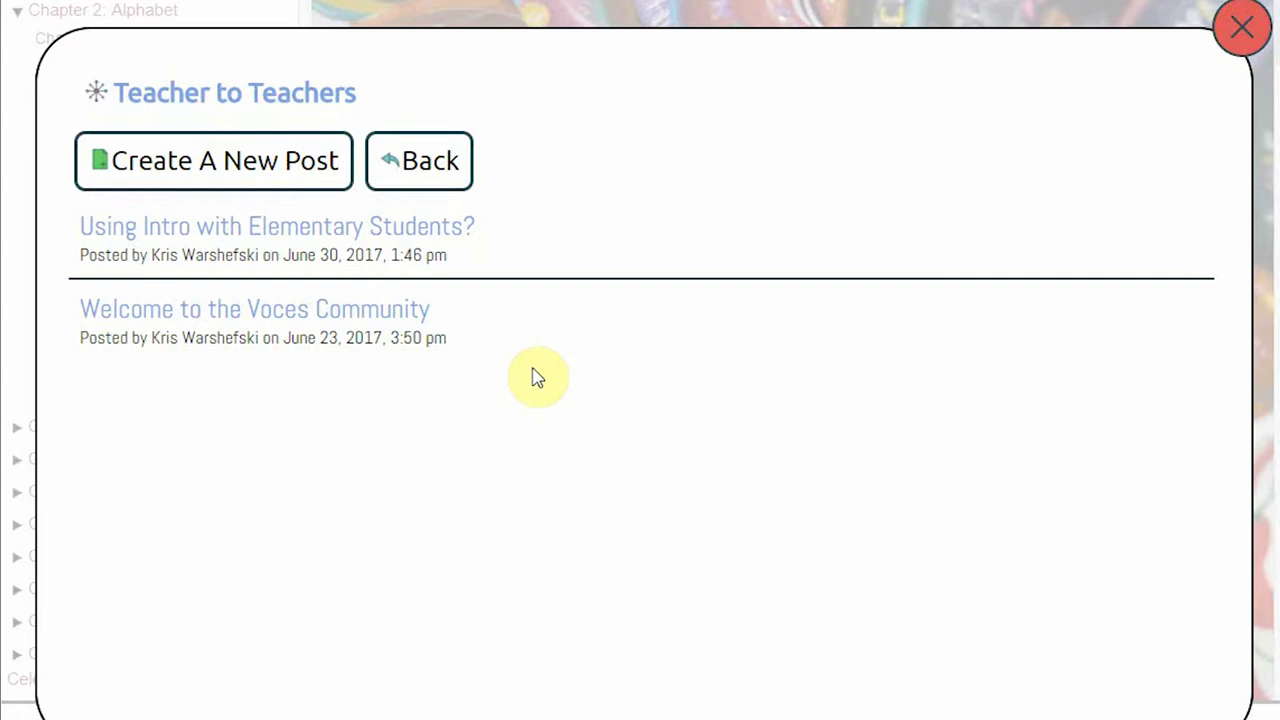
left_click(276, 224)
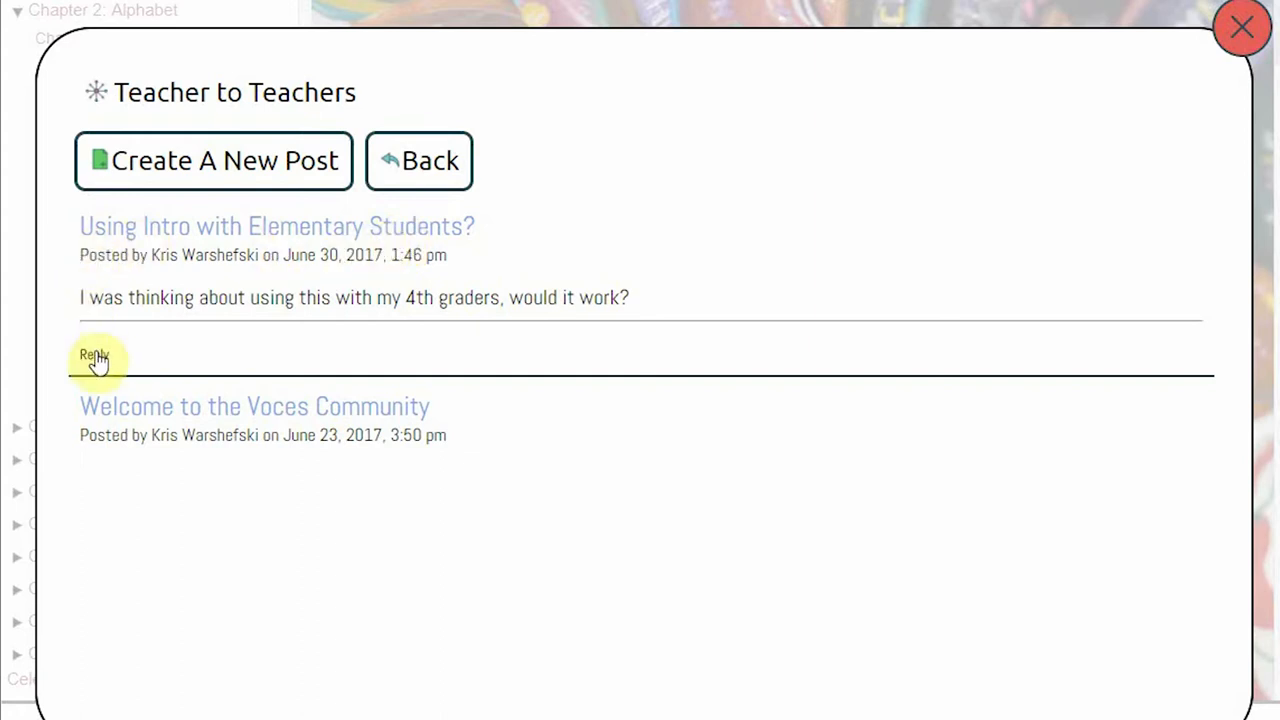
left_click(92, 356)
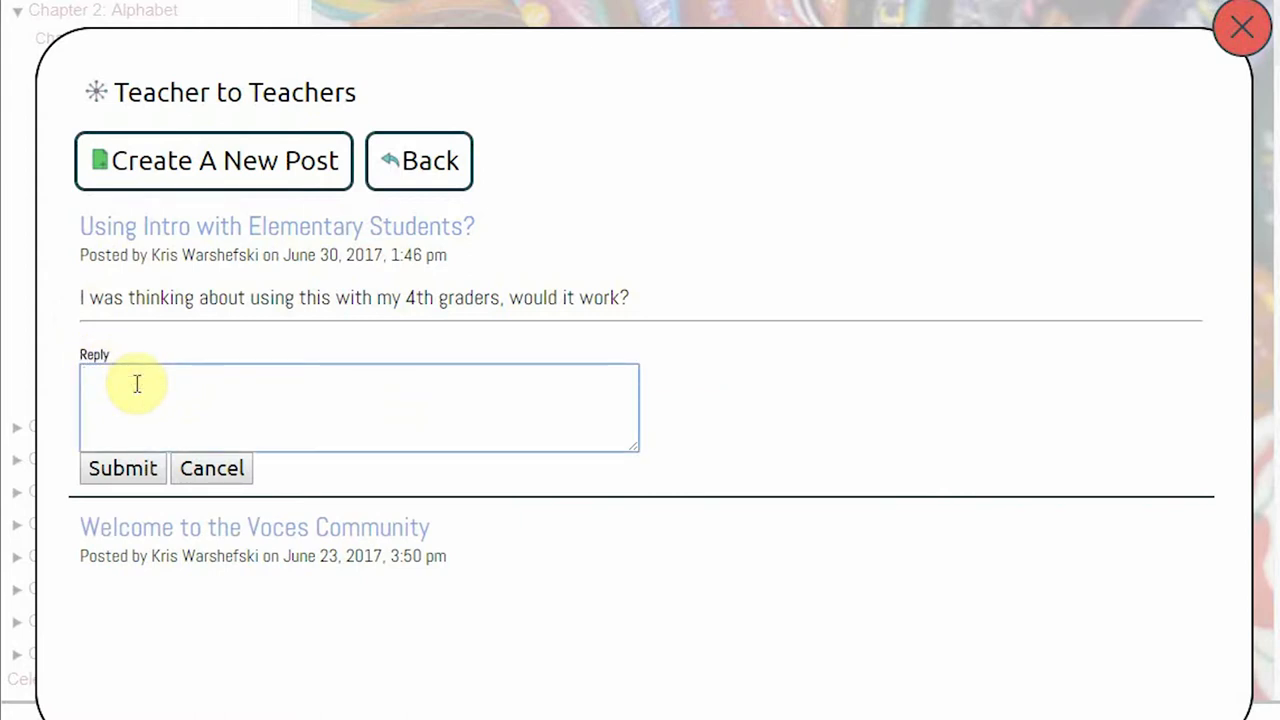
left_click(1240, 28)
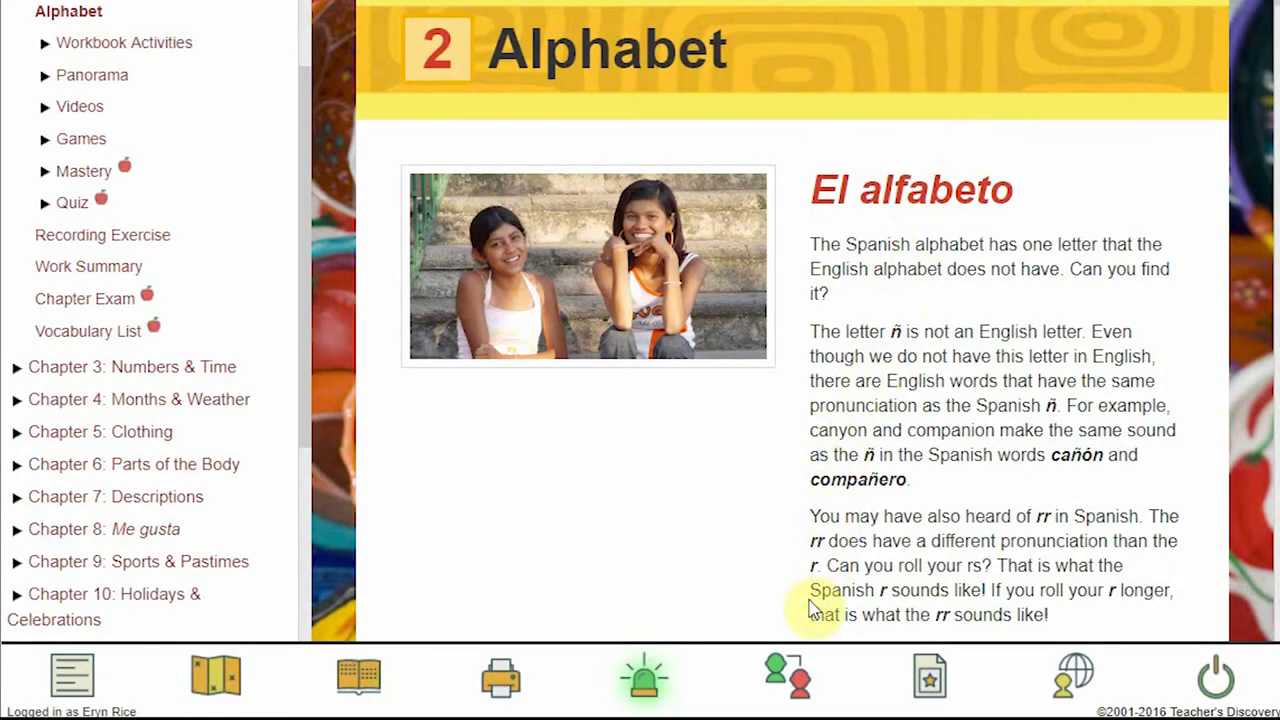
mouse_move(788, 676)
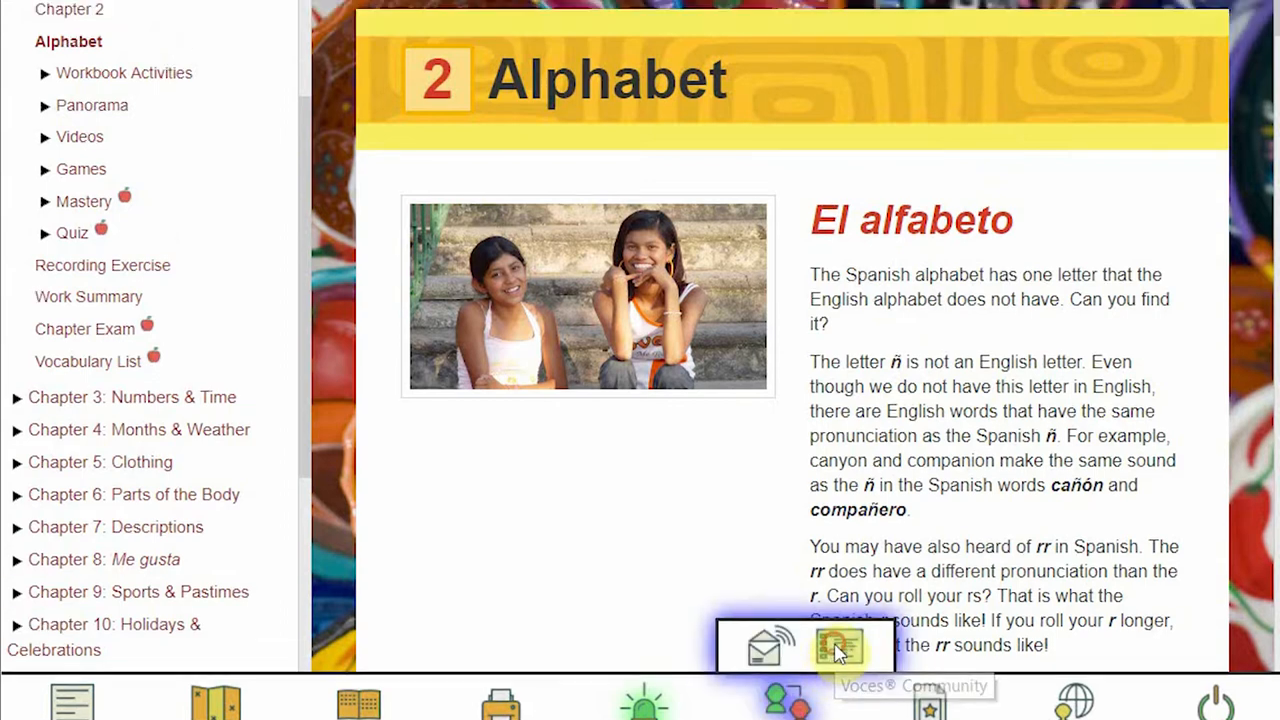
- In the community forums, start a new student post and toggle its all-classes visibility
left_click(840, 644)
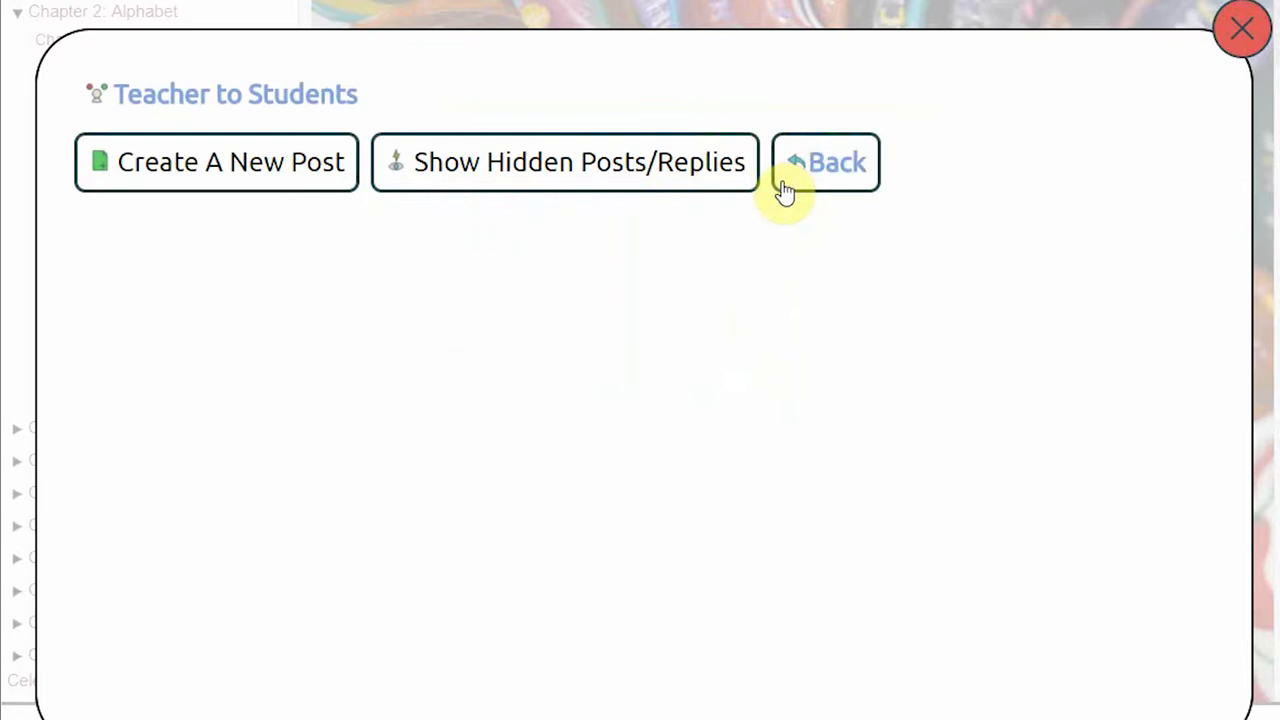
mouse_move(300, 176)
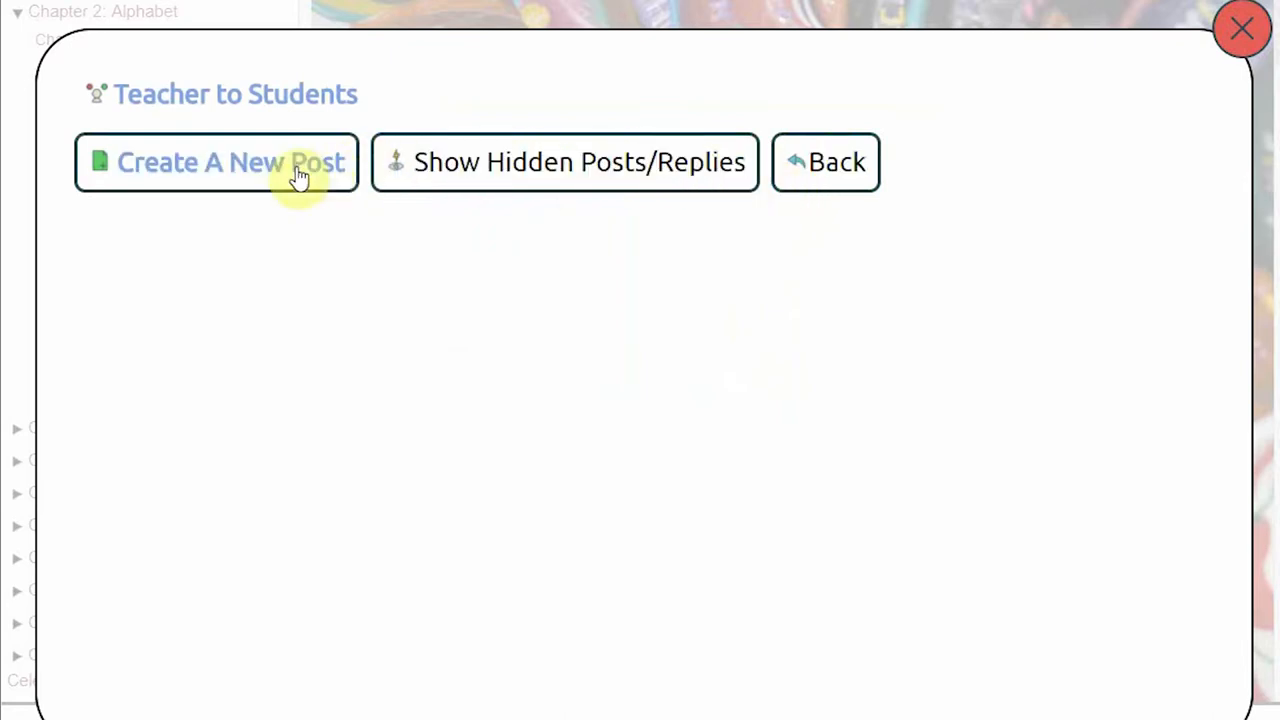
left_click(216, 162)
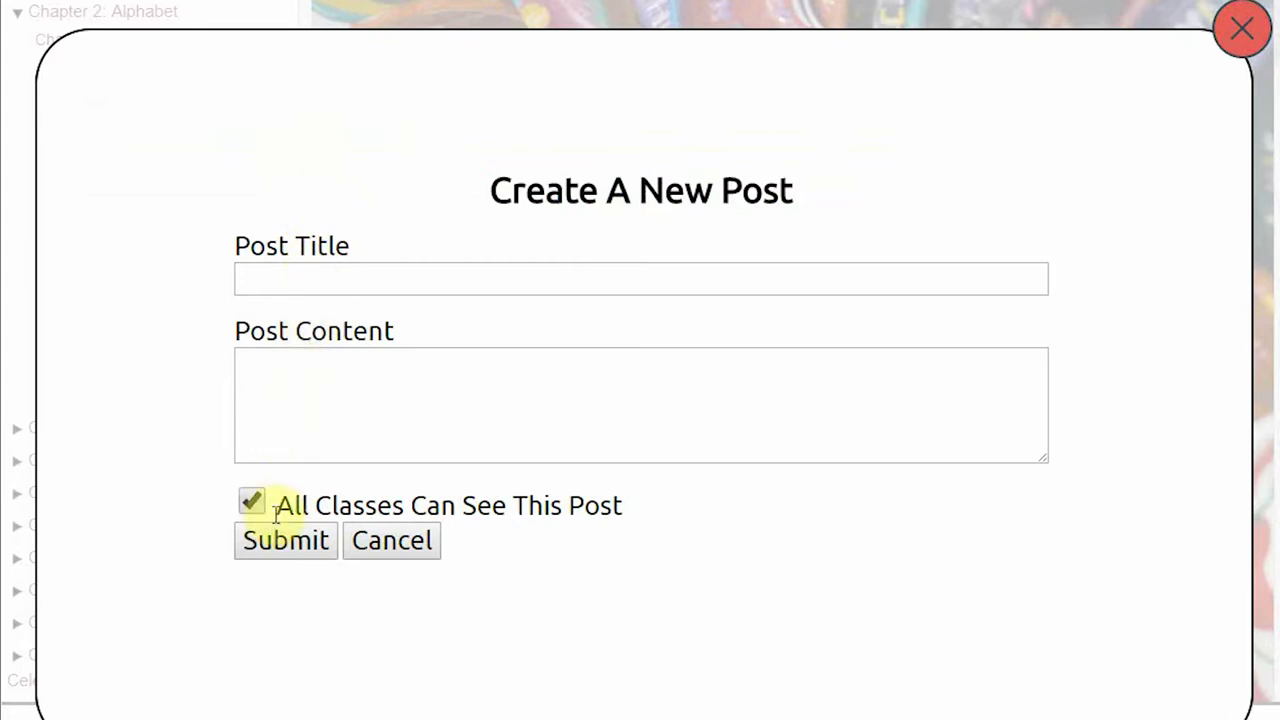
left_click(252, 500)
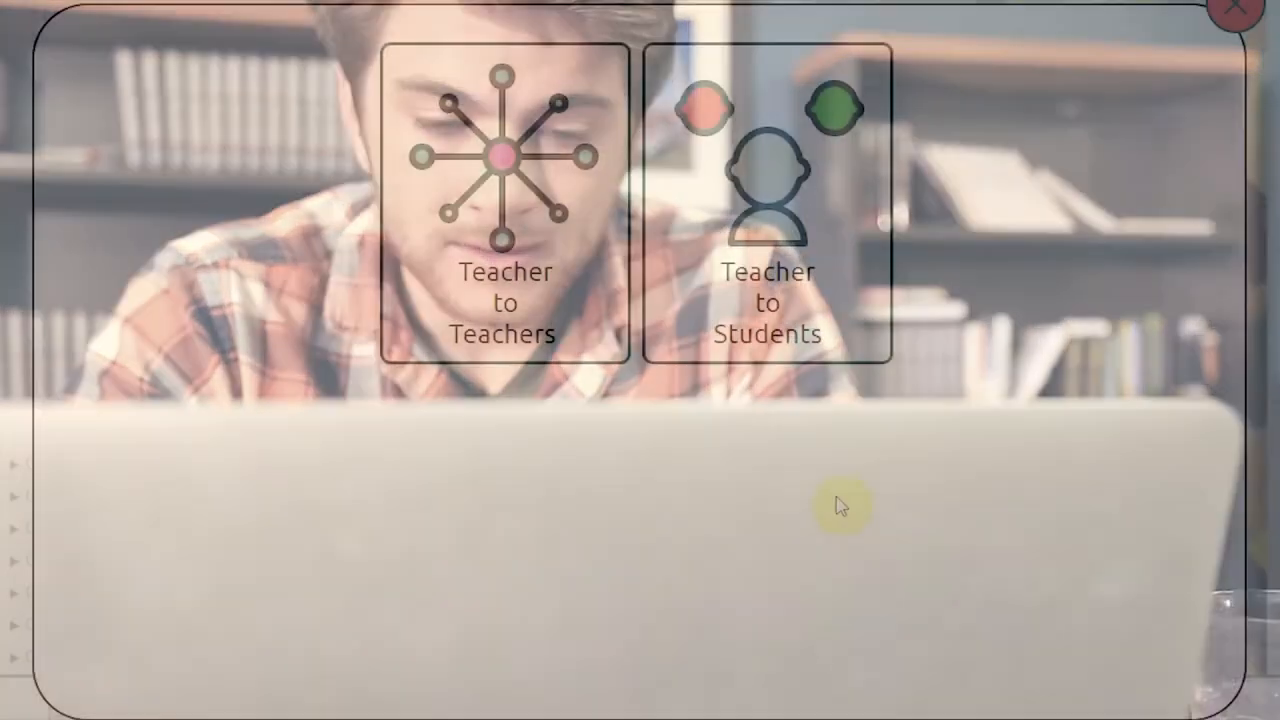
- On the Teacher to Students board, expand the 'Pizza on Friday' and 'To All Spanish 1 Students' posts
left_click(768, 200)
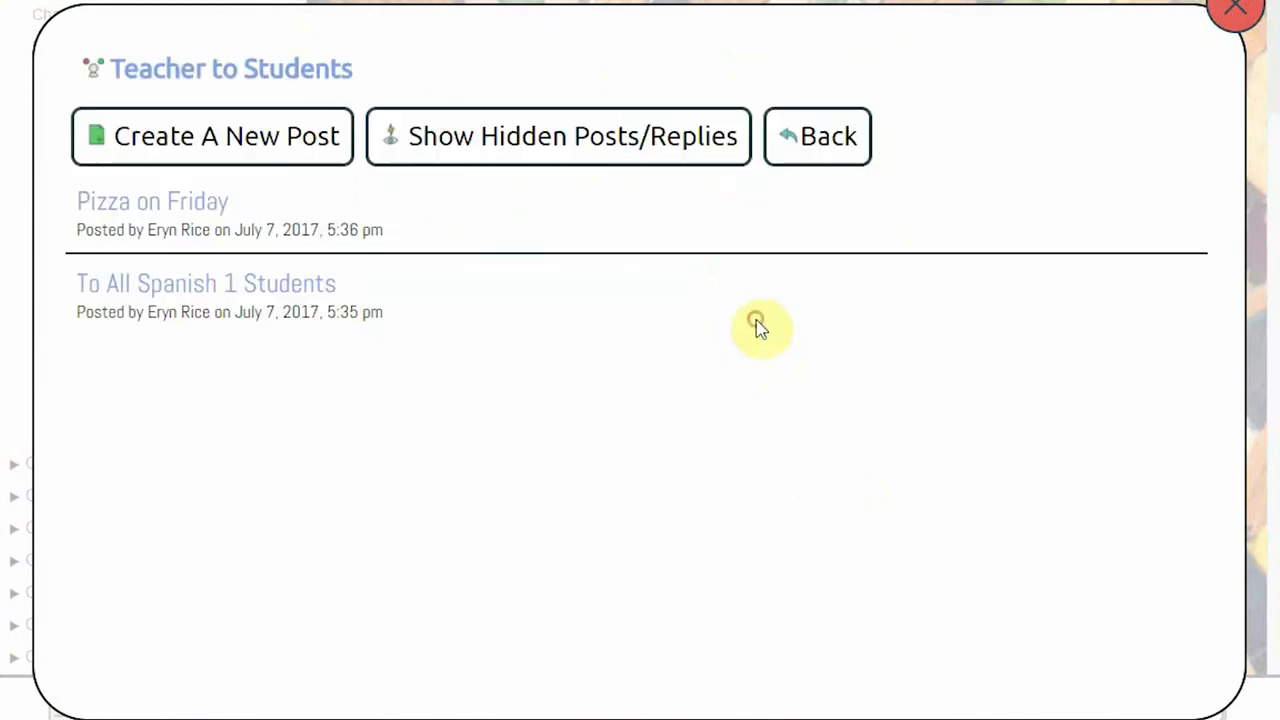
mouse_move(648, 308)
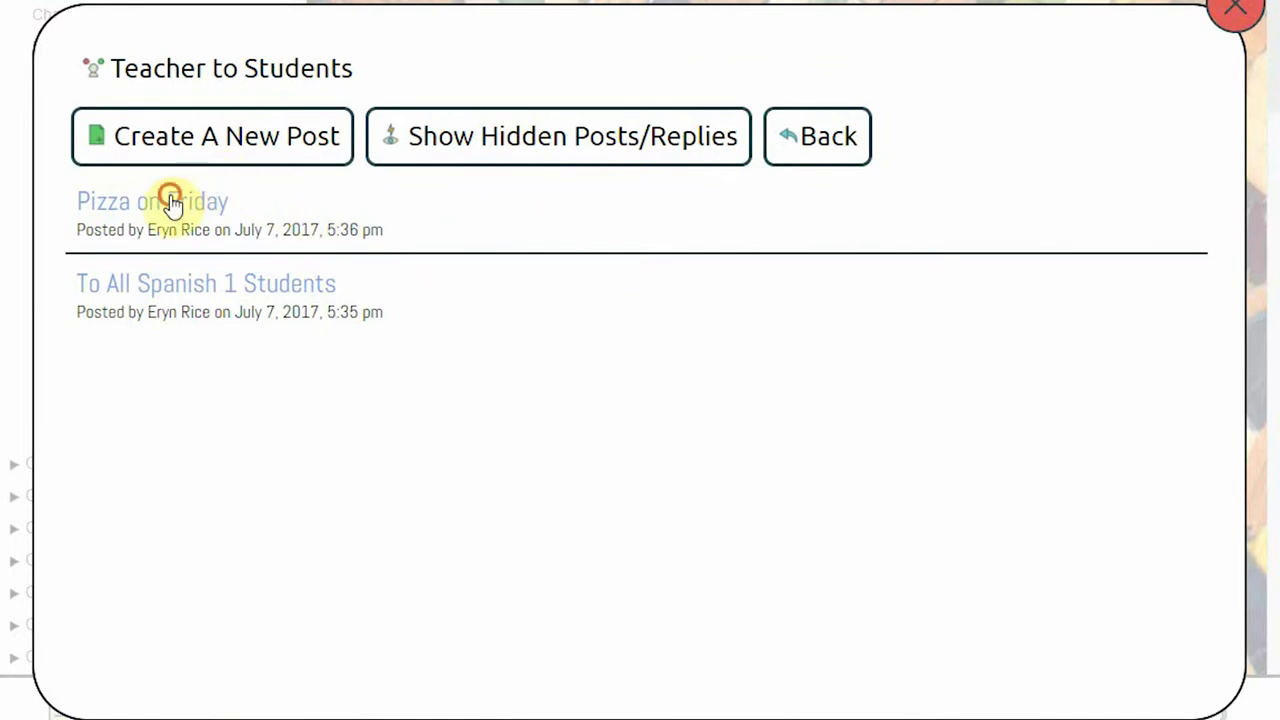
left_click(152, 200)
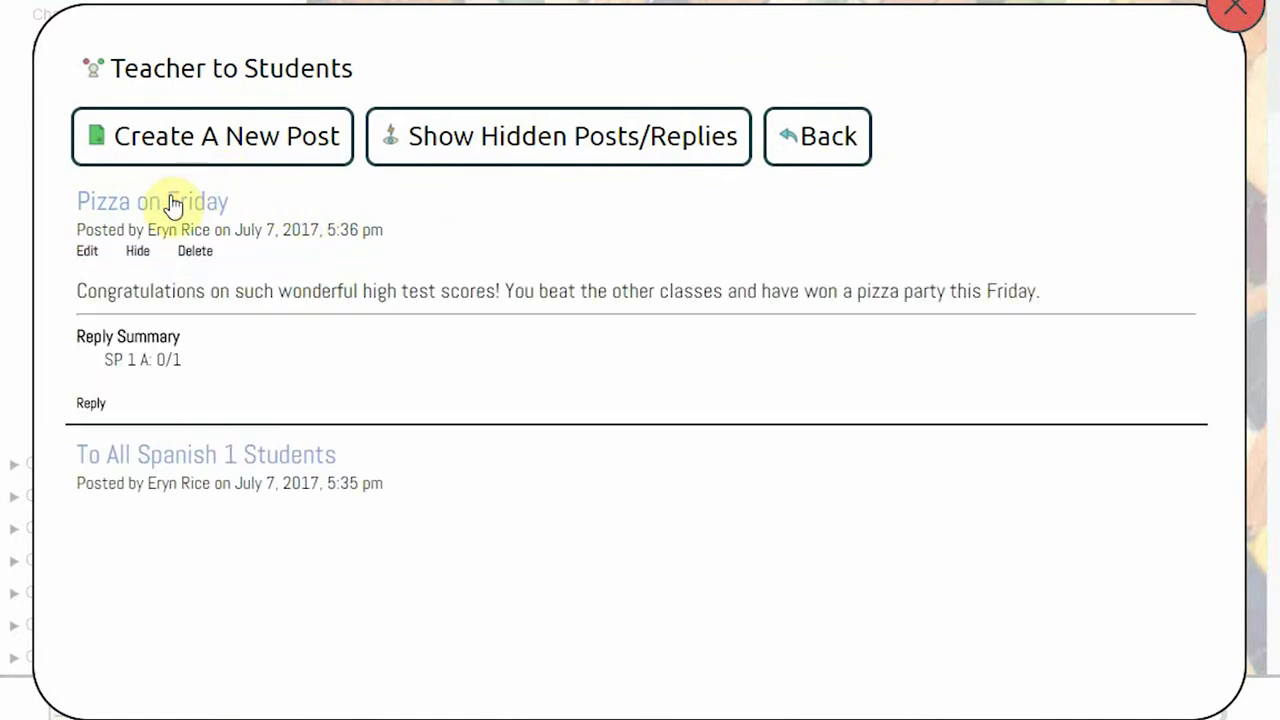
mouse_move(152, 464)
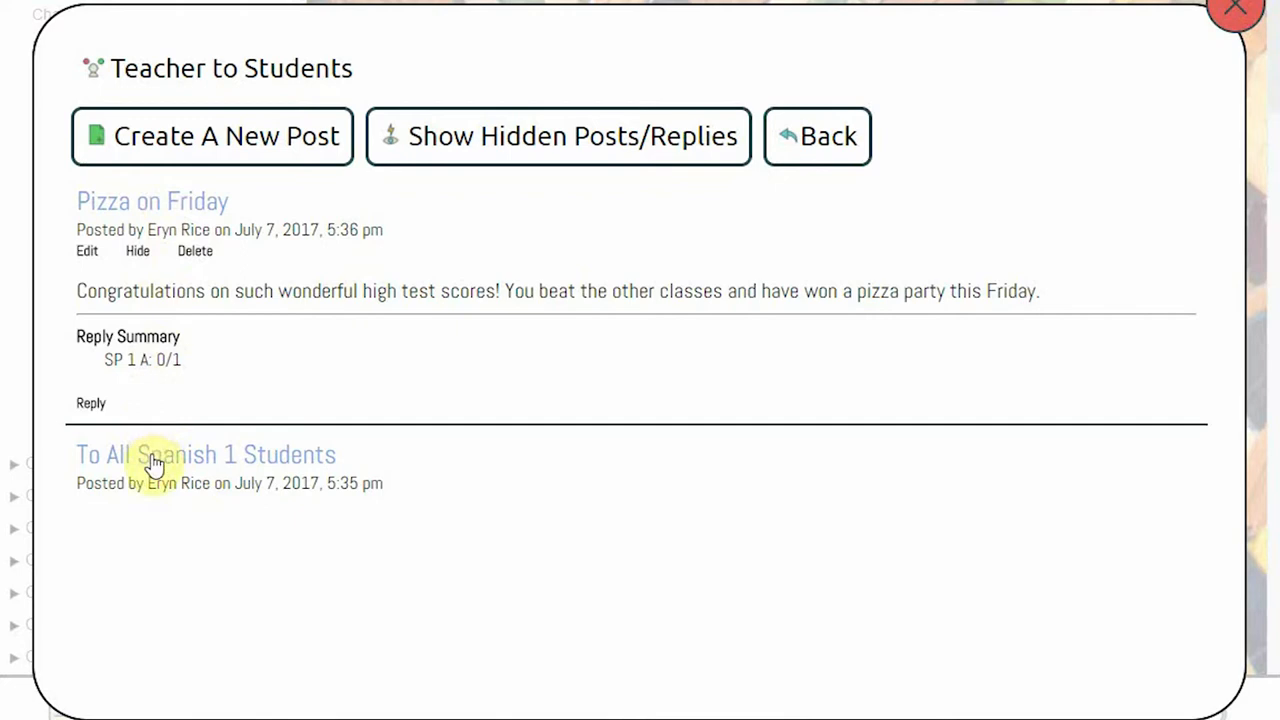
left_click(204, 454)
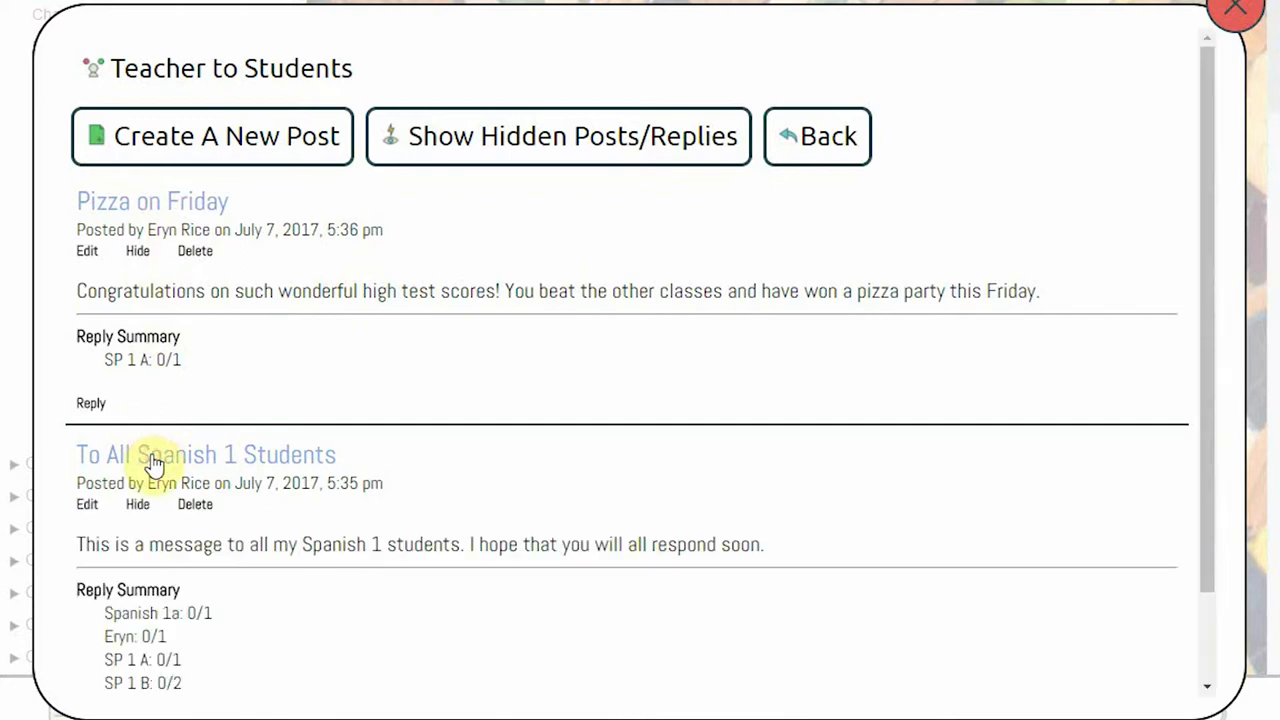
mouse_move(204, 150)
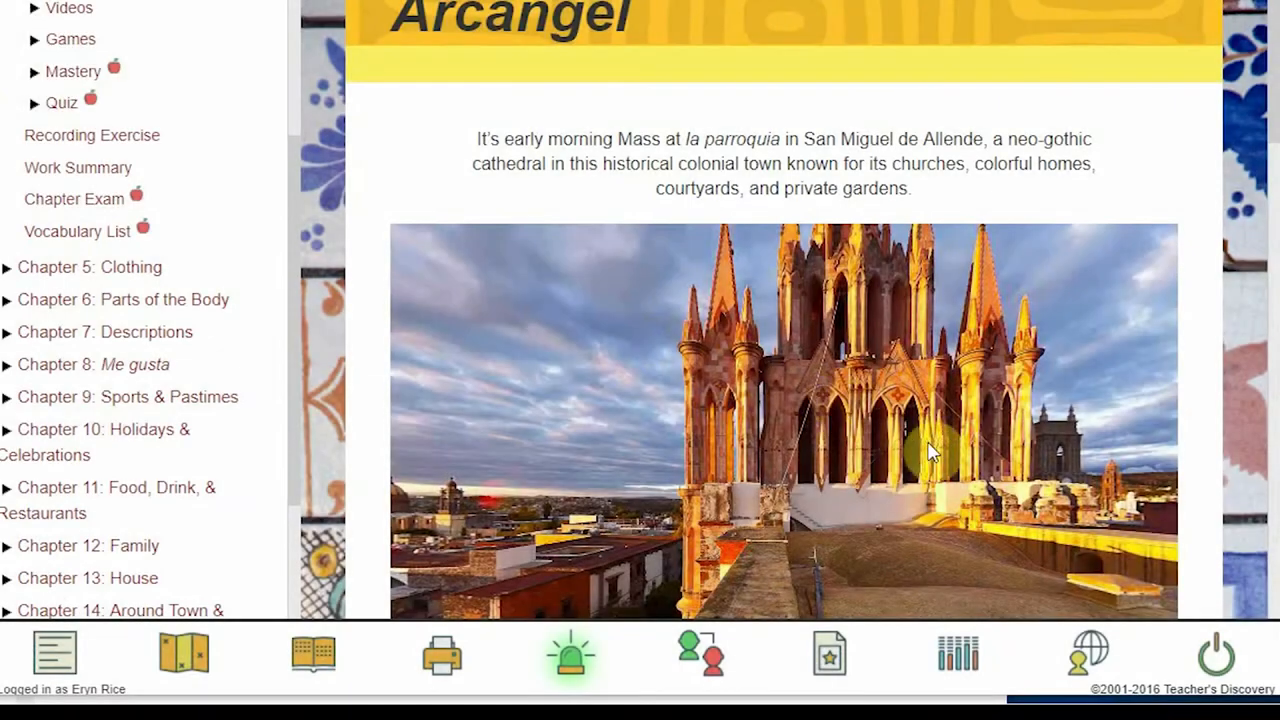
mouse_move(1088, 656)
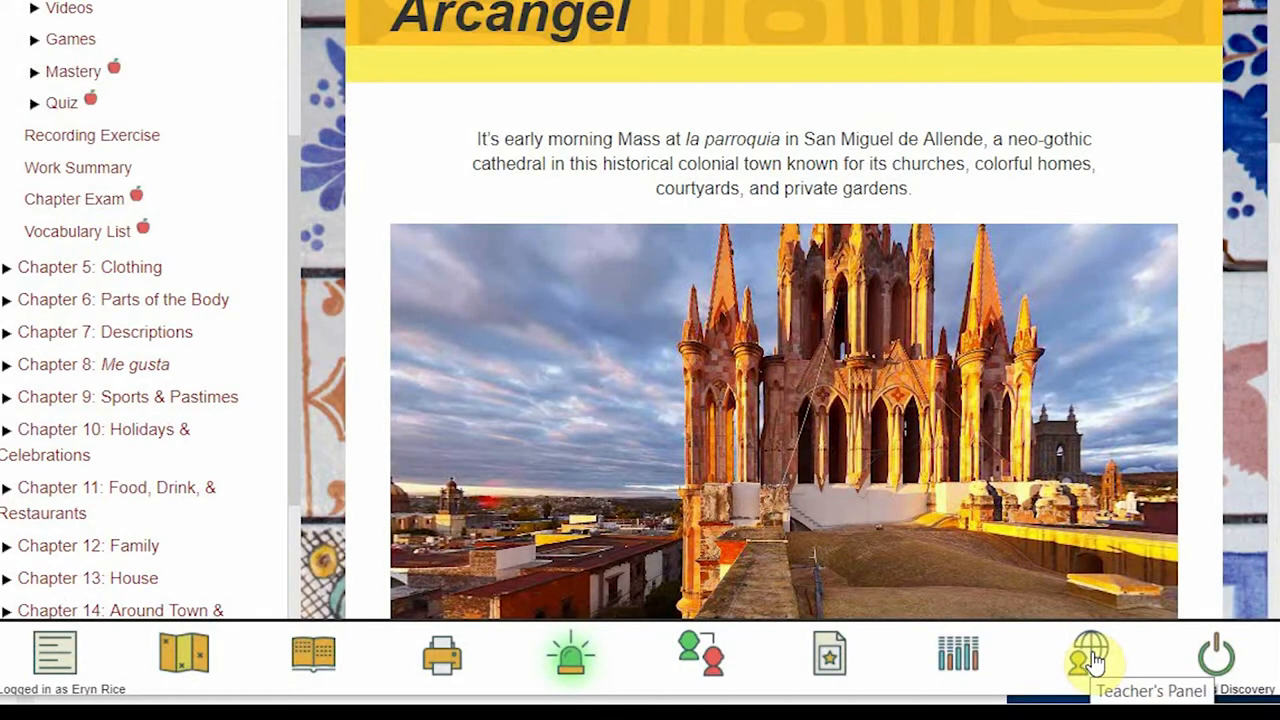
- Bring up the Teacher's Panel tools menu from the bottom toolbar over the cathedral lesson page
left_click(1090, 656)
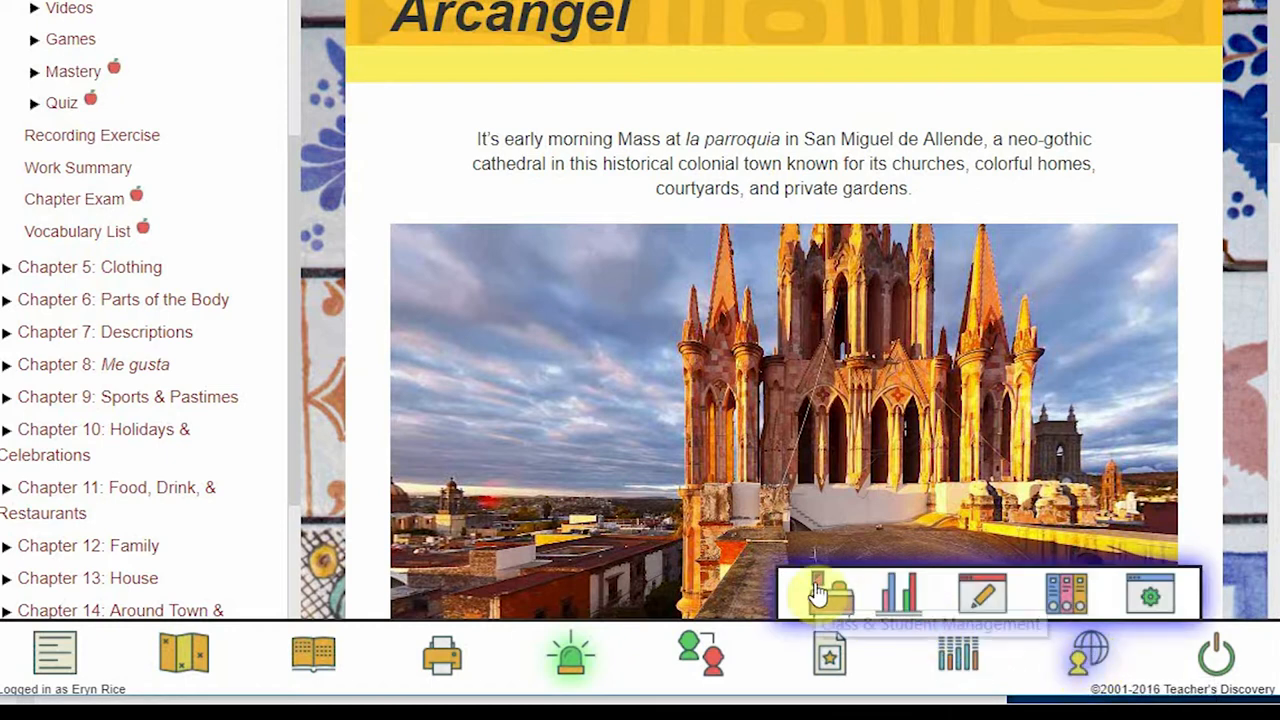
mouse_move(828, 596)
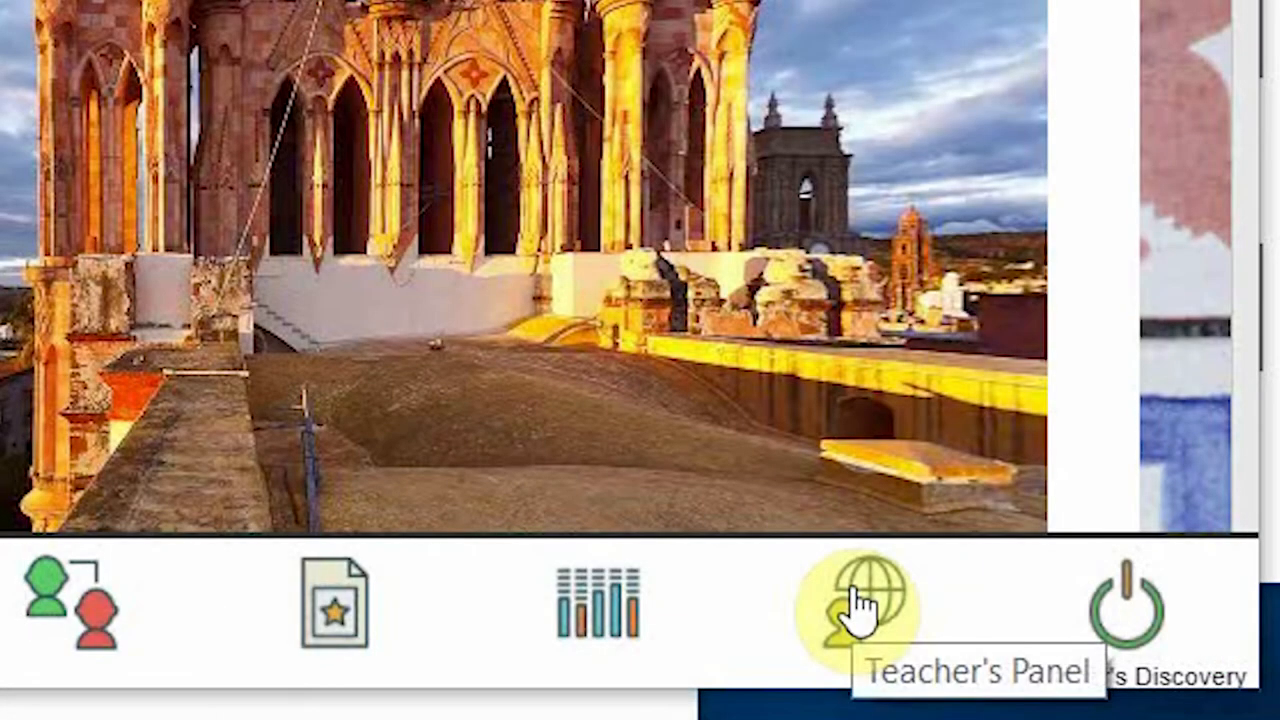
left_click(868, 600)
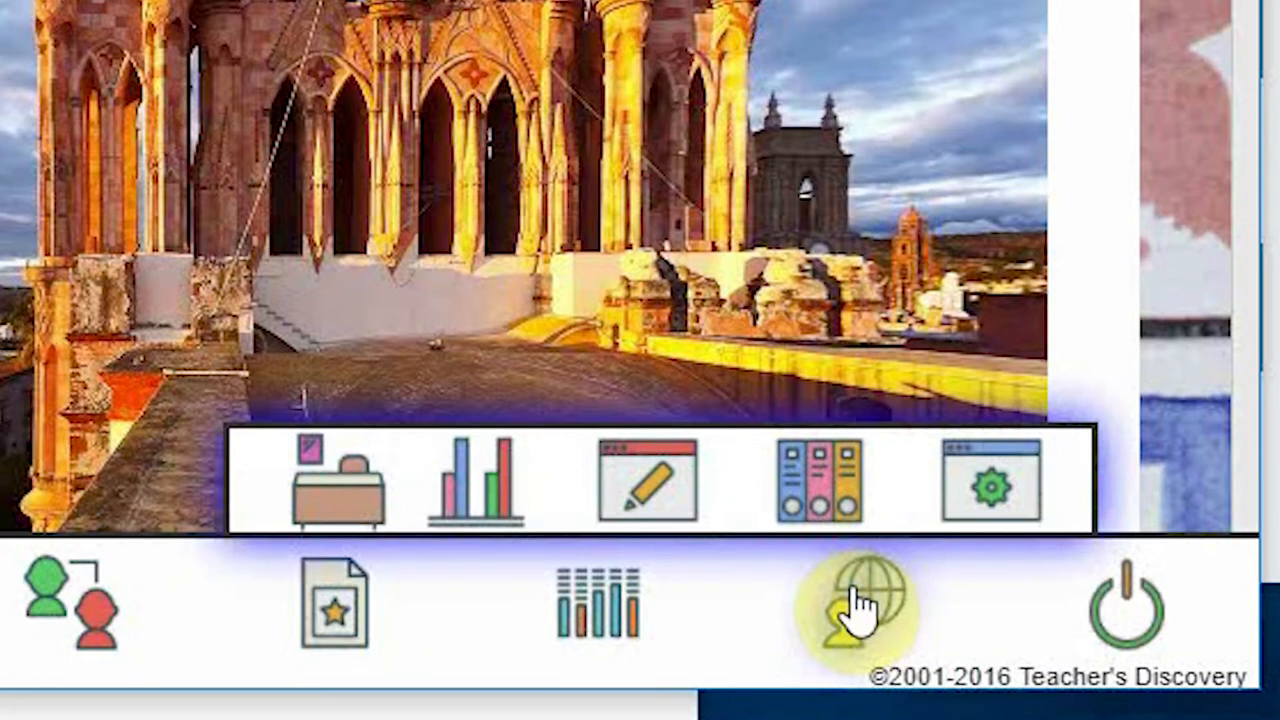
mouse_move(340, 490)
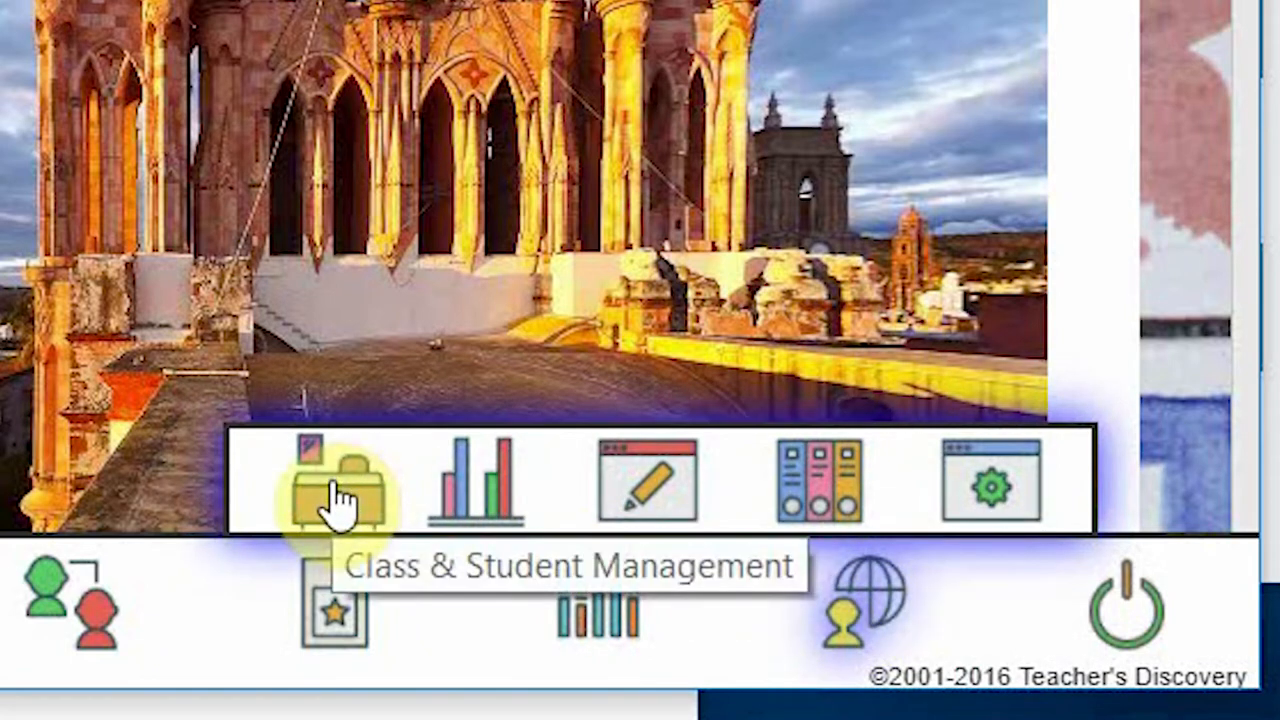
mouse_move(478, 490)
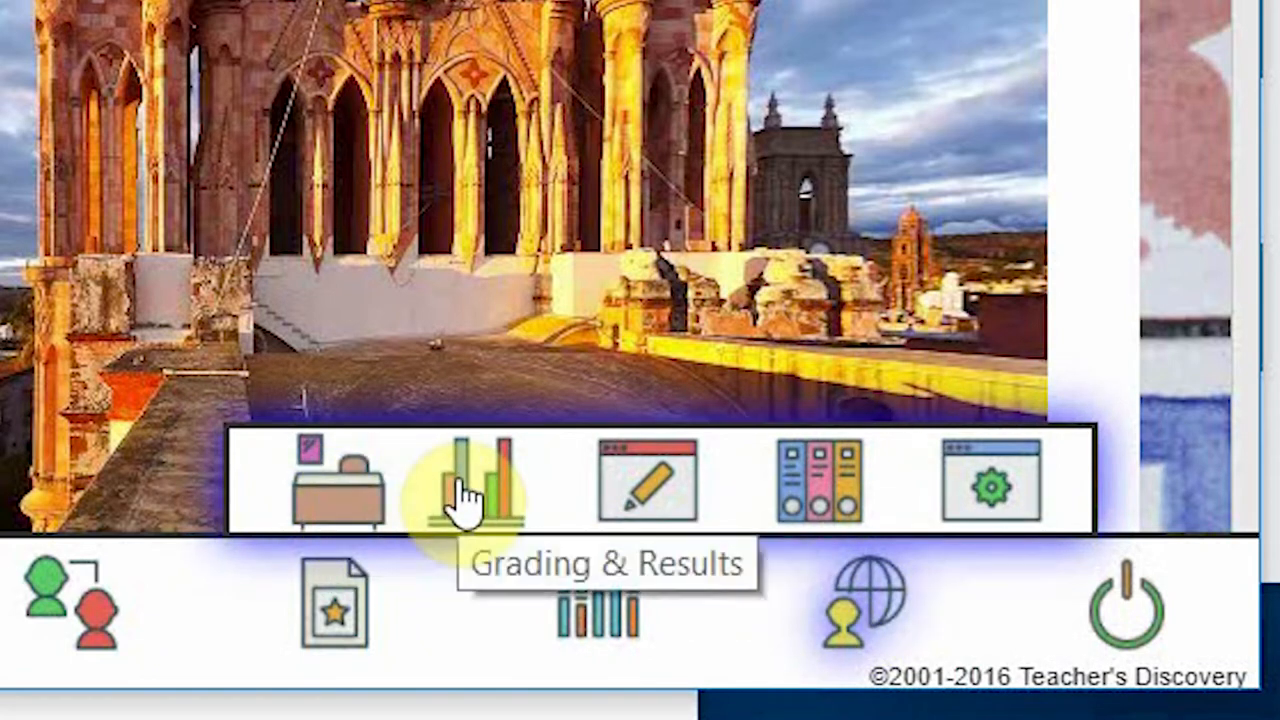
mouse_move(650, 490)
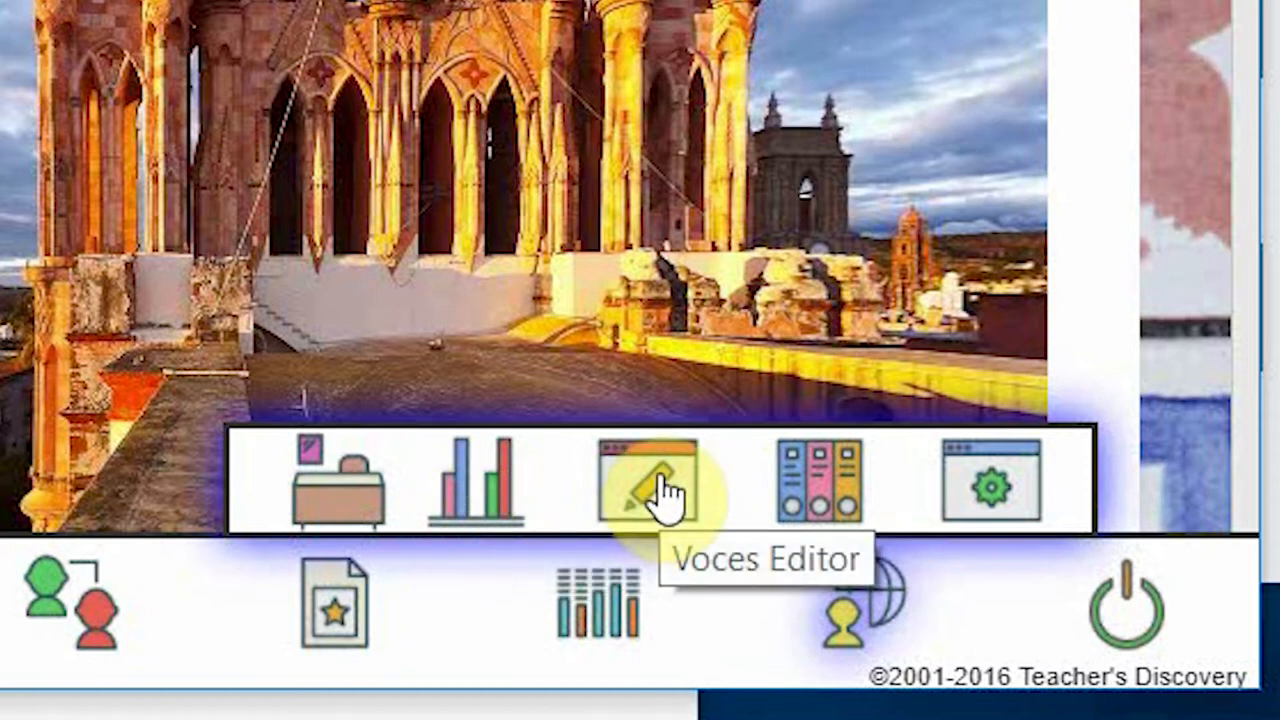
mouse_move(820, 490)
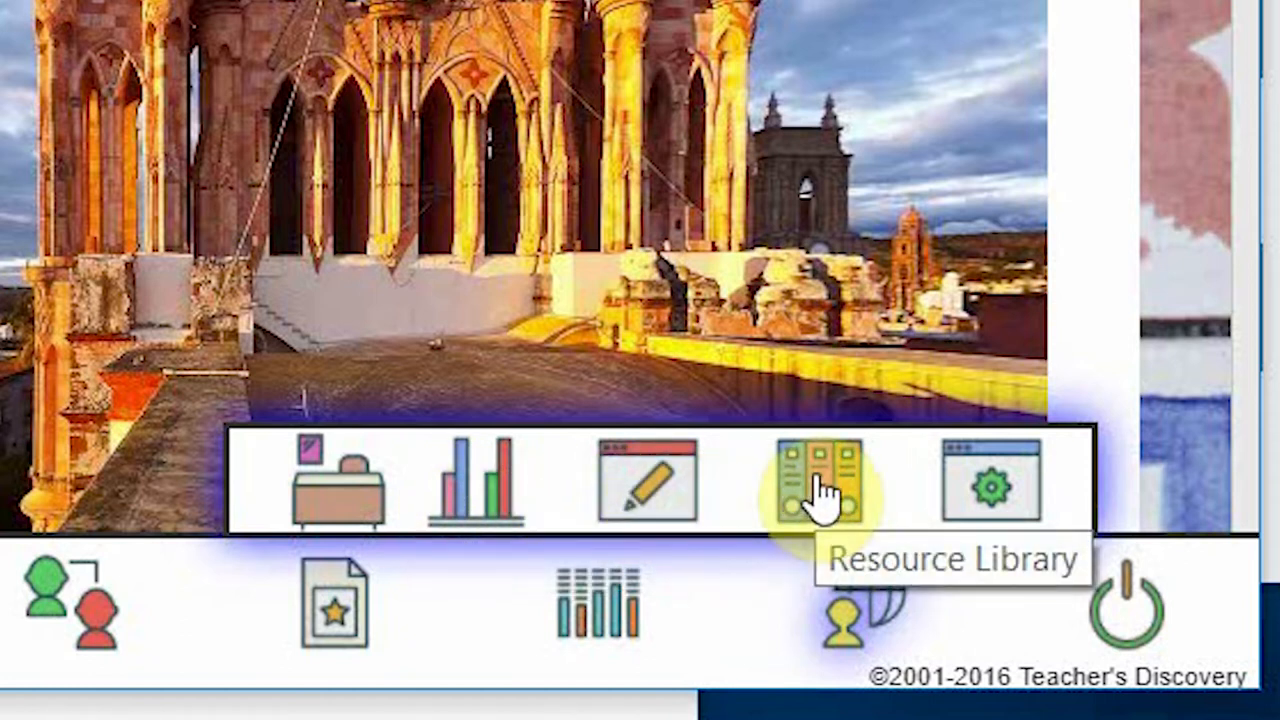
mouse_move(990, 486)
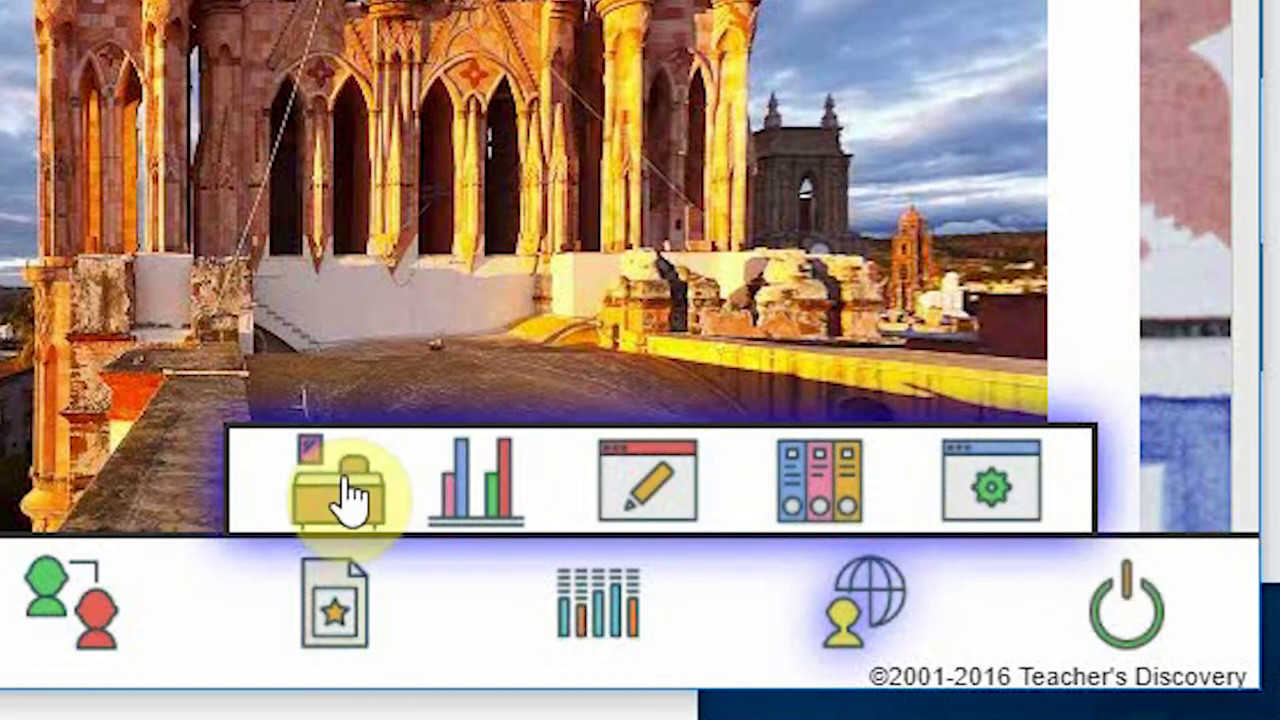
- Create a class named 'My New Class', cancel a rename attempt, and close class management
left_click(336, 480)
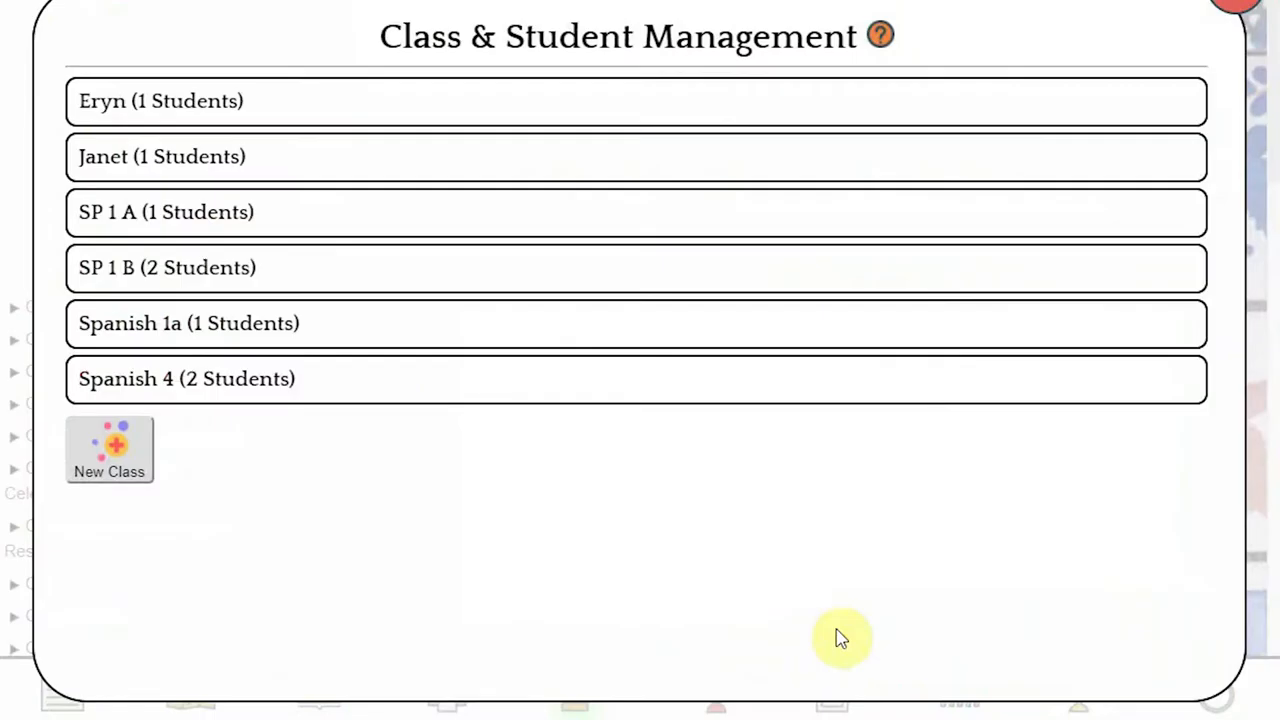
mouse_move(208, 156)
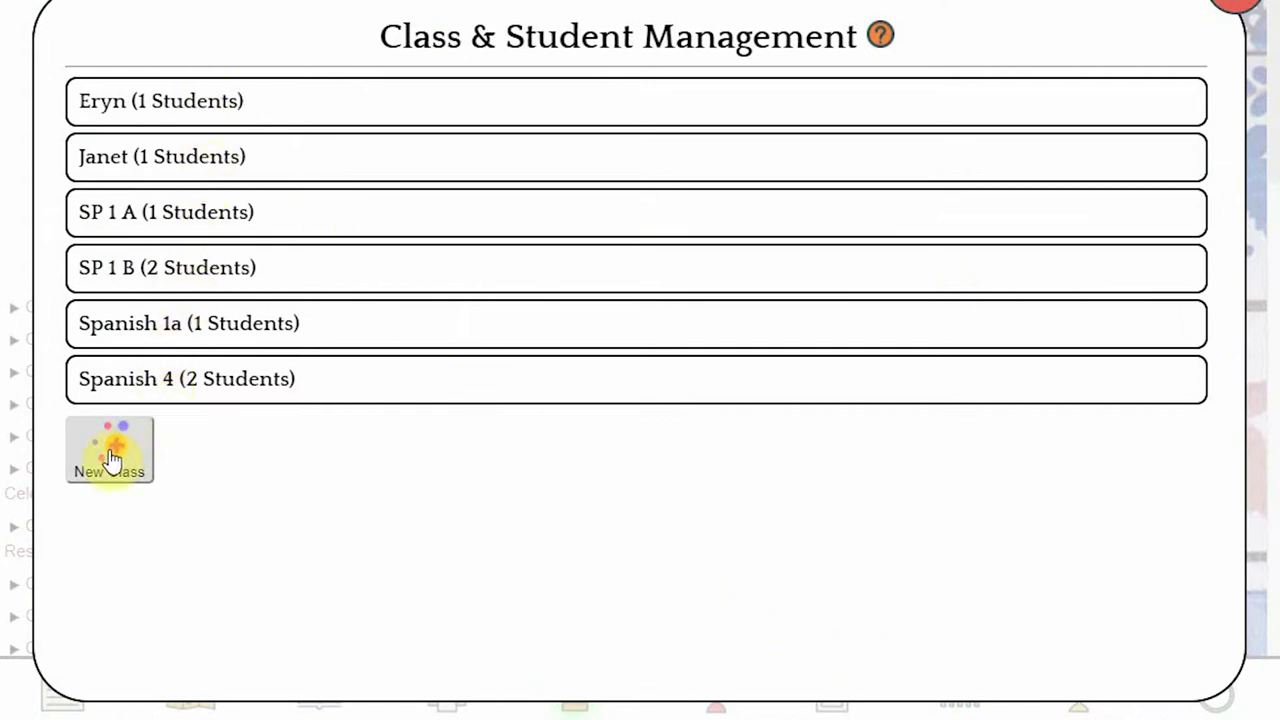
left_click(108, 450)
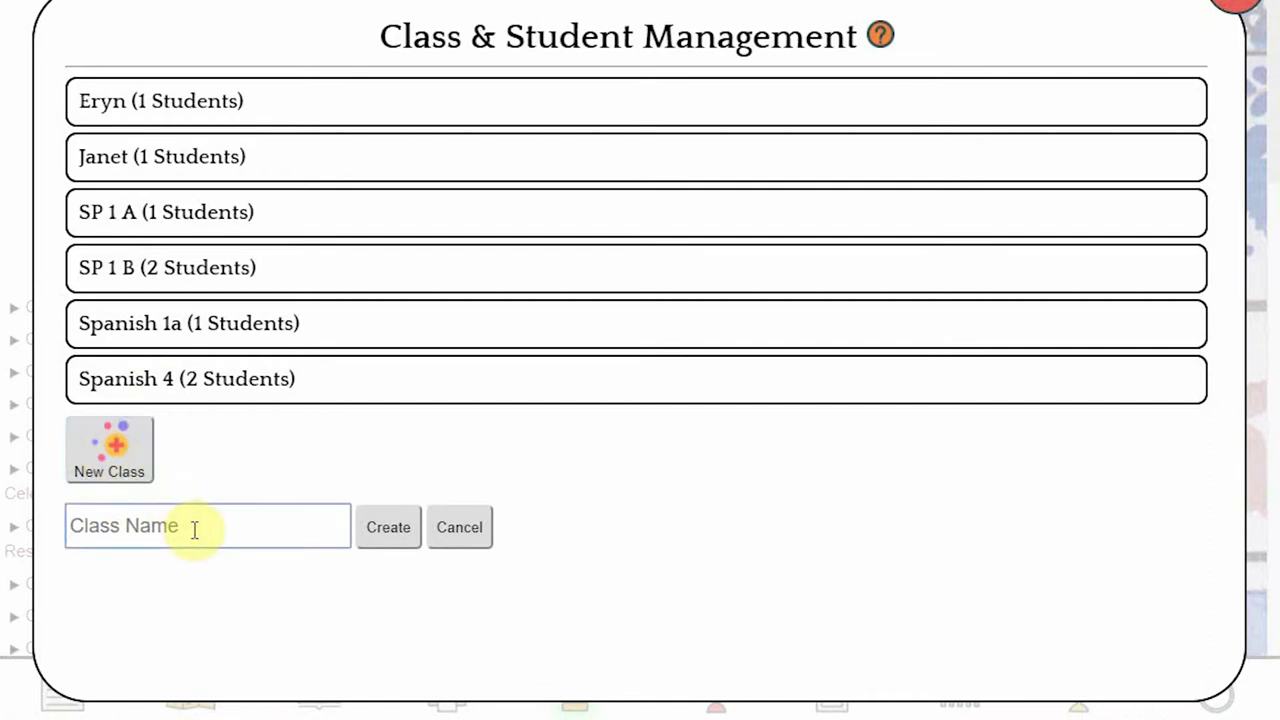
type("My New Cl")
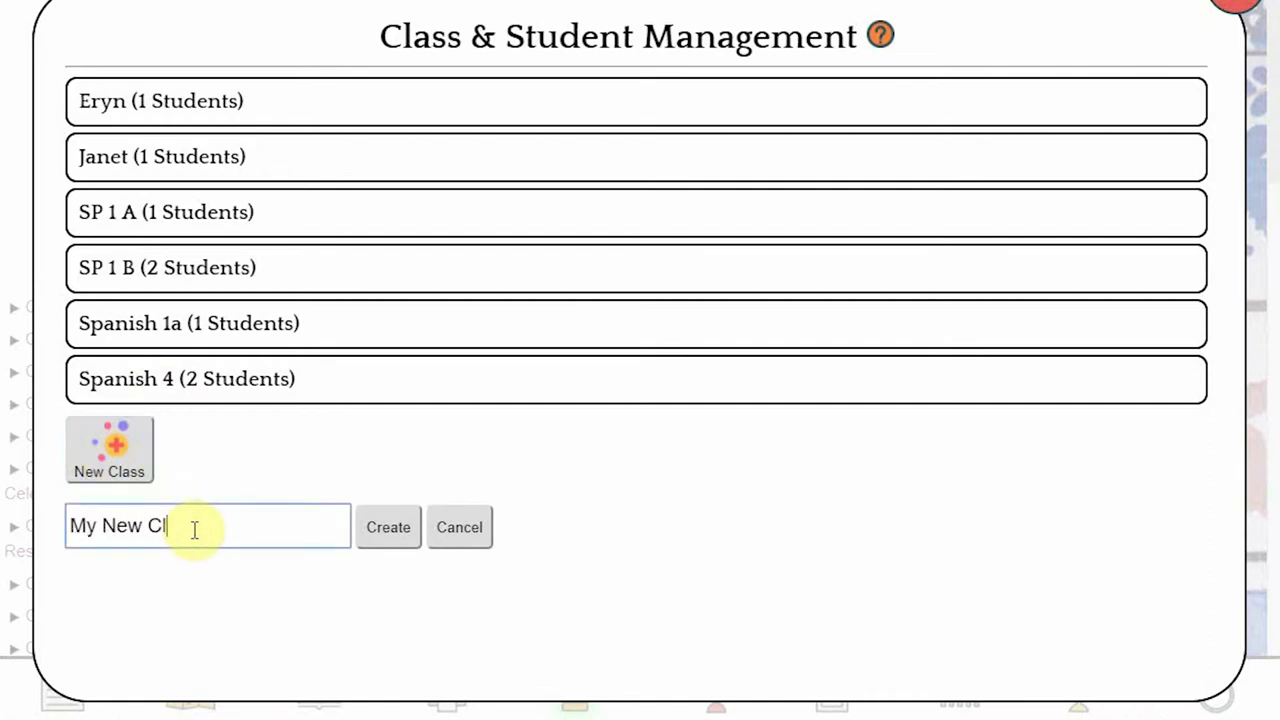
left_click(388, 528)
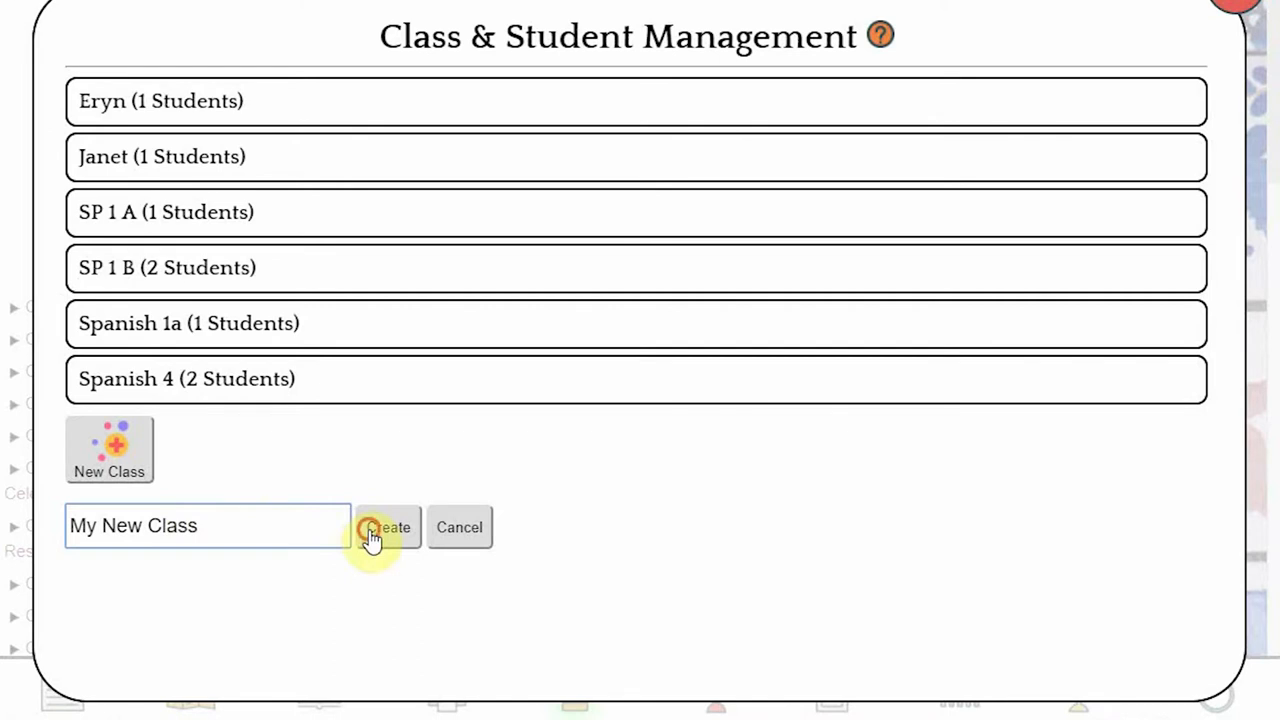
left_click(388, 528)
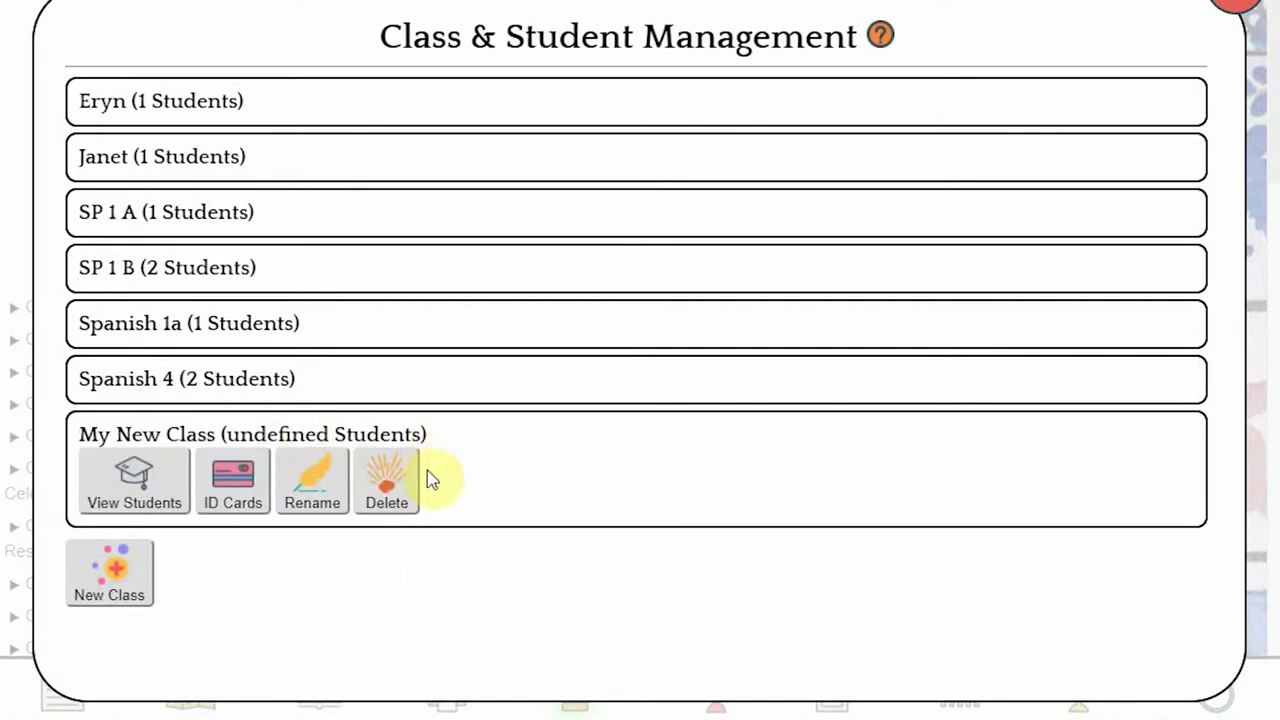
left_click(312, 480)
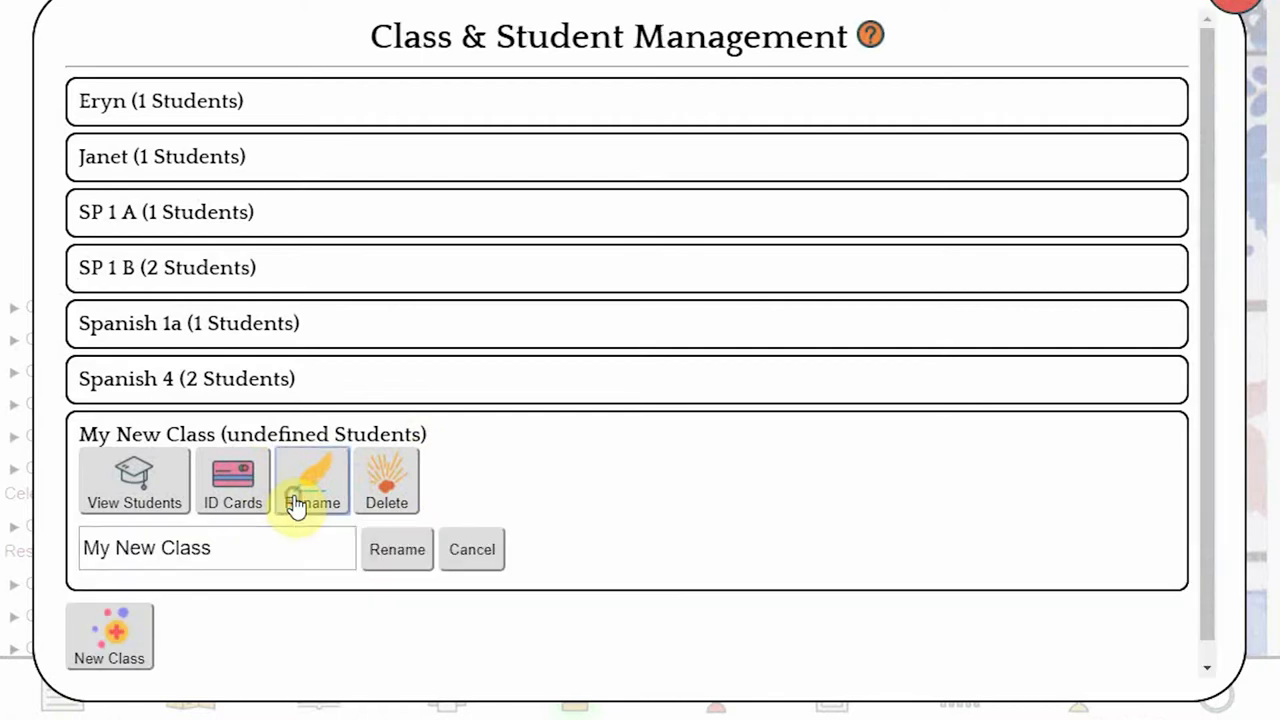
left_click(472, 548)
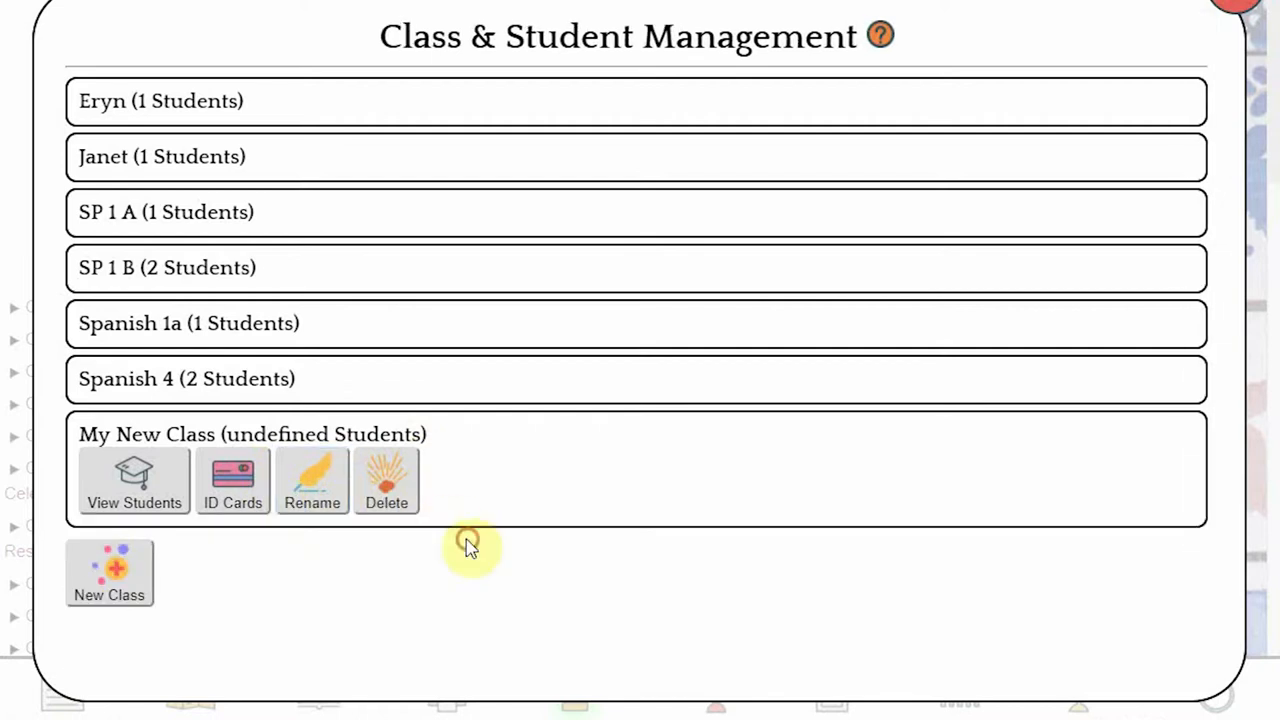
left_click(386, 480)
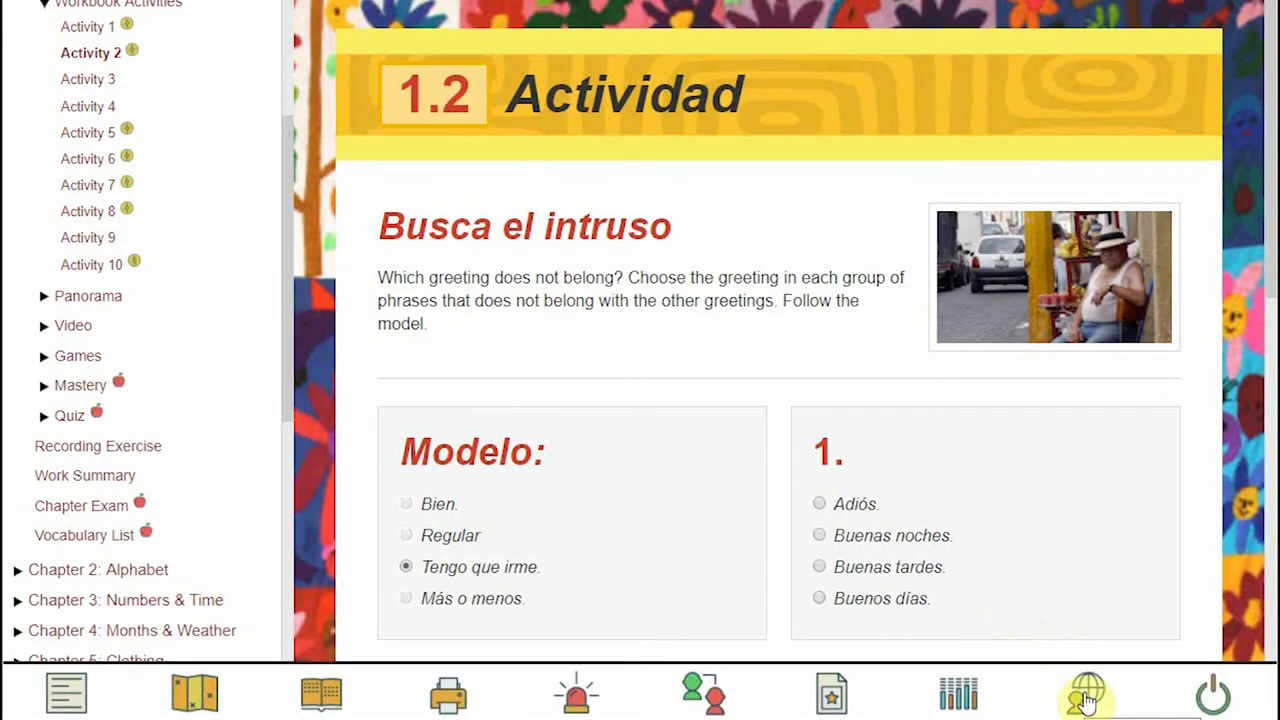
- Reopen Class & Student Management and list the students of the first class (Eryn)
left_click(1086, 692)
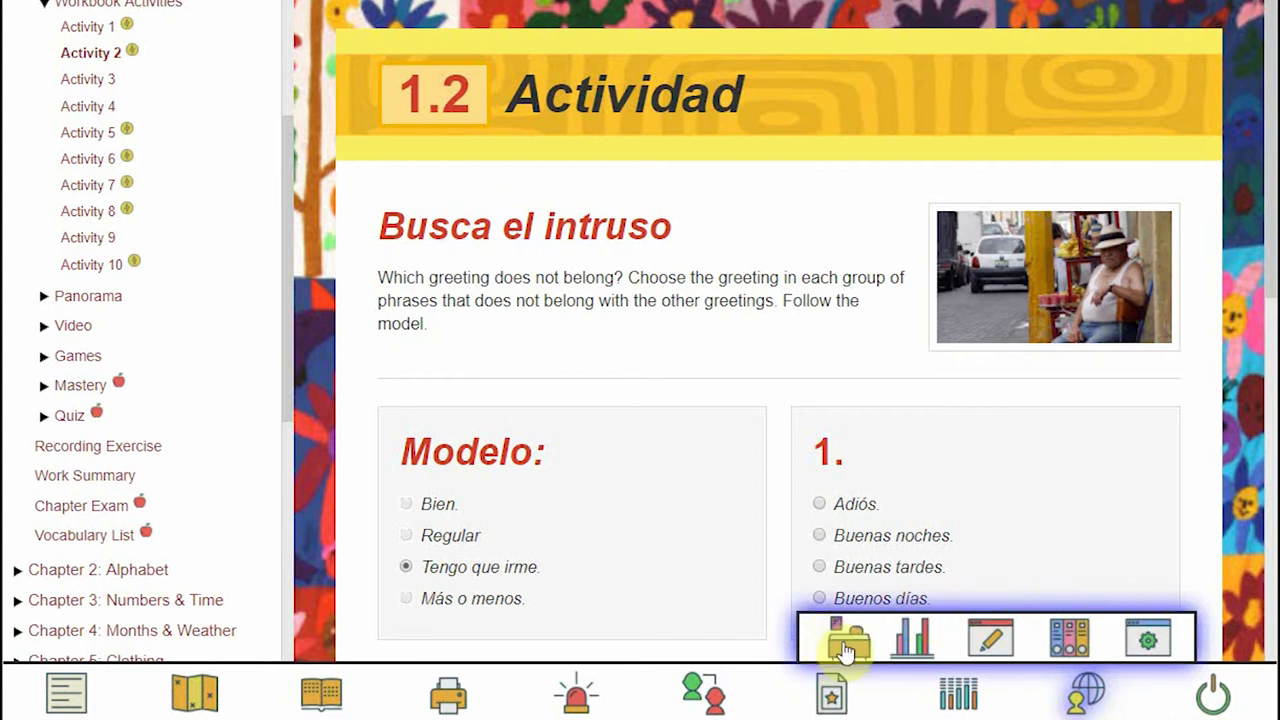
left_click(844, 636)
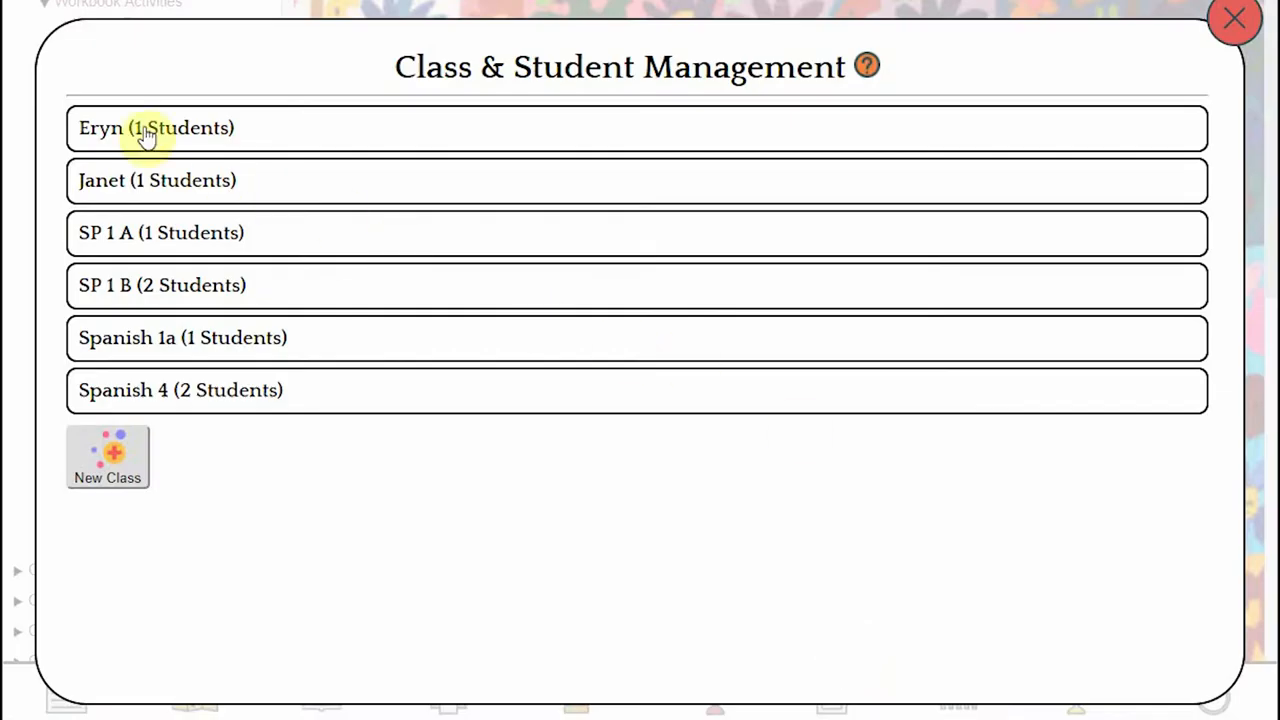
left_click(156, 128)
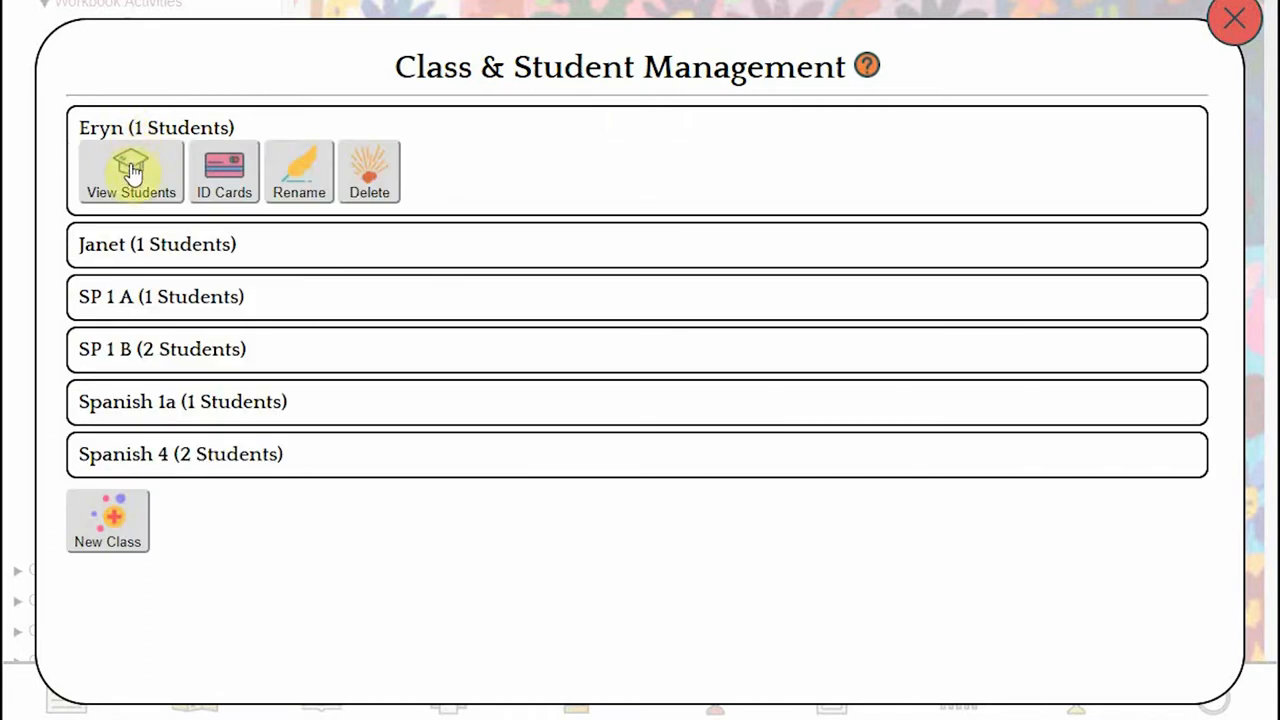
left_click(132, 170)
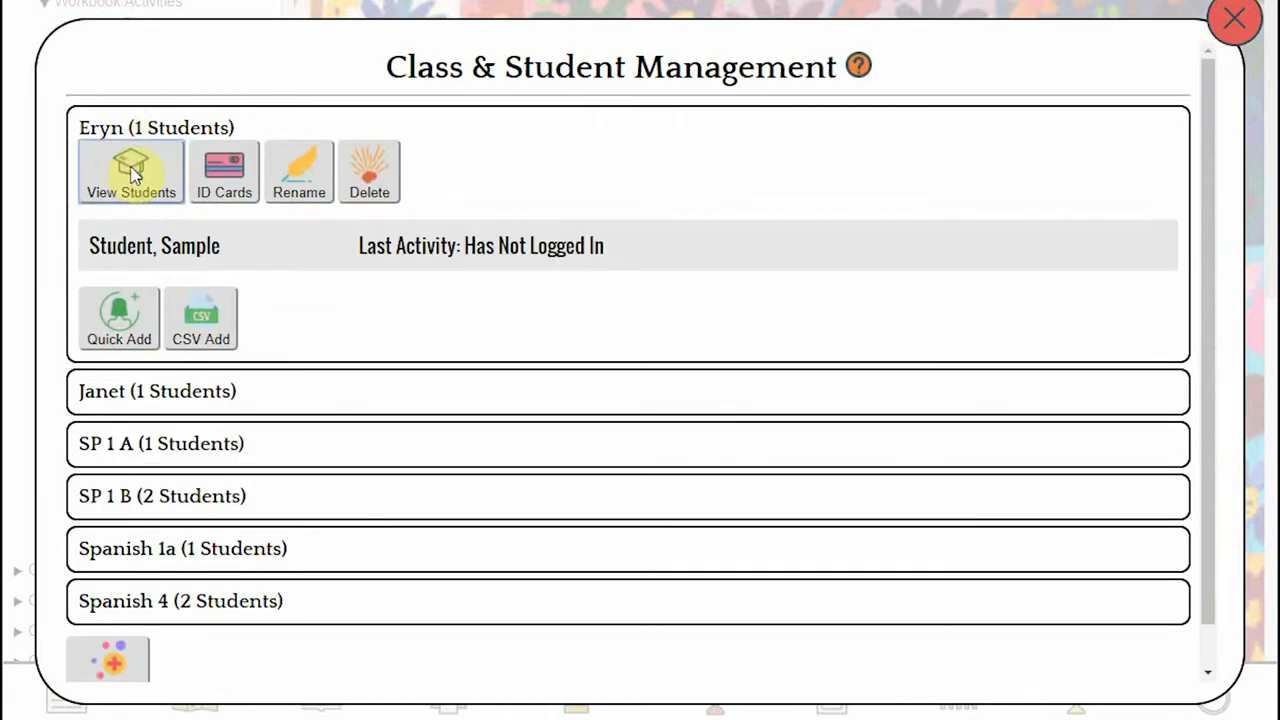
mouse_move(118, 318)
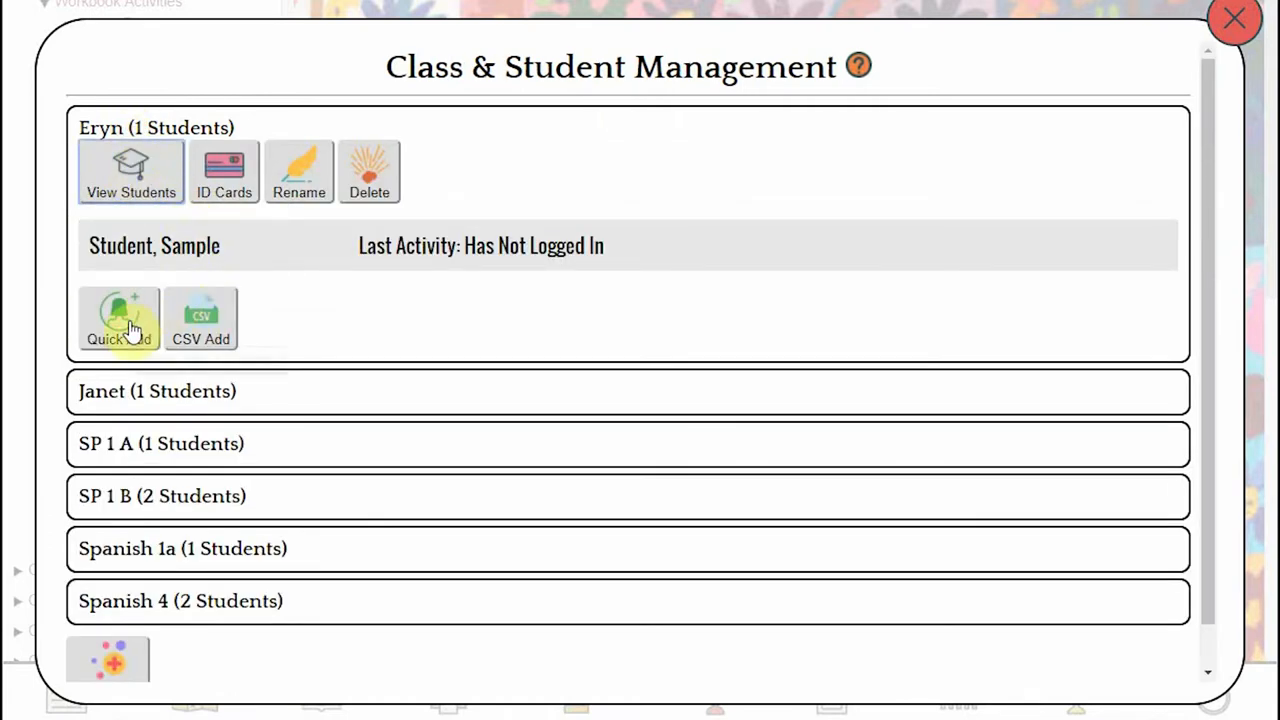
- Try the Quick Add student form with the name Smith, then cancel it
left_click(118, 318)
type("Mi")
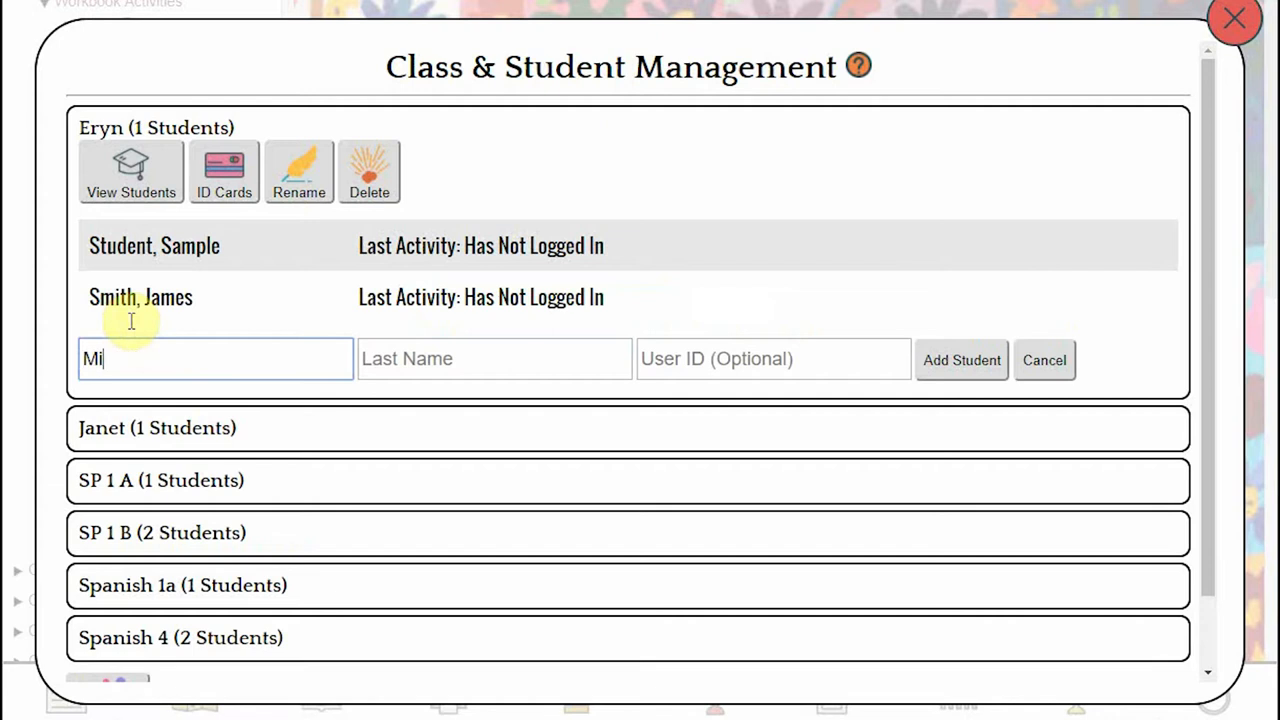
type("Smi")
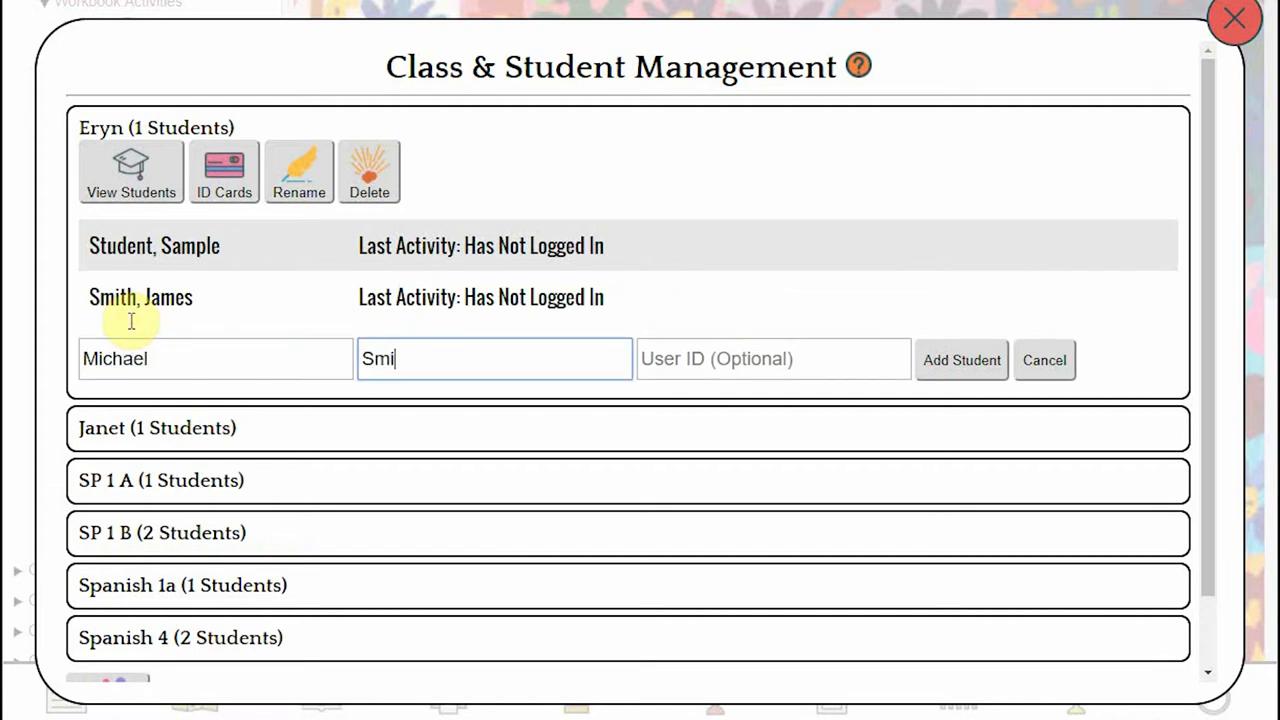
left_click(960, 360)
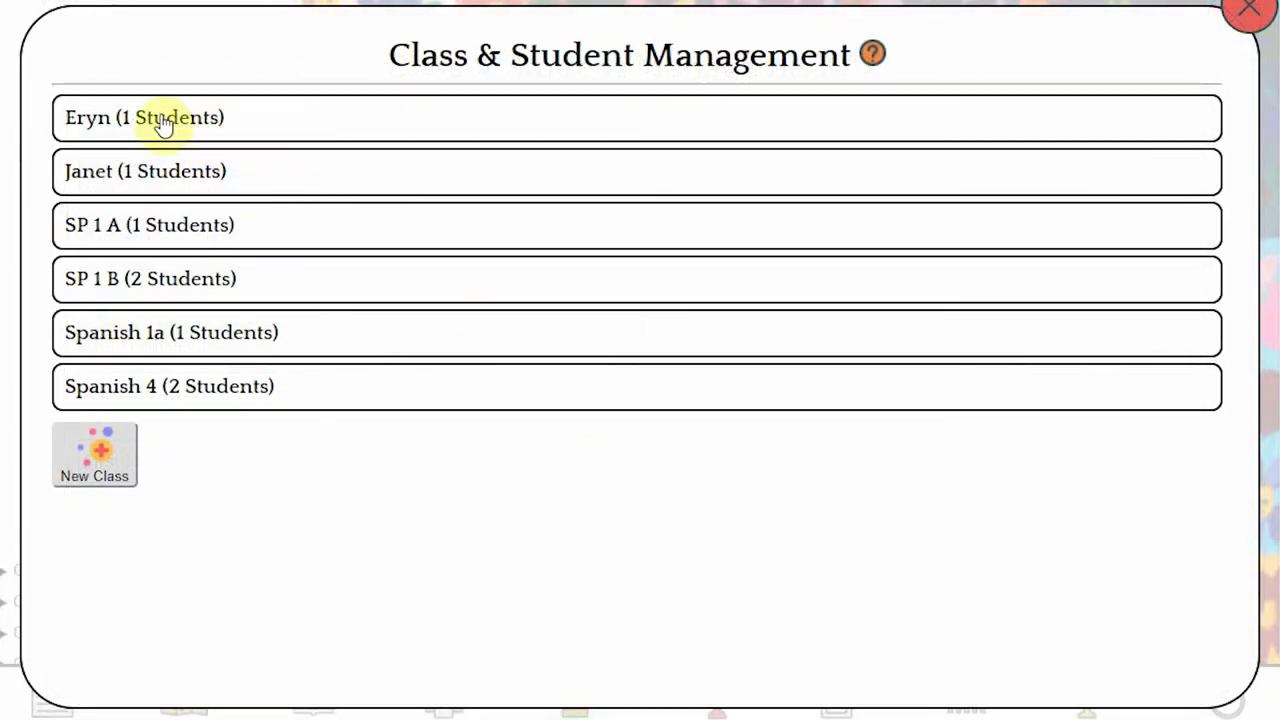
- Show the first class's student list and bring up the Import Student CSV Wizard at Step 1
left_click(144, 116)
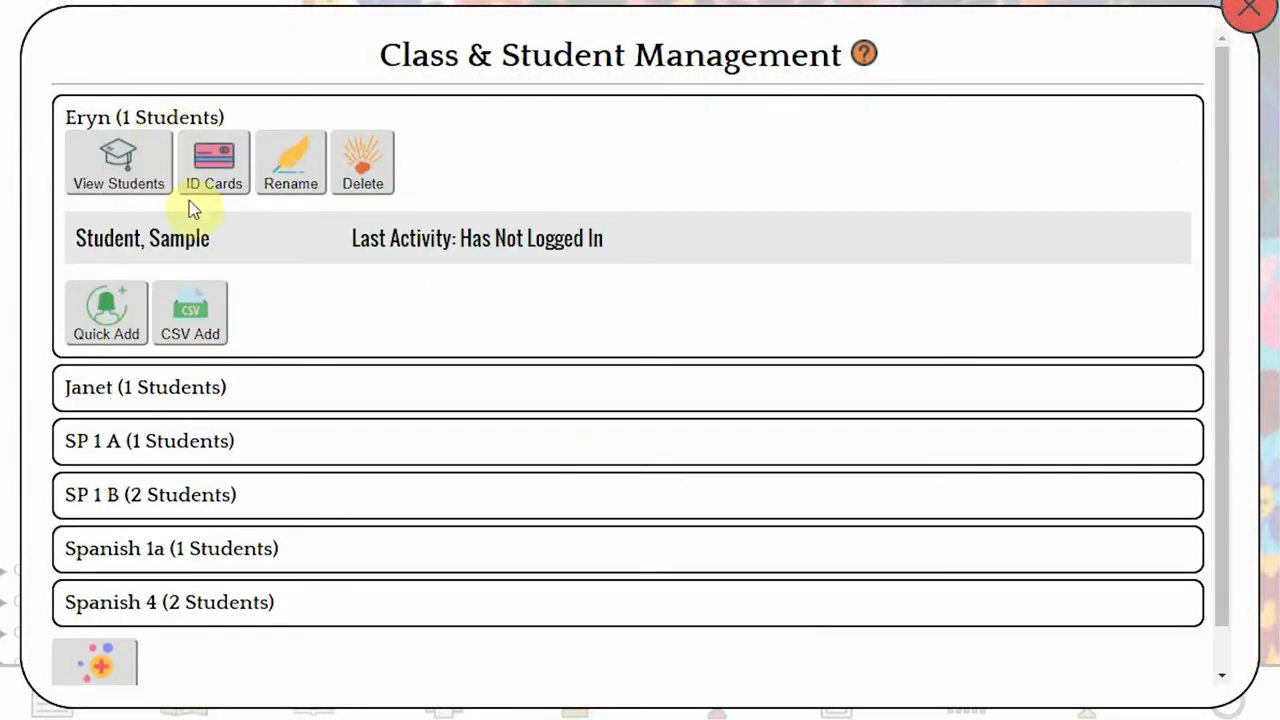
mouse_move(190, 316)
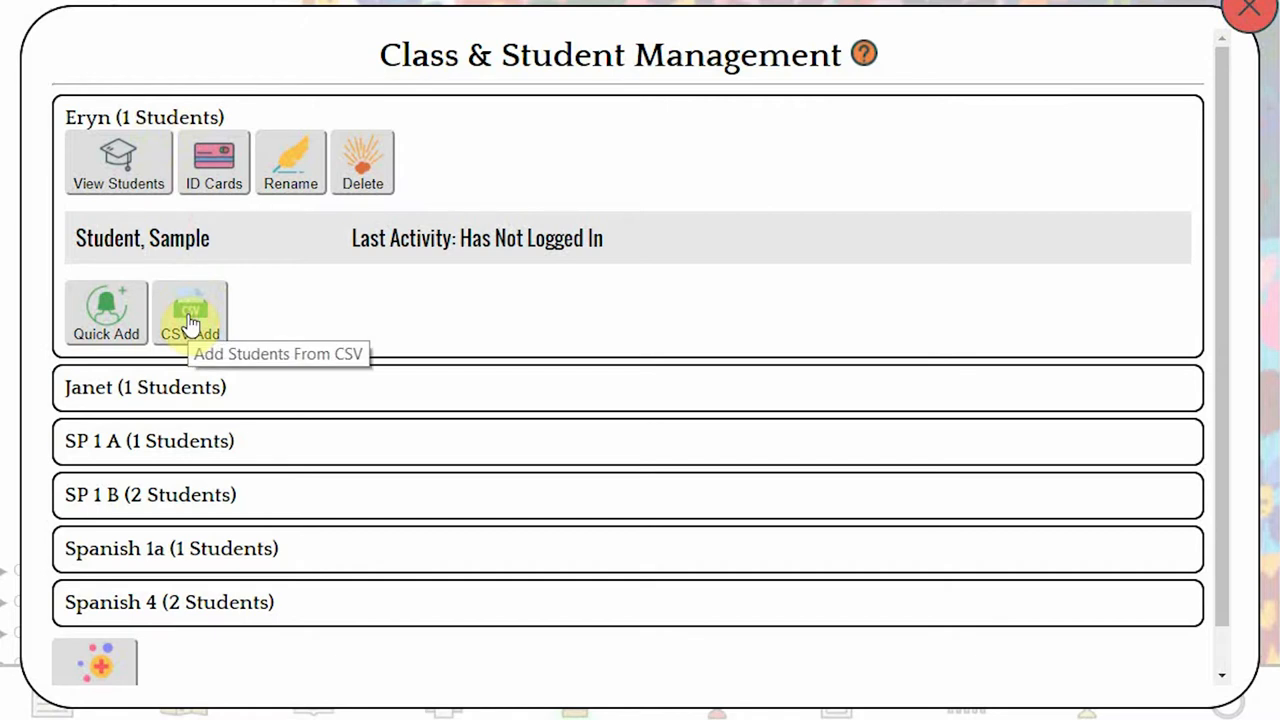
left_click(188, 312)
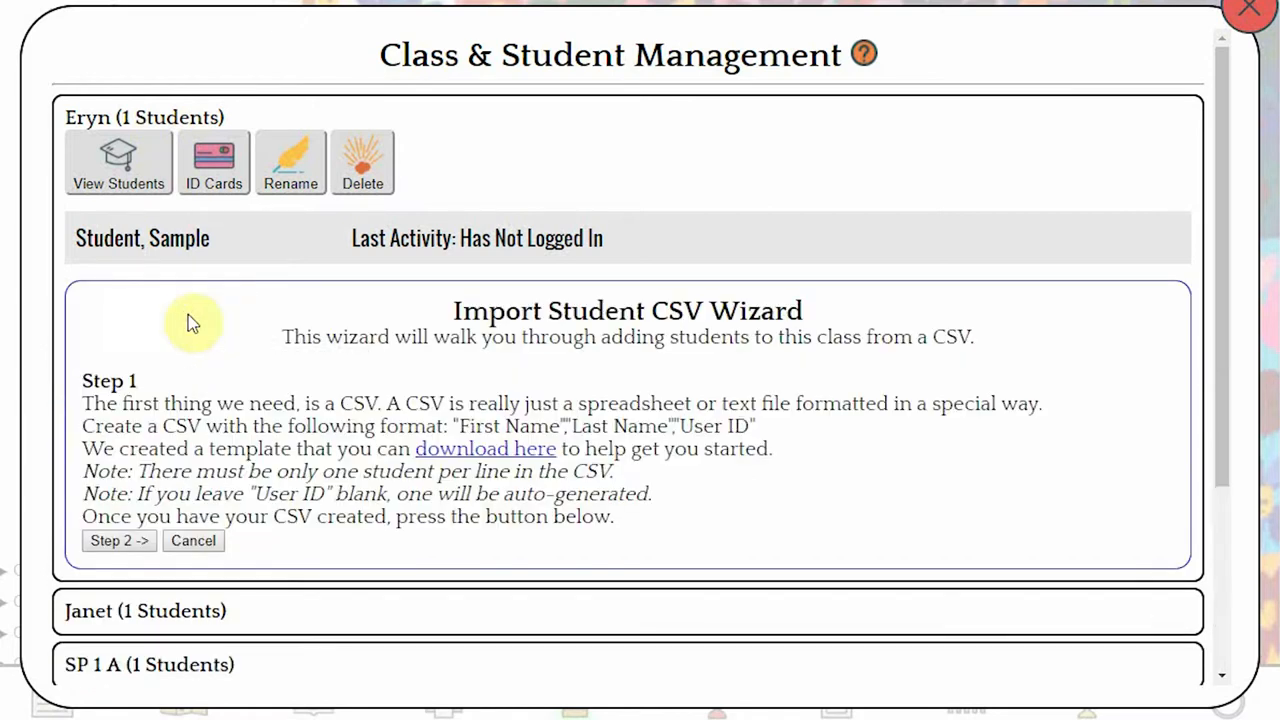
mouse_move(200, 332)
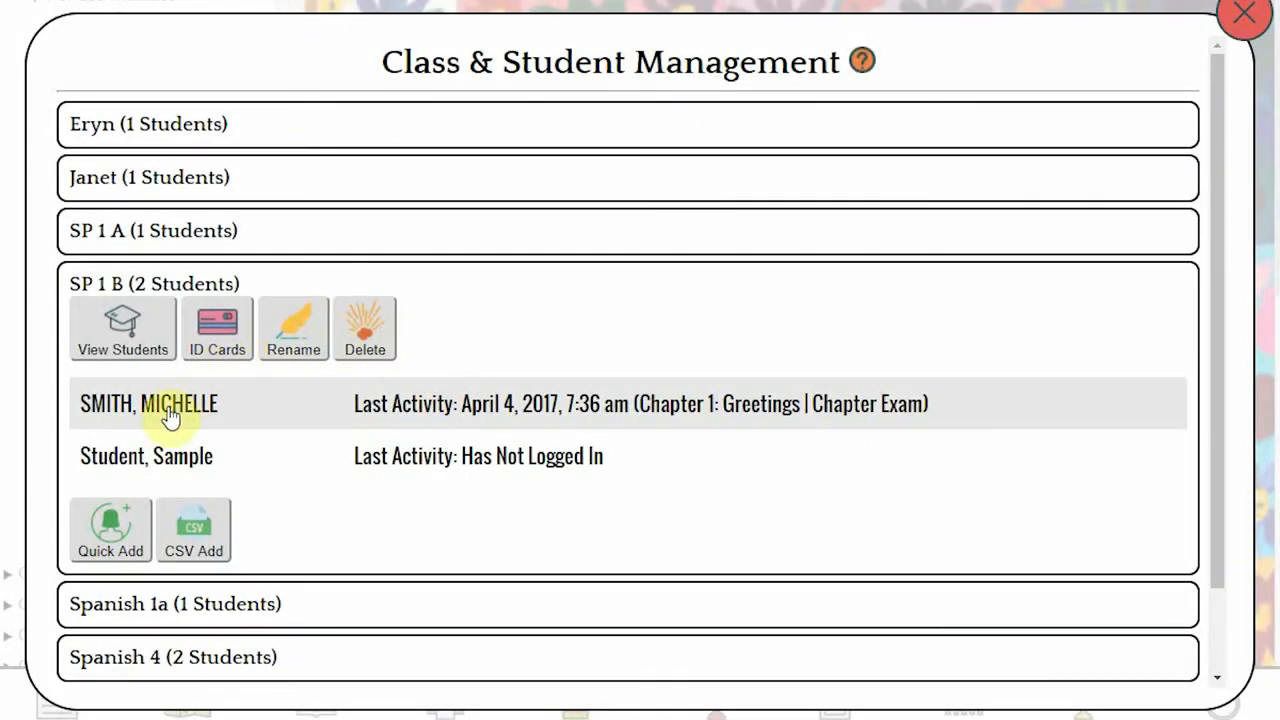
- Review the first SP 1 B student's edit form and class options without saving, check the usage log, and close class management
left_click(170, 404)
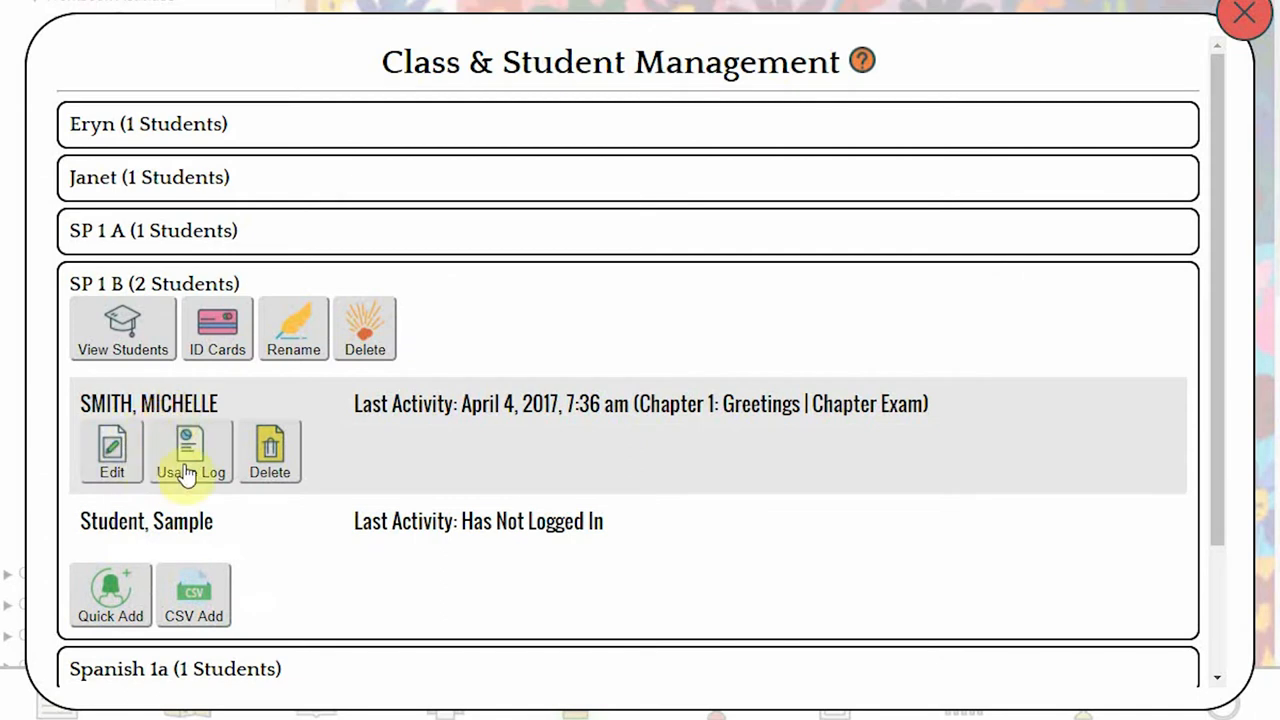
left_click(112, 450)
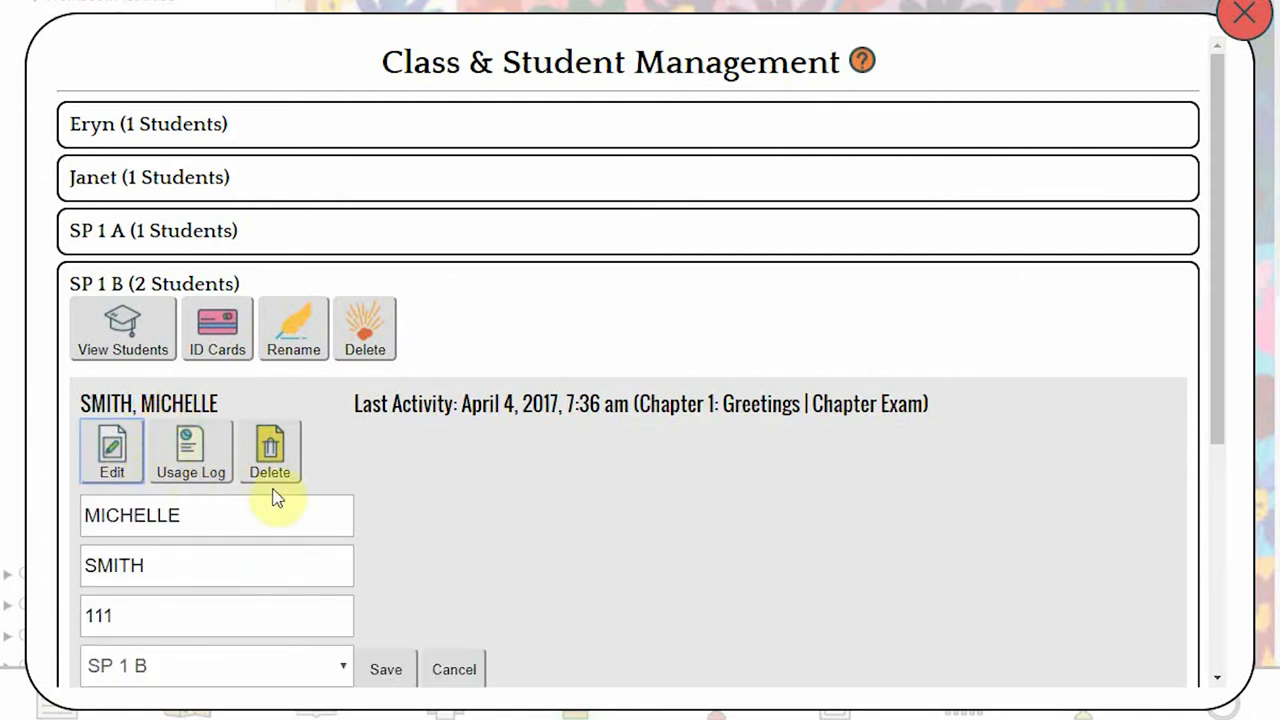
mouse_move(324, 668)
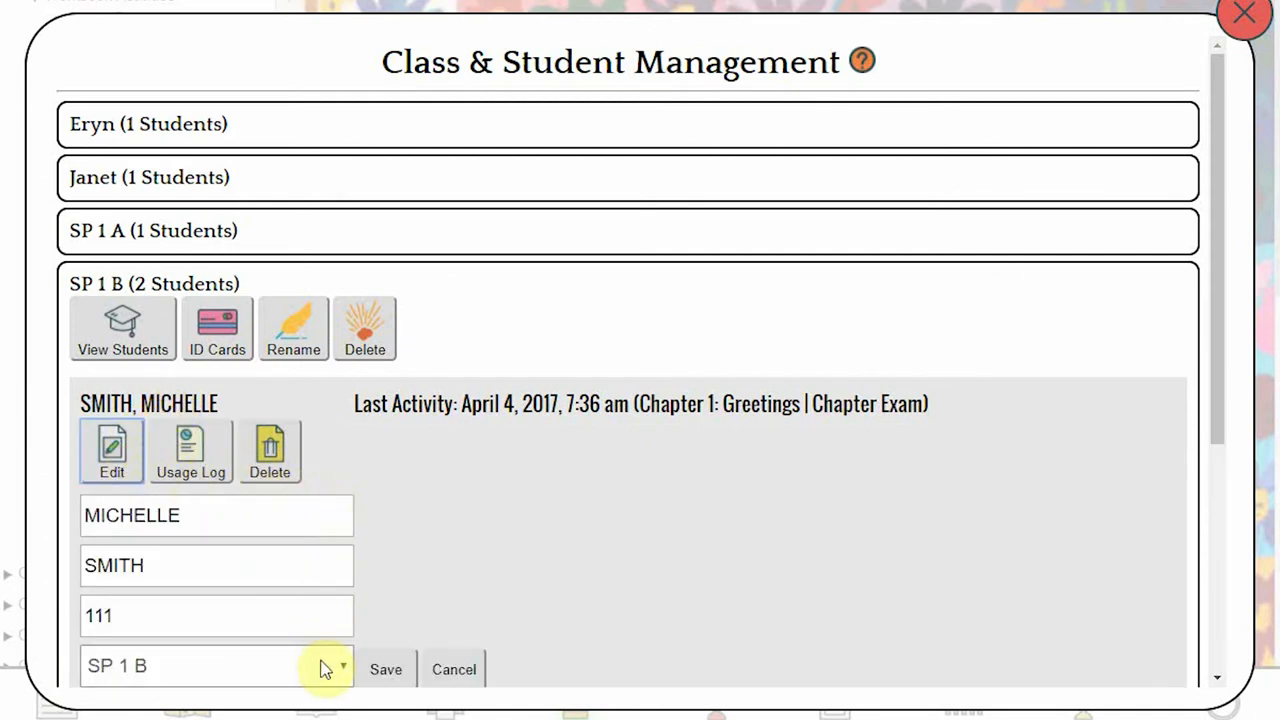
scroll("down", 3)
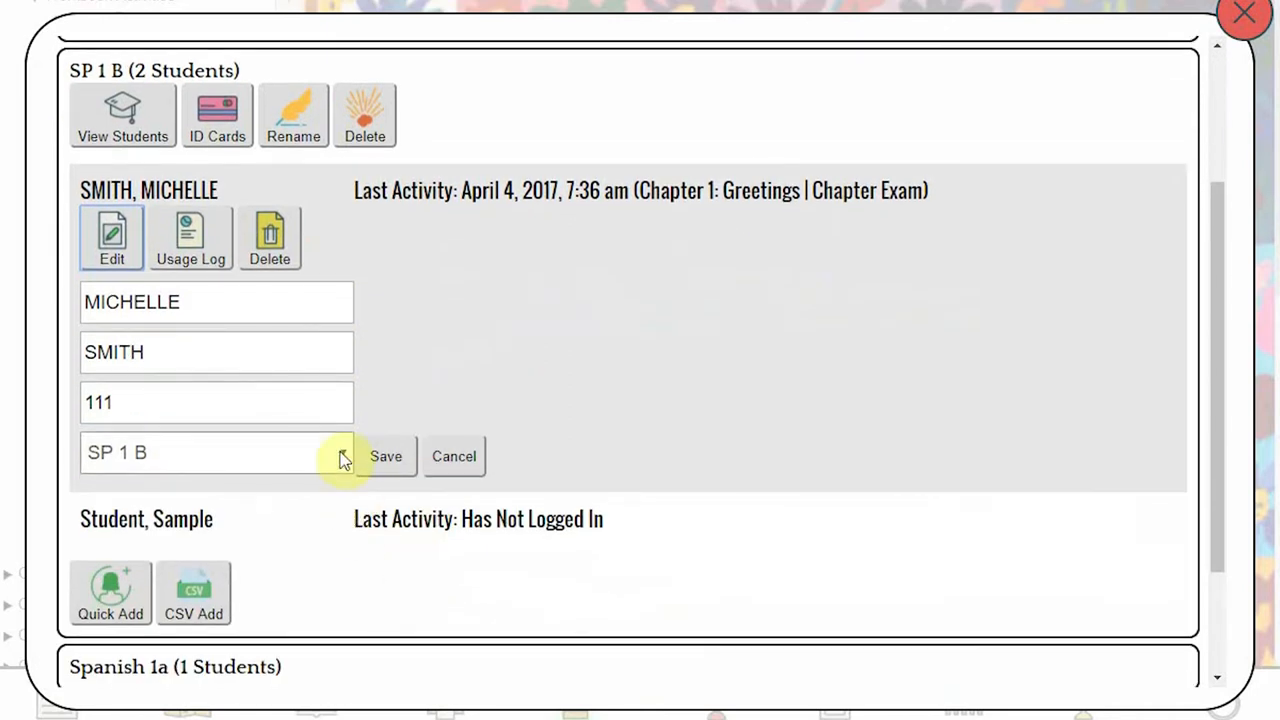
left_click(344, 452)
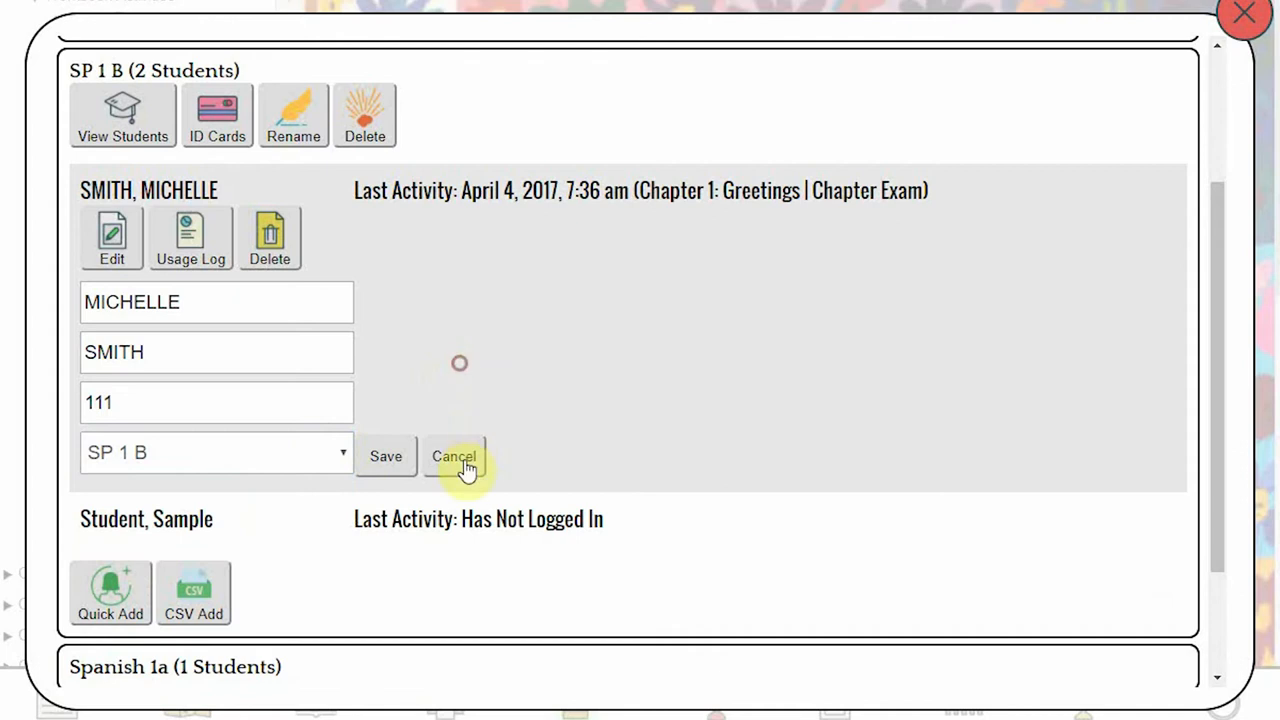
left_click(452, 456)
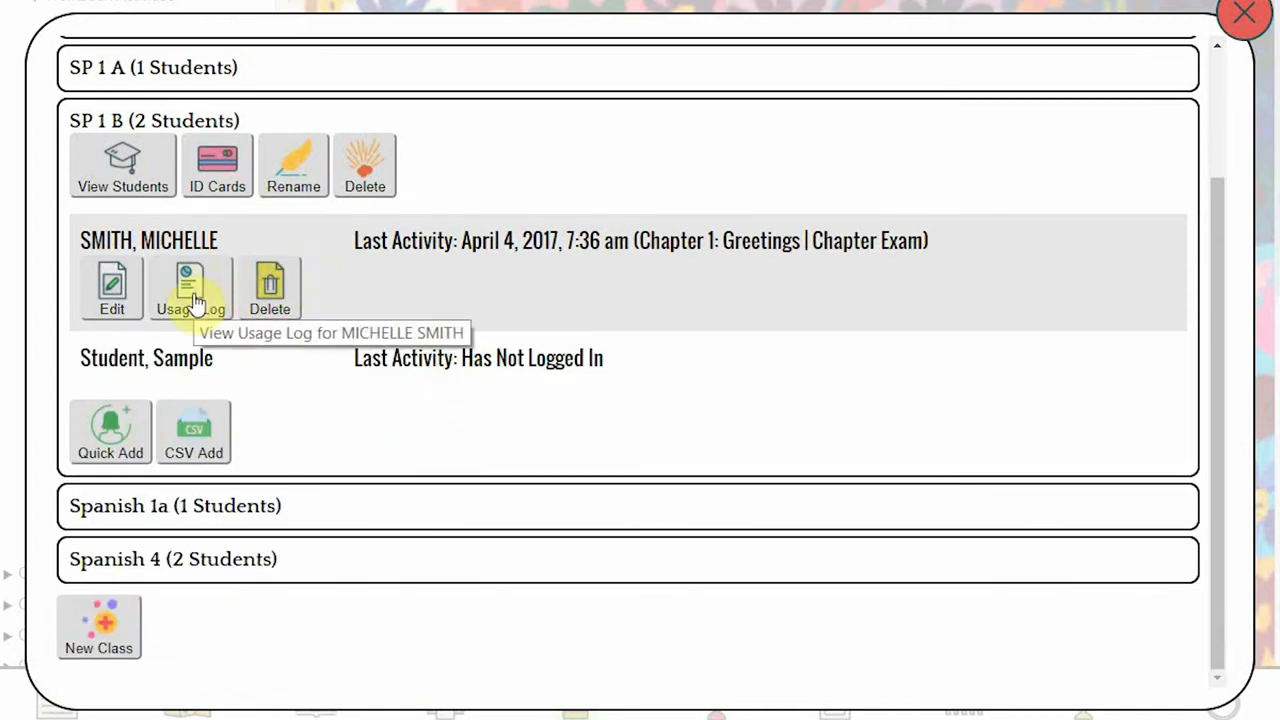
left_click(190, 288)
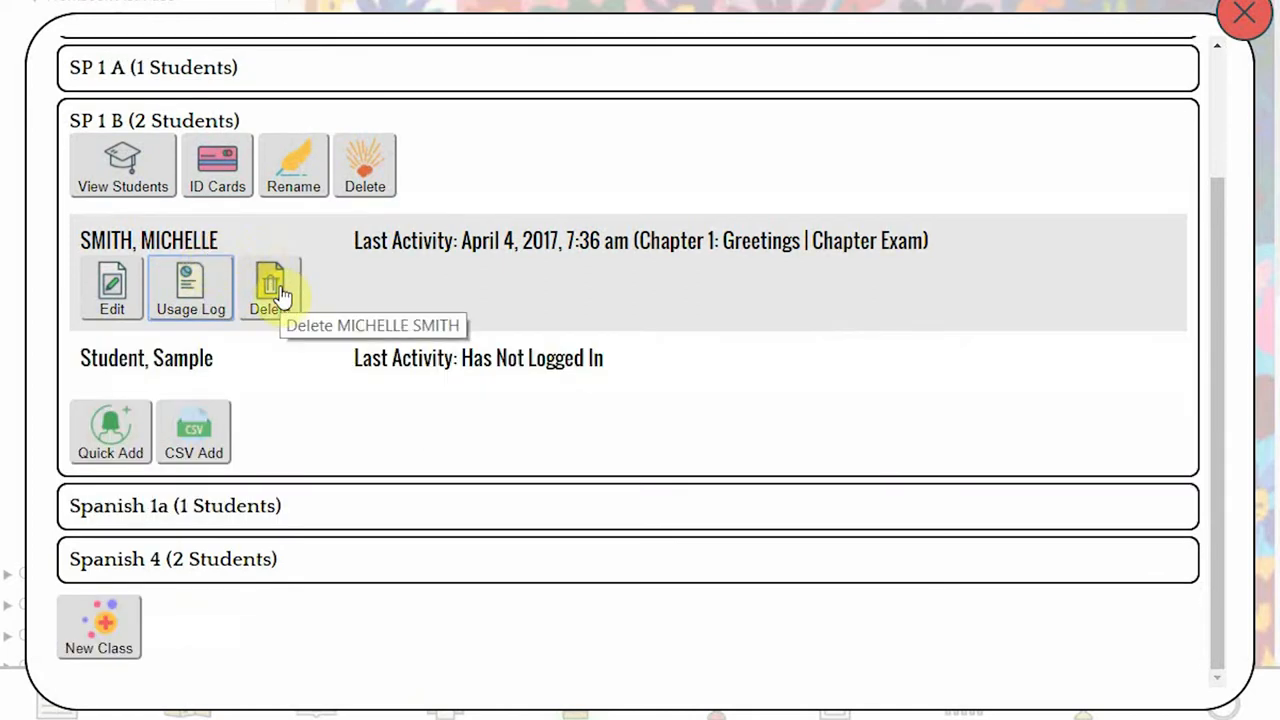
left_click(270, 288)
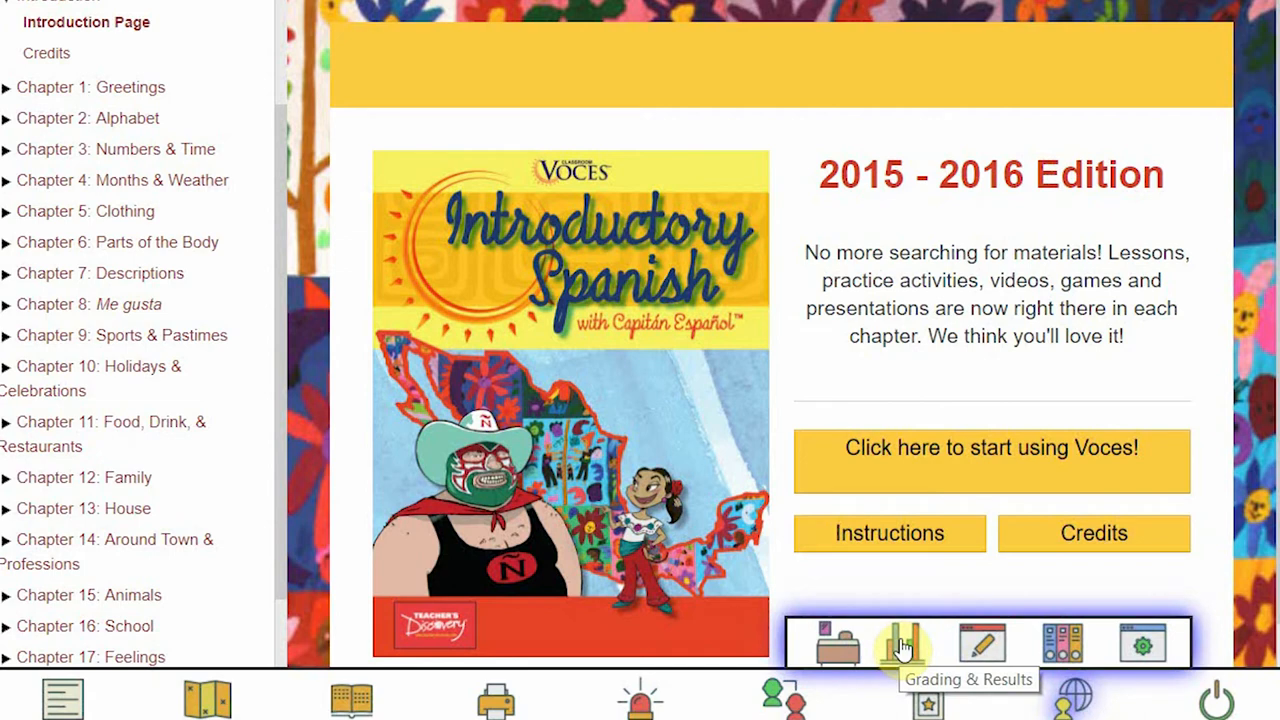
- In Grading & Results, list SP 1 A's pending submissions and open the first Activity 3 answers
left_click(900, 644)
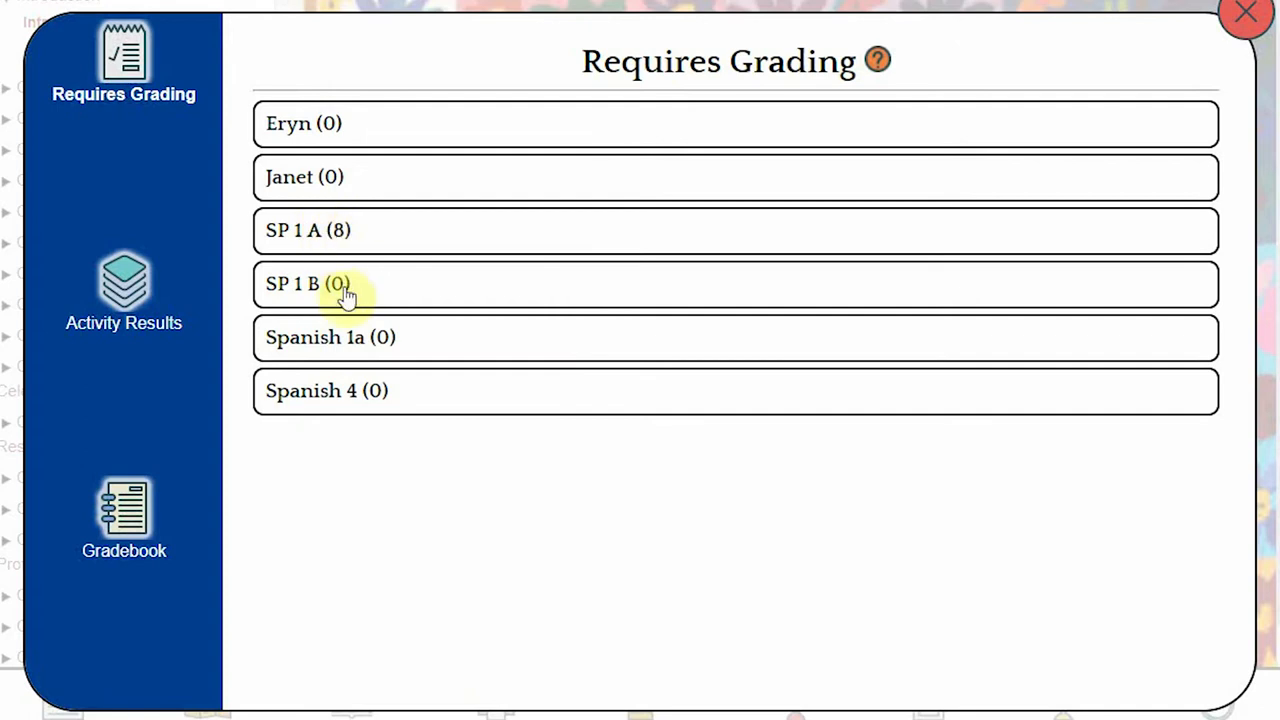
mouse_move(344, 250)
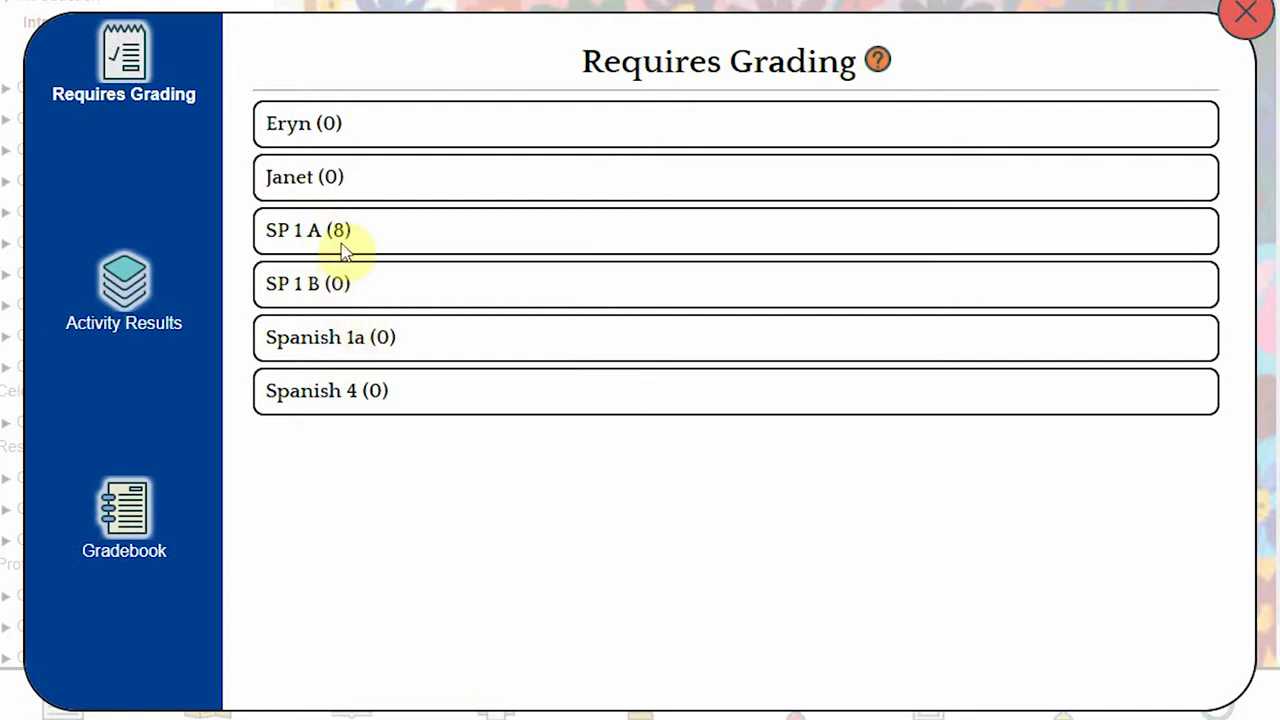
mouse_move(344, 248)
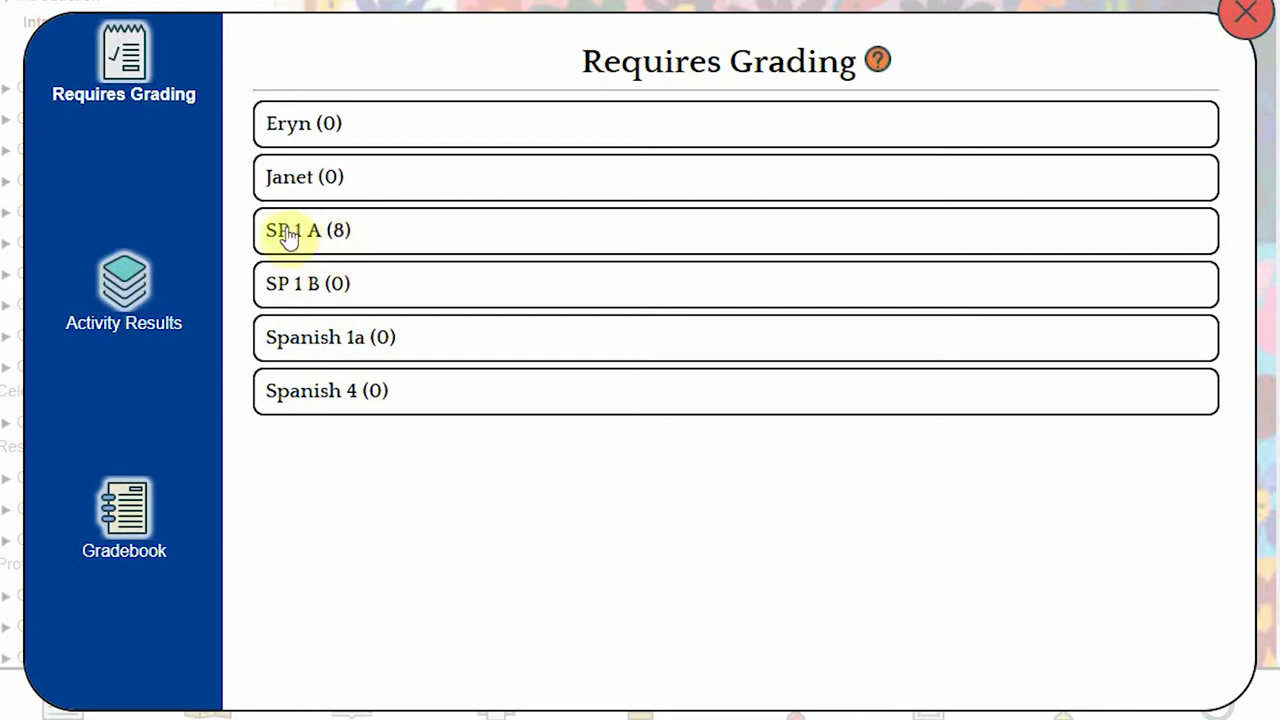
left_click(308, 230)
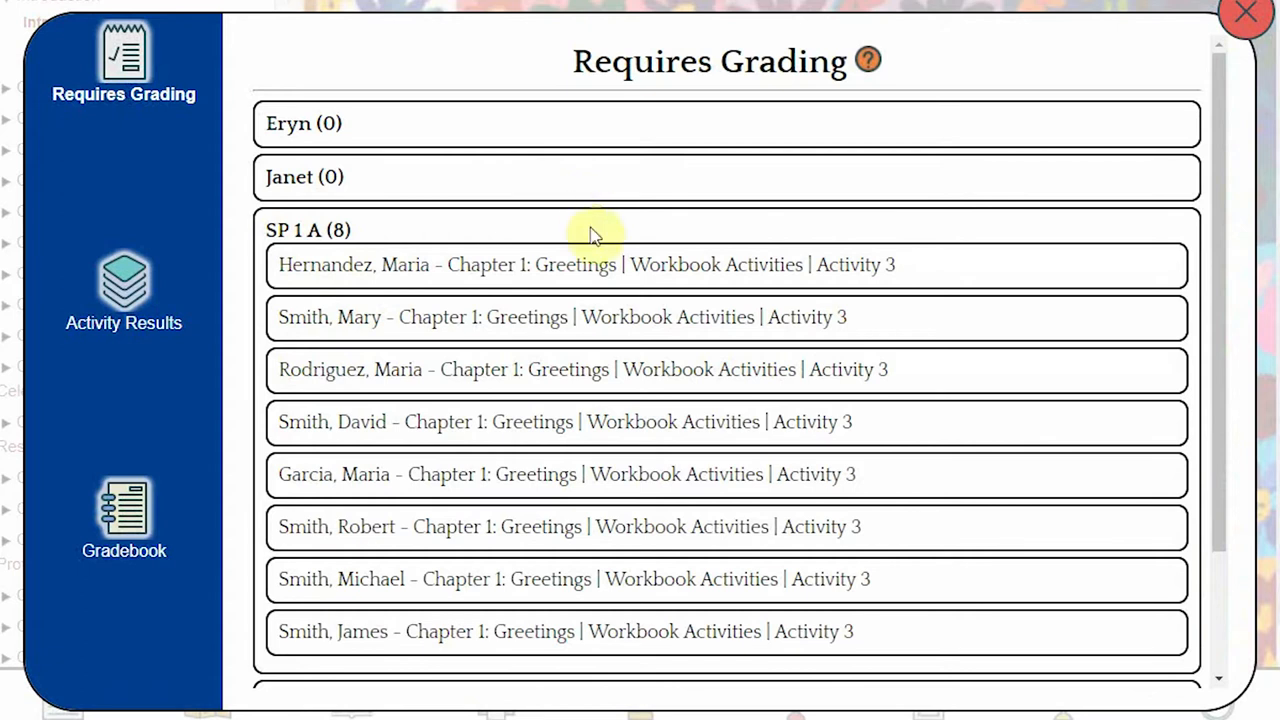
mouse_move(570, 258)
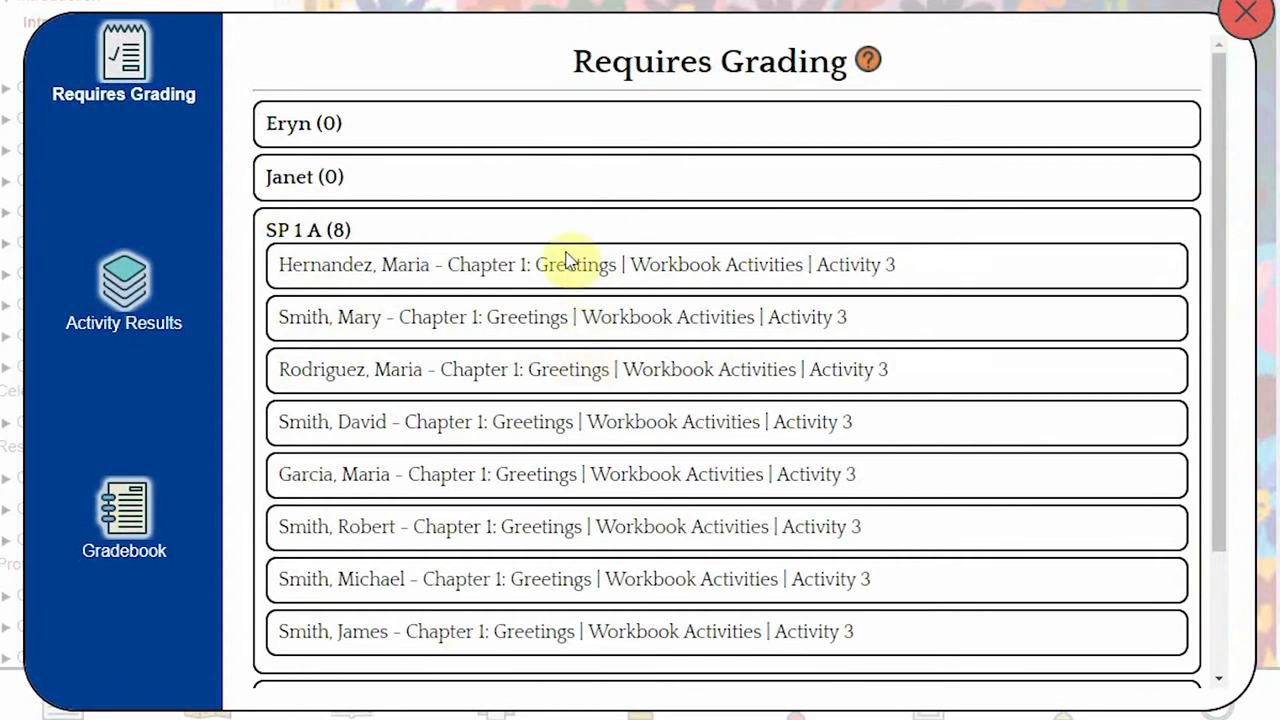
left_click(584, 264)
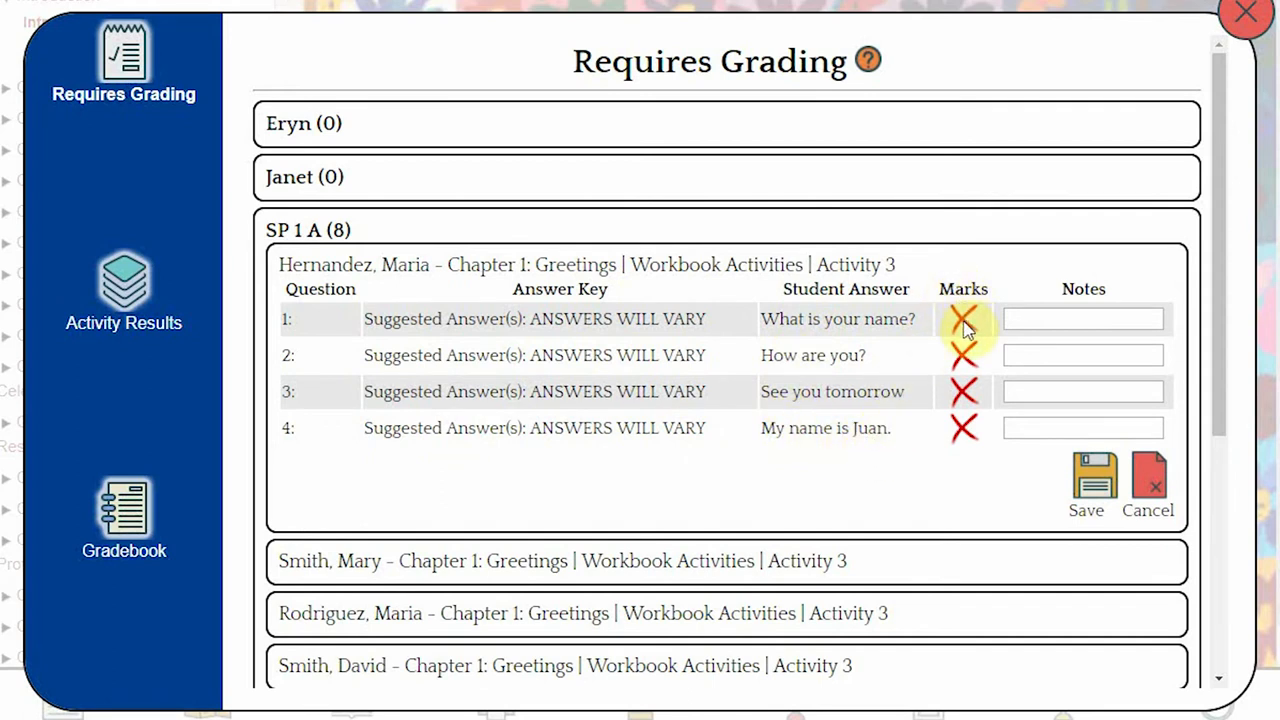
left_click(964, 320)
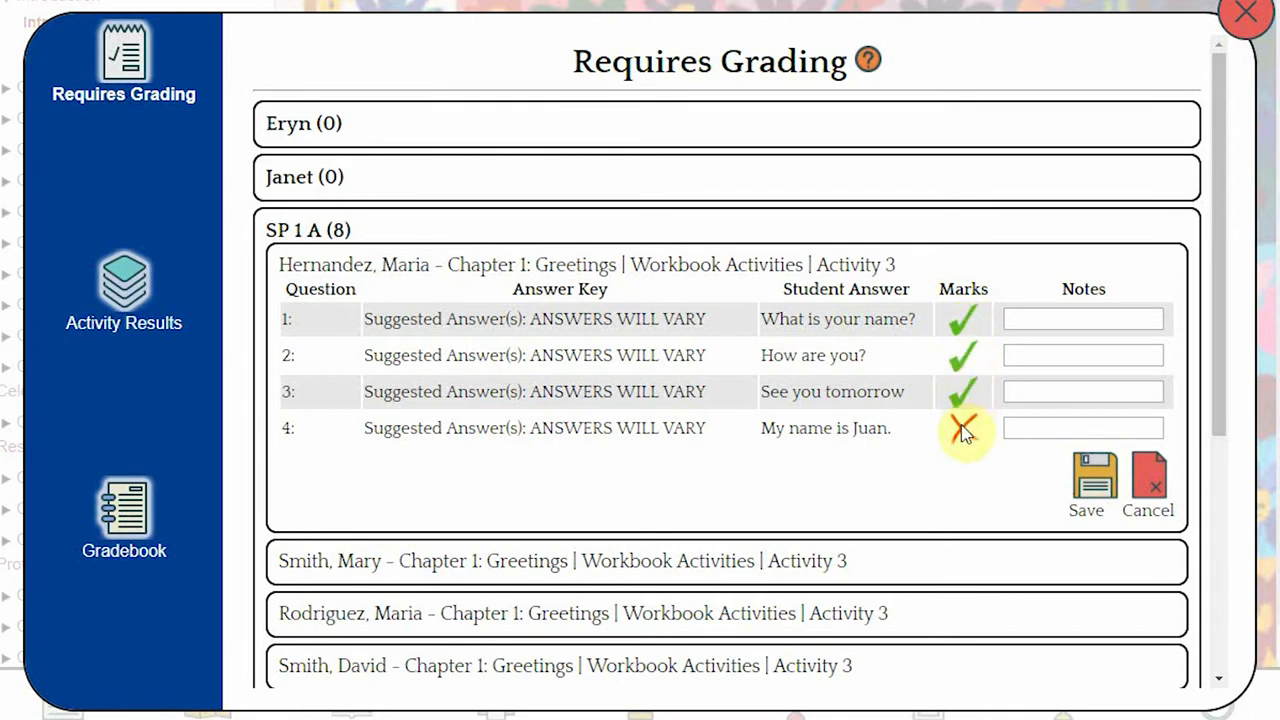
left_click(964, 428)
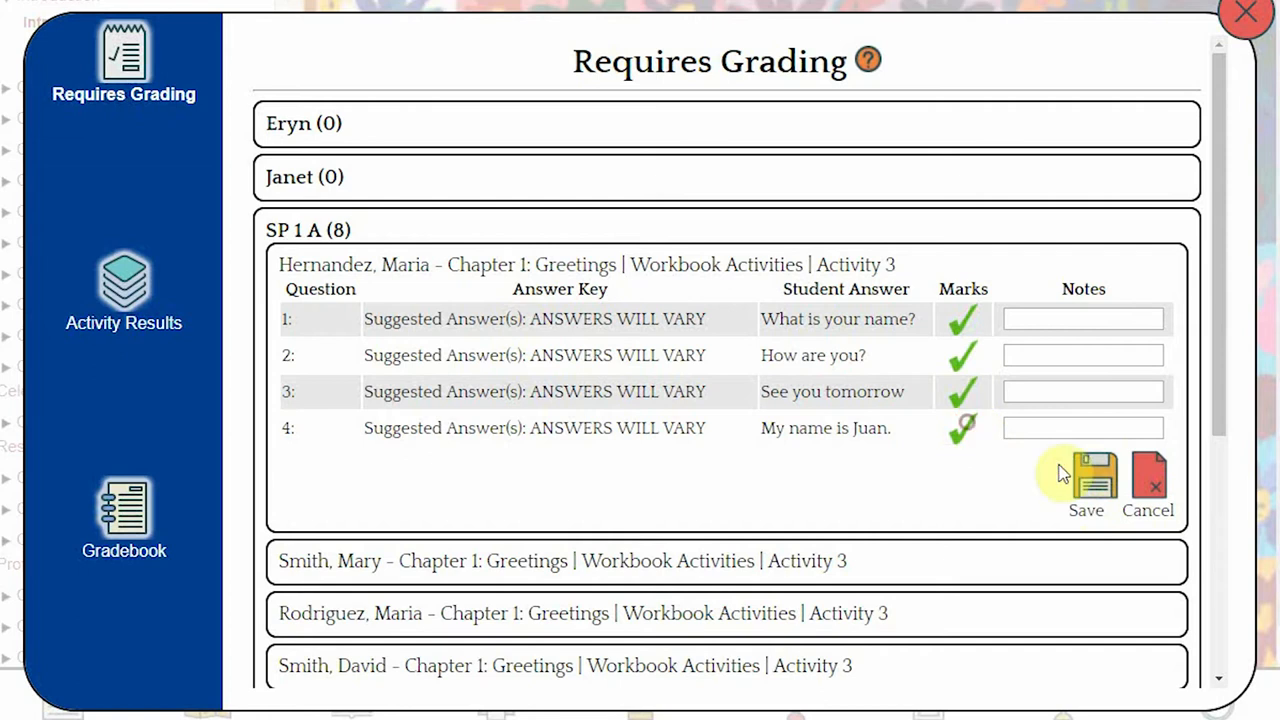
left_click(1084, 476)
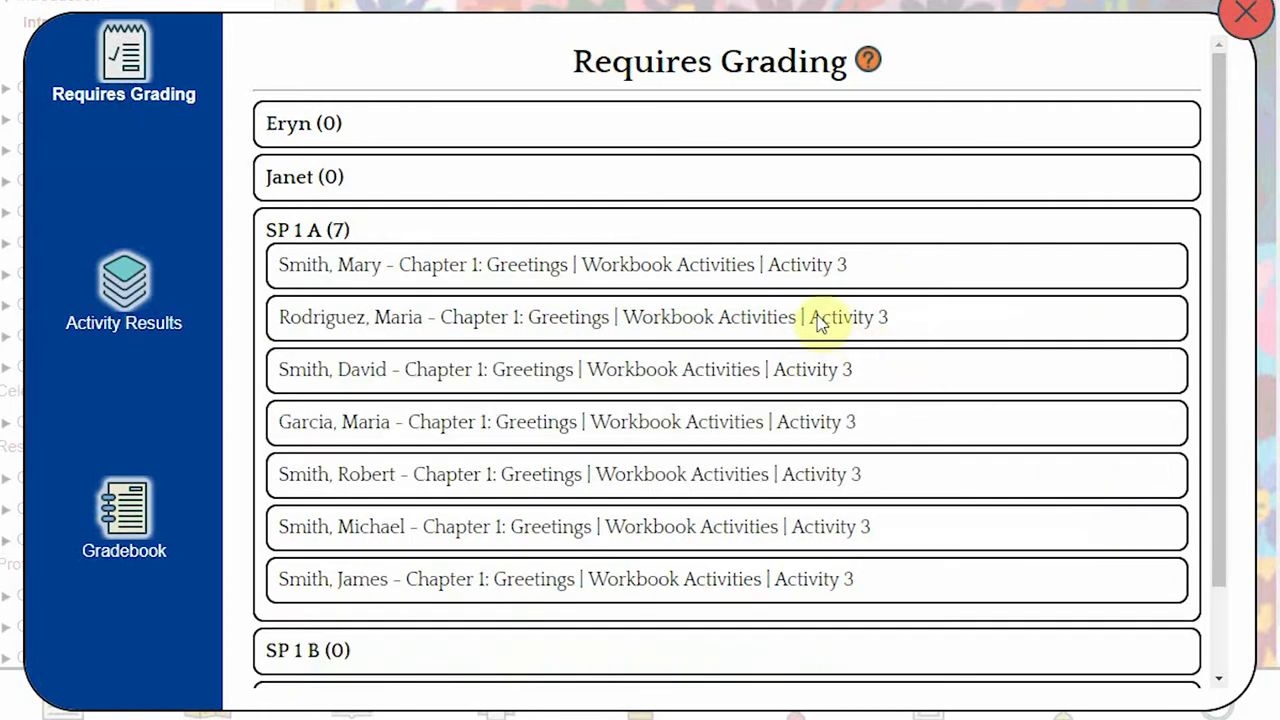
mouse_move(730, 264)
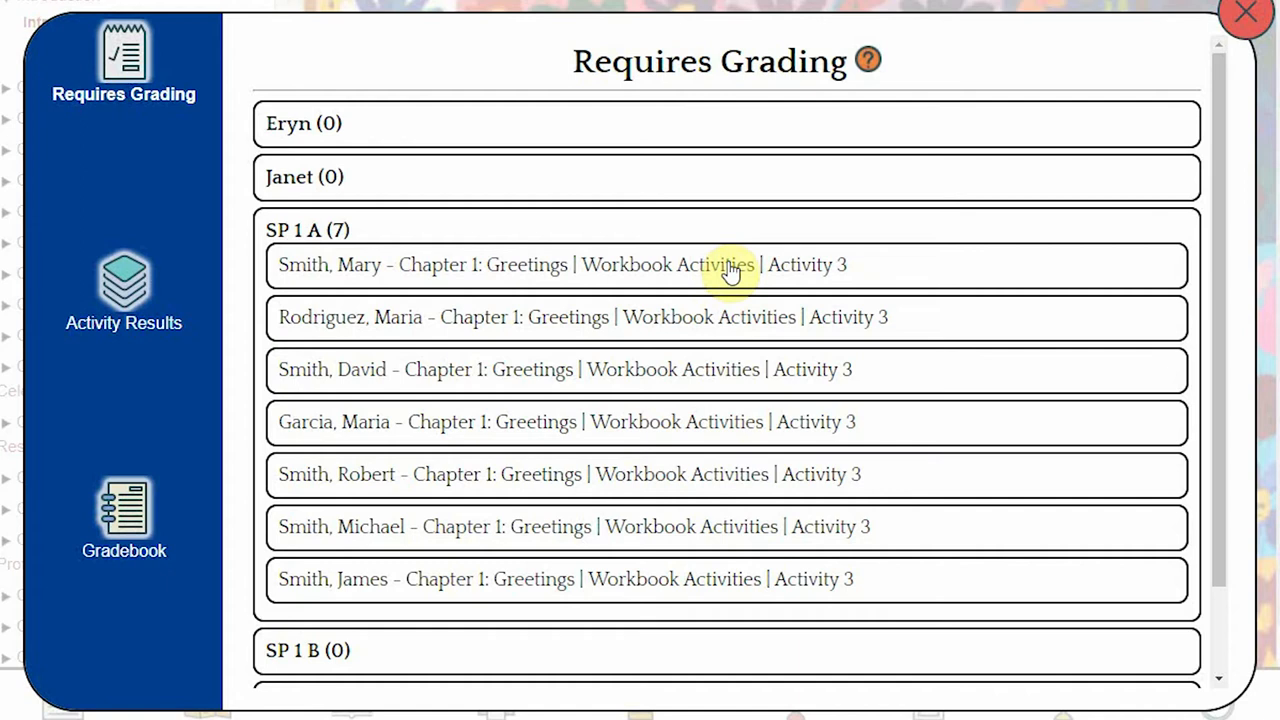
mouse_move(520, 180)
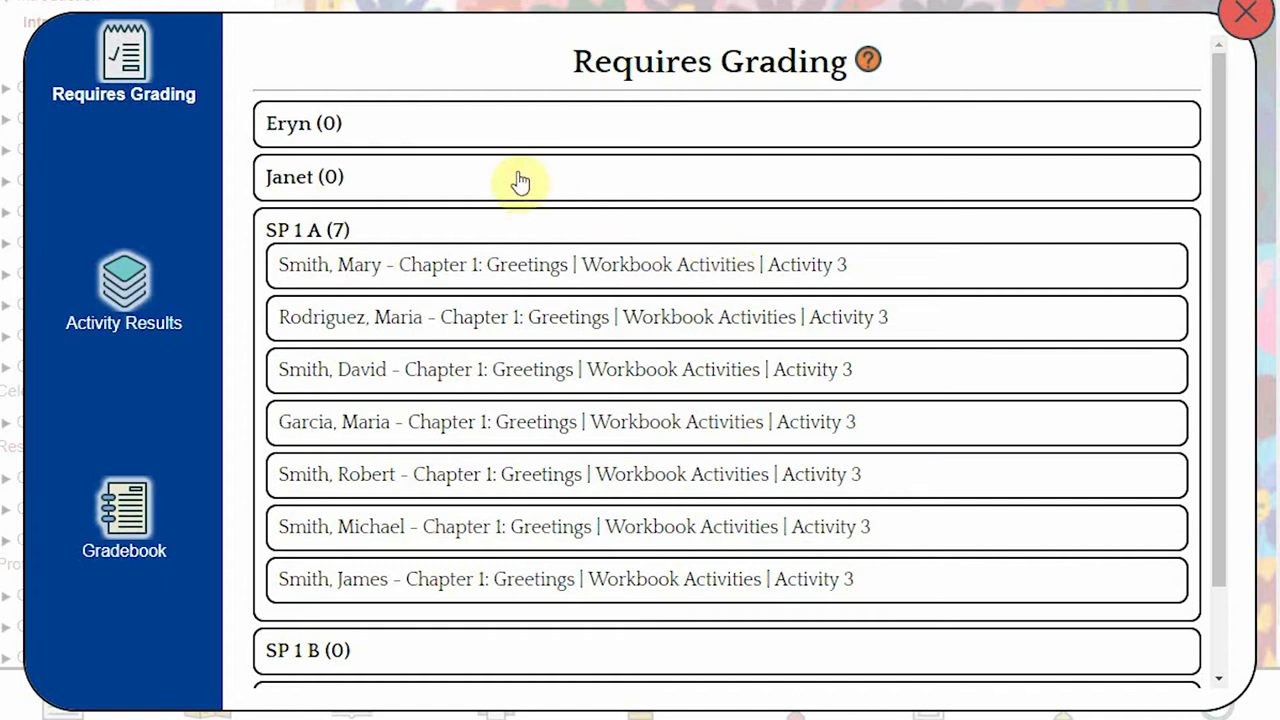
mouse_move(124, 290)
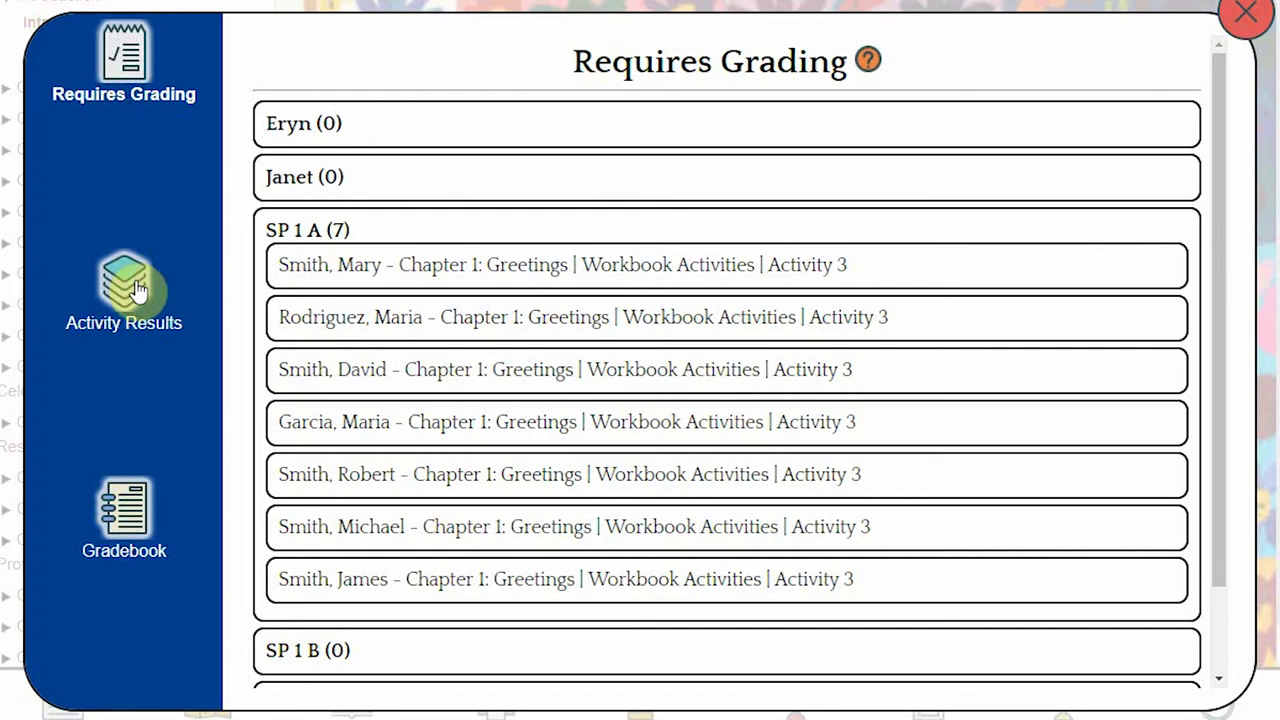
left_click(124, 290)
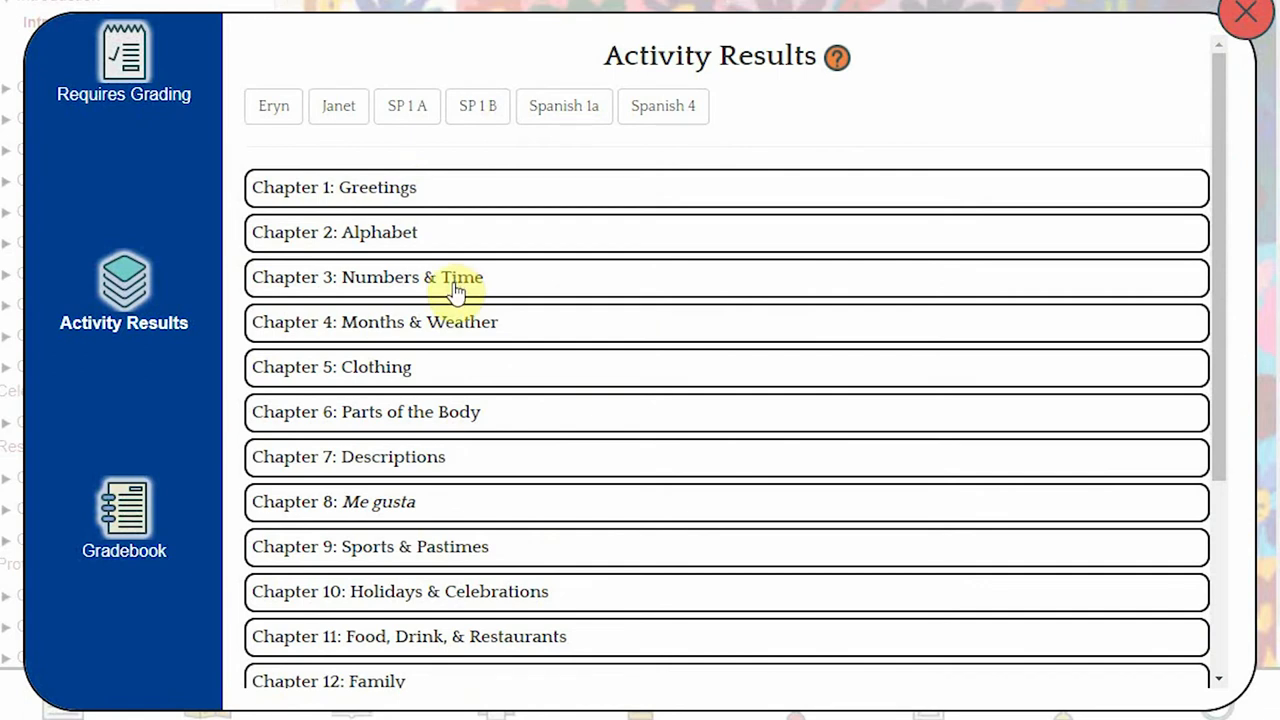
mouse_move(428, 168)
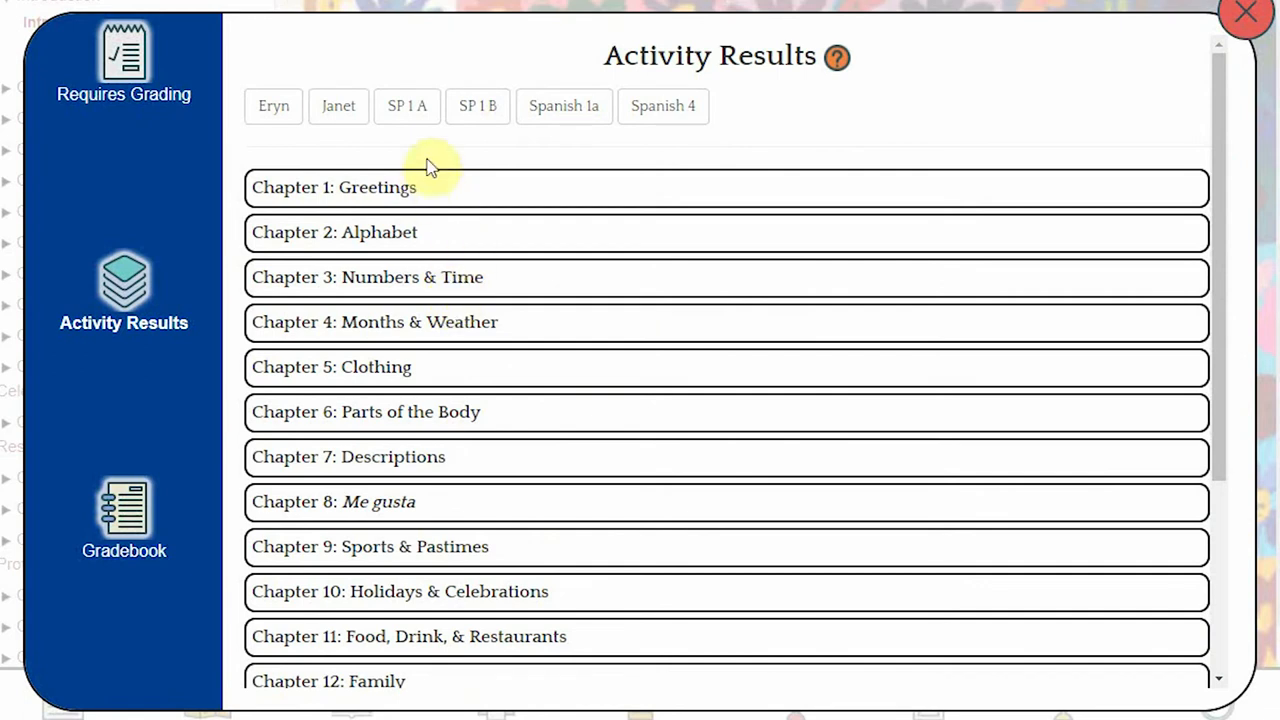
left_click(406, 106)
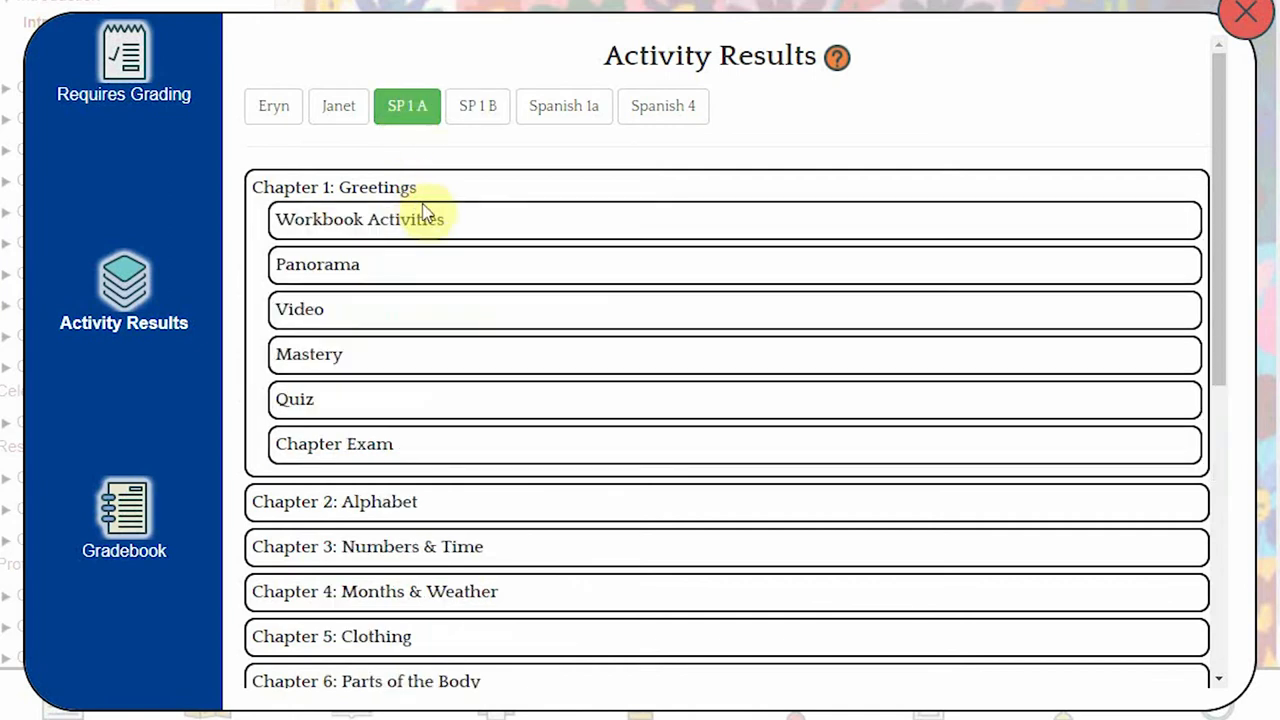
left_click(360, 218)
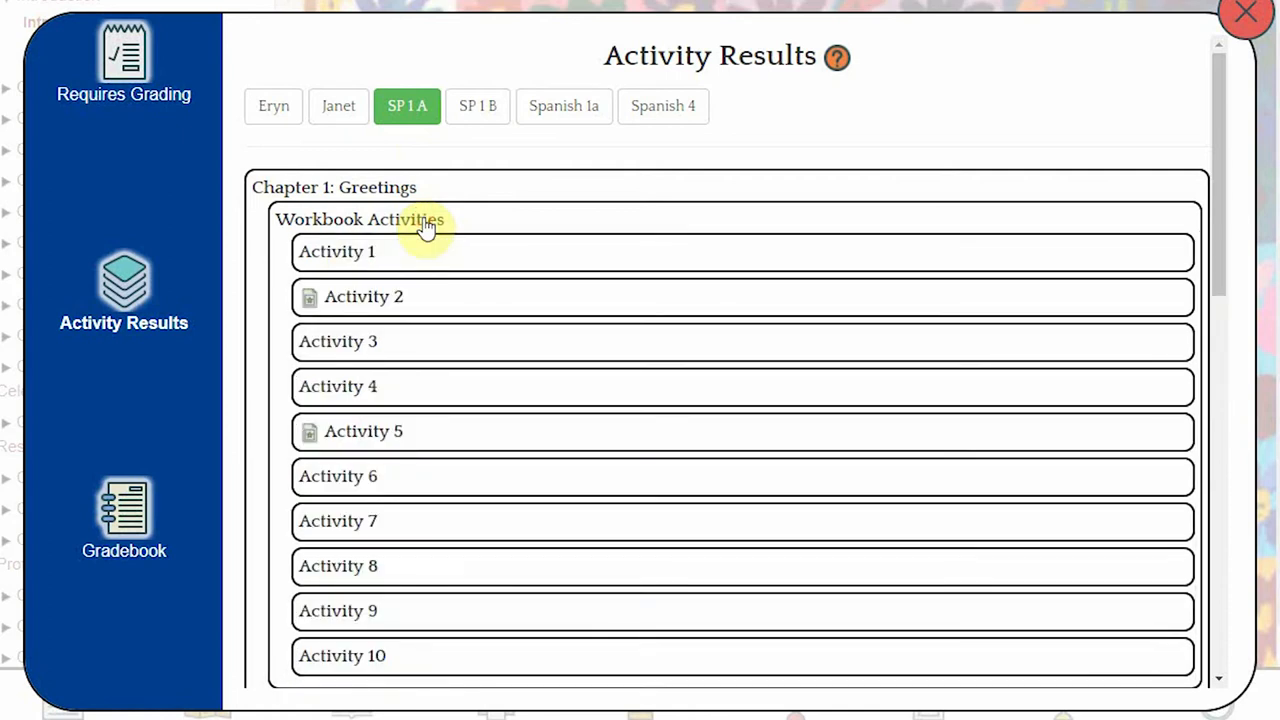
mouse_move(420, 310)
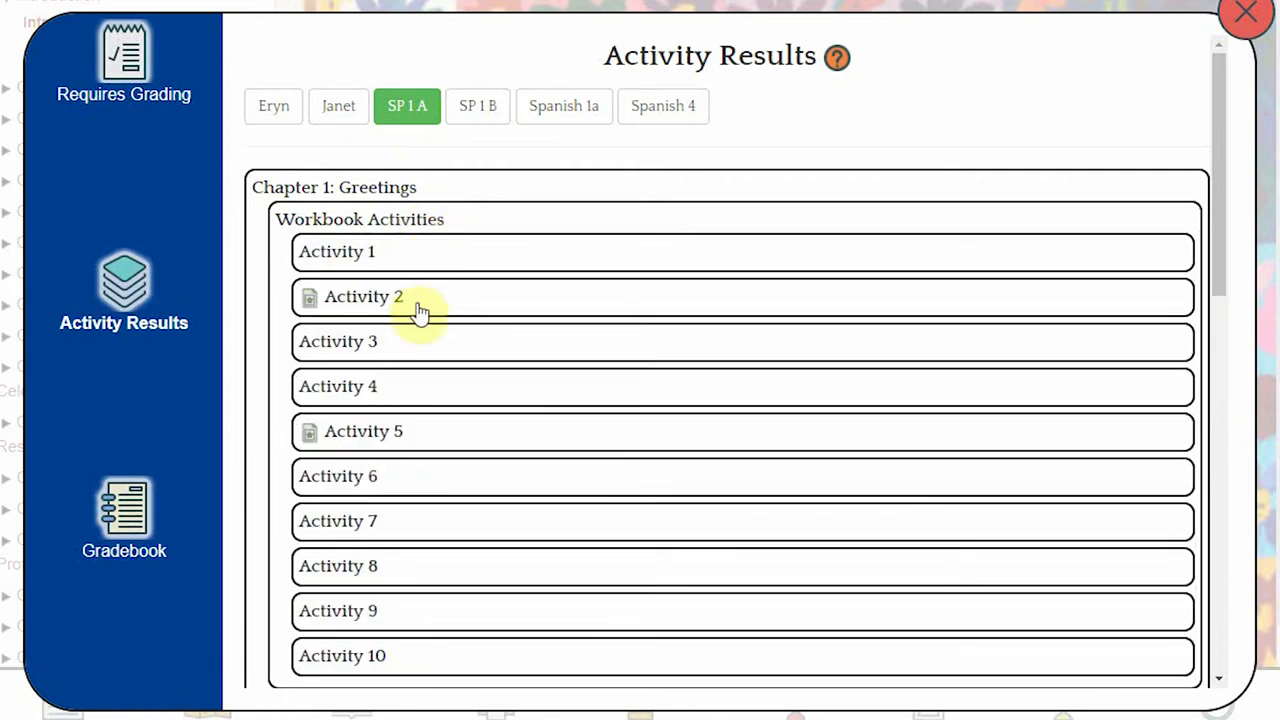
left_click(336, 340)
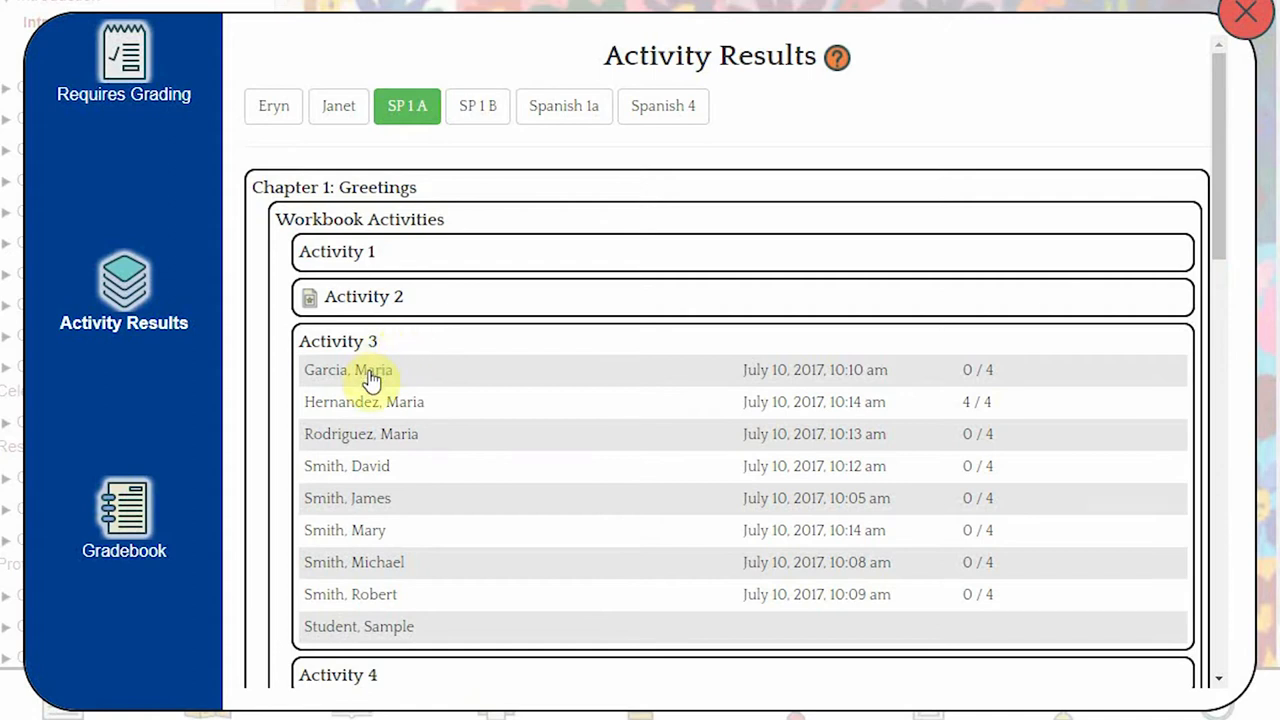
left_click(348, 370)
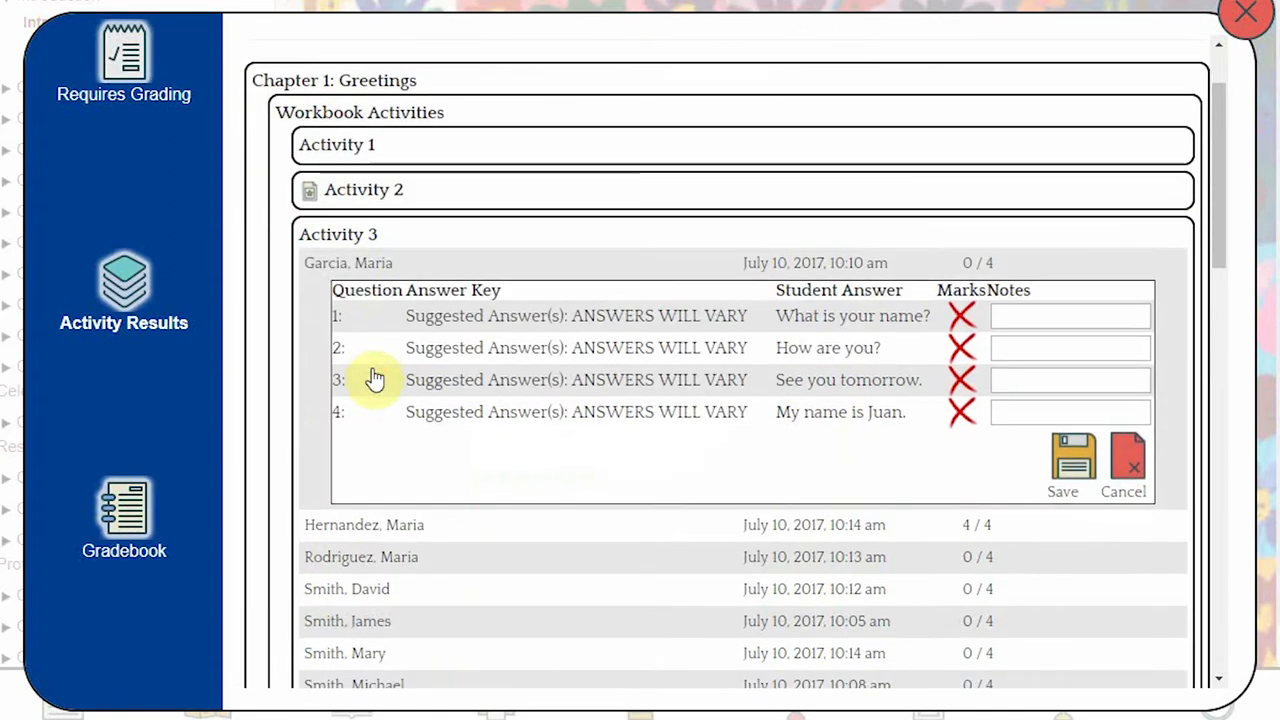
scroll("down", 3)
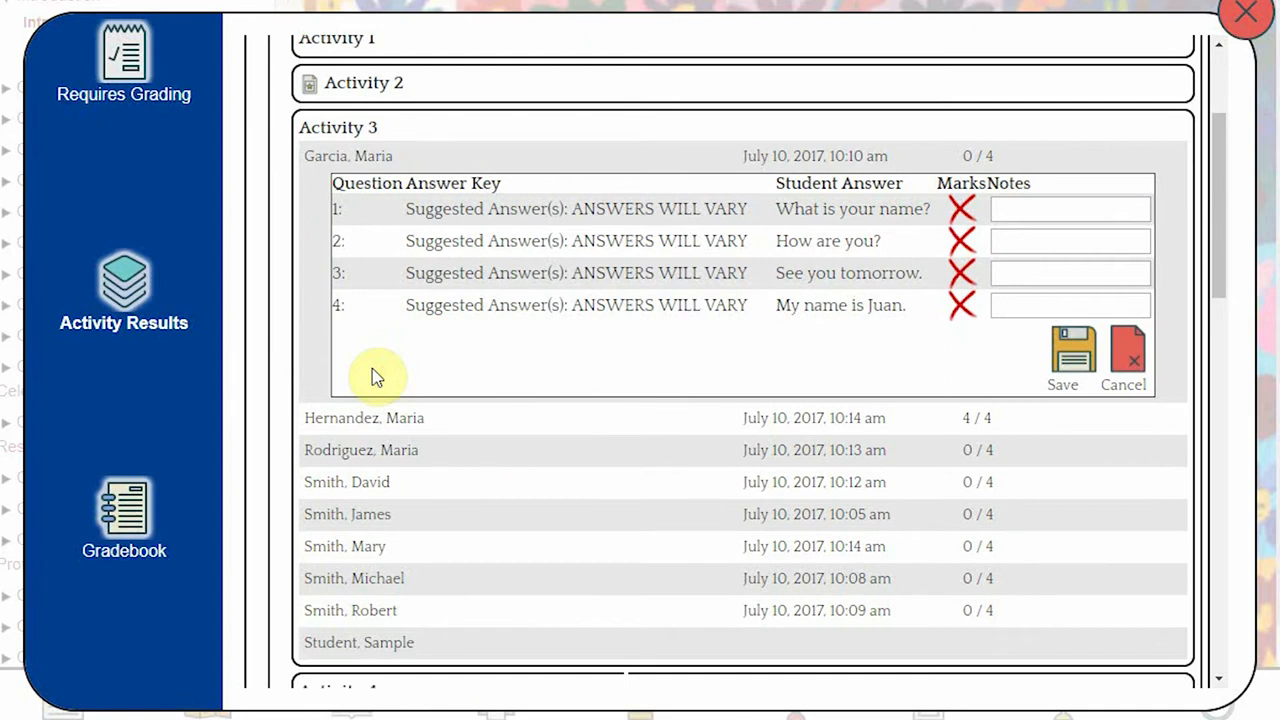
mouse_move(124, 516)
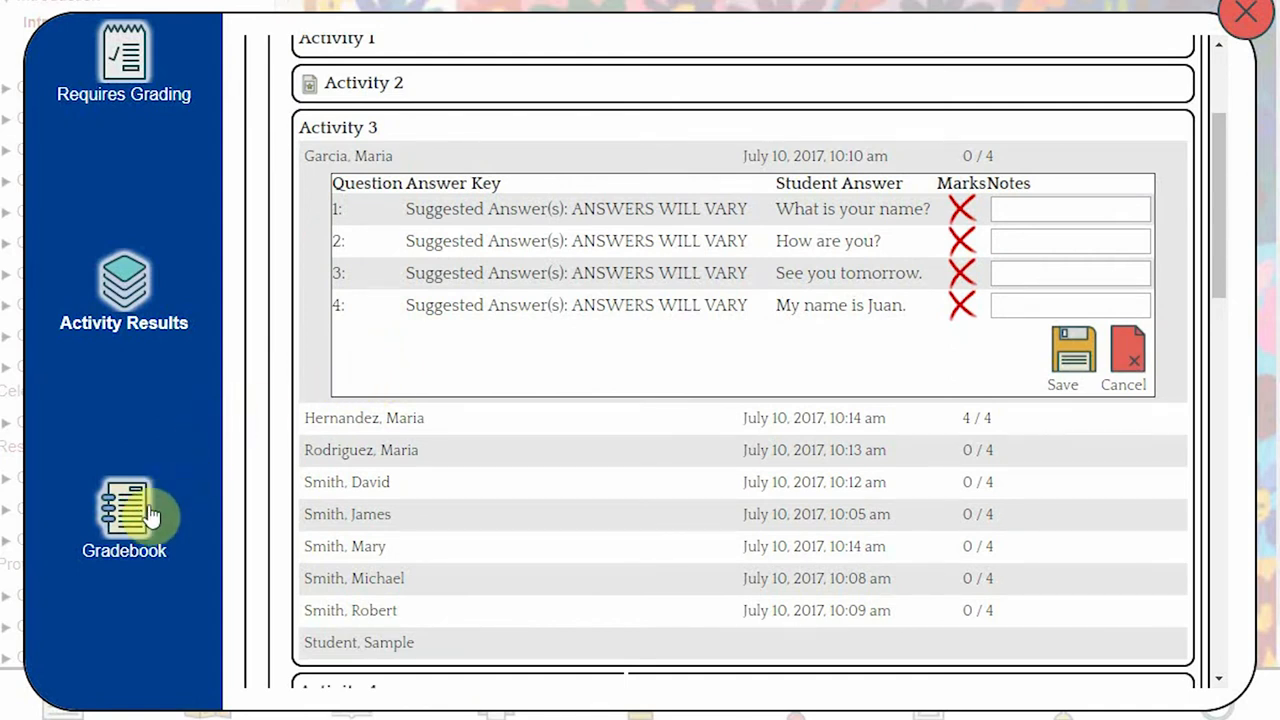
- Generate the gradebook report for class SP 1 A, review the results, then close the gradebook
left_click(124, 516)
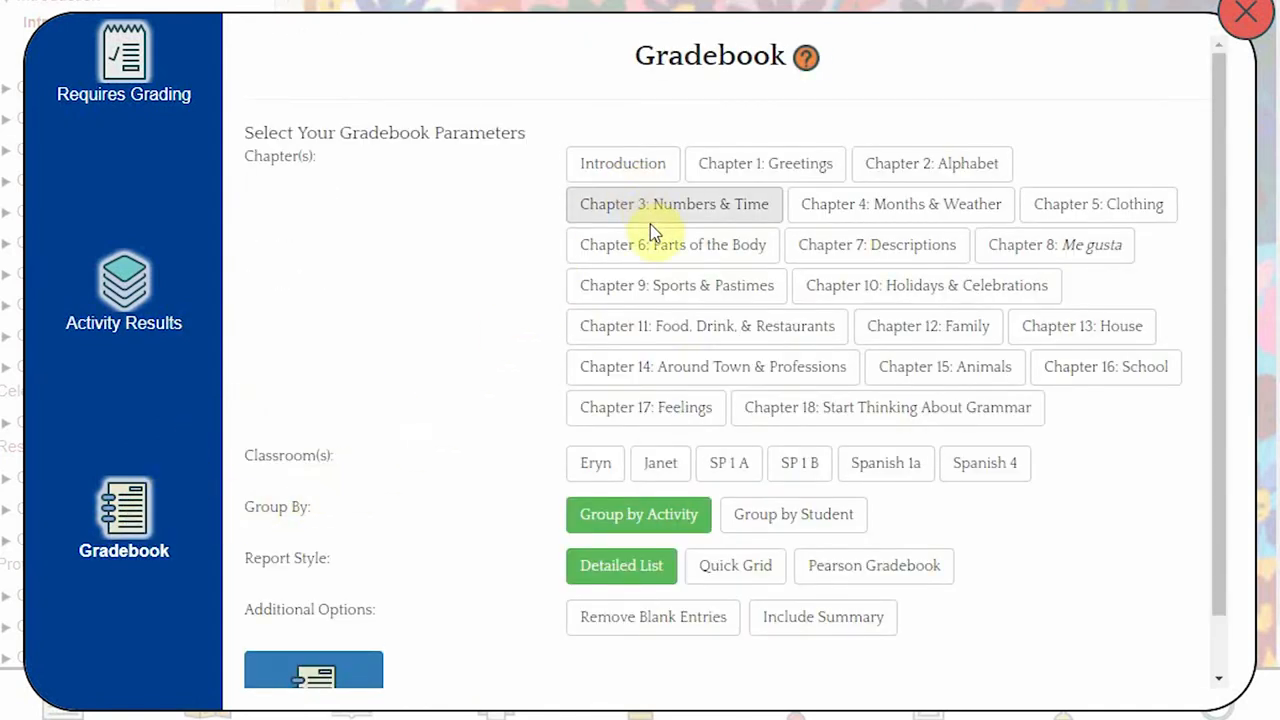
left_click(764, 164)
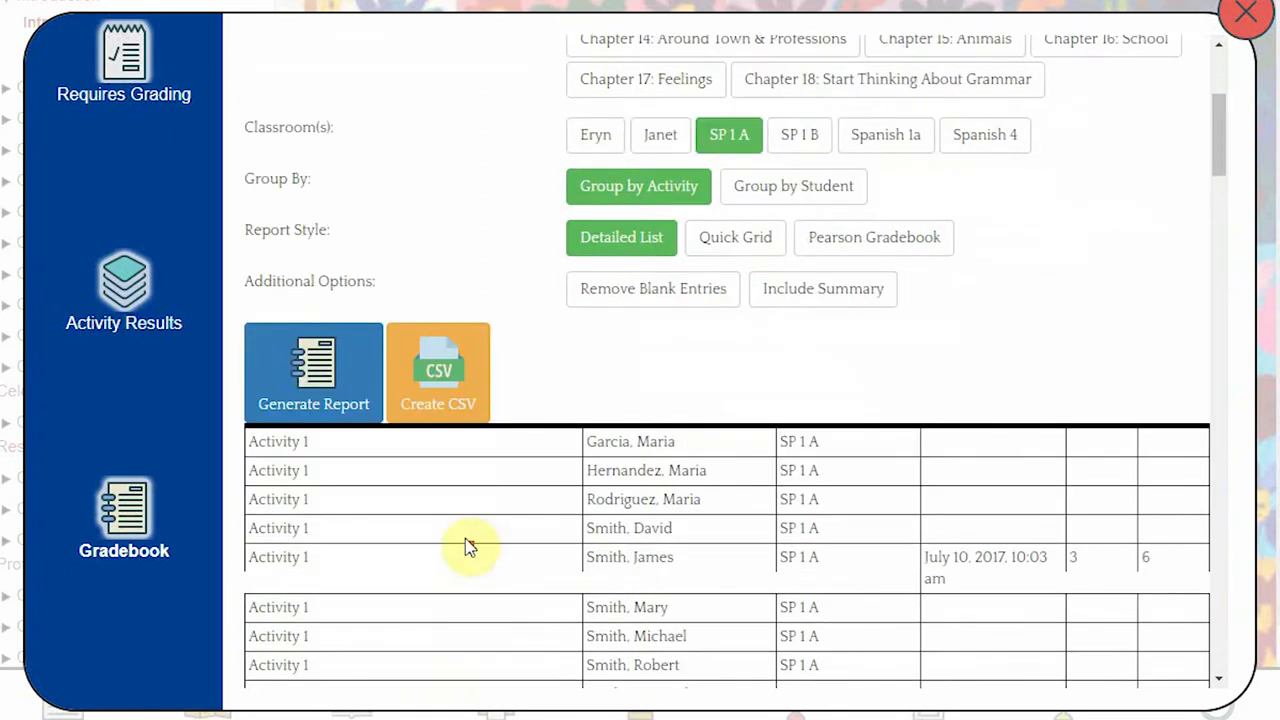
scroll("down", 3)
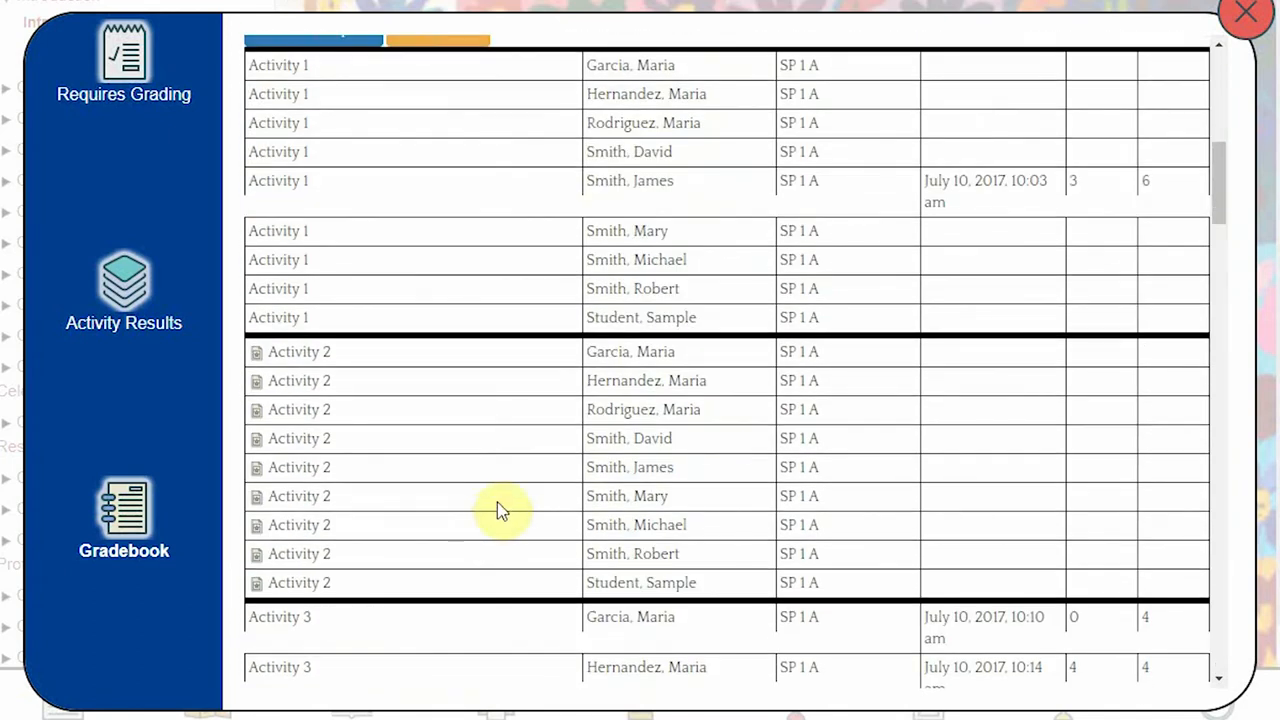
left_click(1244, 14)
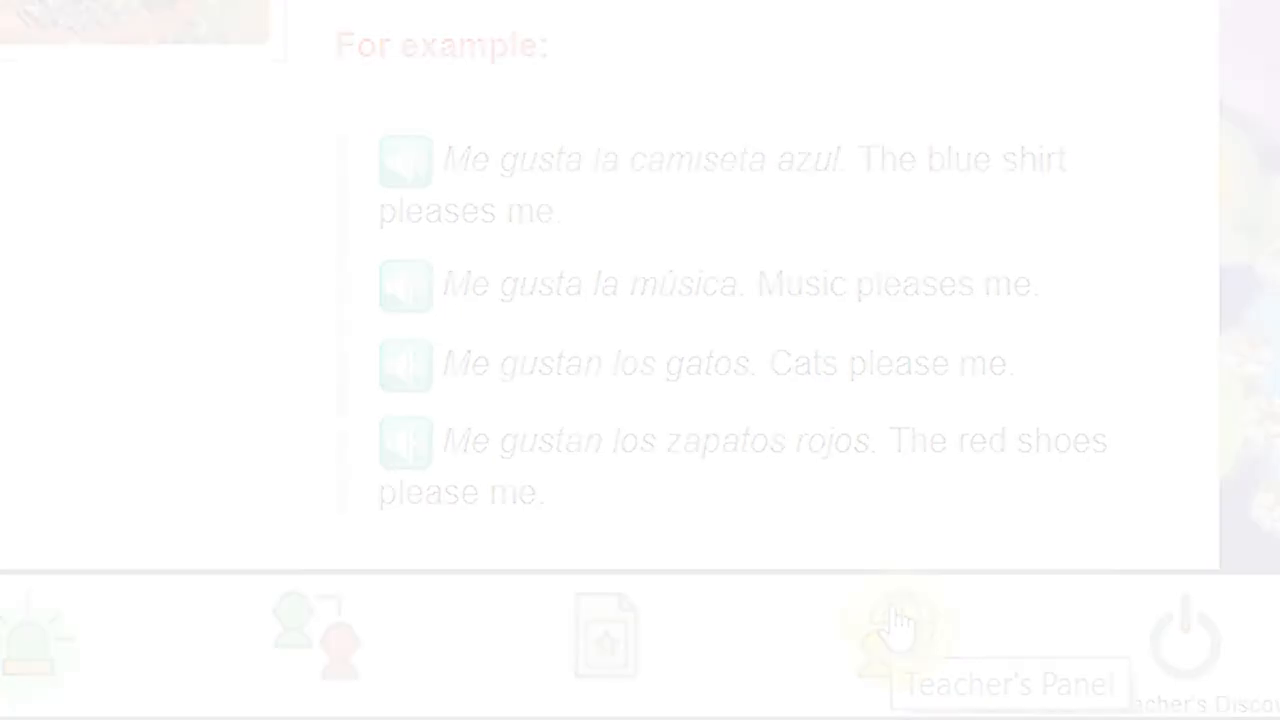
- From the Teacher's Panel Resource Library, list the Cultural videos in the Video Library
left_click(896, 630)
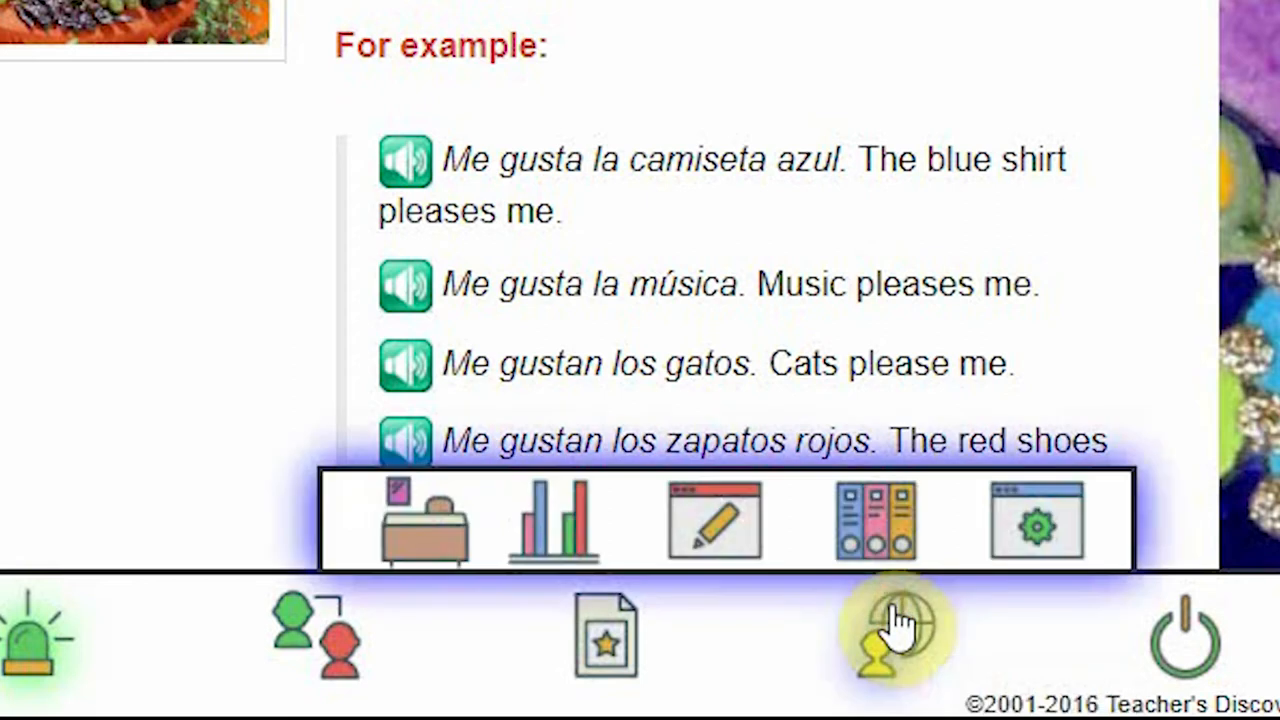
mouse_move(876, 520)
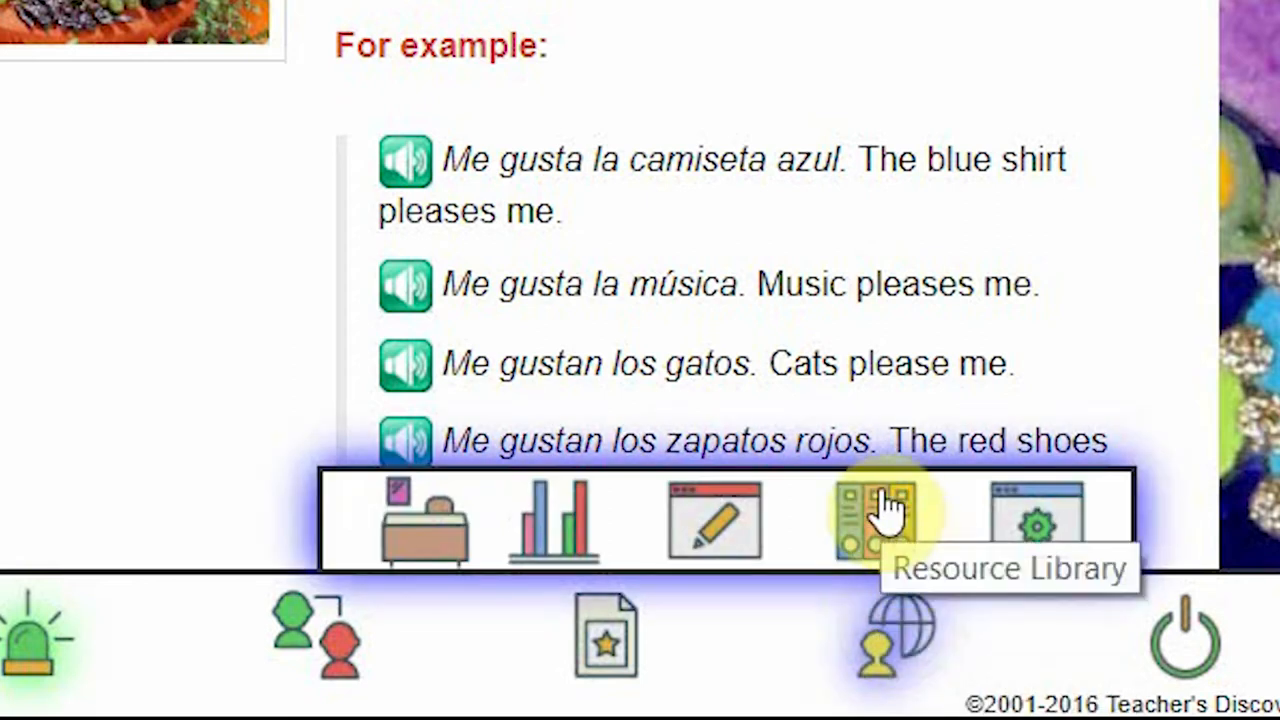
left_click(876, 520)
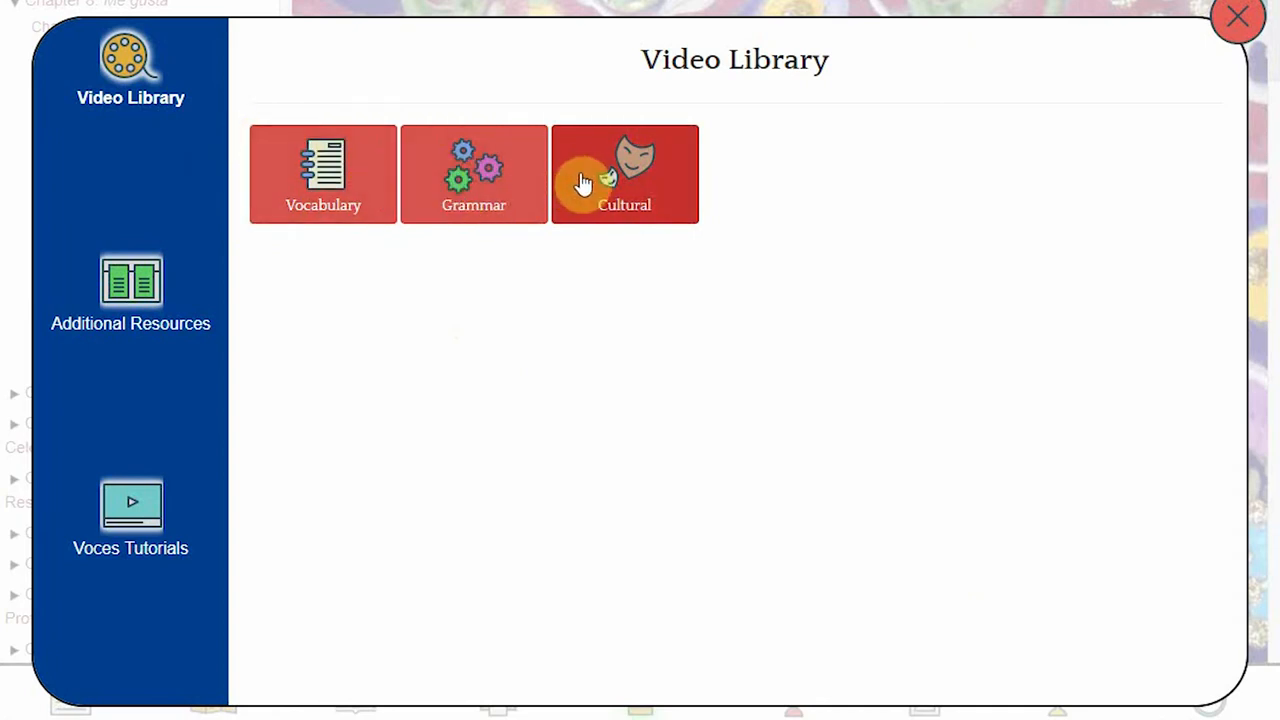
left_click(624, 174)
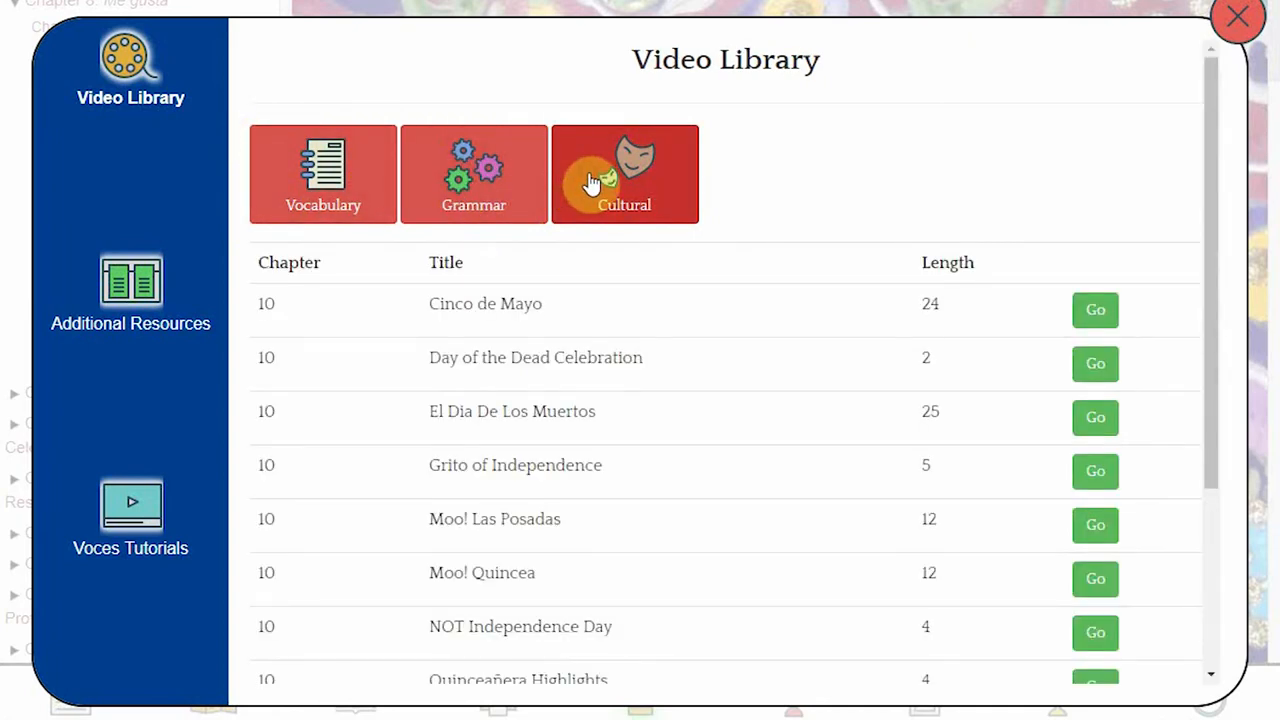
mouse_move(568, 264)
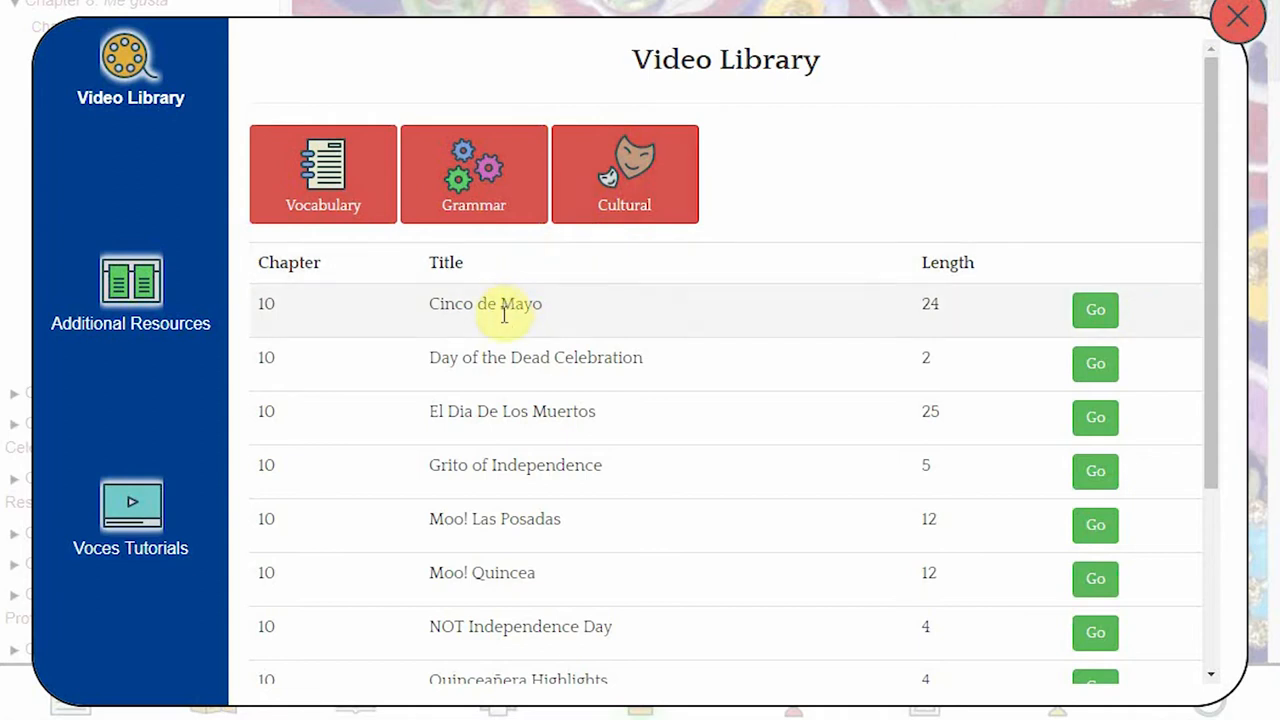
mouse_move(504, 322)
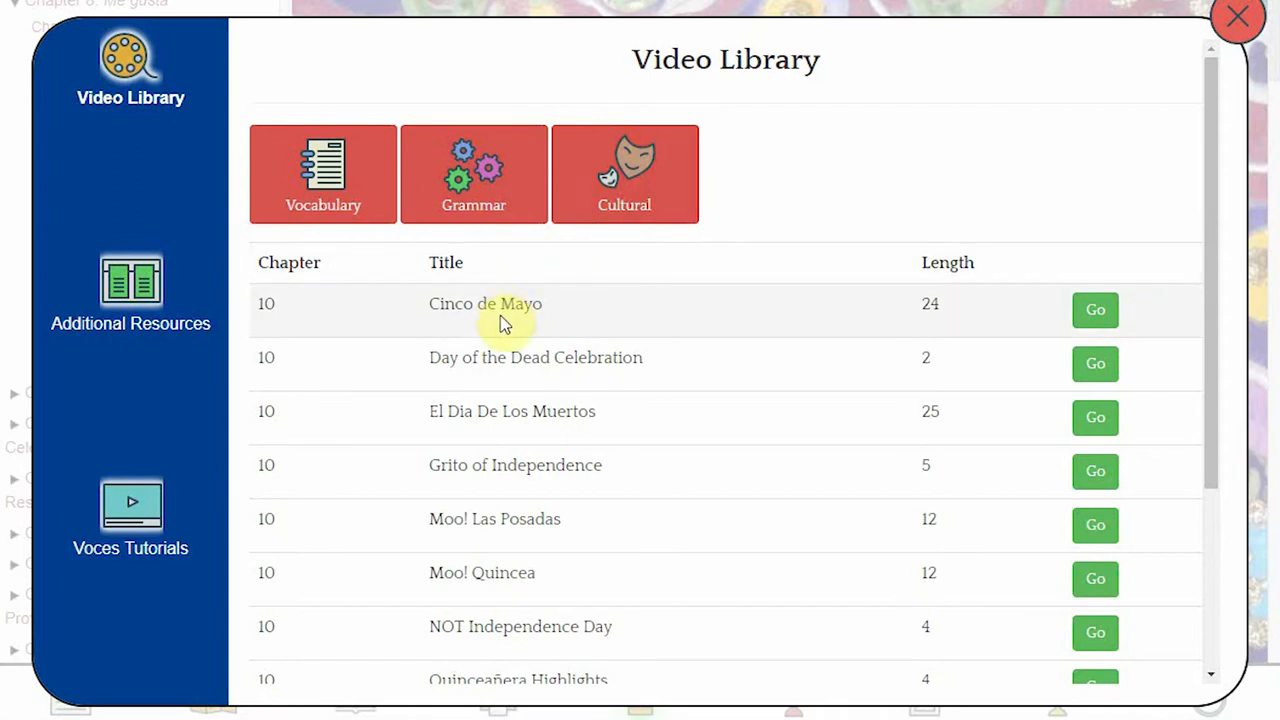
mouse_move(562, 362)
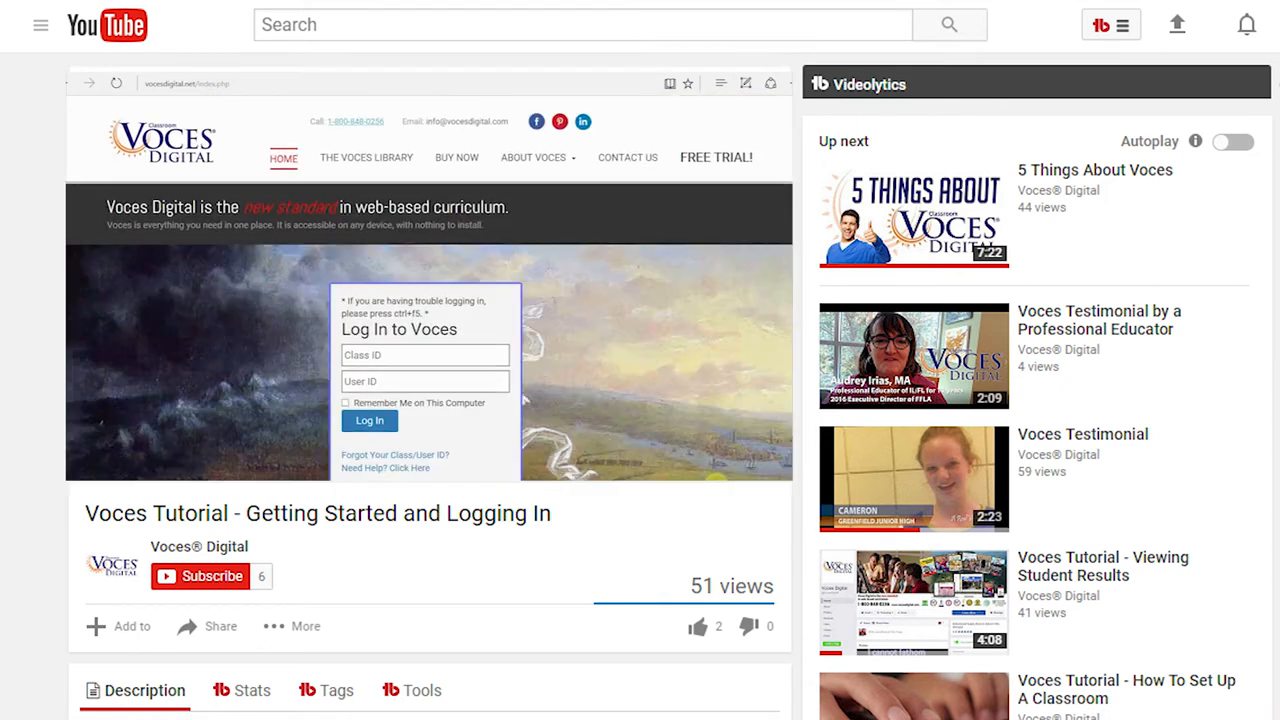
- Return from the YouTube tutorial to the Voces Cinco de Mayo lesson page
left_click(424, 356)
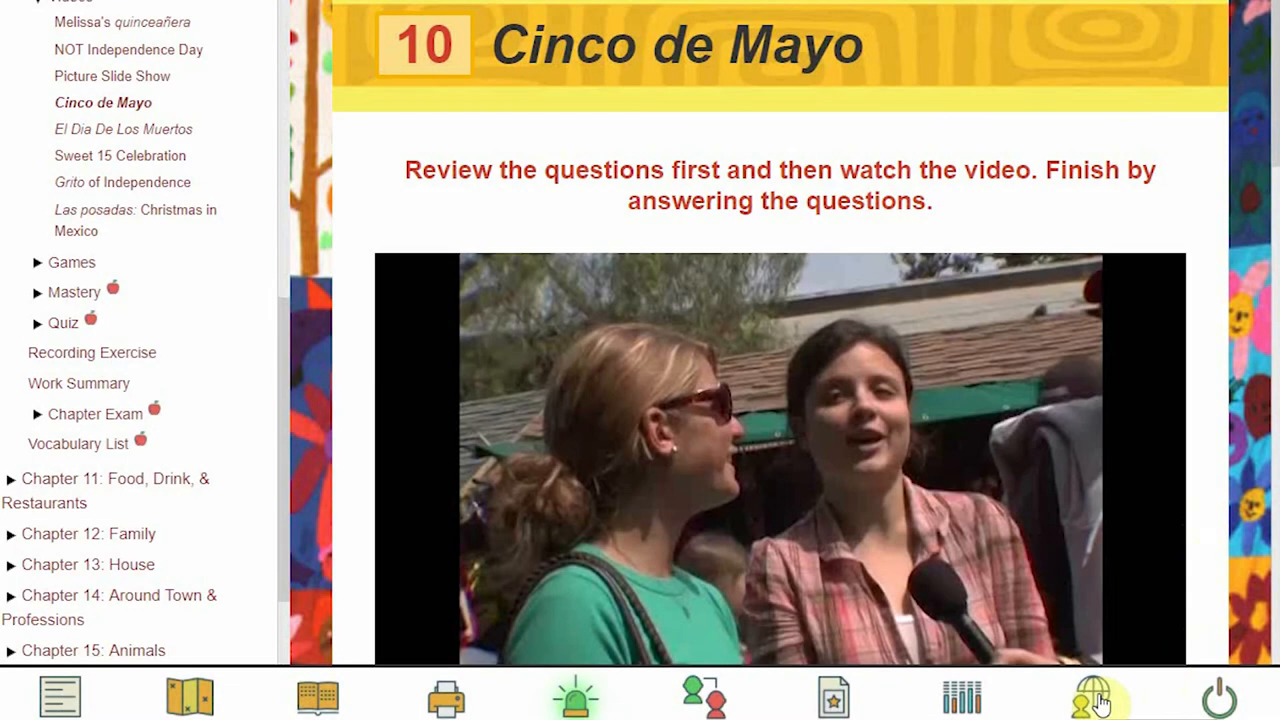
- Set Student Self-Registration to Disabled in Account Settings and close the dialog
left_click(1092, 696)
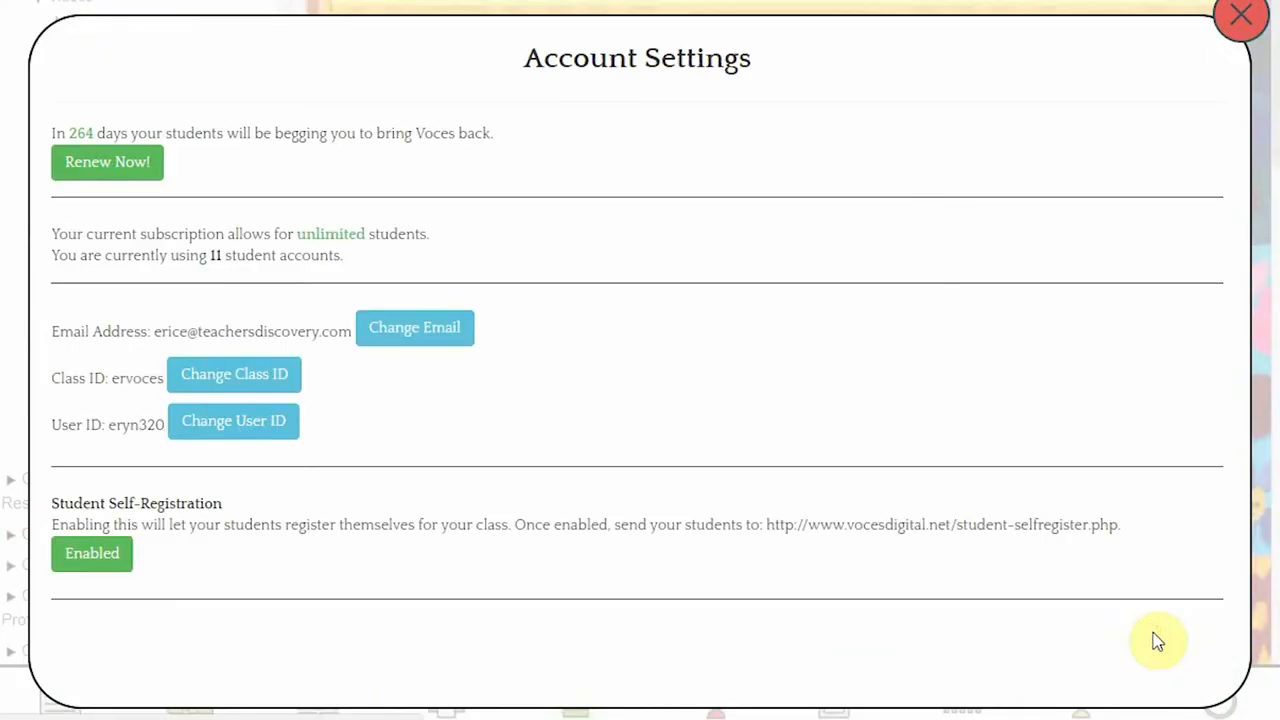
mouse_move(414, 328)
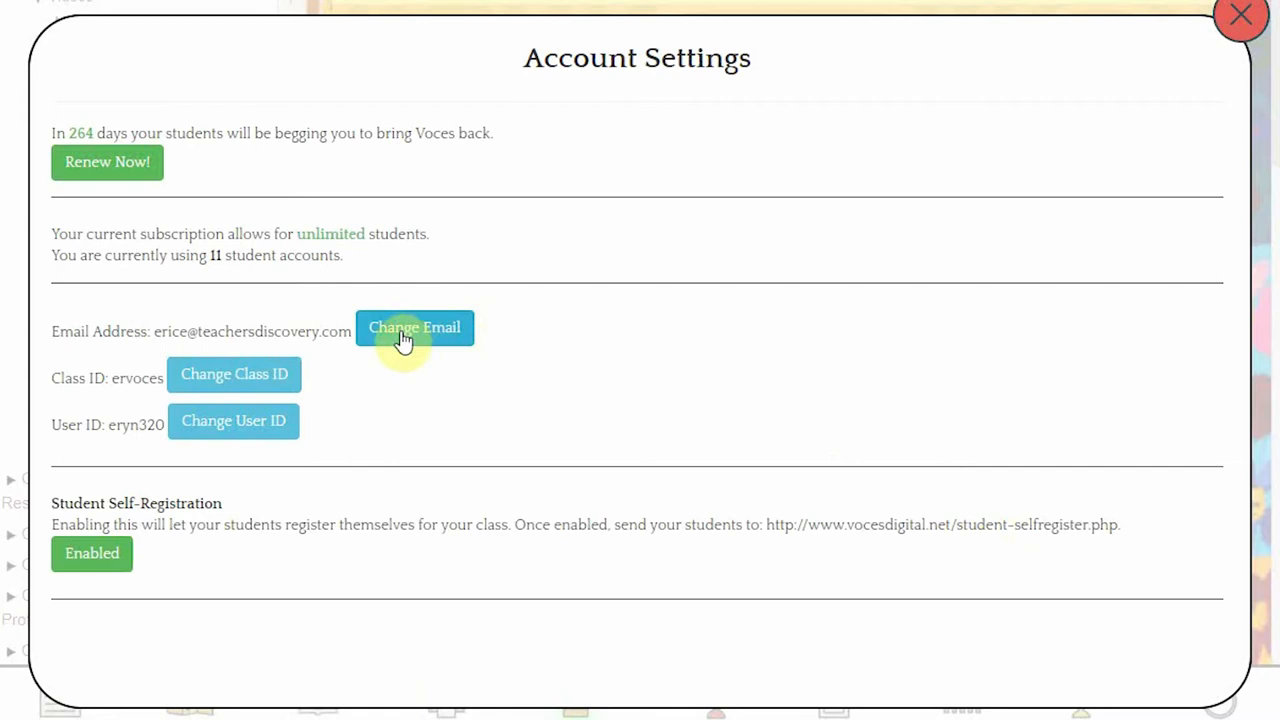
mouse_move(292, 424)
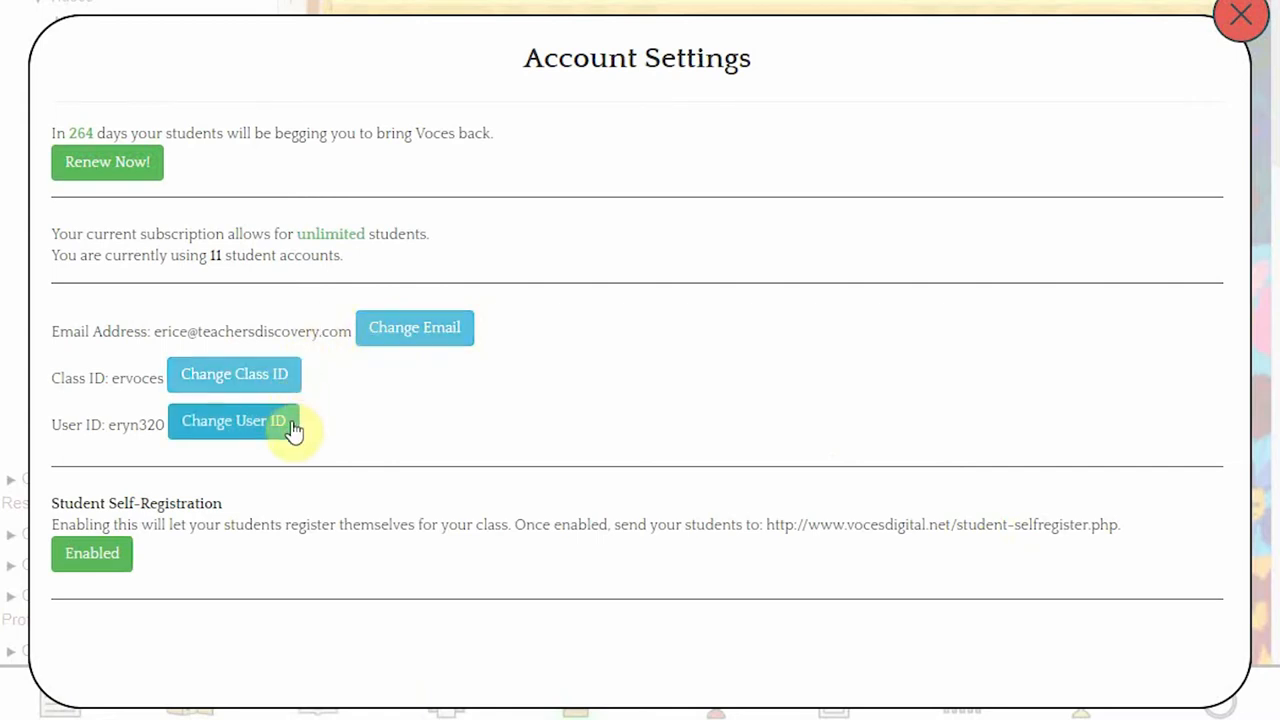
mouse_move(210, 164)
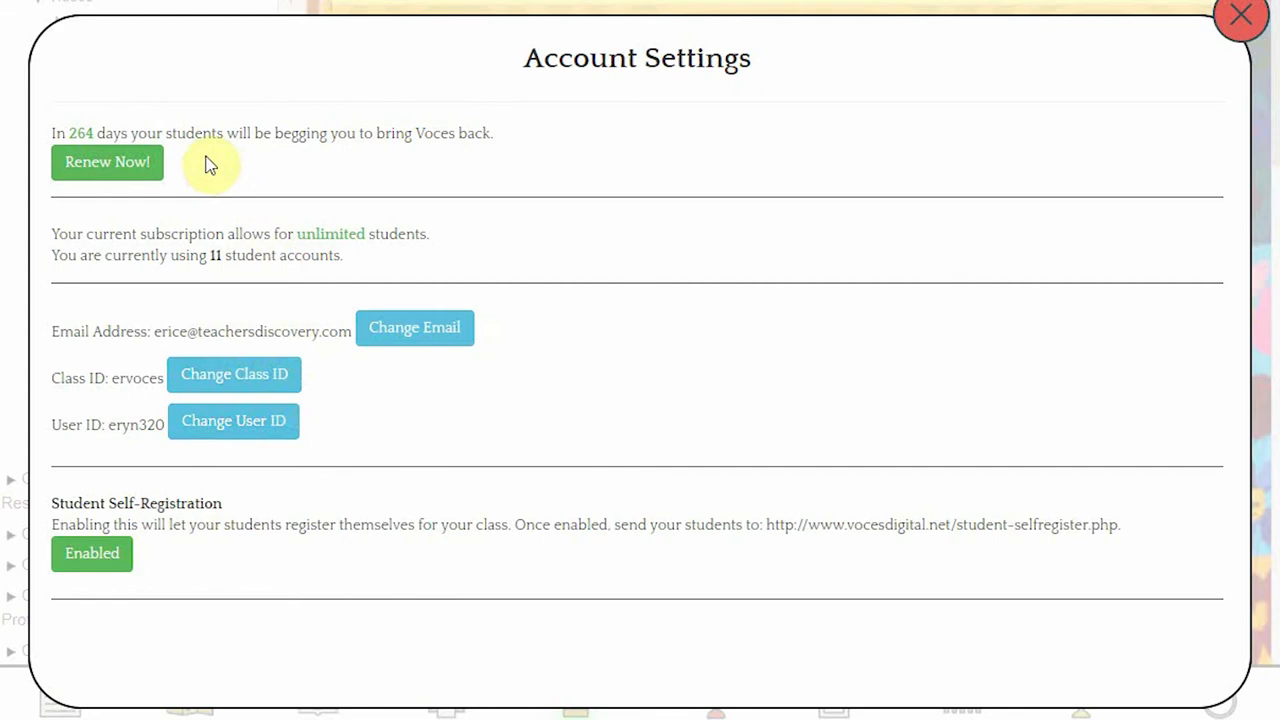
mouse_move(140, 162)
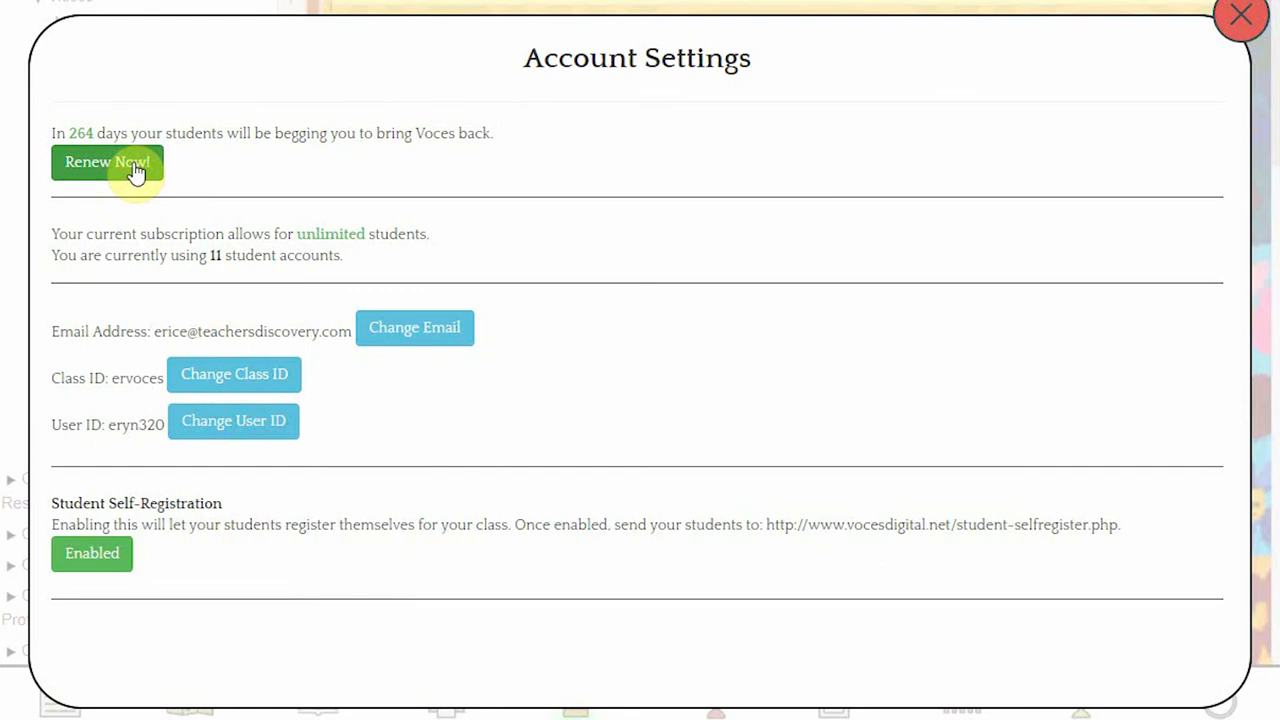
mouse_move(124, 488)
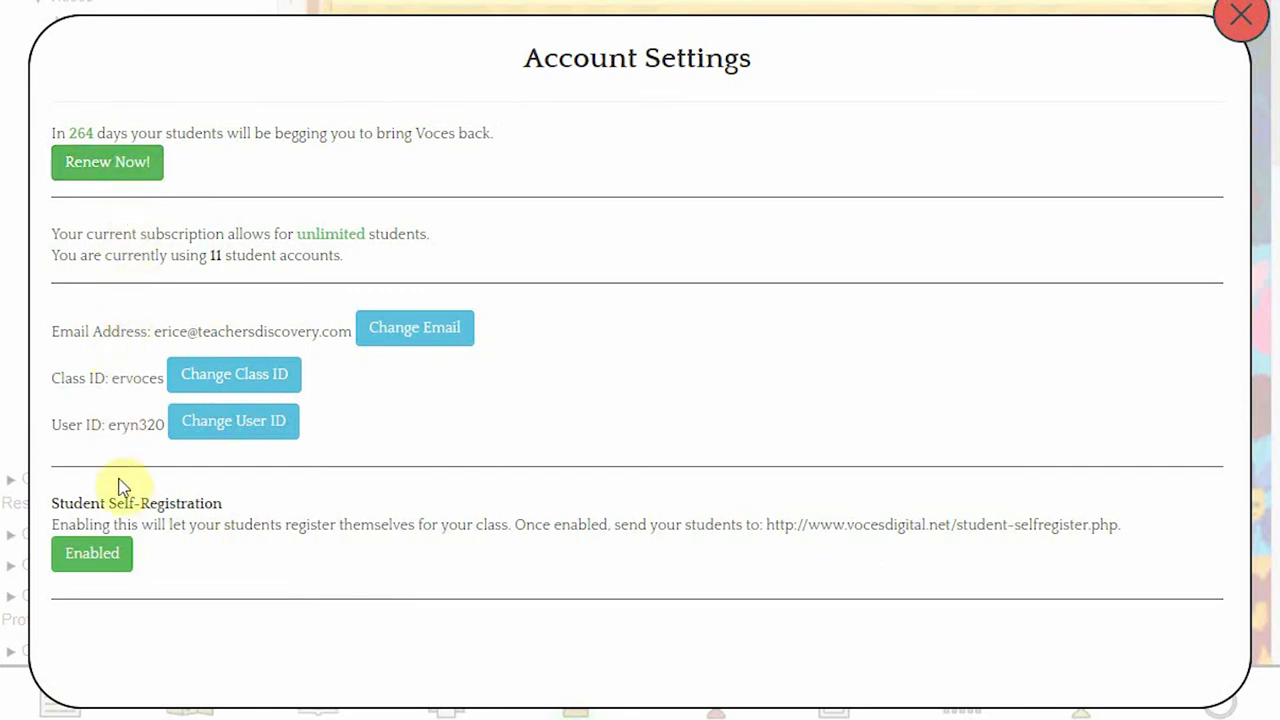
mouse_move(120, 572)
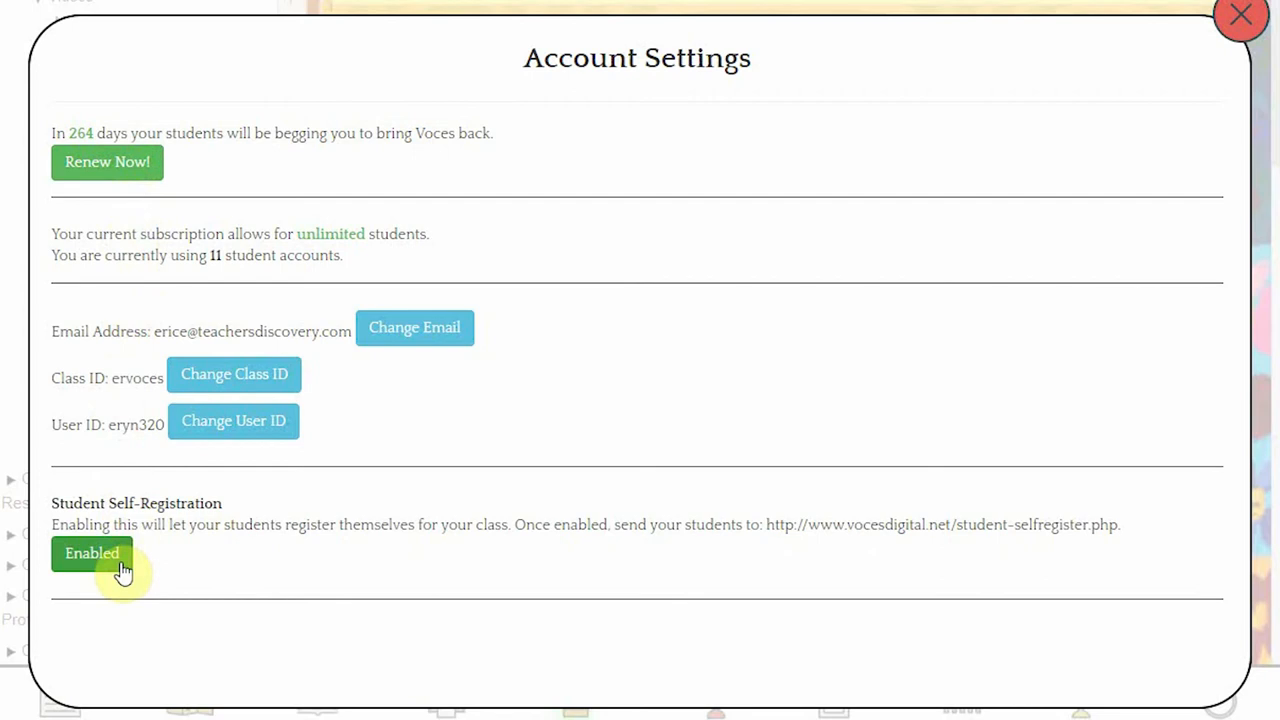
left_click(92, 552)
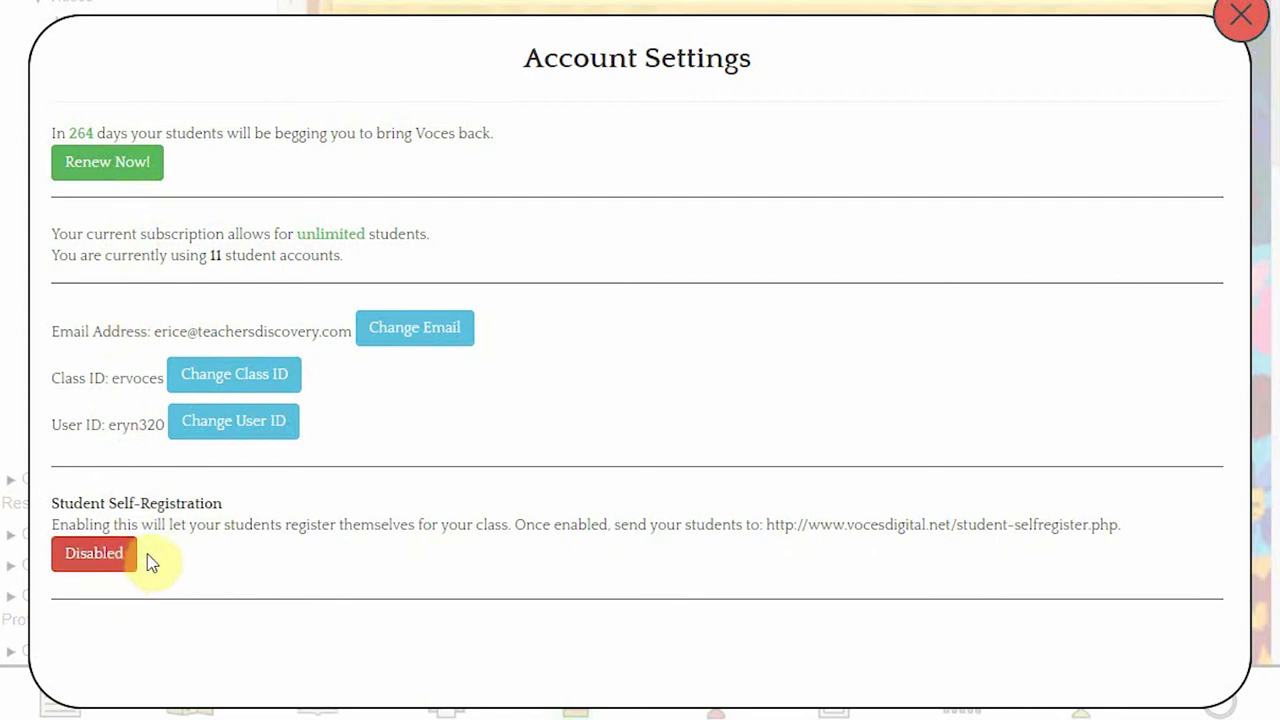
mouse_move(160, 560)
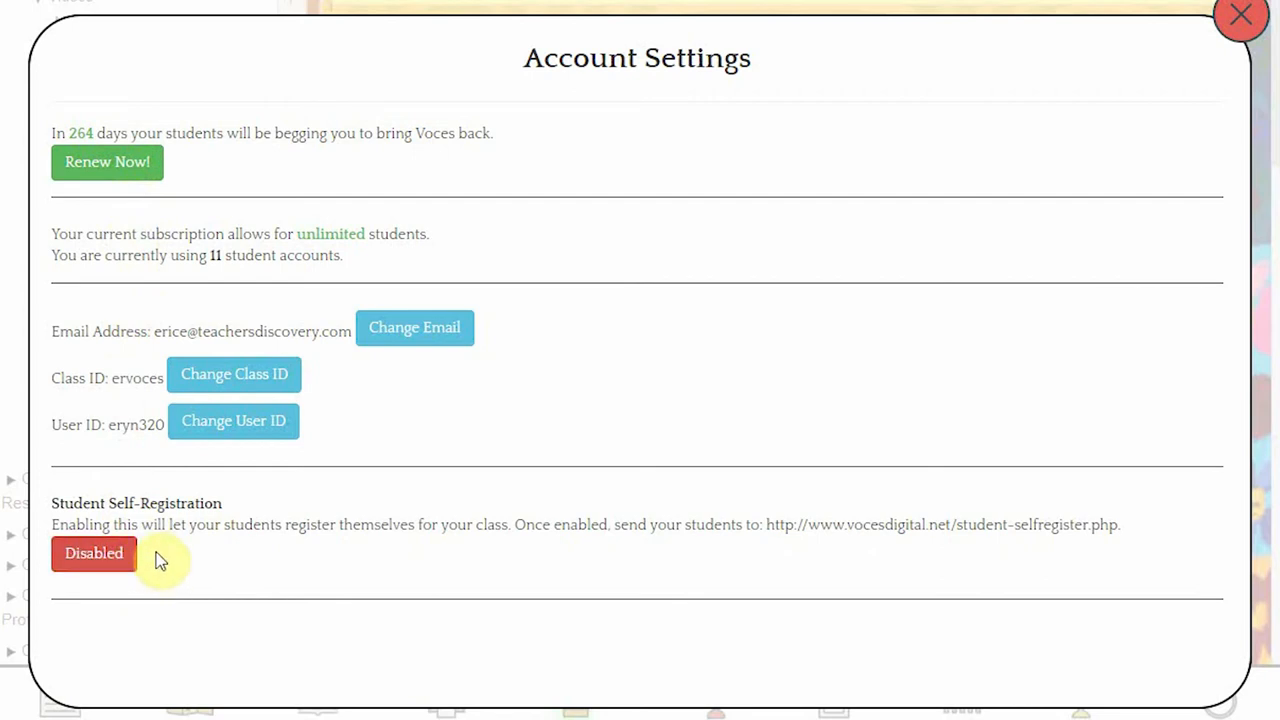
left_click(1240, 16)
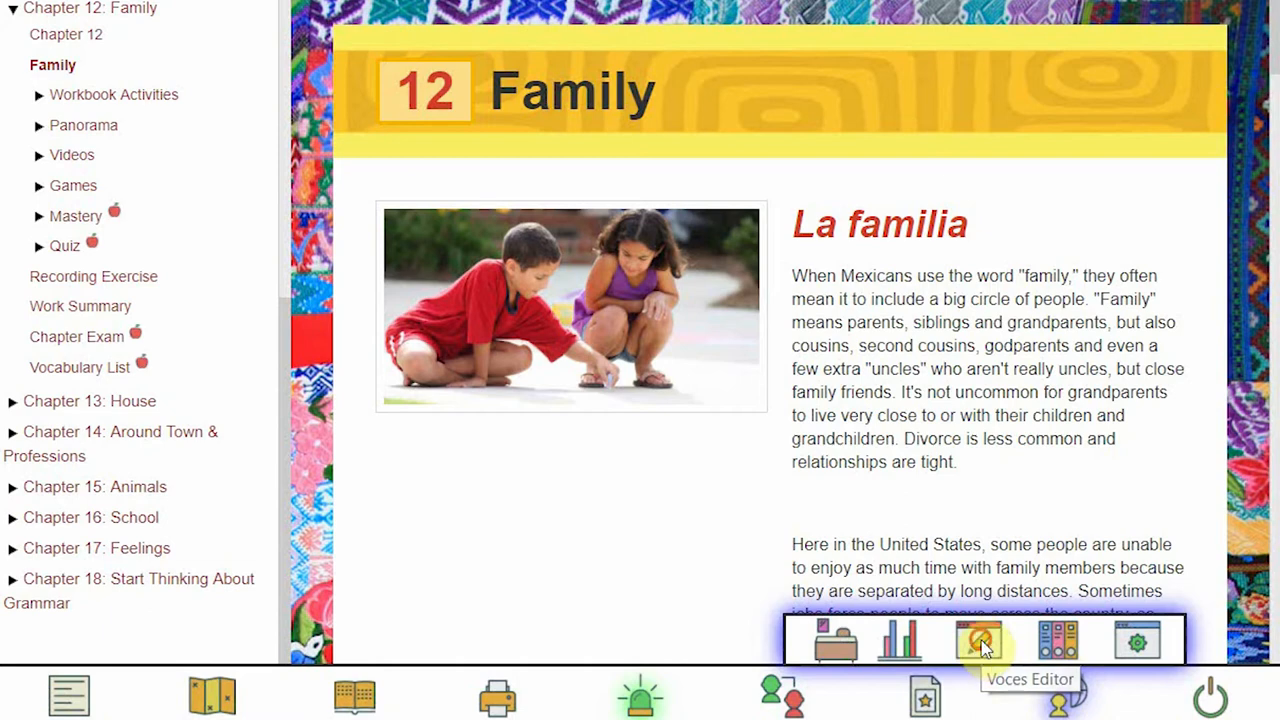
- In the Voces Editor, expand Chapter 1: Greetings, disable the Chapter 1 page, then re-enable it
left_click(976, 640)
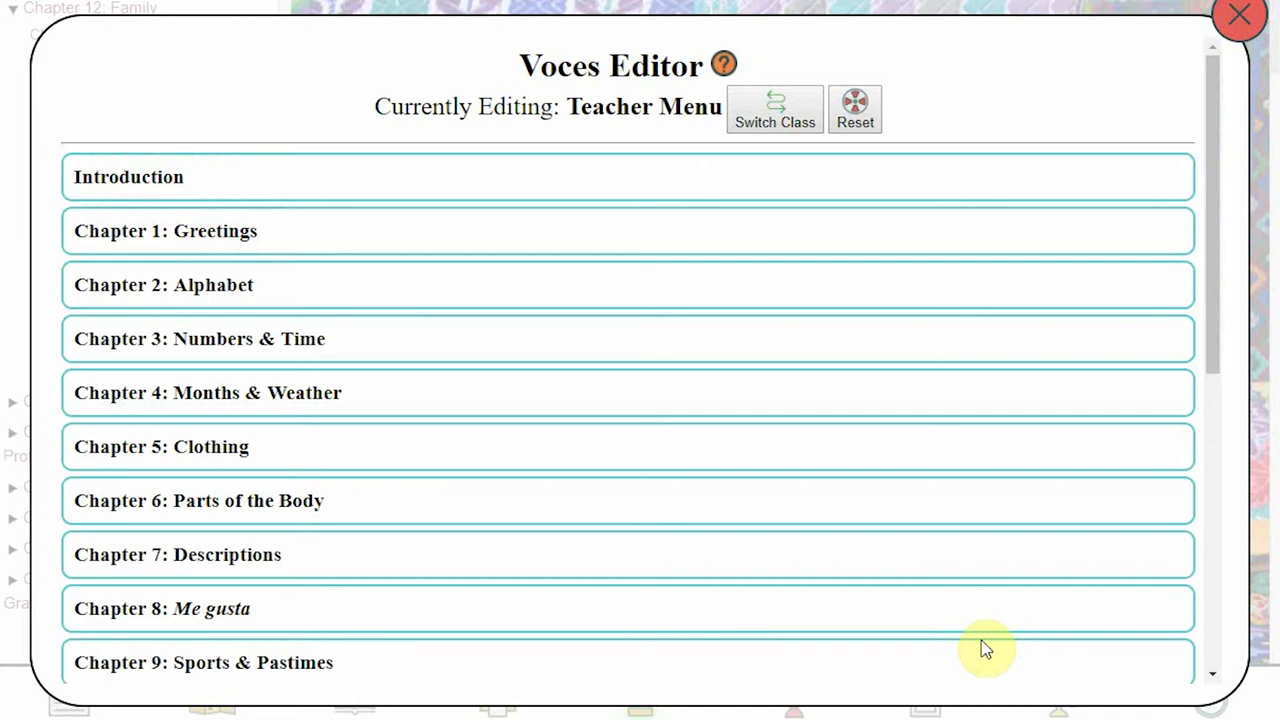
mouse_move(968, 680)
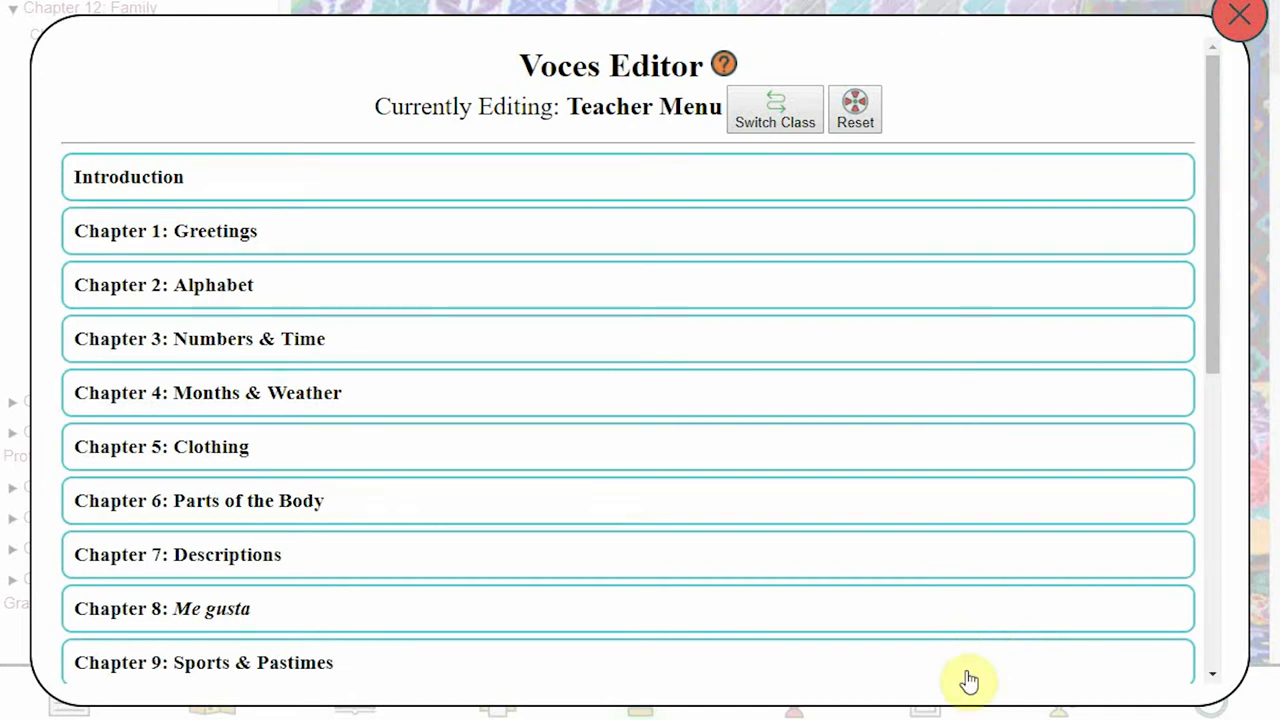
mouse_move(176, 240)
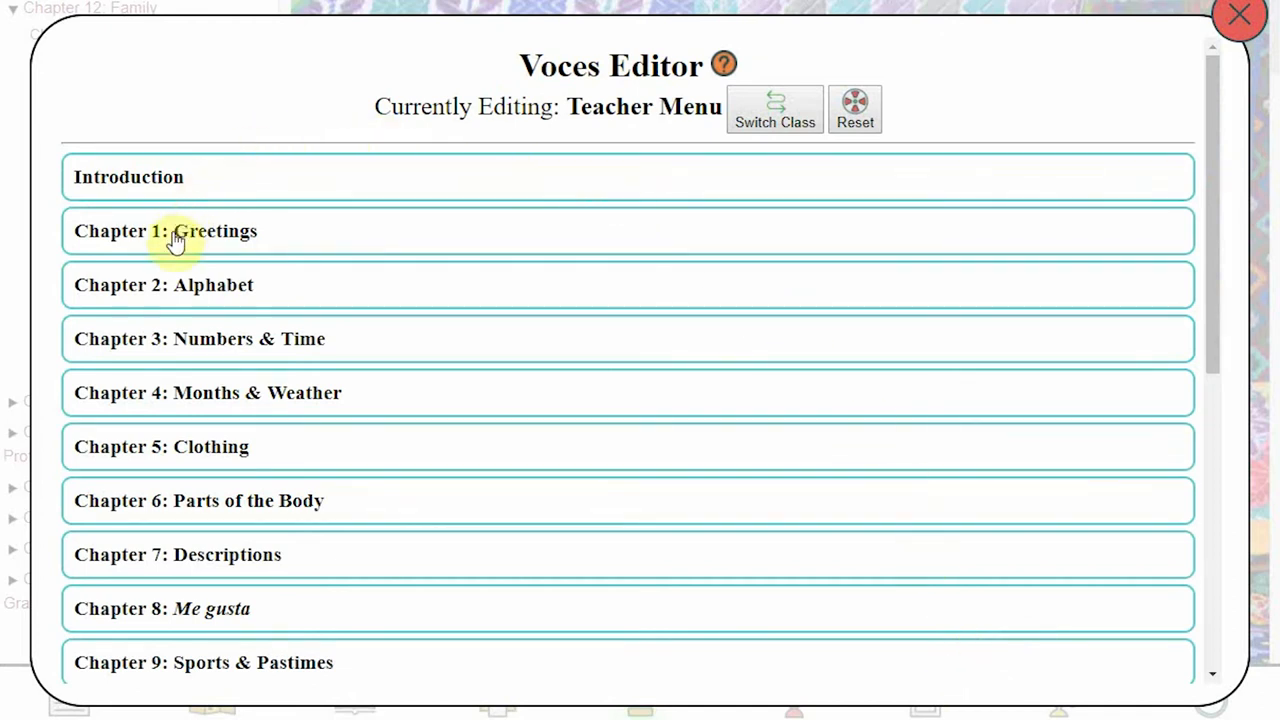
mouse_move(276, 292)
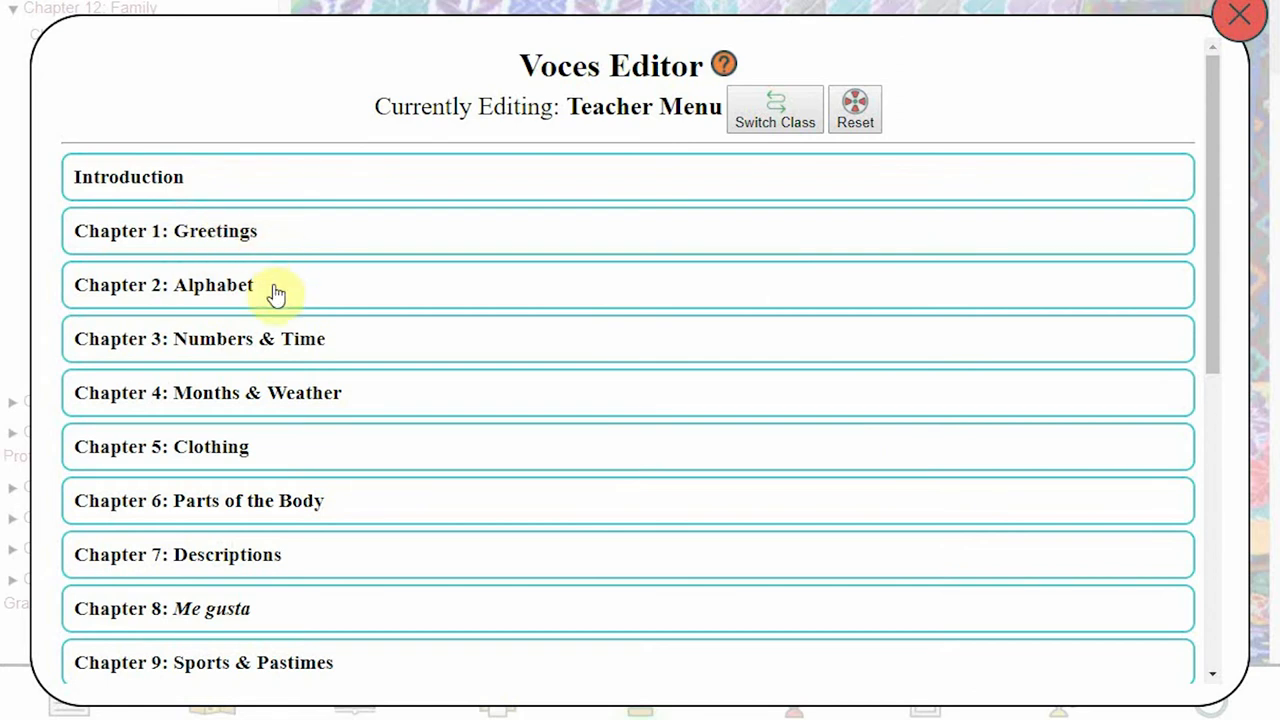
left_click(164, 232)
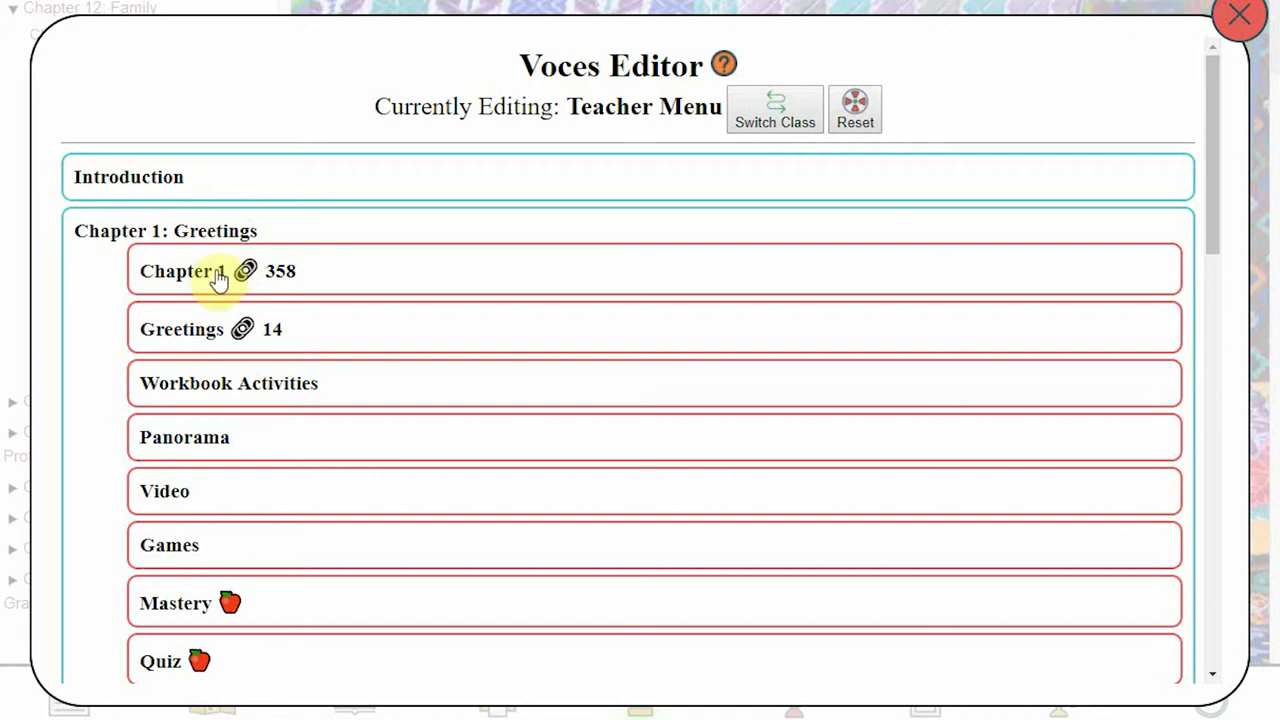
left_click(180, 272)
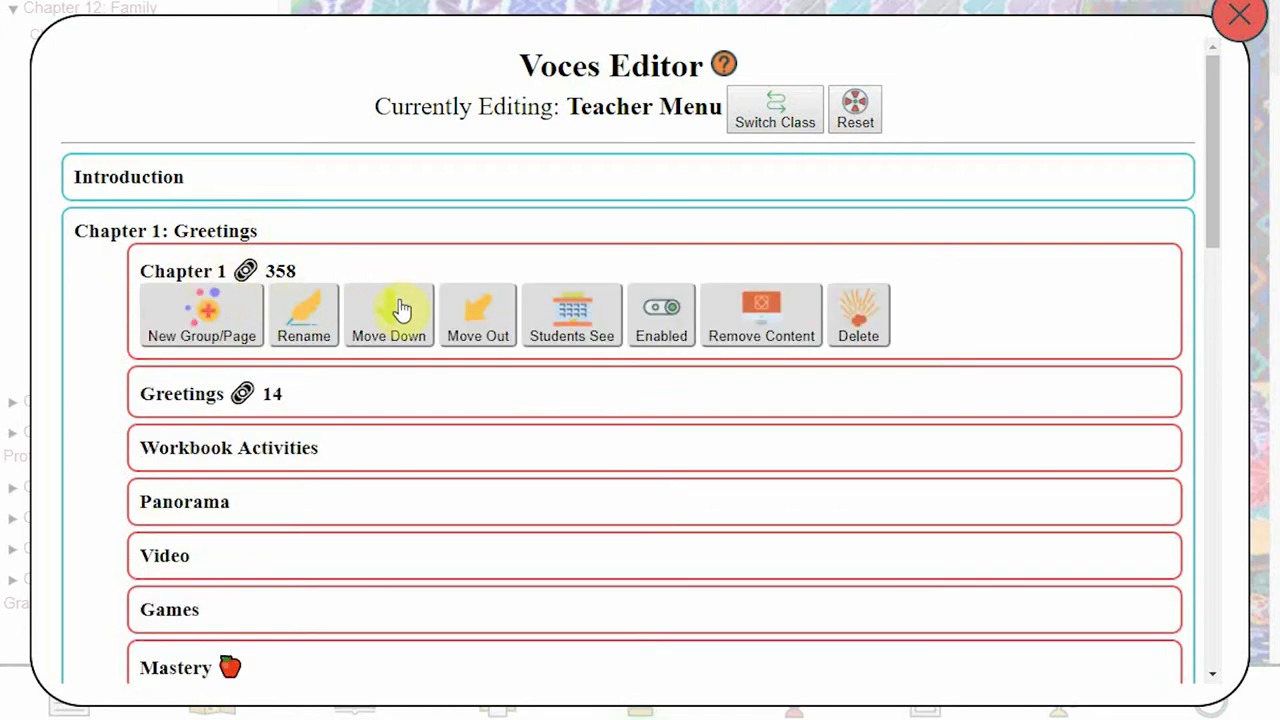
mouse_move(388, 316)
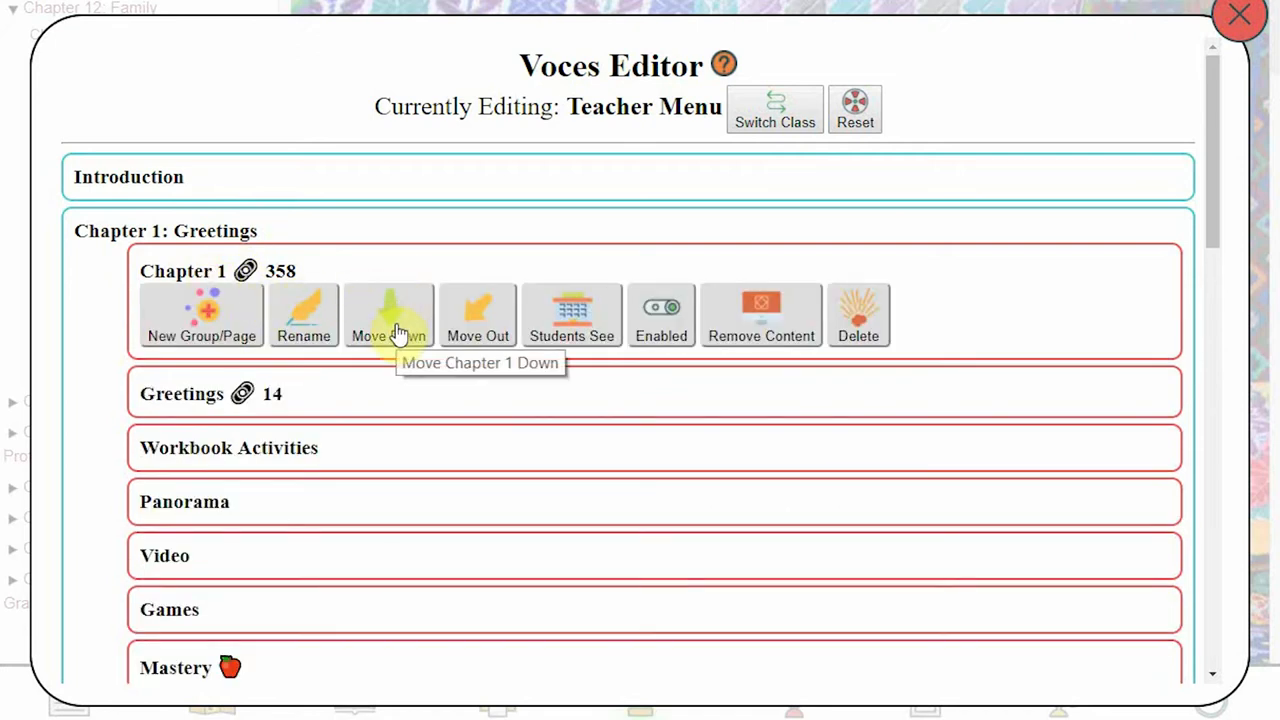
mouse_move(476, 322)
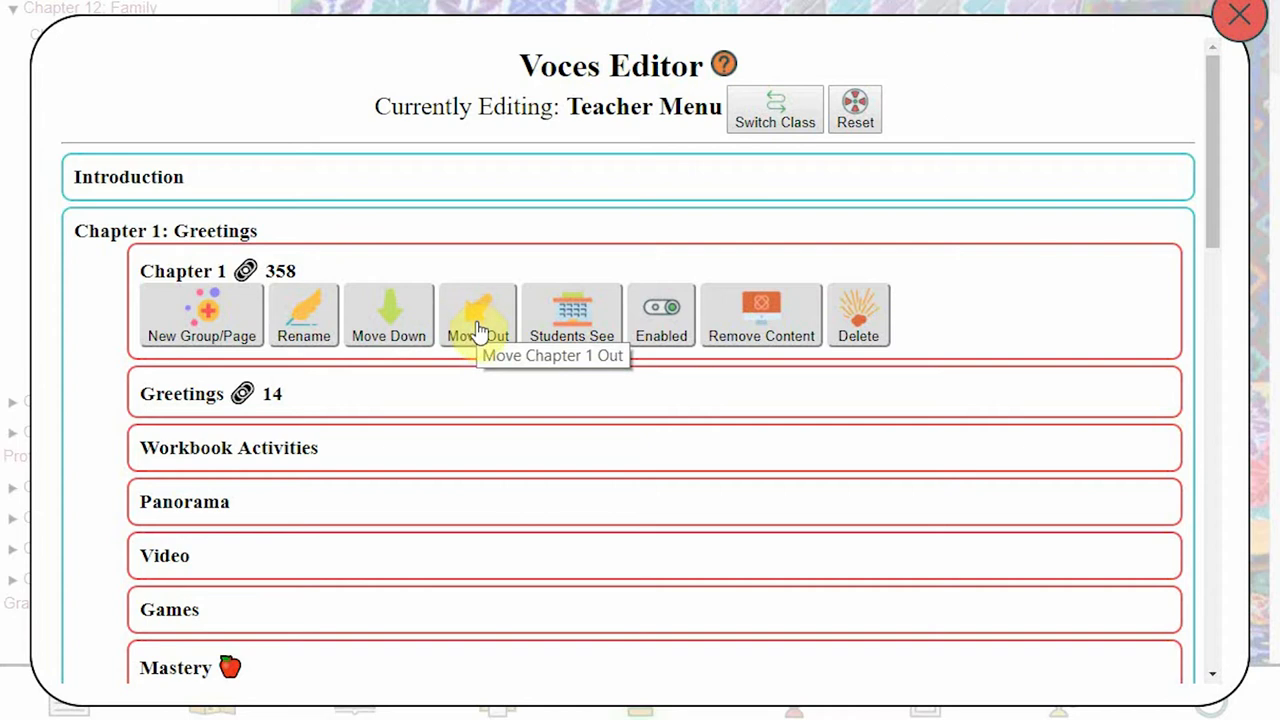
mouse_move(660, 316)
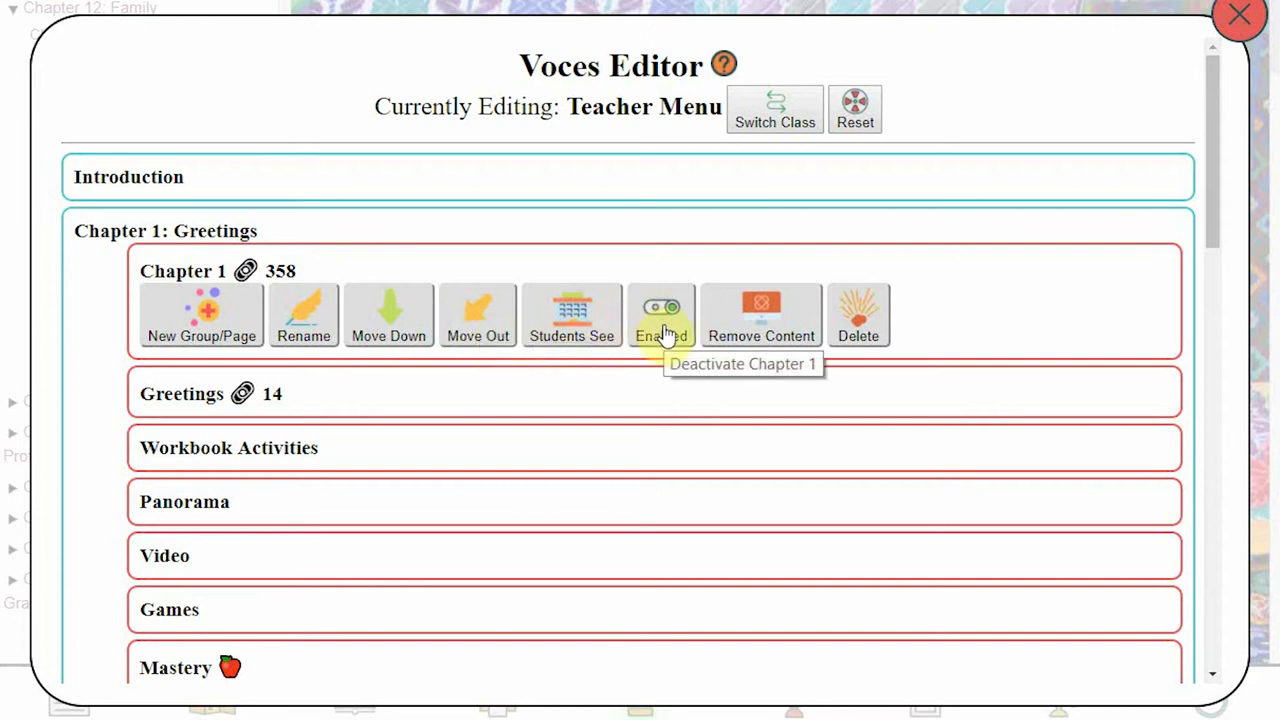
left_click(660, 316)
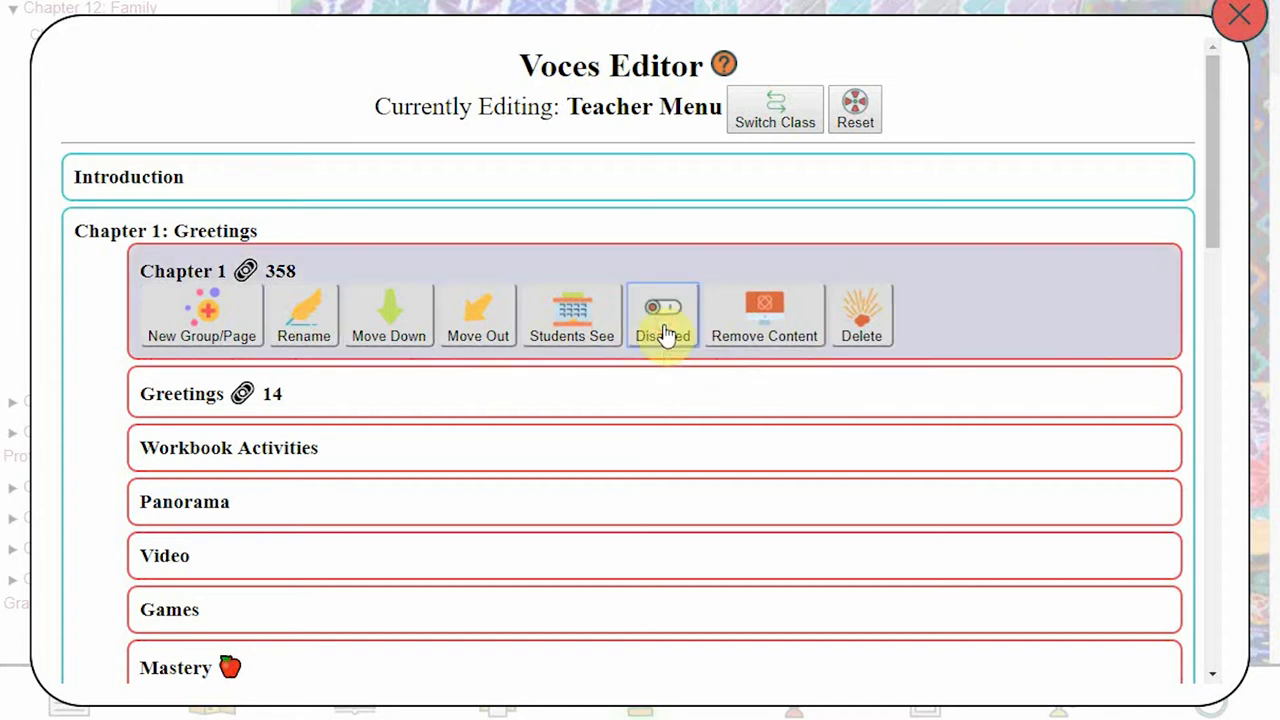
left_click(662, 316)
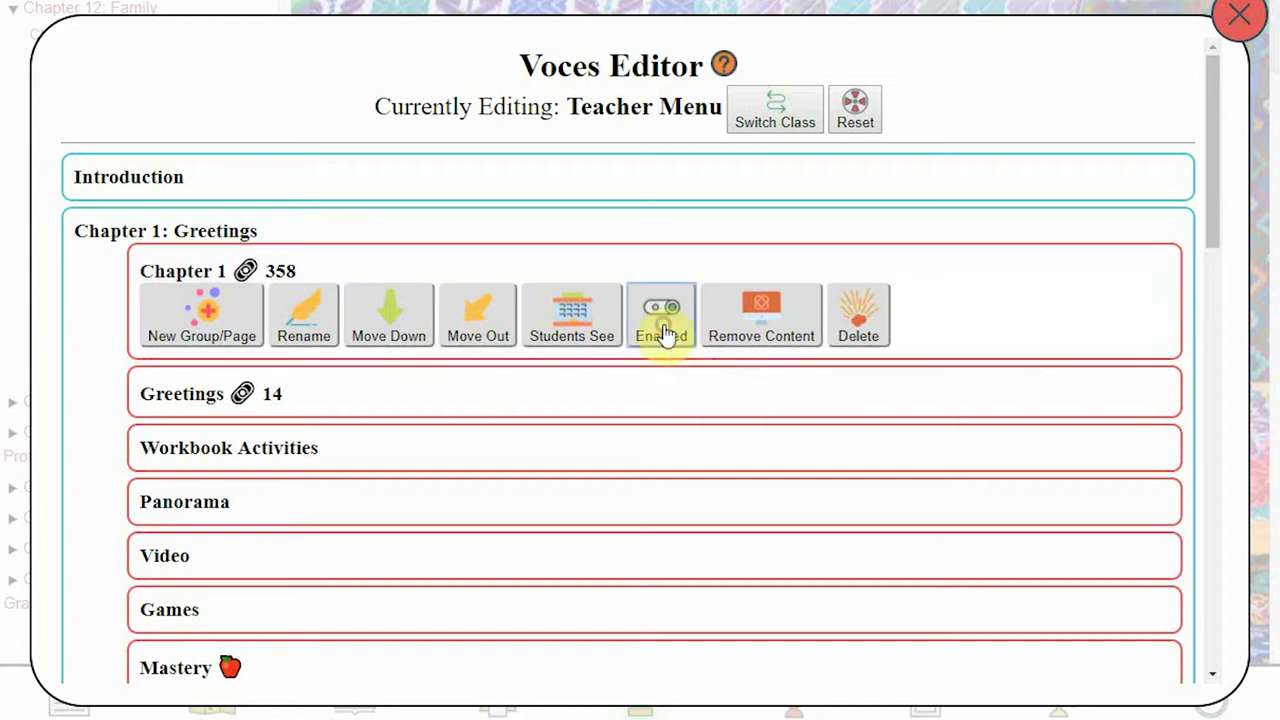
mouse_move(760, 336)
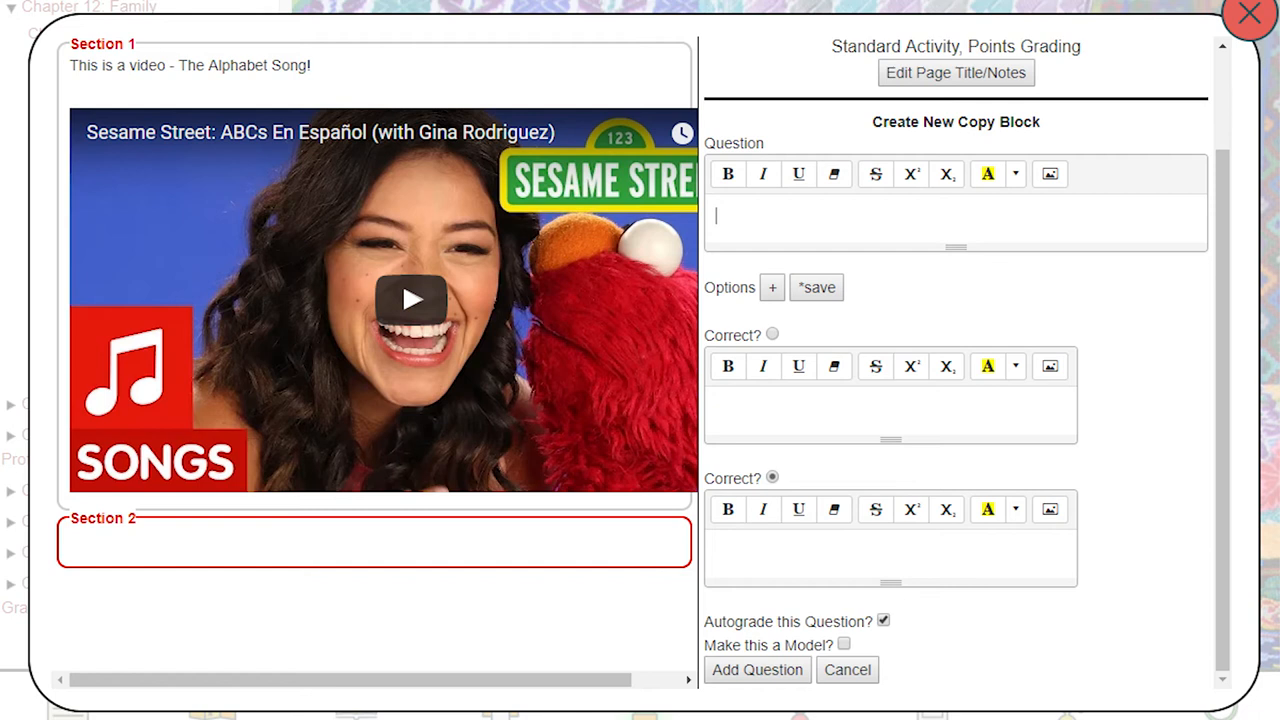
- In the Activity Creator, enter 'Alphabet Song' as the Page Identifier for a Standard Activity with Points grading
left_click(848, 668)
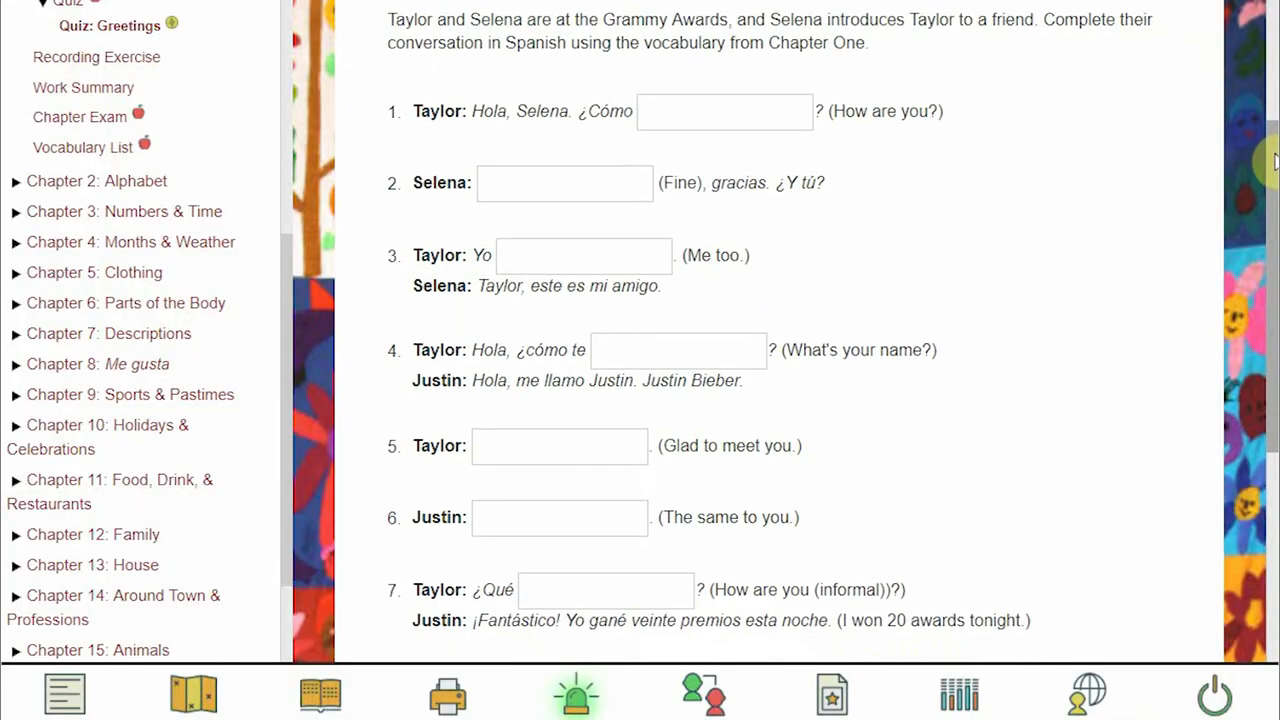
scroll("down", 3)
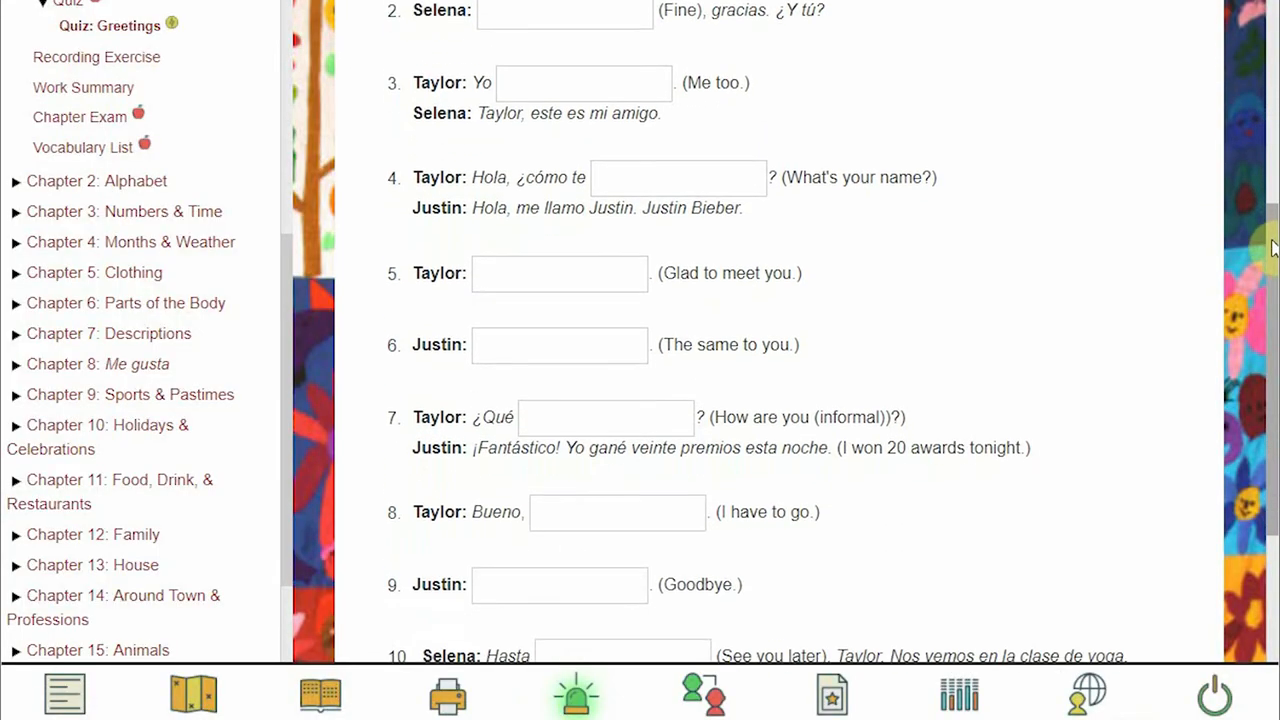
scroll("down", 3)
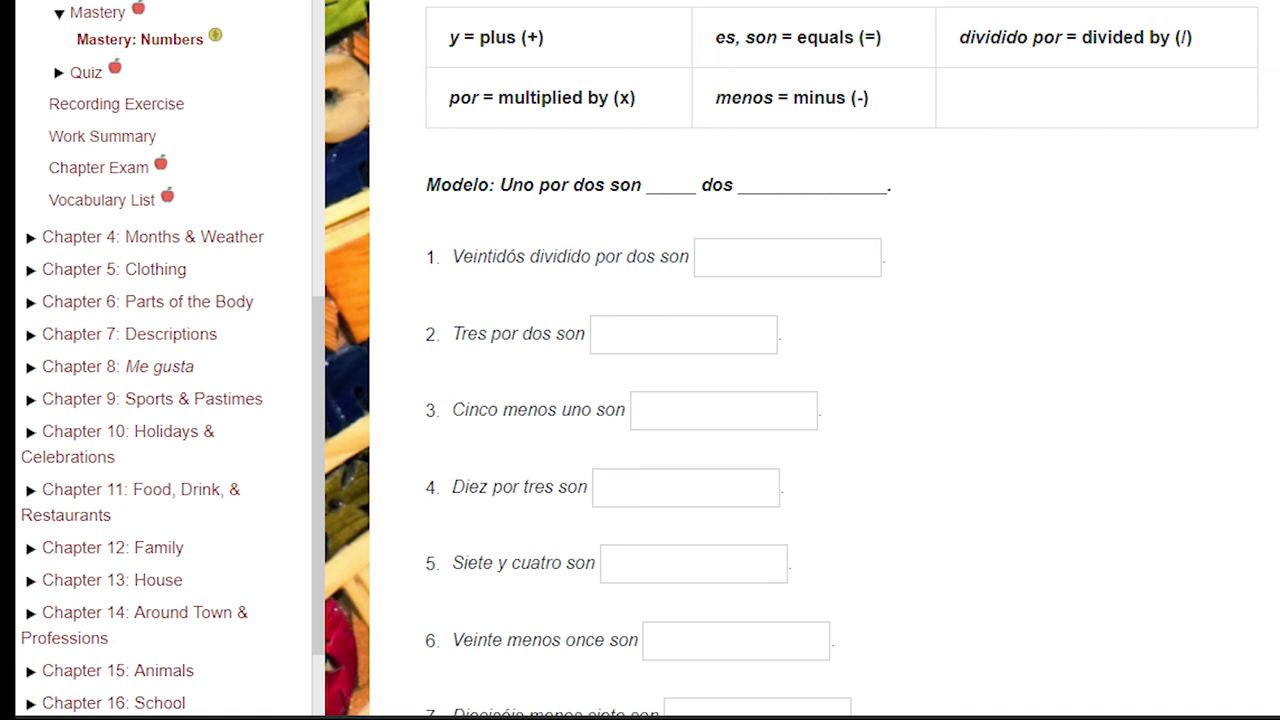
type("Alphabet Song")
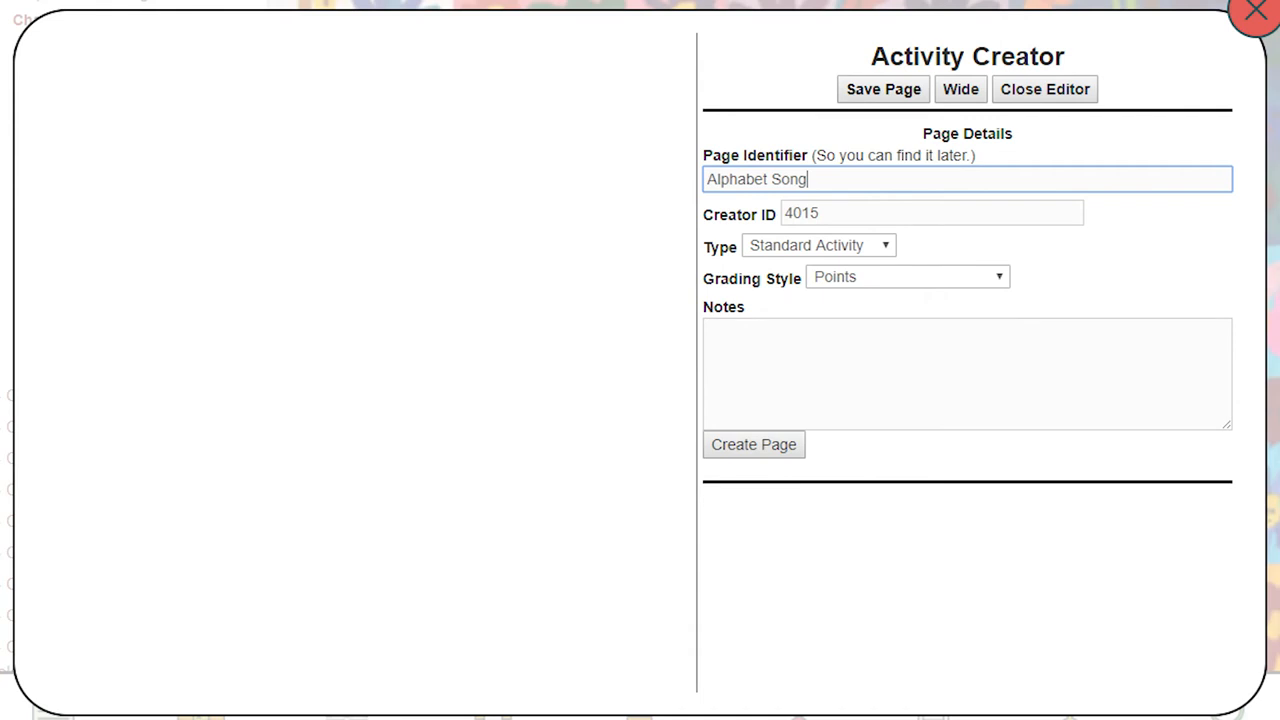
- Show the Section Type choices for the new section
left_click(732, 76)
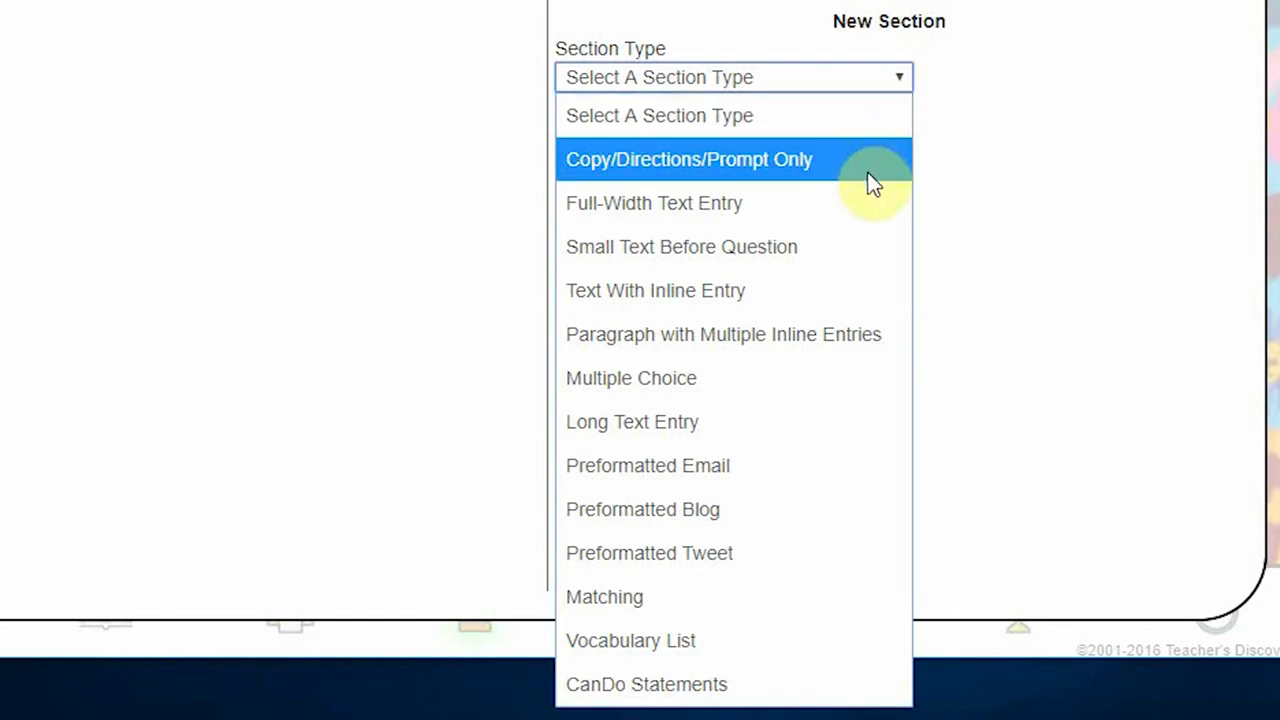
mouse_move(844, 334)
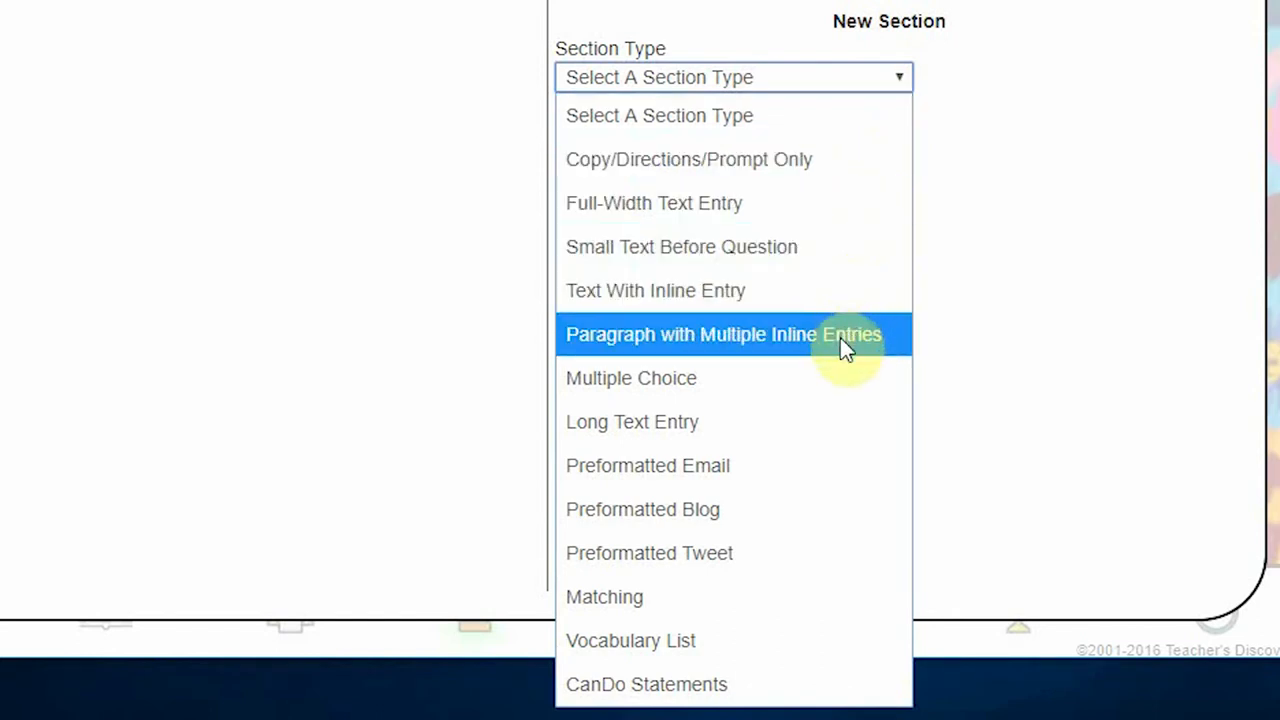
mouse_move(830, 510)
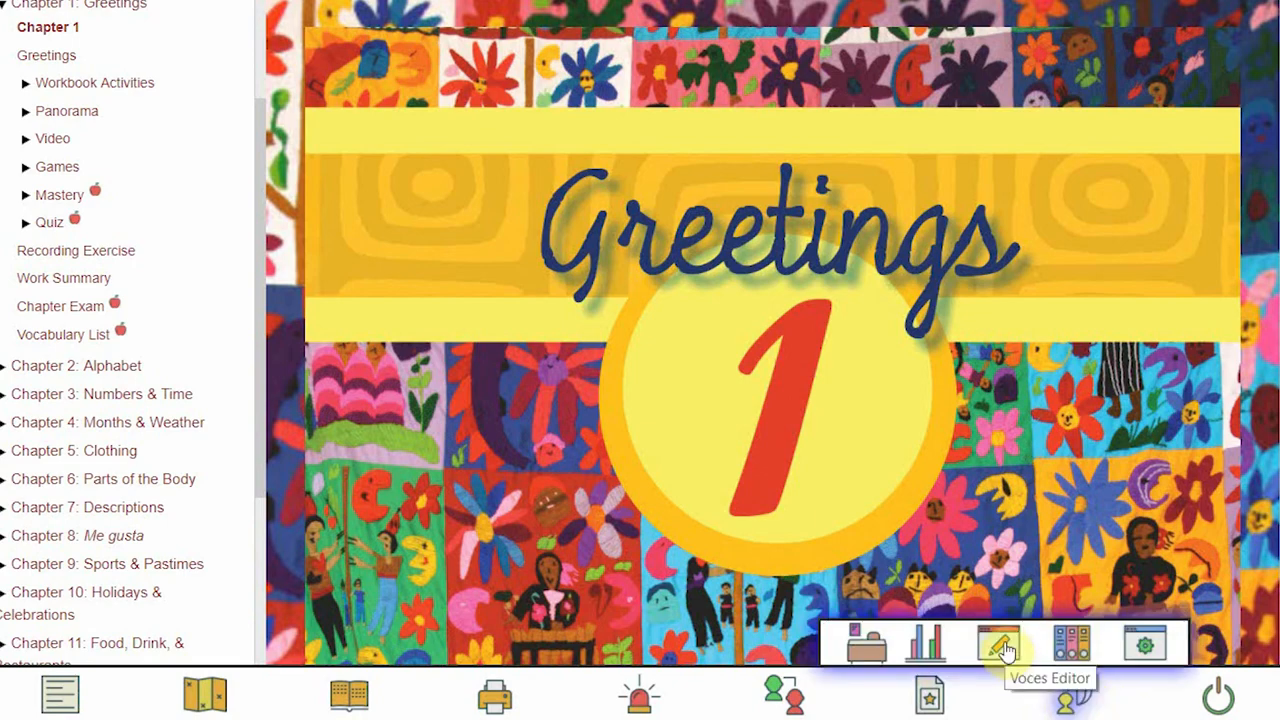
- Reopen the Voces Editor, view the Switch Class list, and cancel to keep Teacher Menu
left_click(998, 644)
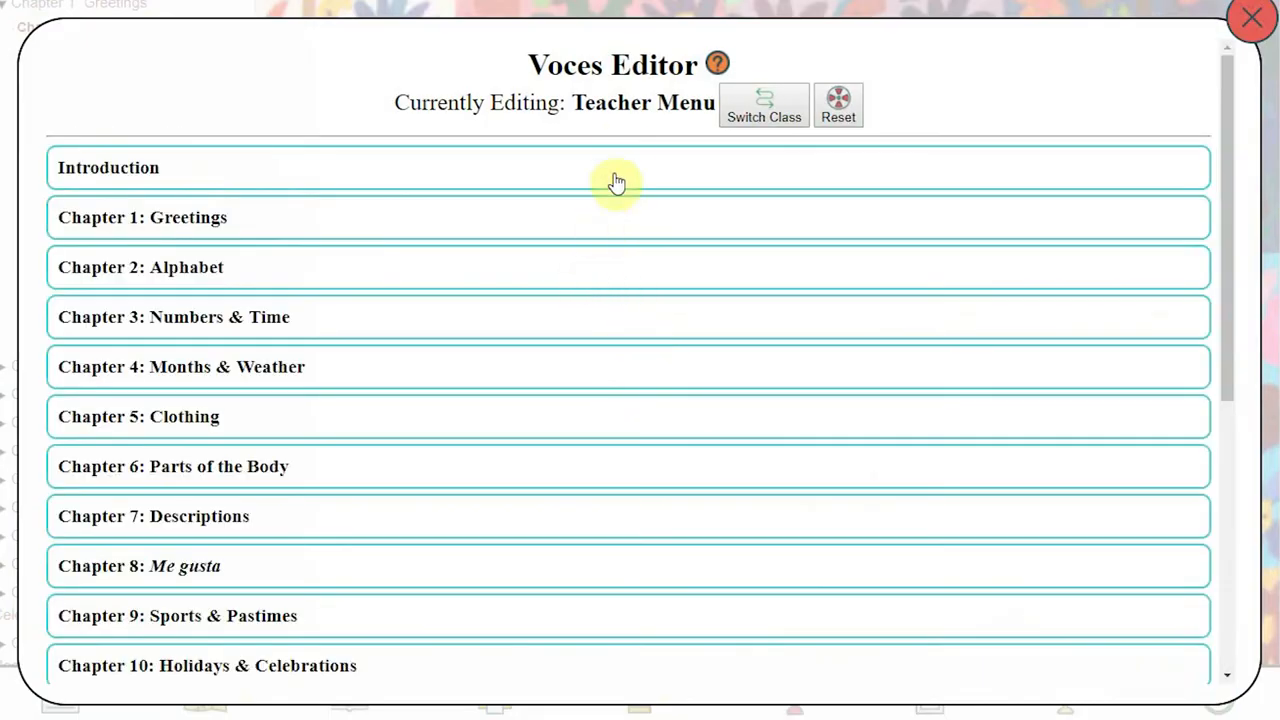
left_click(764, 104)
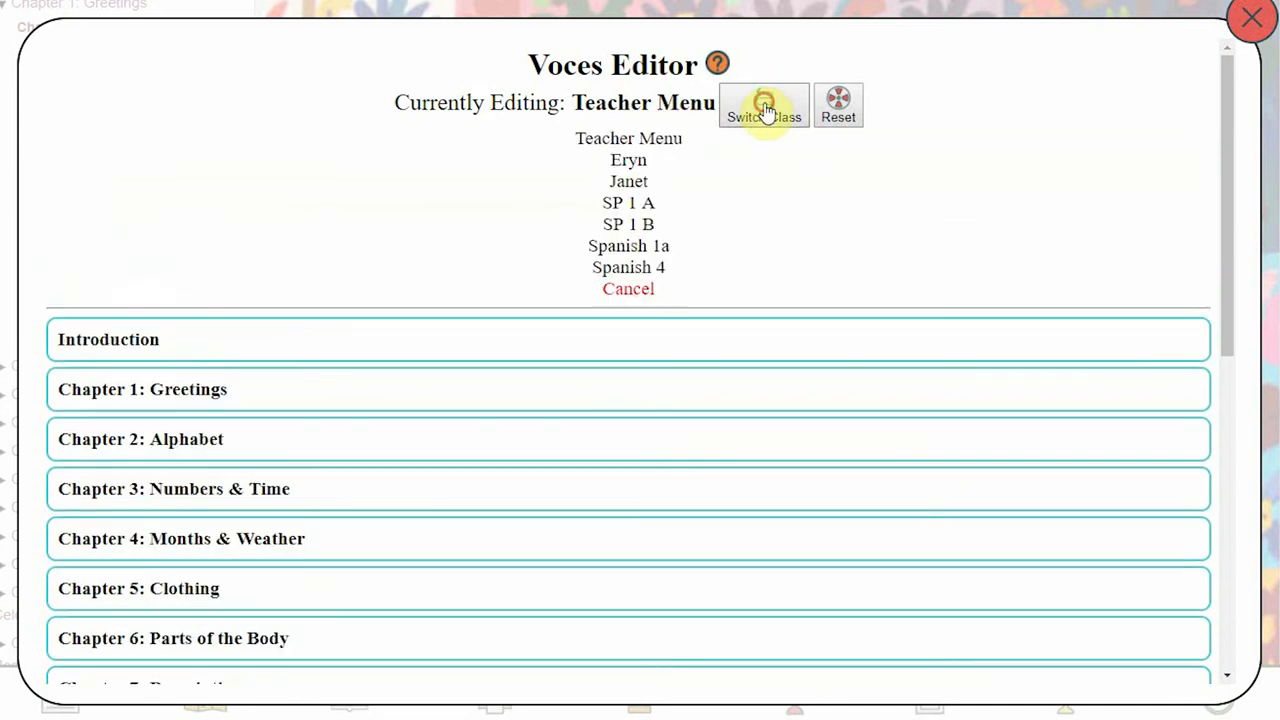
mouse_move(628, 268)
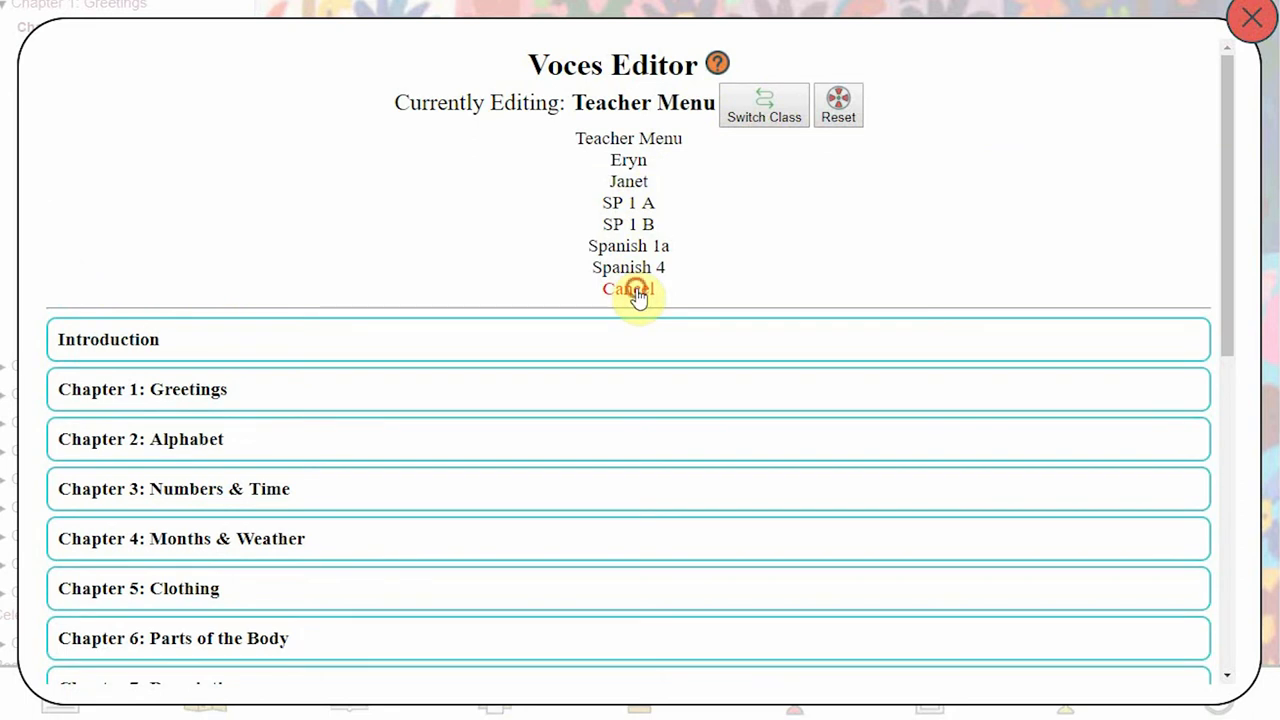
left_click(628, 288)
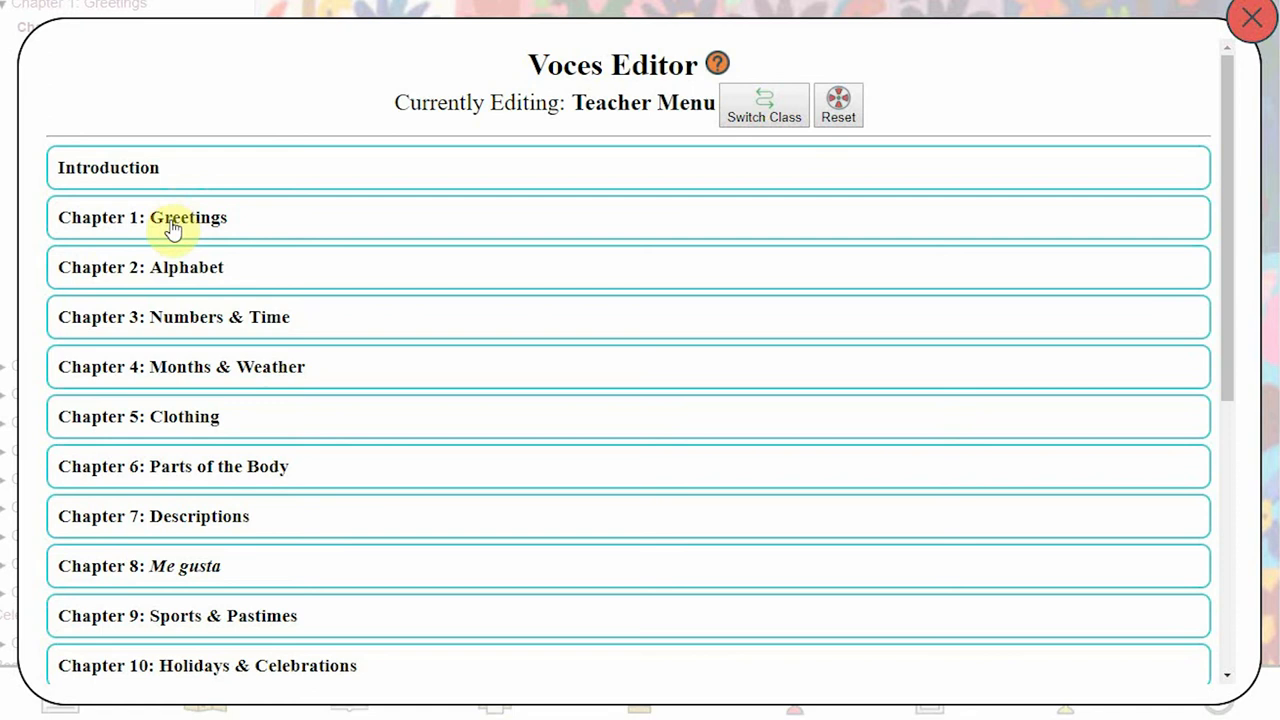
left_click(144, 216)
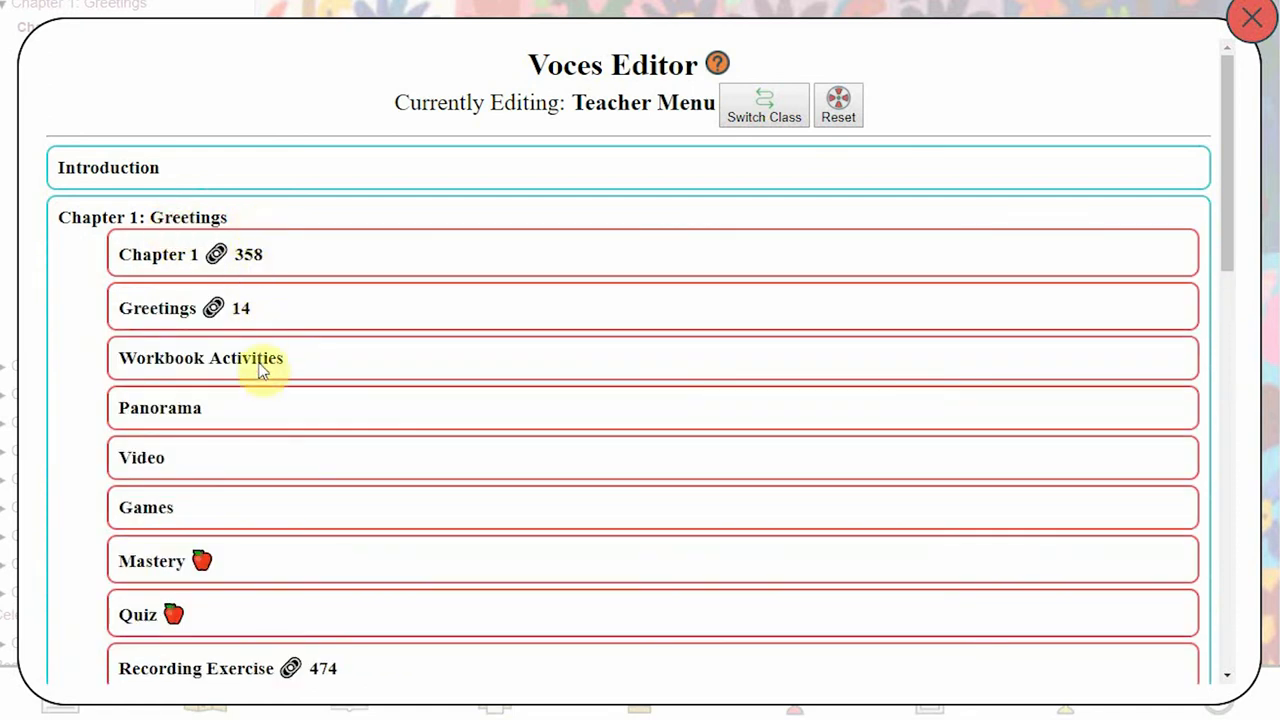
mouse_move(250, 364)
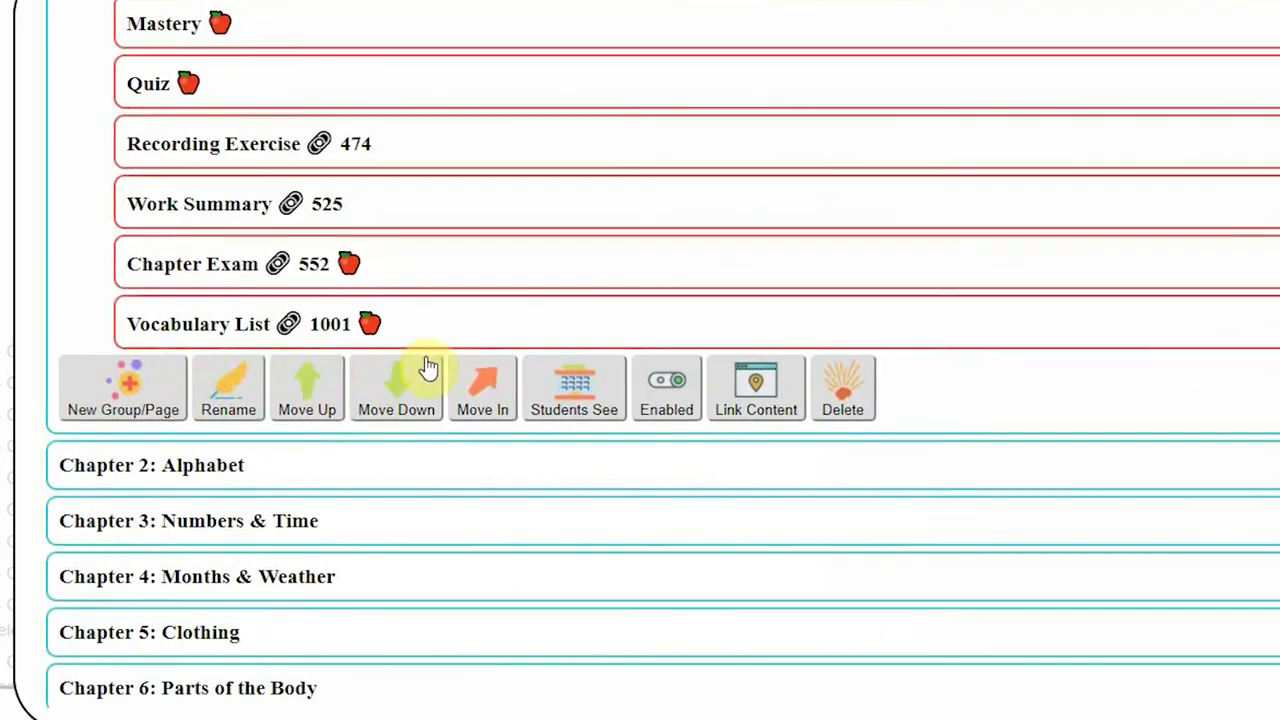
scroll("down", 3)
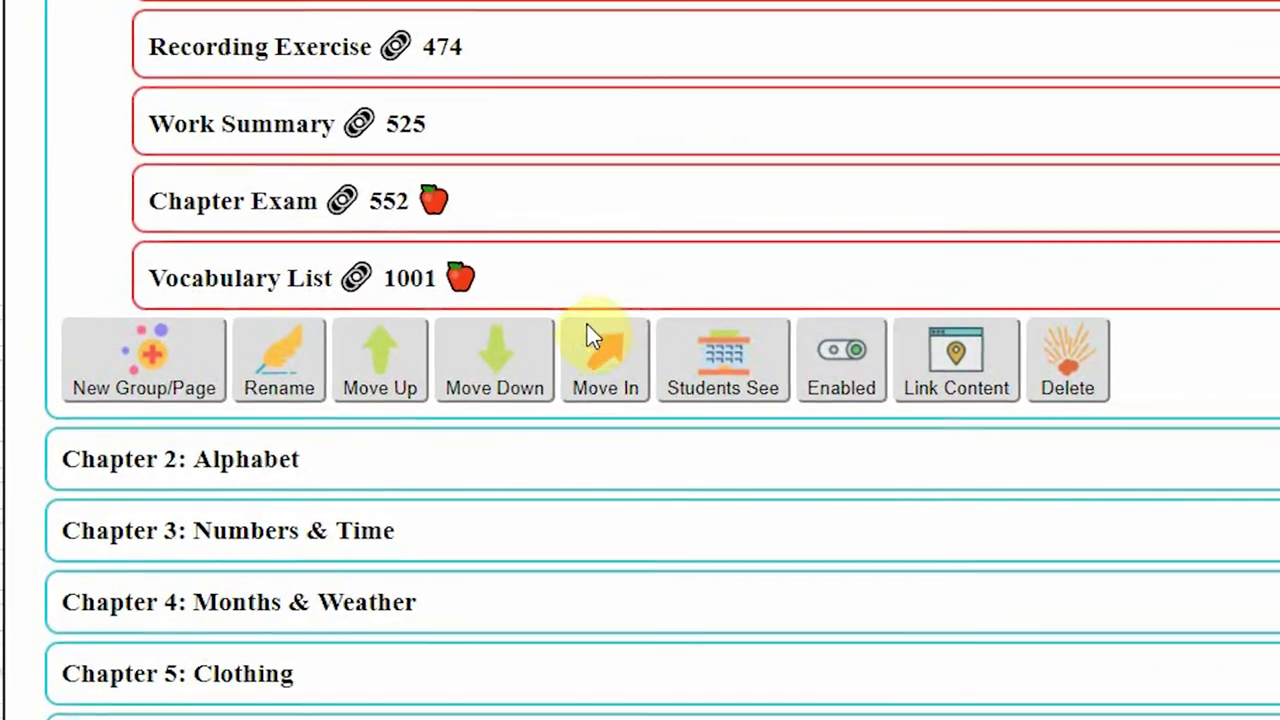
left_click(280, 360)
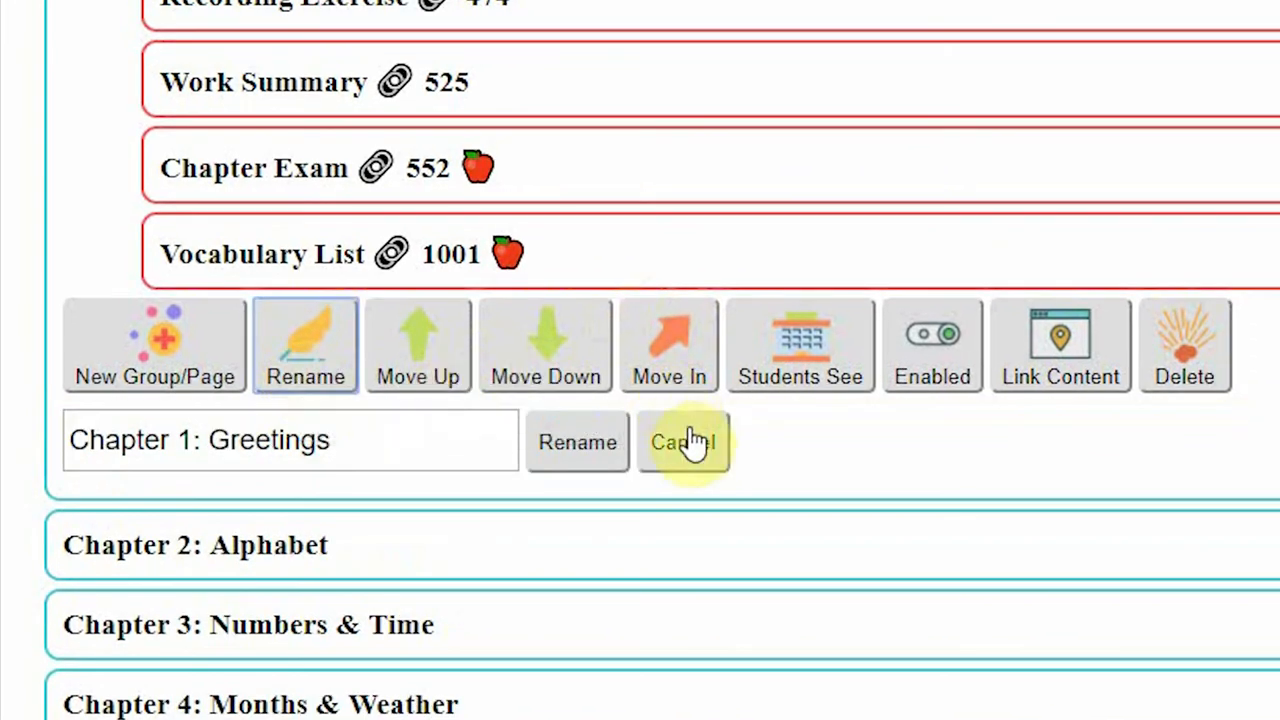
left_click(684, 442)
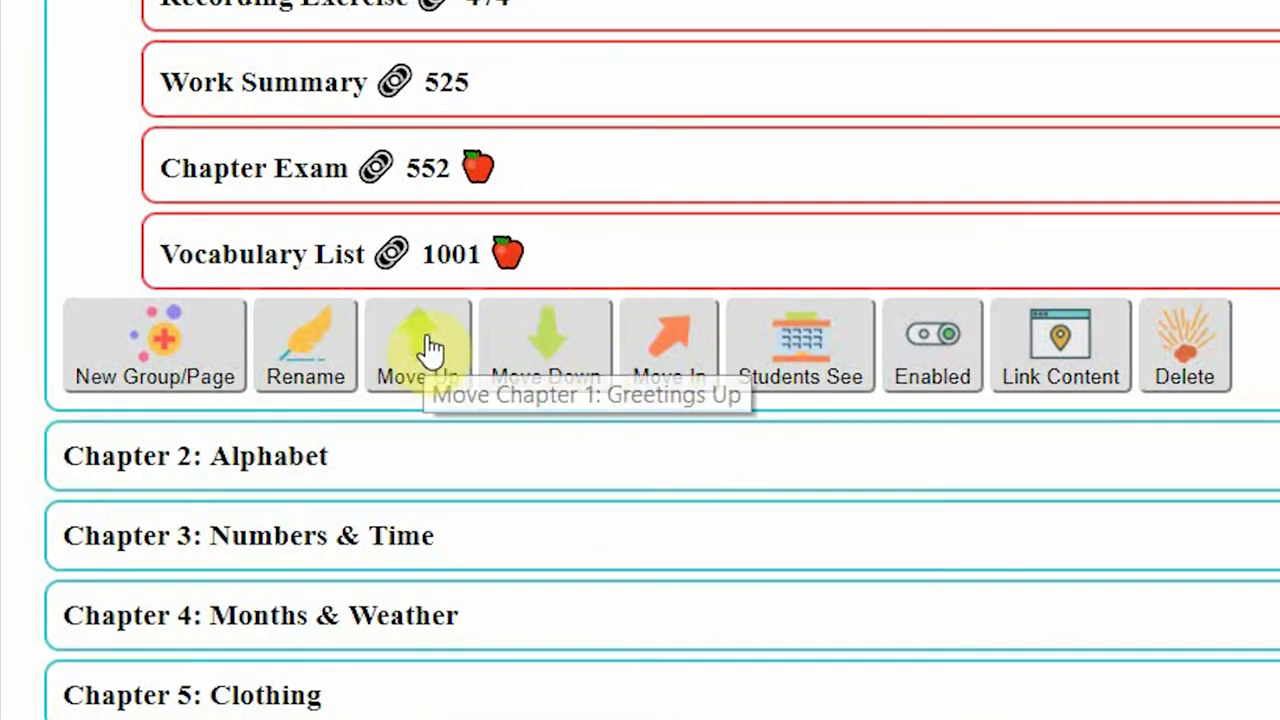
left_click(418, 344)
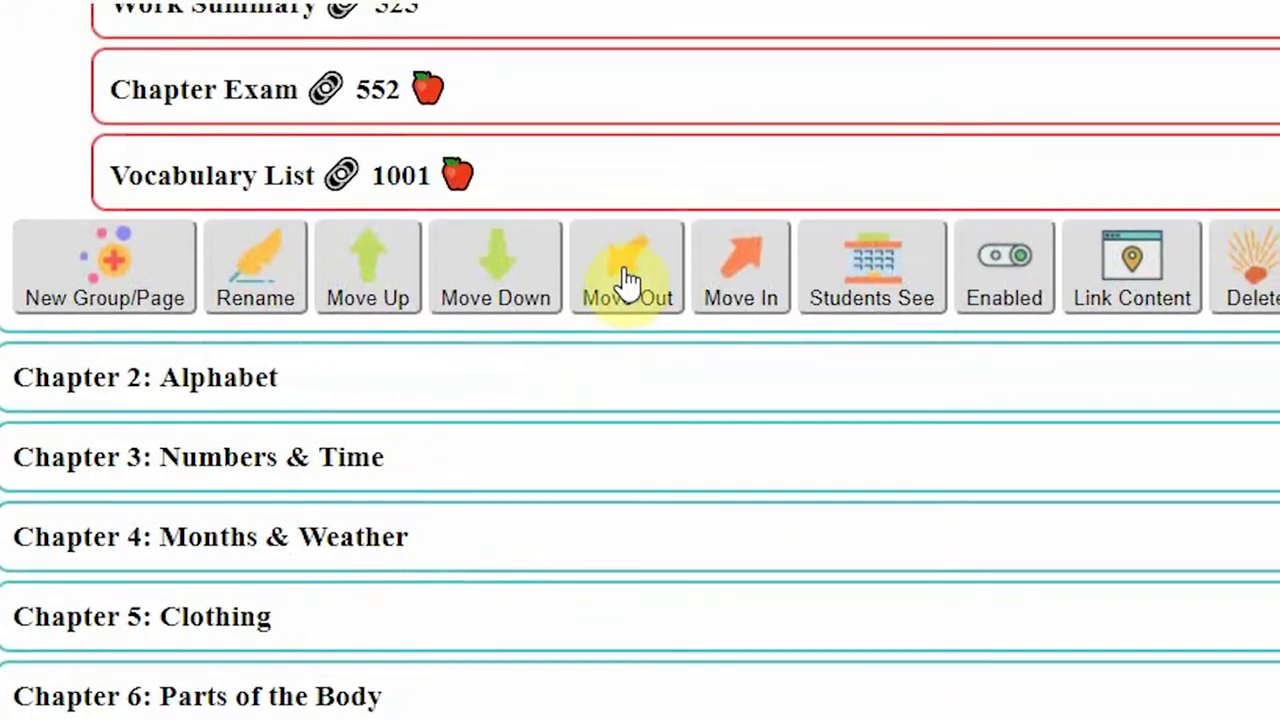
mouse_move(624, 276)
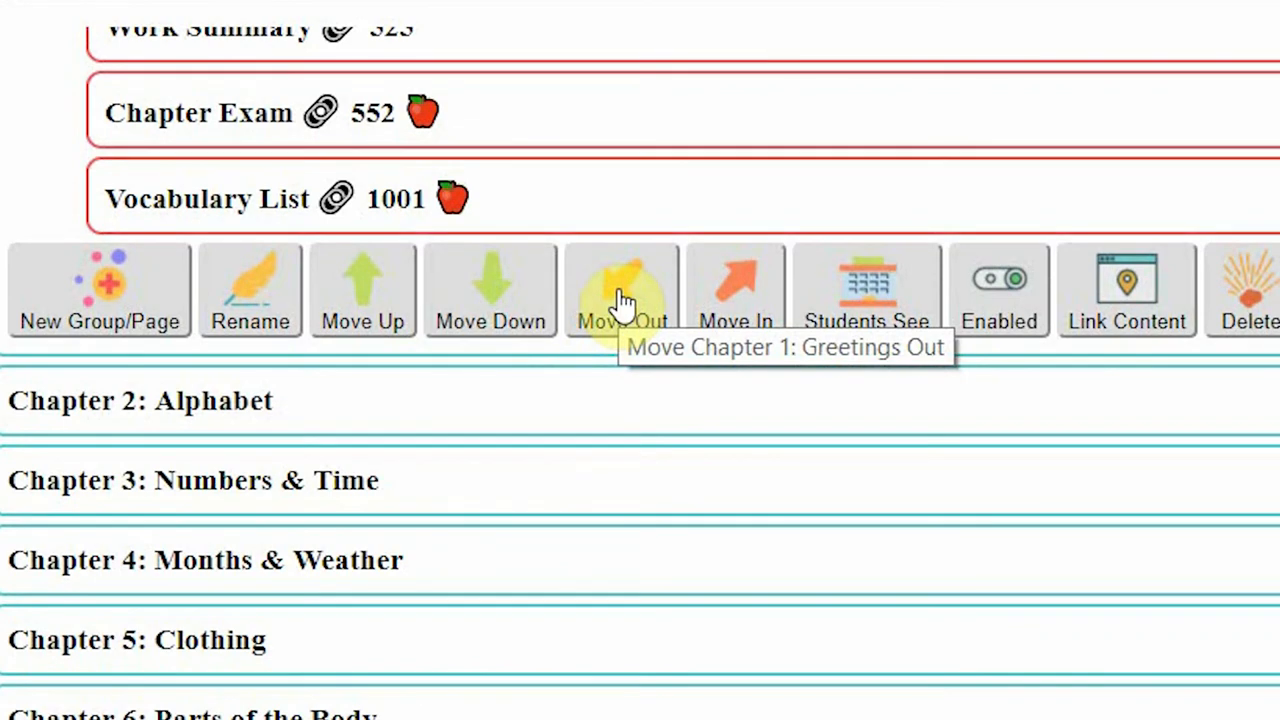
mouse_move(736, 290)
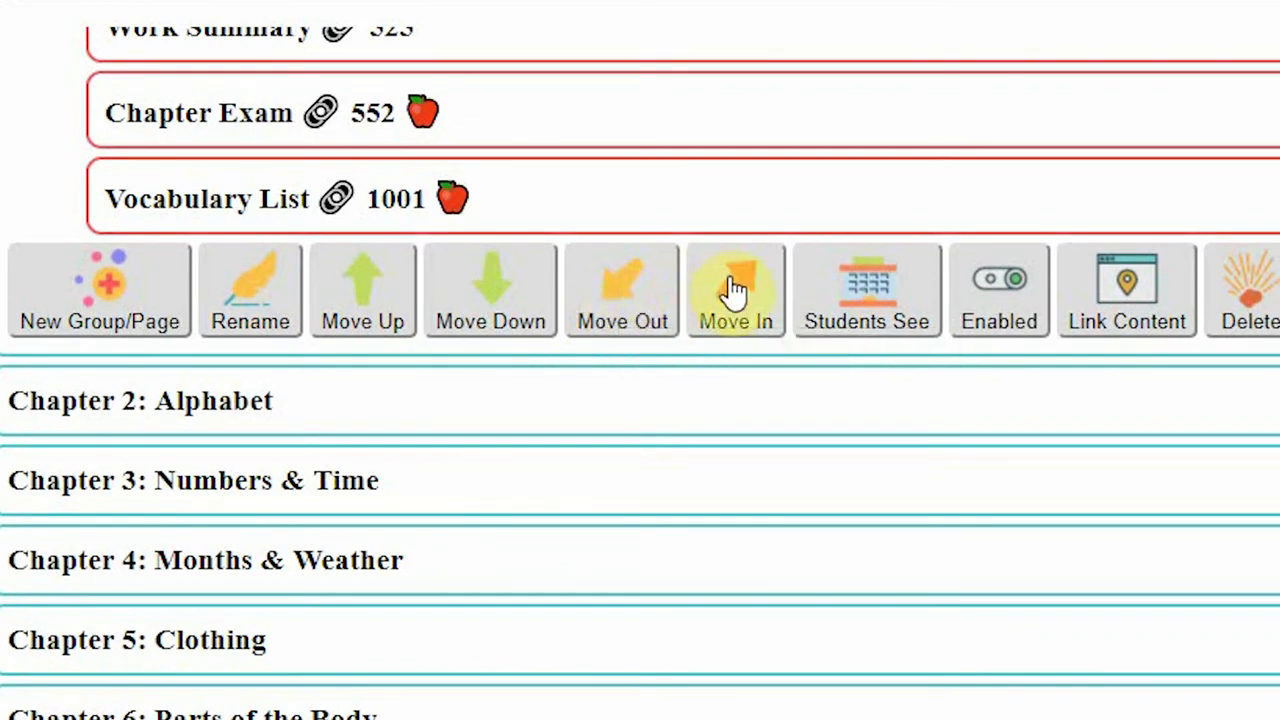
mouse_move(896, 310)
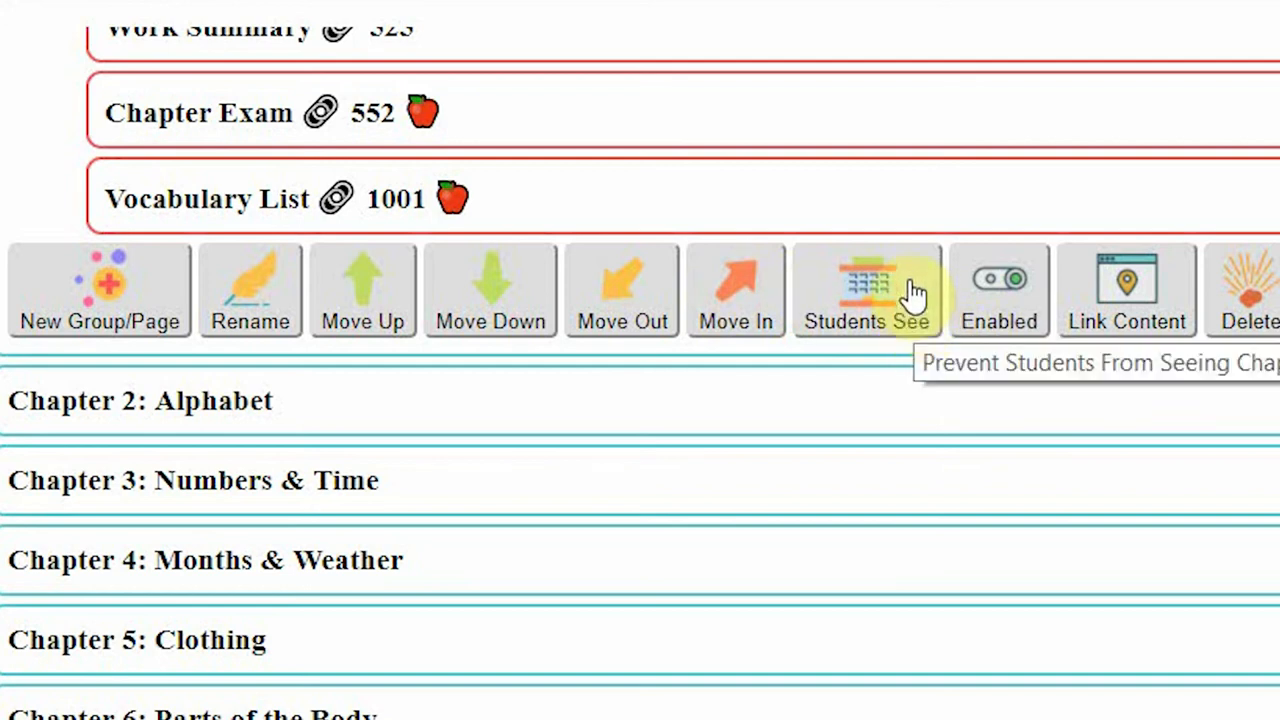
left_click(868, 290)
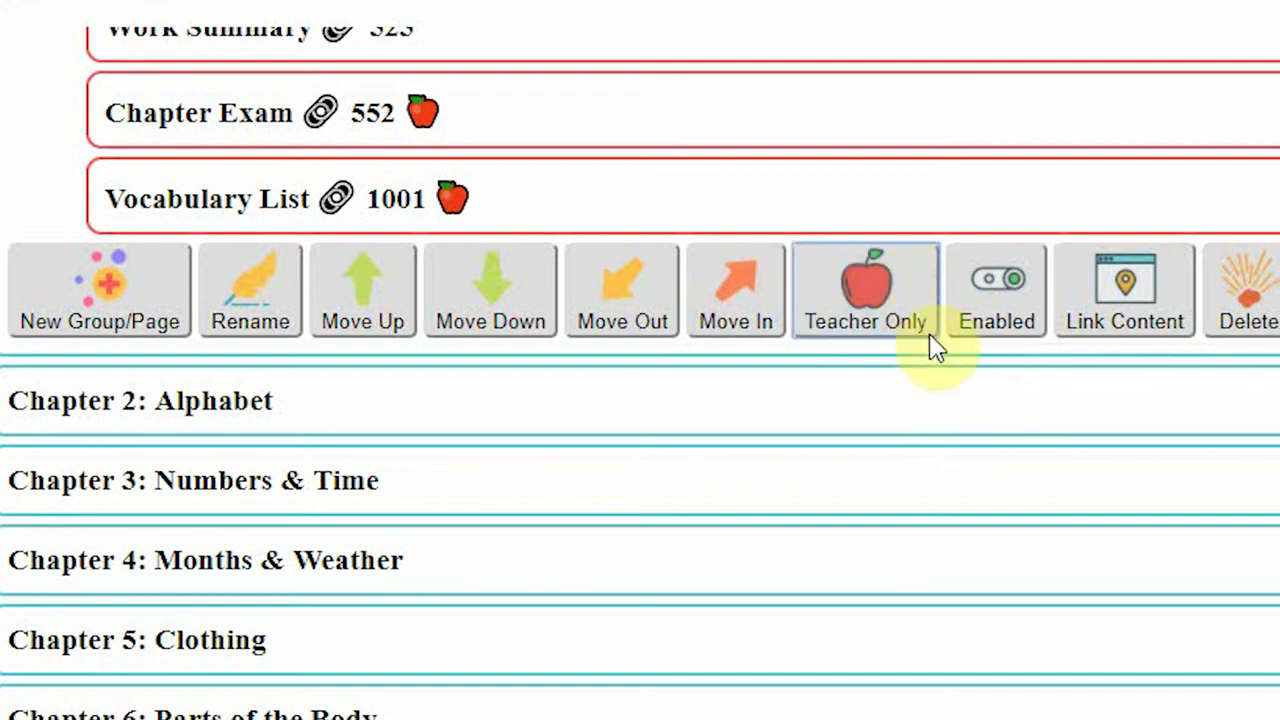
left_click(864, 290)
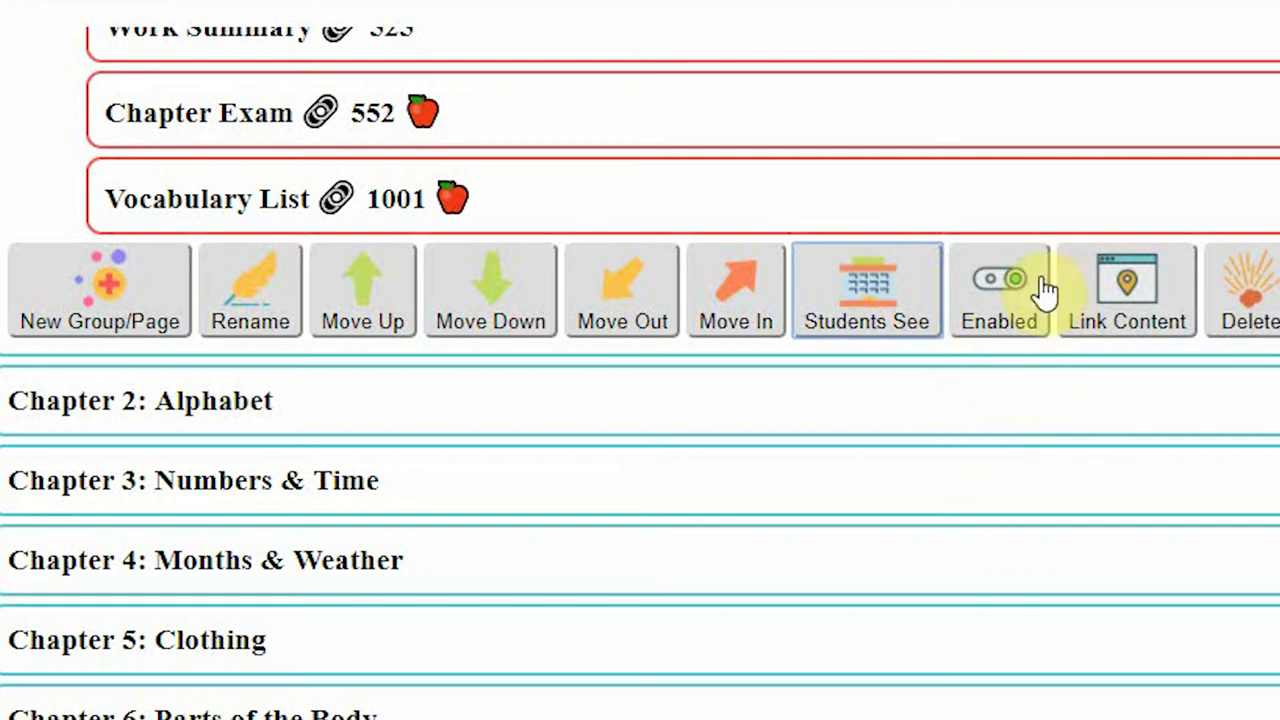
left_click(1000, 278)
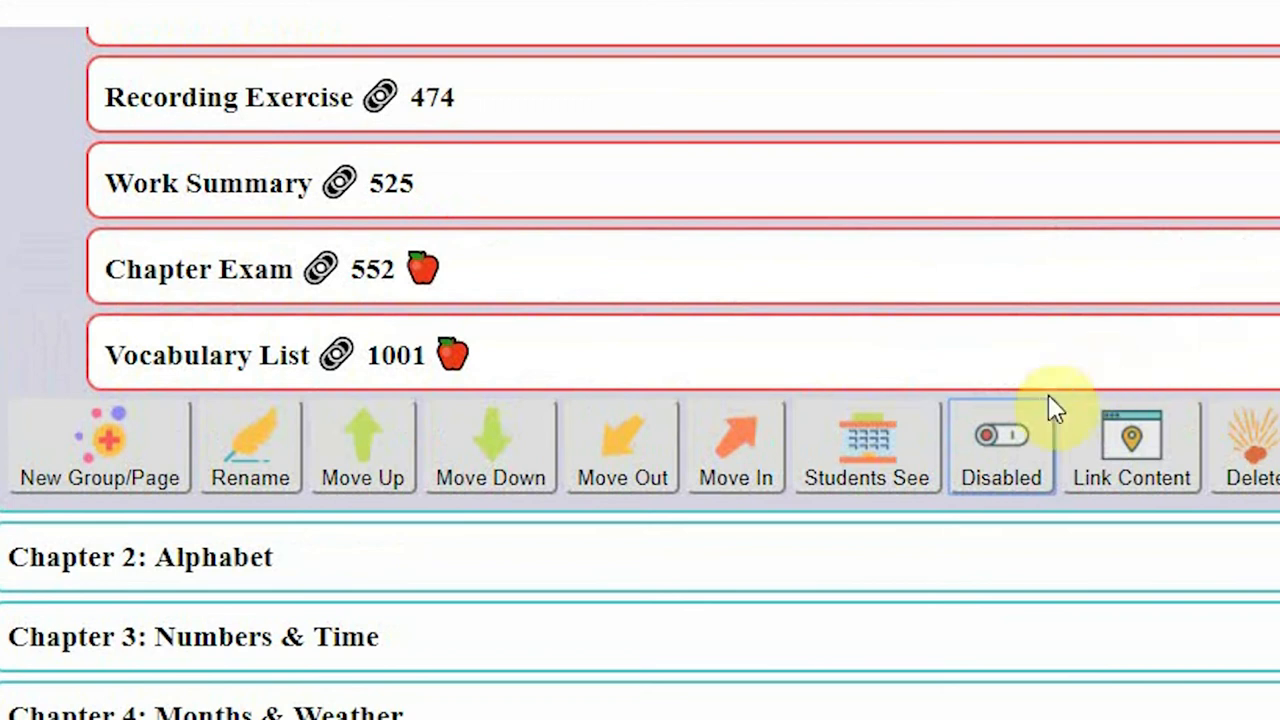
left_click(1000, 444)
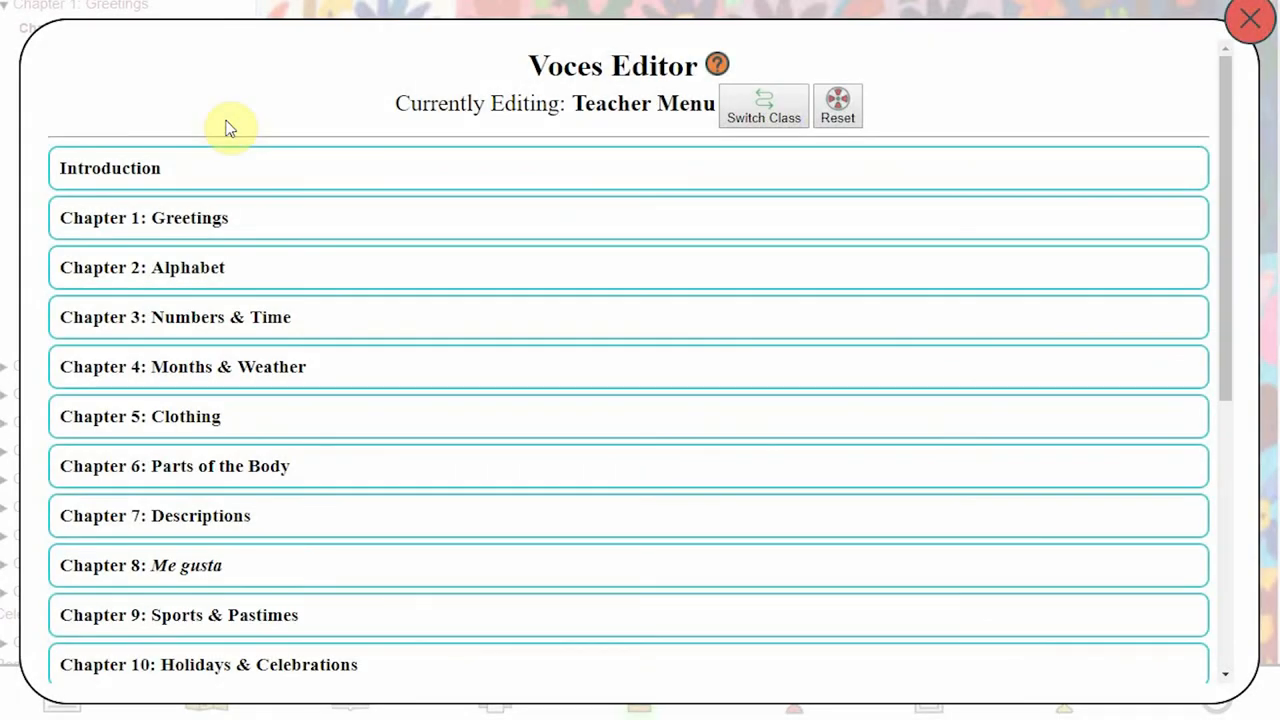
mouse_move(210, 276)
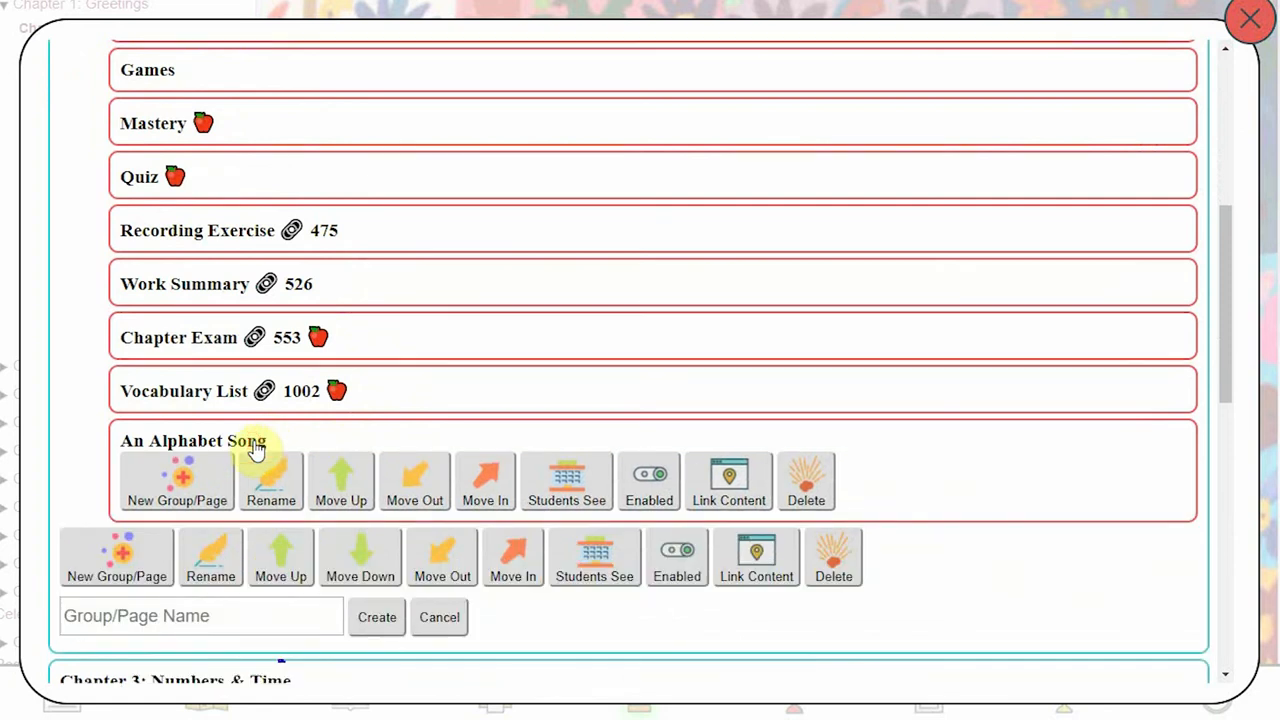
mouse_move(728, 486)
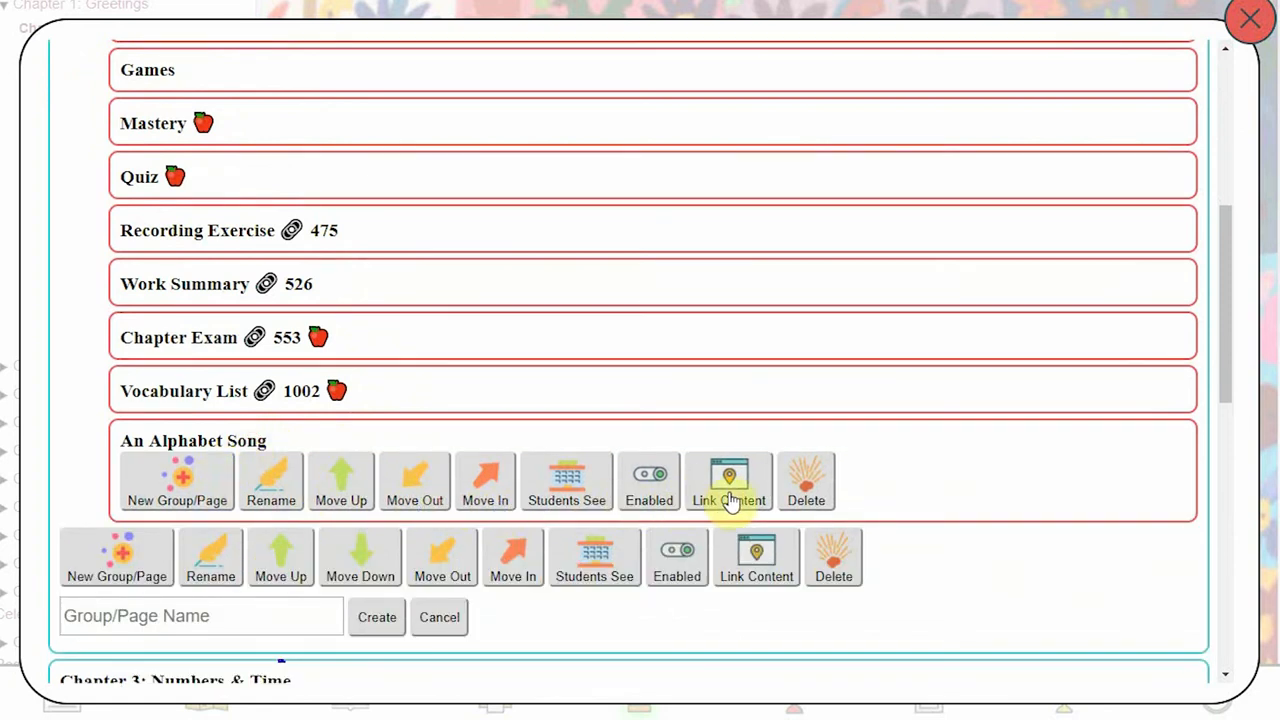
- Link An Alphabet Song to a new page via Create New Page, bringing up the Activity Creator
left_click(728, 480)
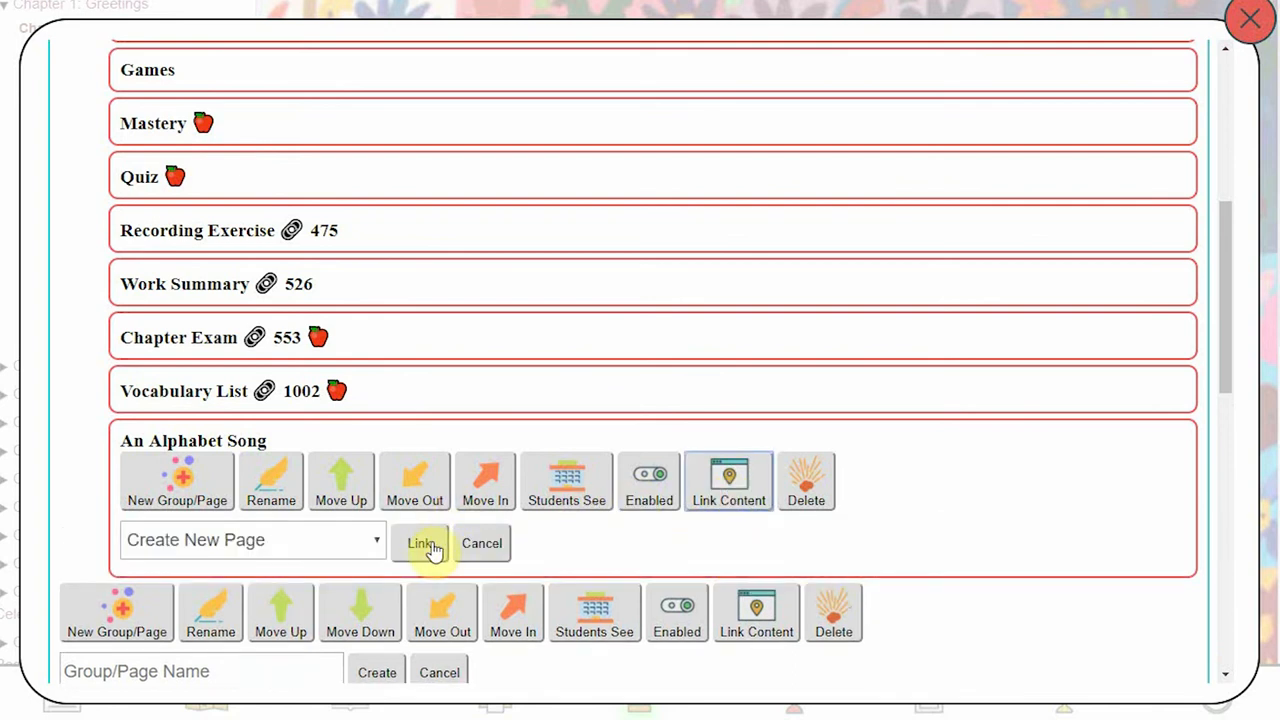
left_click(420, 544)
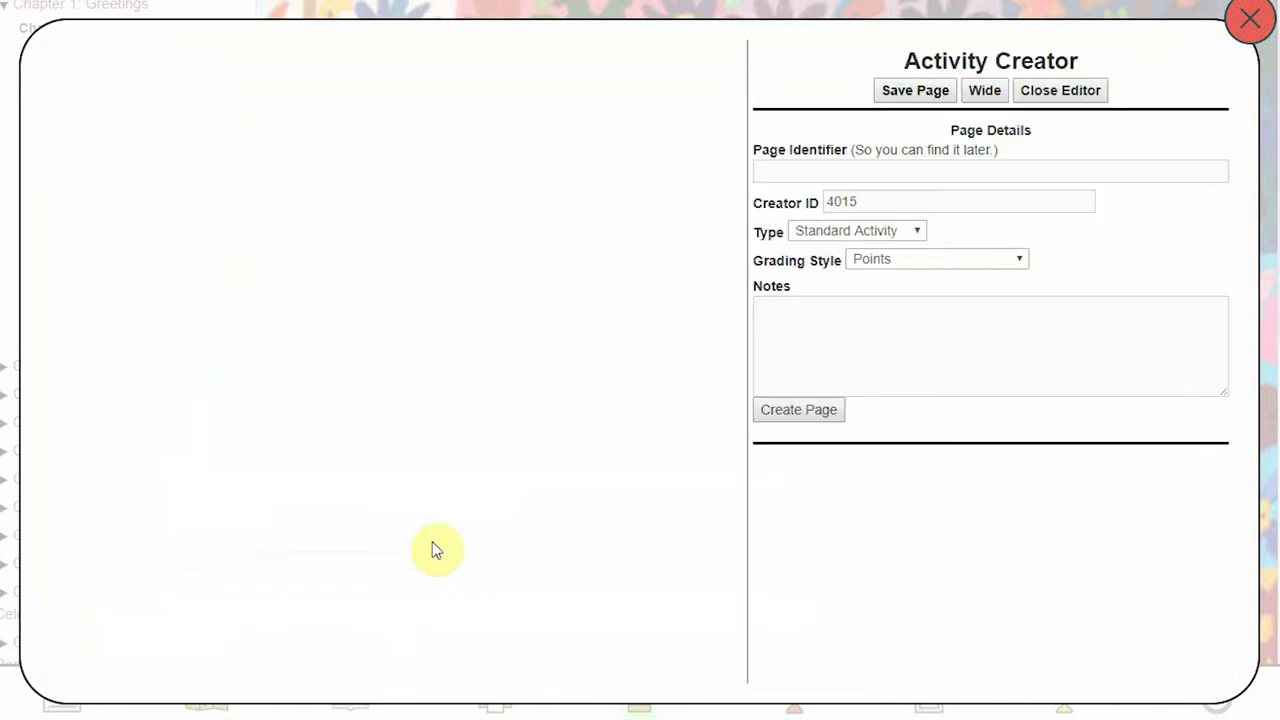
- Create the page 'The Alphabet Song' and choose a section type to add Section 1
type("The Alphabet Song")
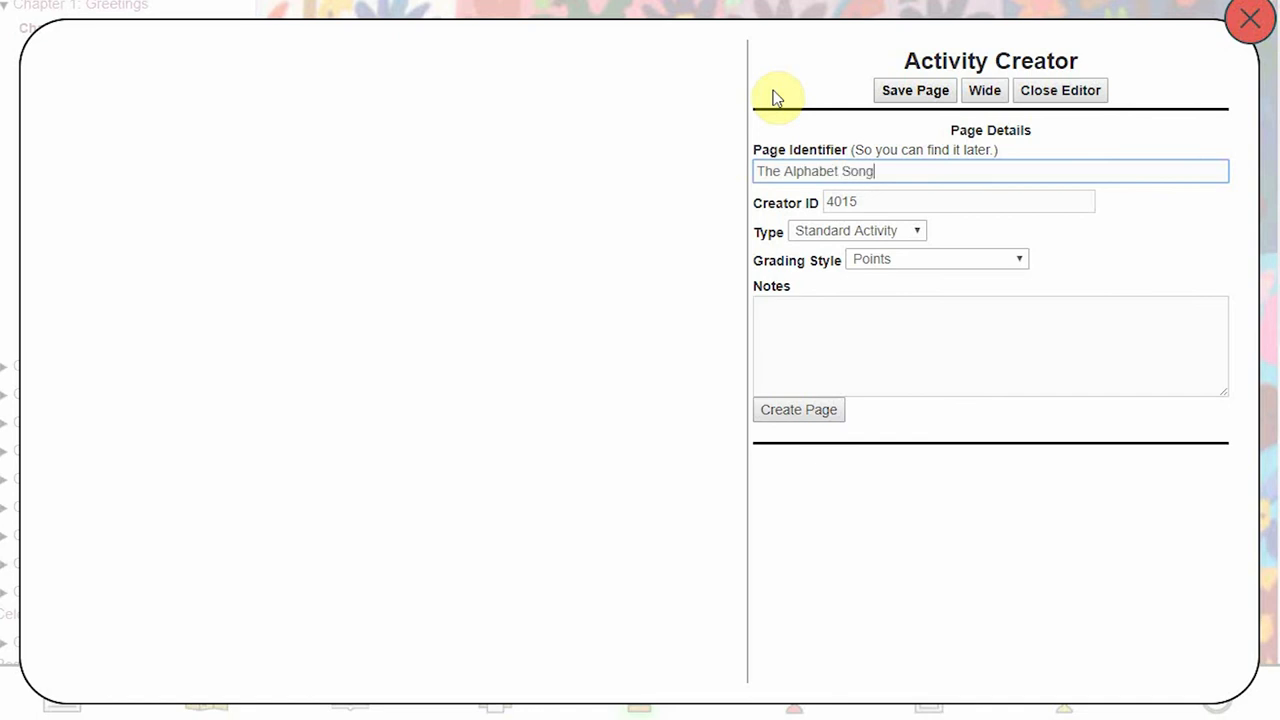
left_click(990, 344)
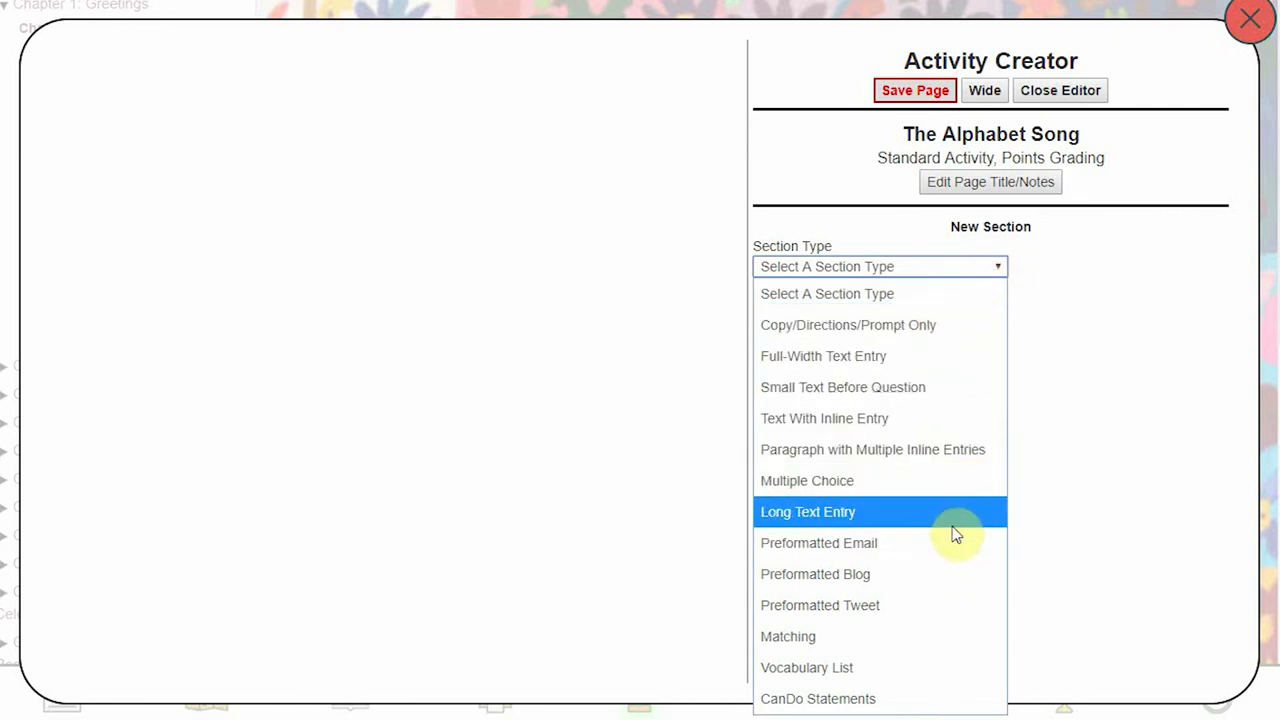
left_click(808, 512)
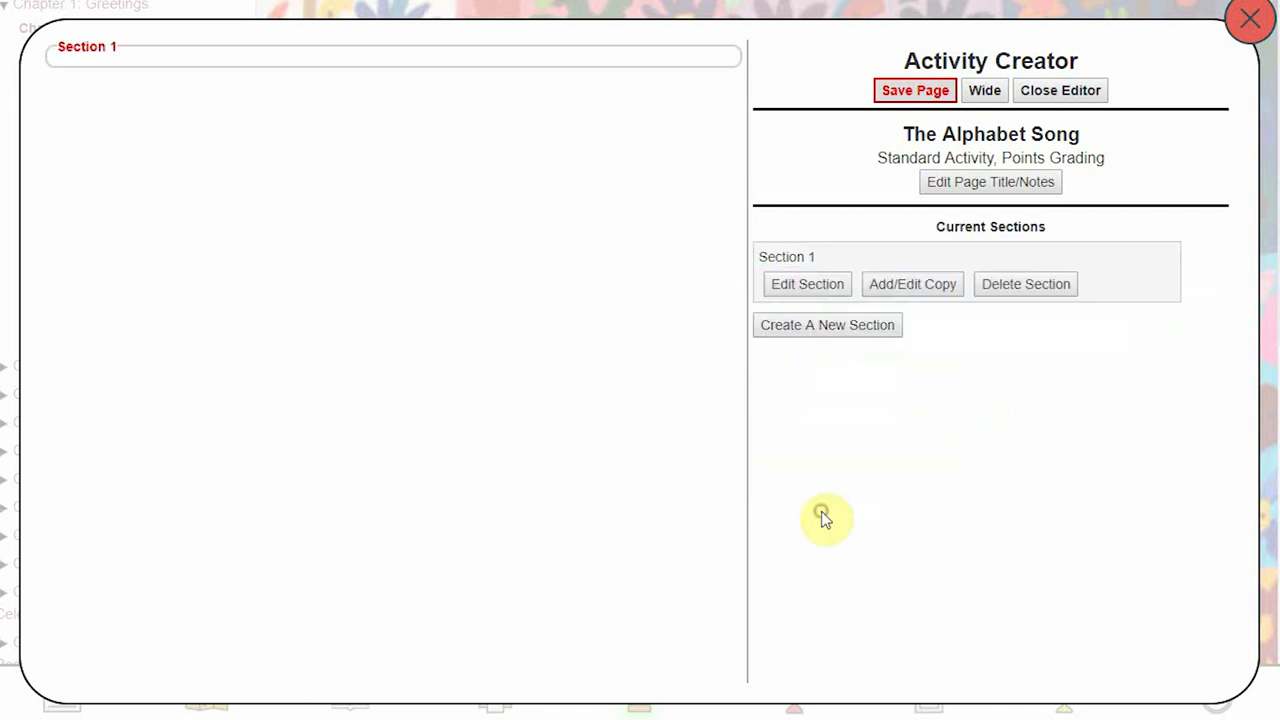
mouse_move(912, 284)
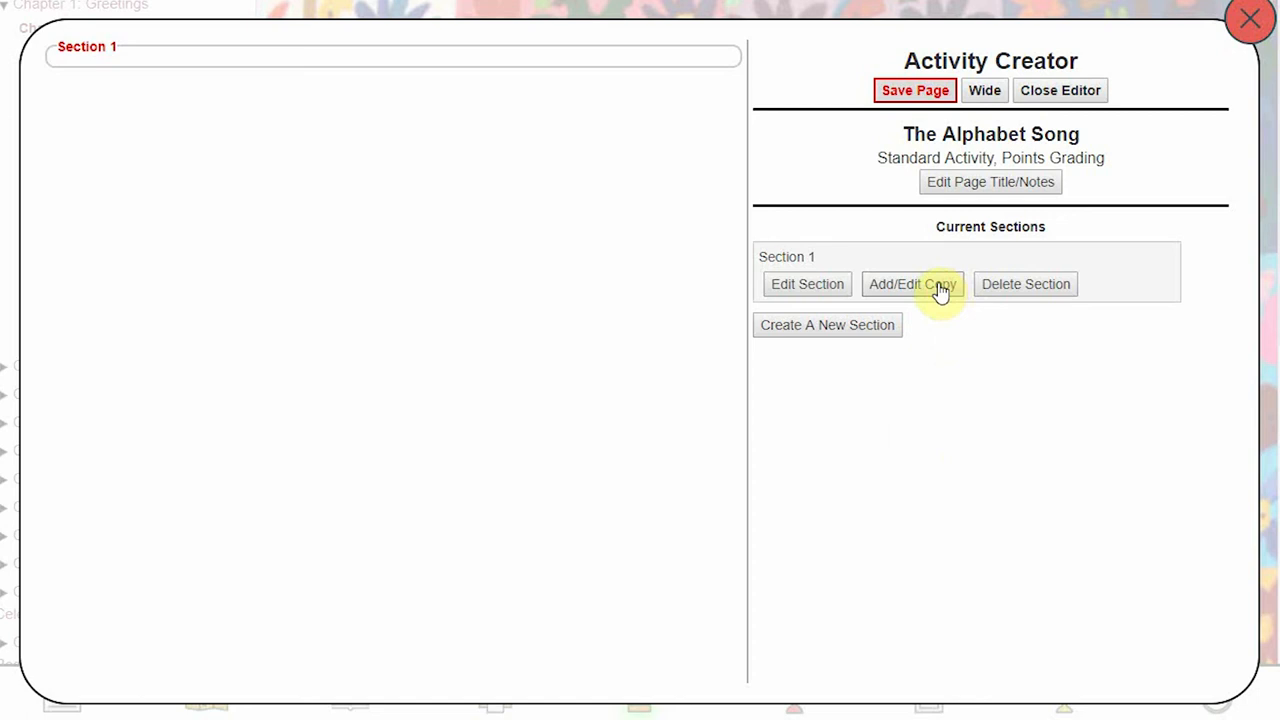
- Add a new copy block to Section 1 with the sing-along heading text and save it
left_click(912, 284)
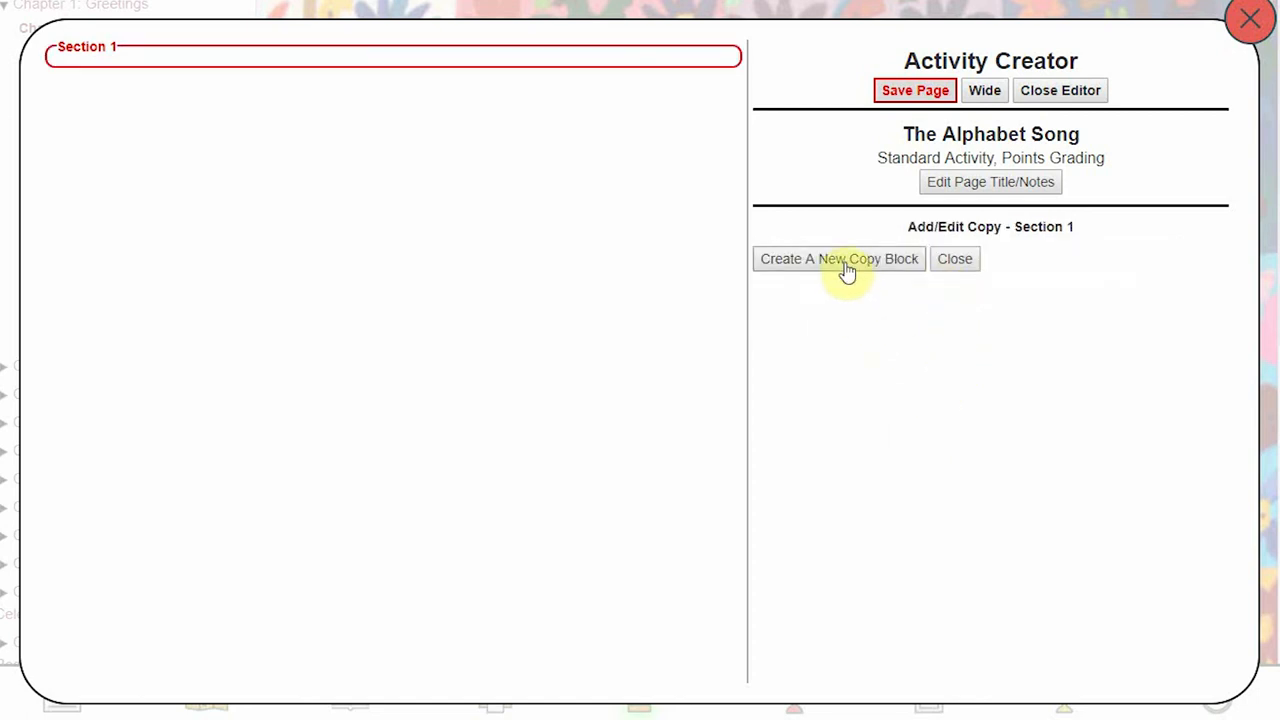
left_click(838, 258)
type("THis")
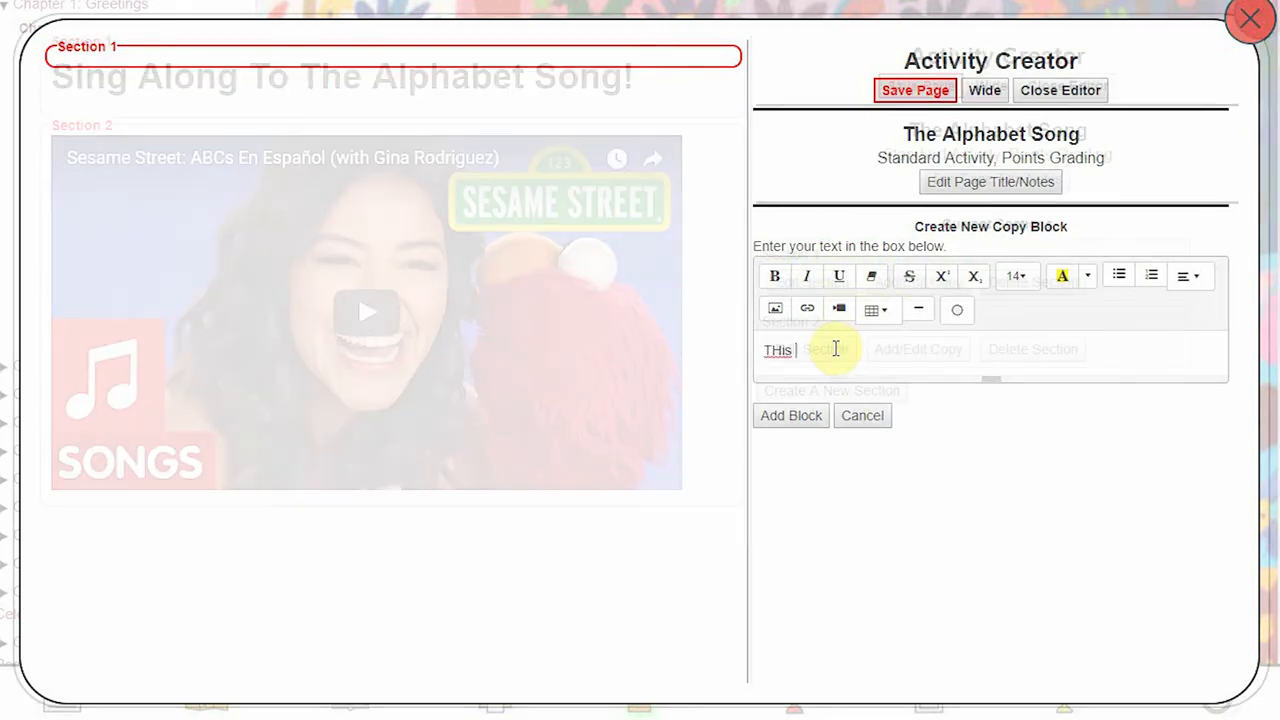
left_click(862, 414)
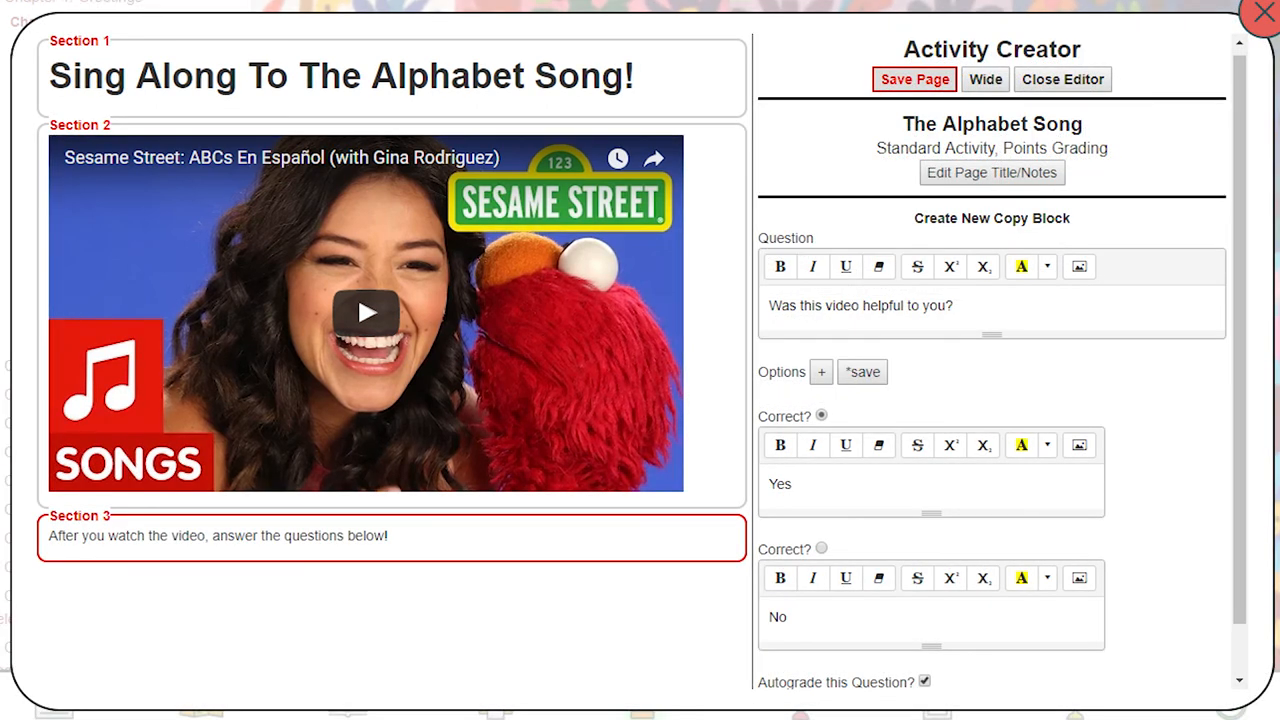
left_click(912, 80)
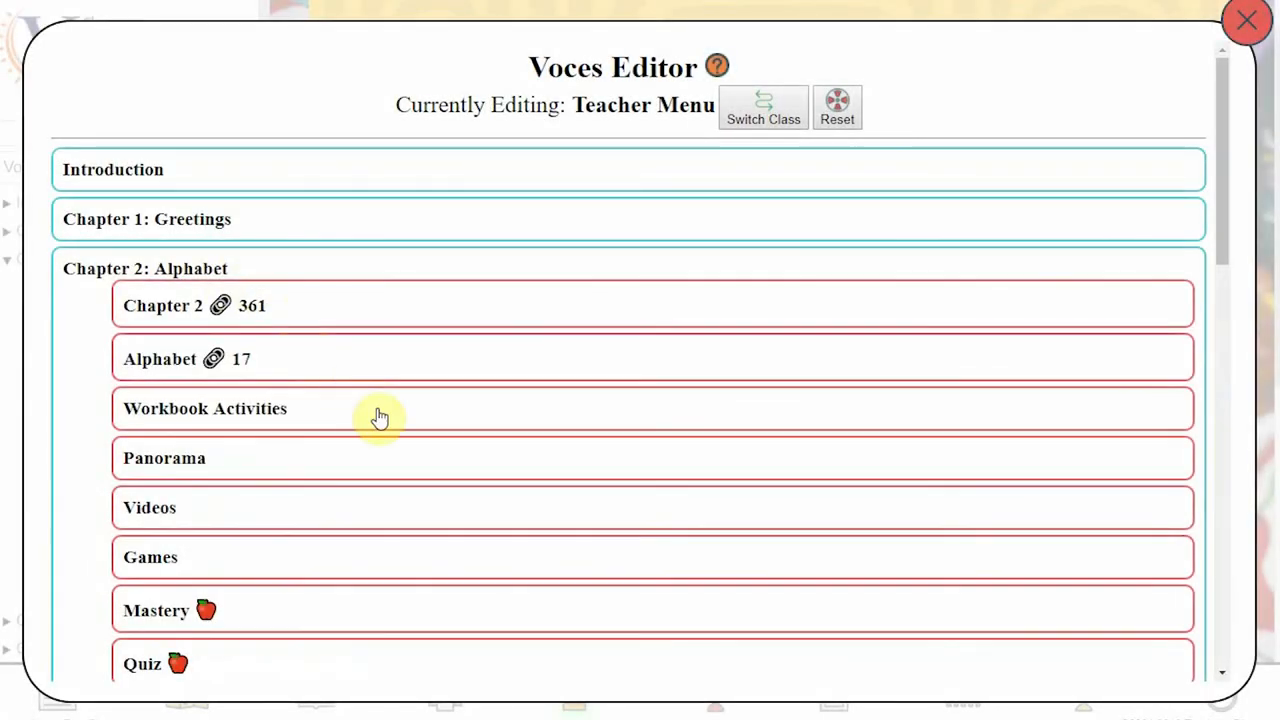
mouse_move(638, 334)
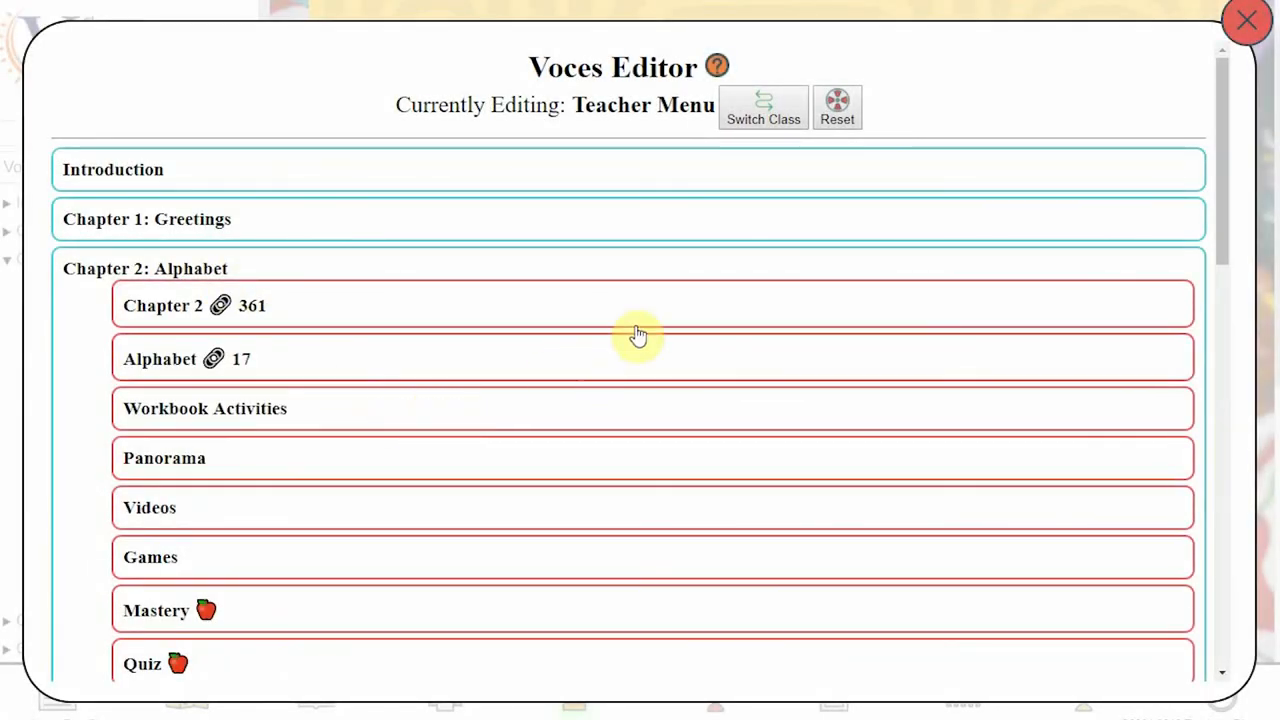
mouse_move(840, 120)
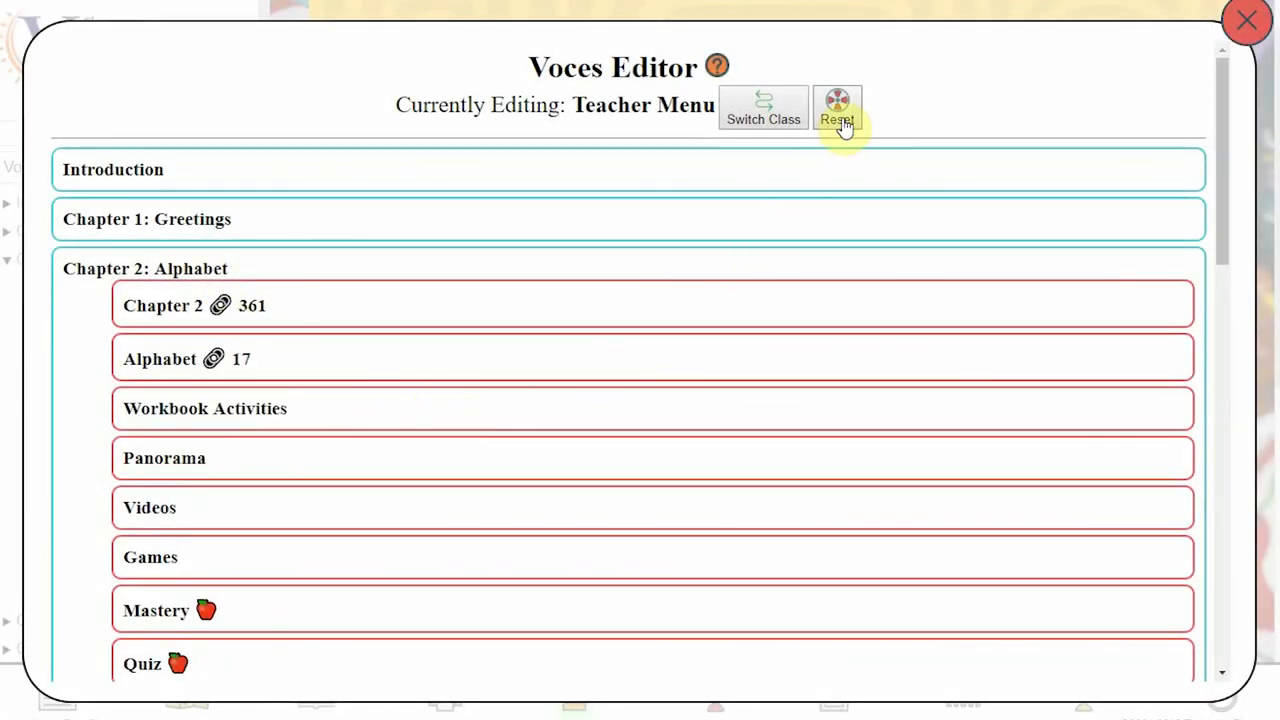
- Revert the custom Teacher Menu to the default and expand Chapter 2: Alphabet
left_click(836, 108)
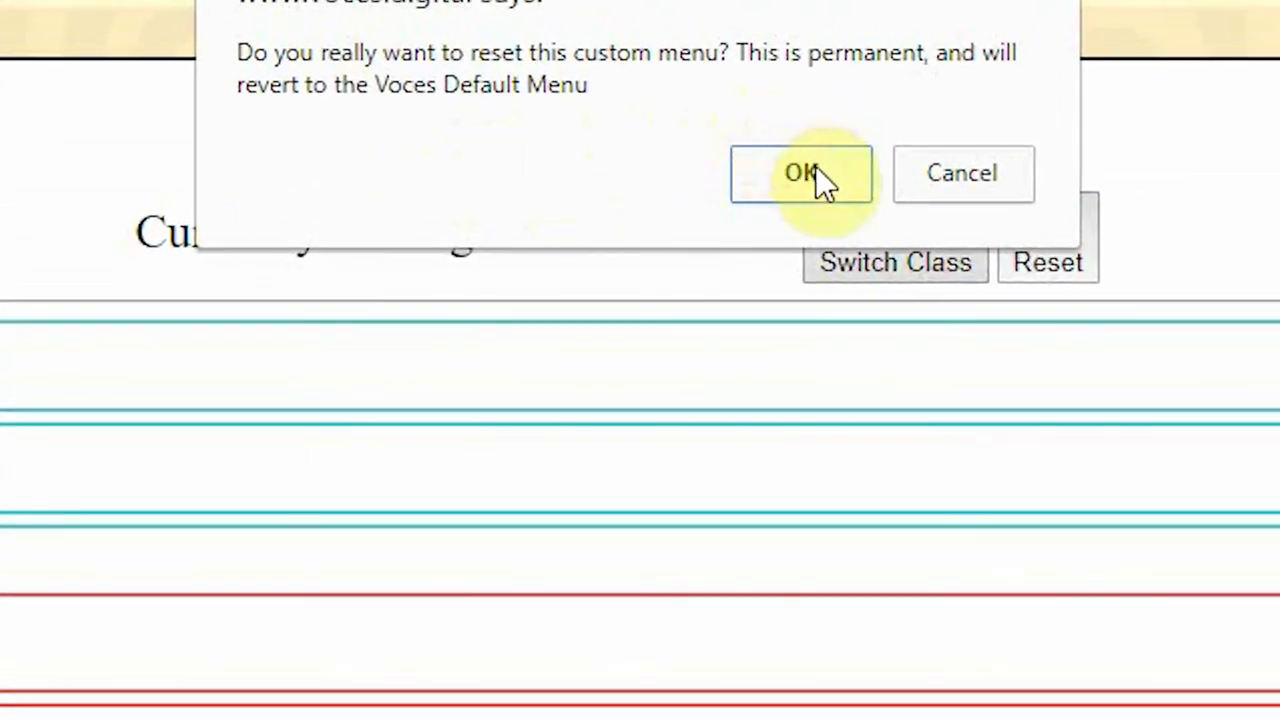
left_click(800, 172)
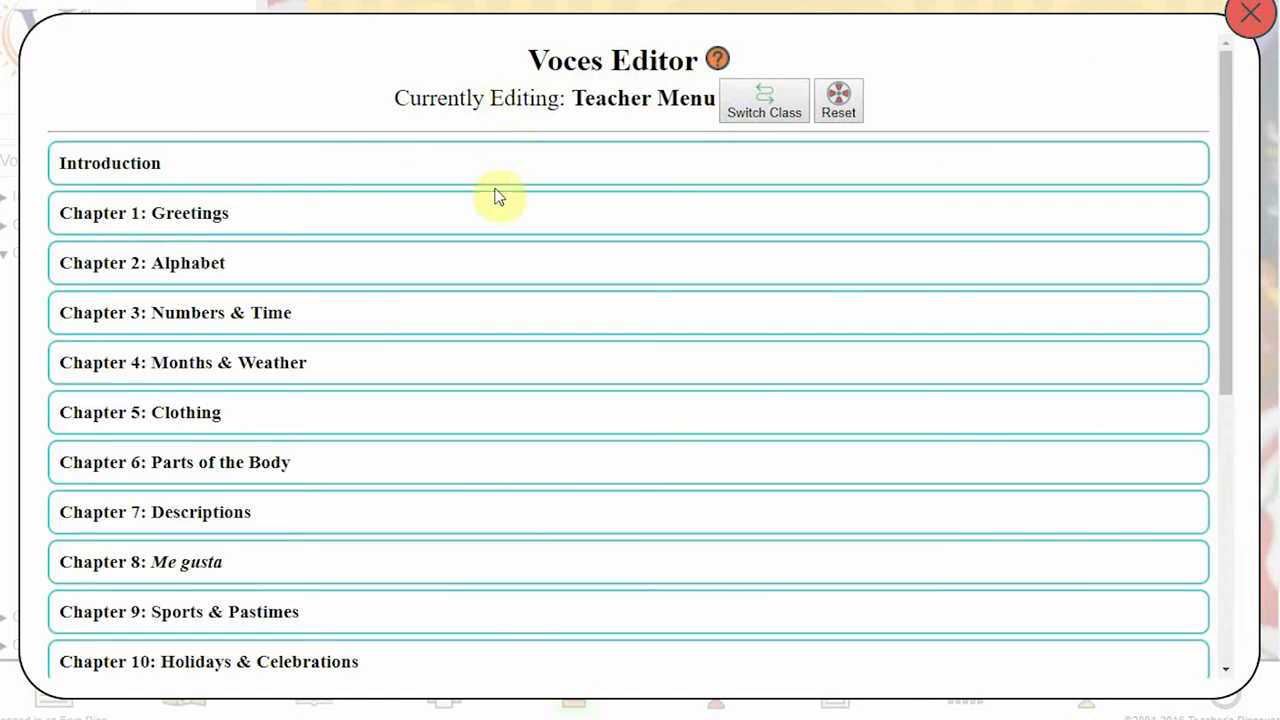
left_click(142, 262)
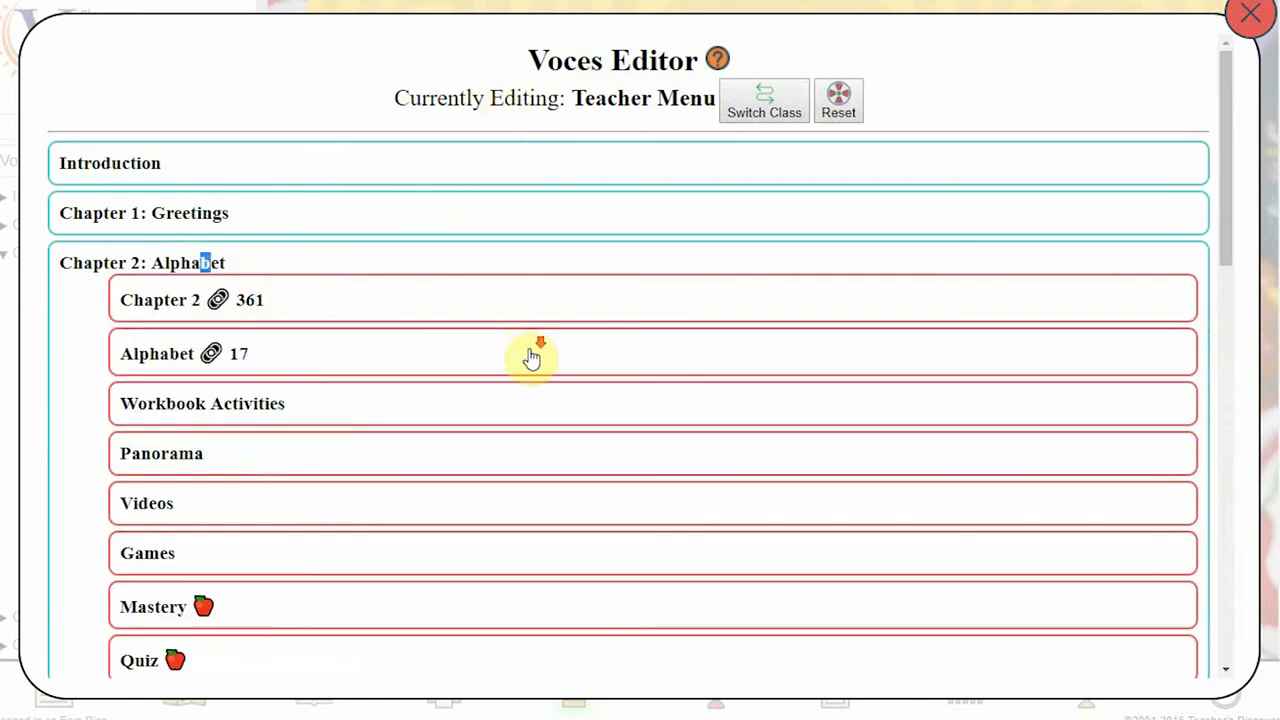
scroll("down", 3)
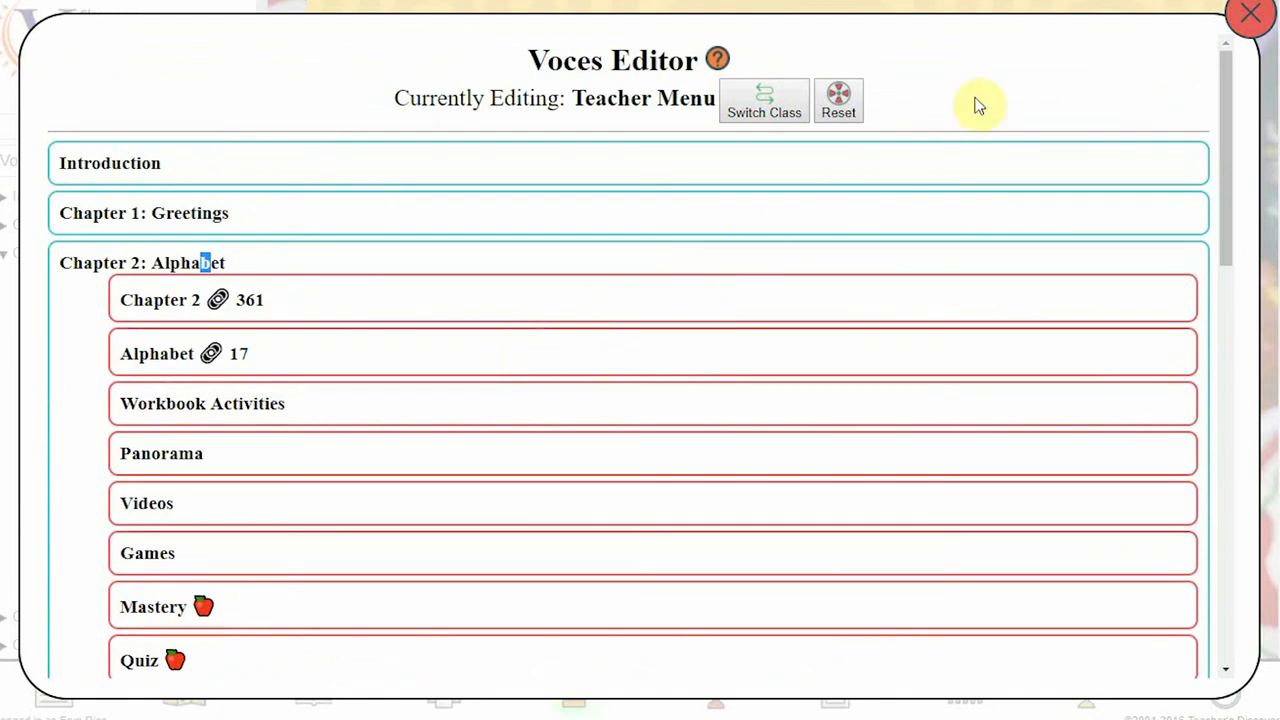
mouse_move(1004, 100)
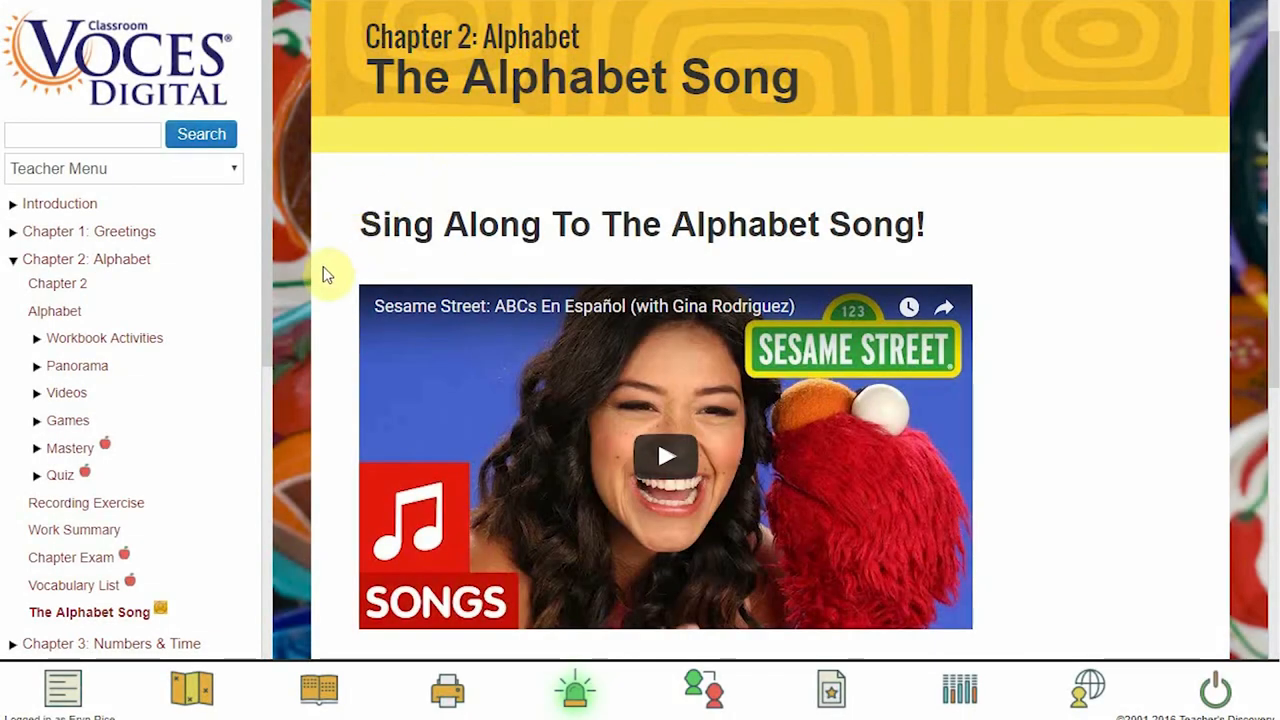
mouse_move(304, 288)
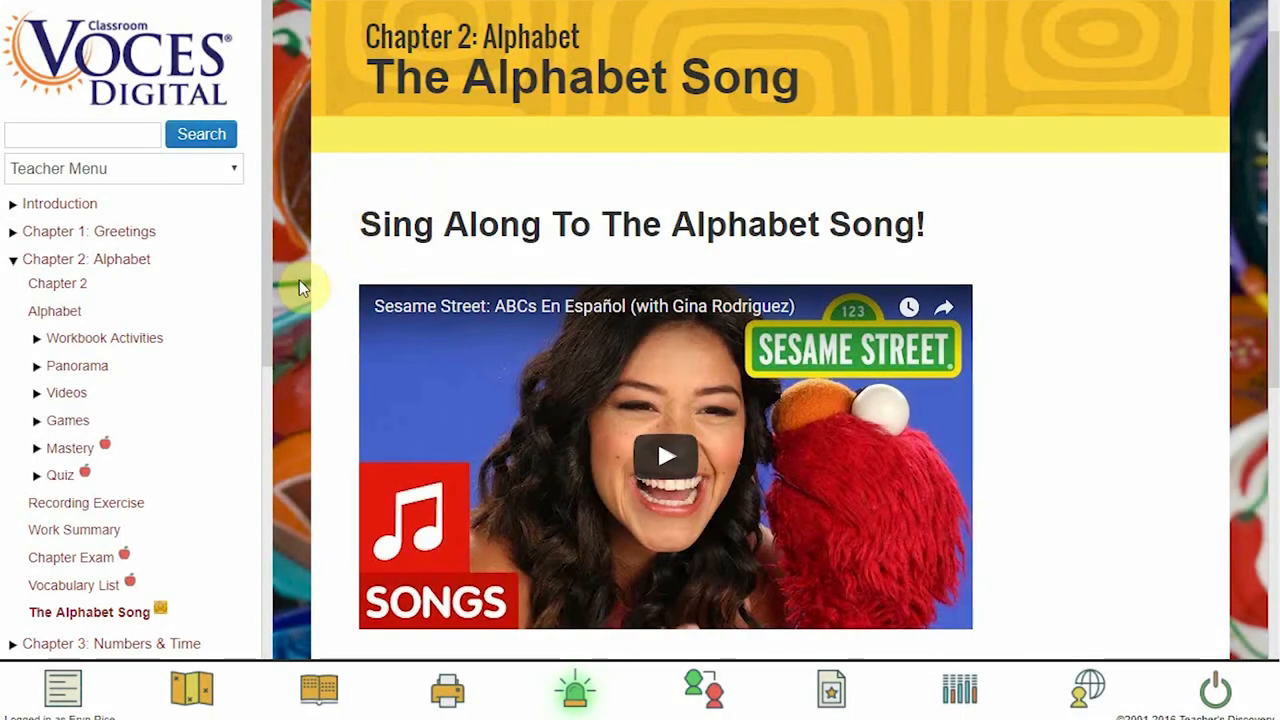
mouse_move(258, 178)
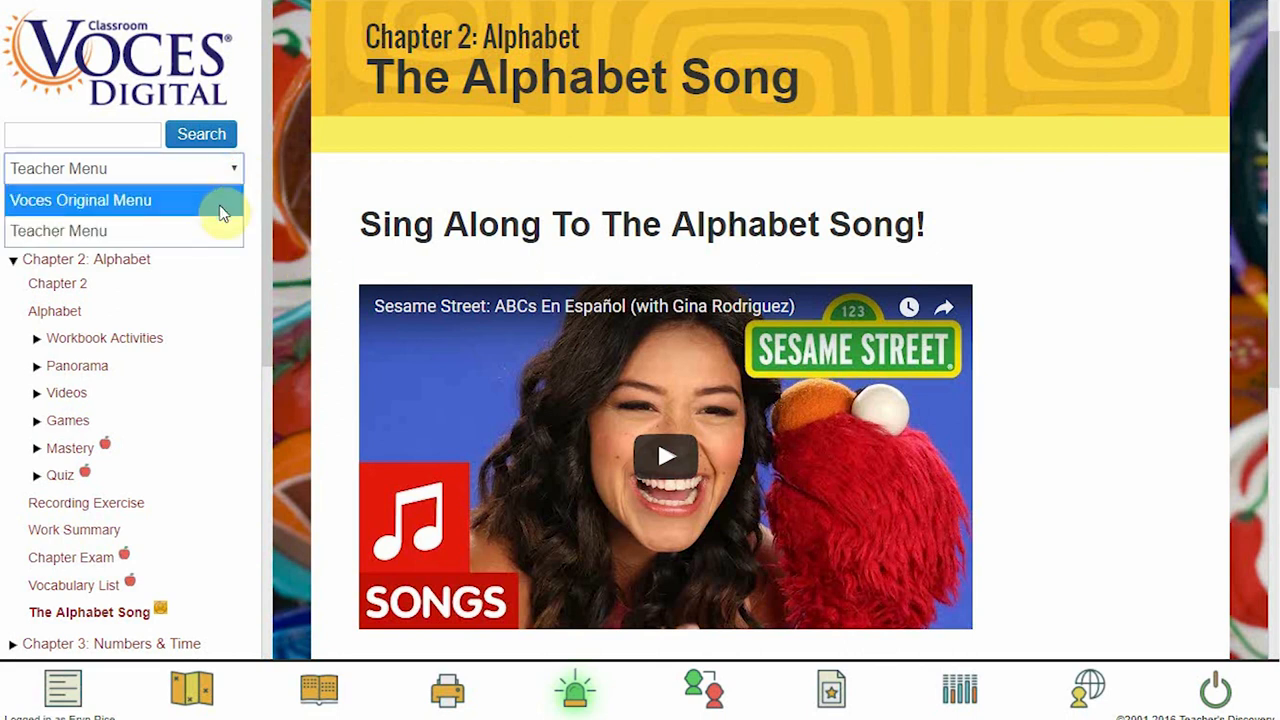
- Choose Voces Original Menu in the sidebar dropdown and expand Chapter 2: Alphabet
left_click(80, 200)
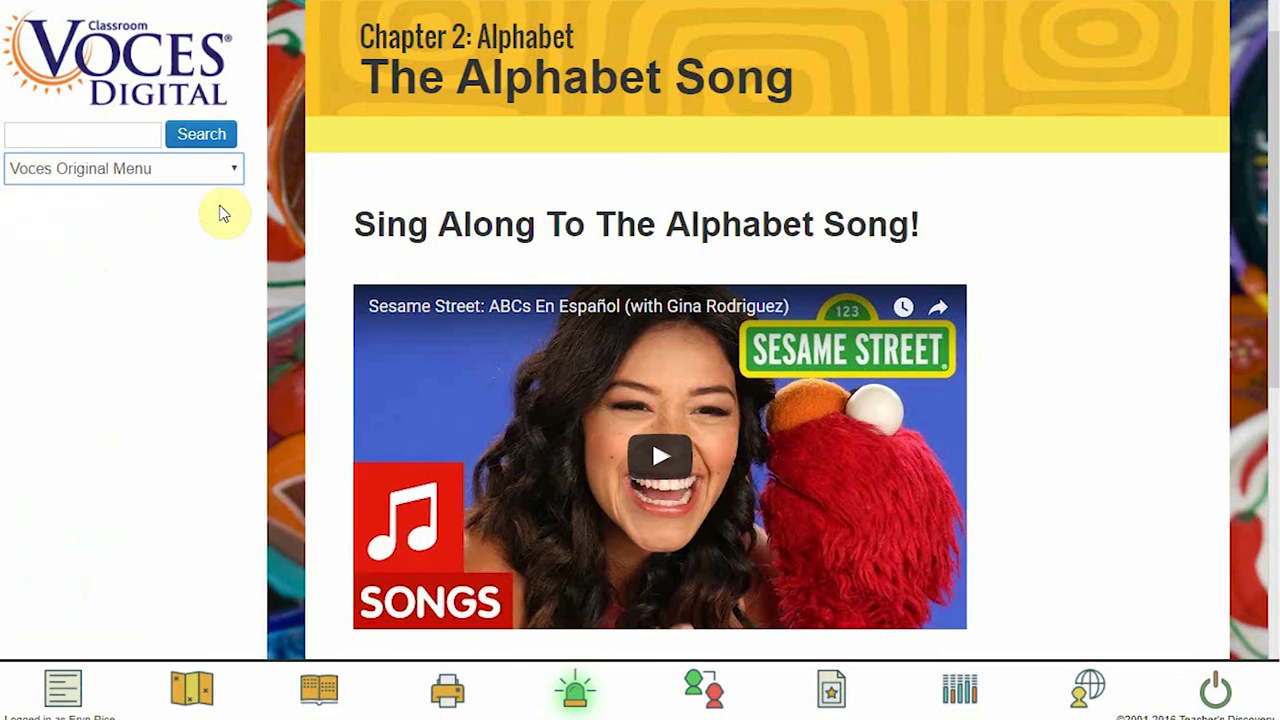
left_click(120, 168)
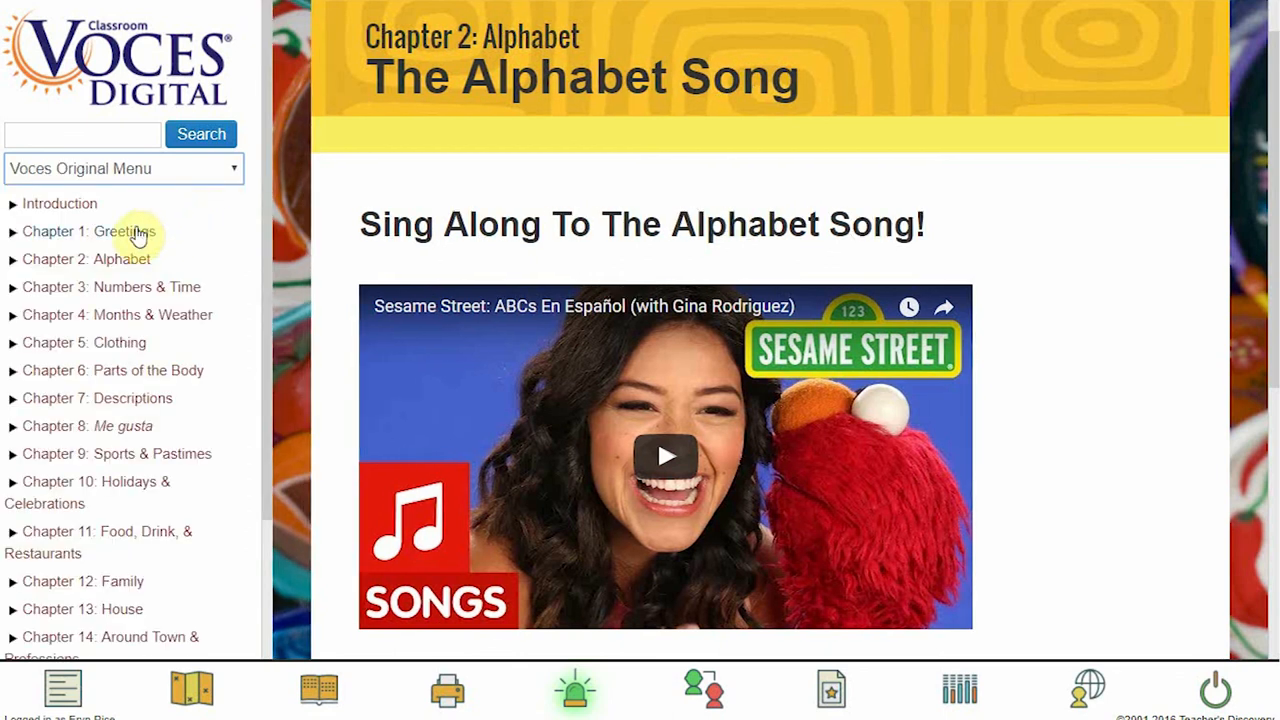
left_click(86, 258)
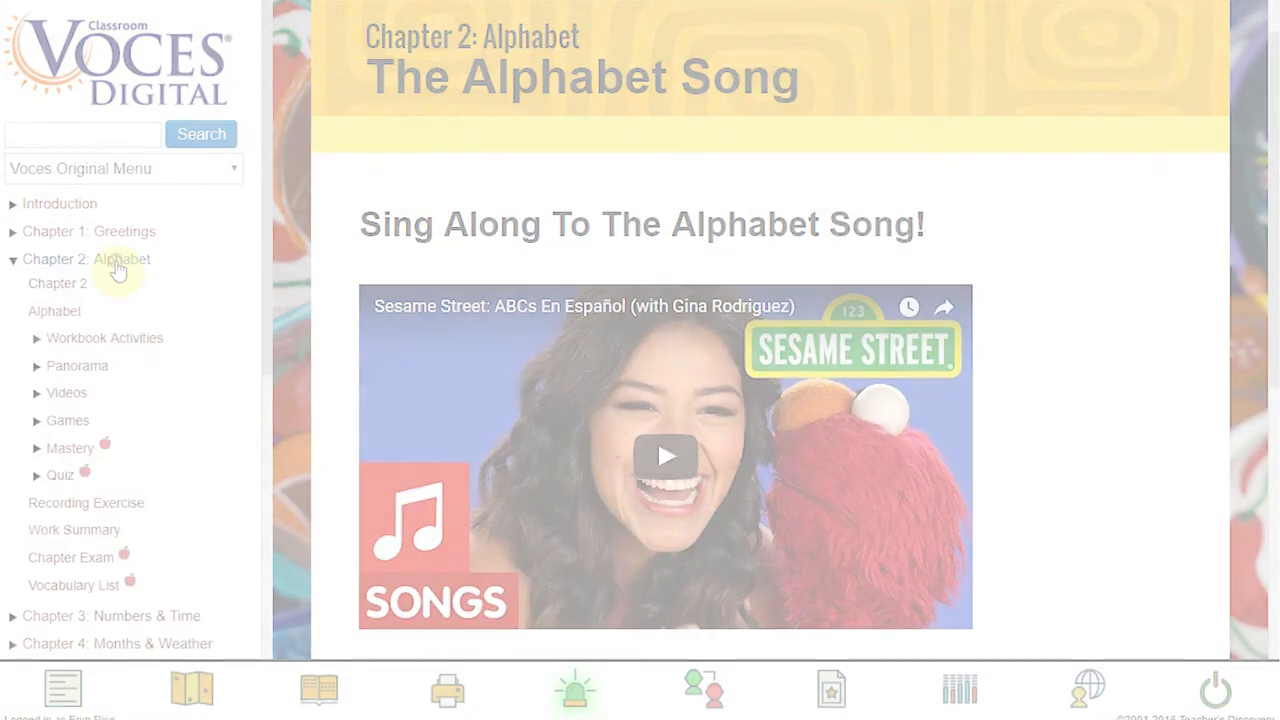
- Show the Chapter 1: Greetings opener and reveal the extra teacher tools from the bottom toolbar
left_click(344, 688)
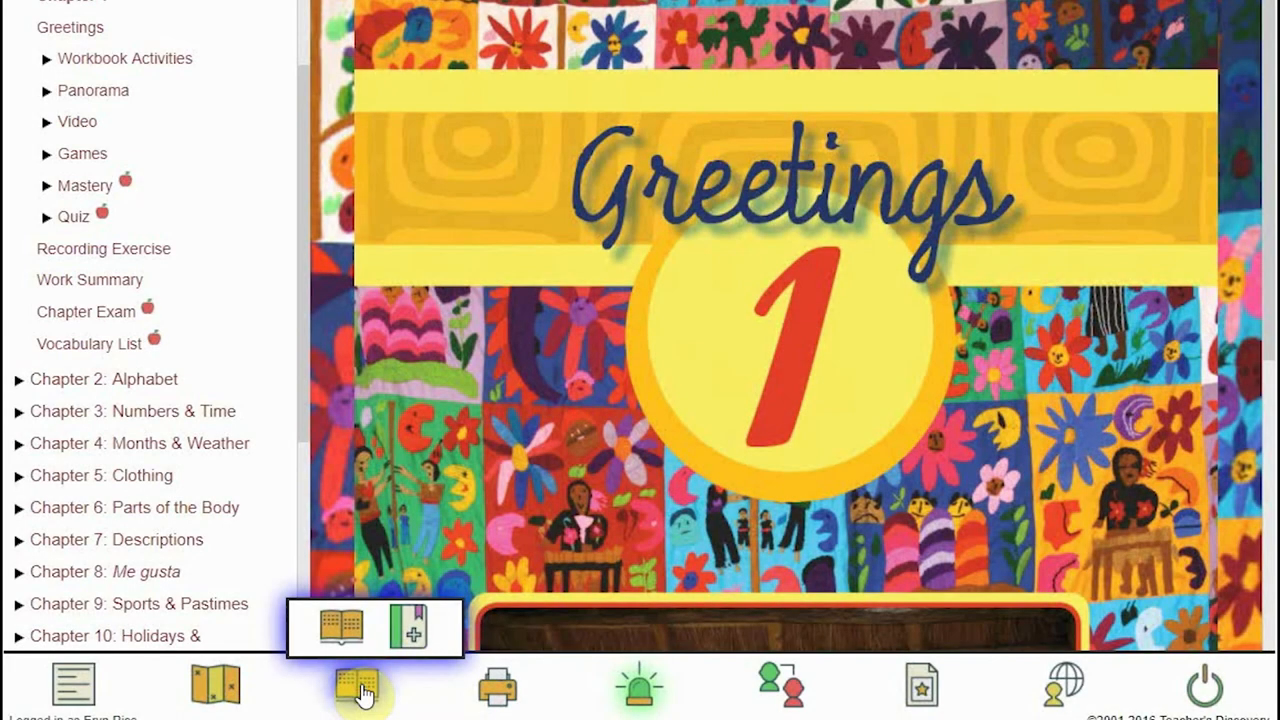
left_click(780, 684)
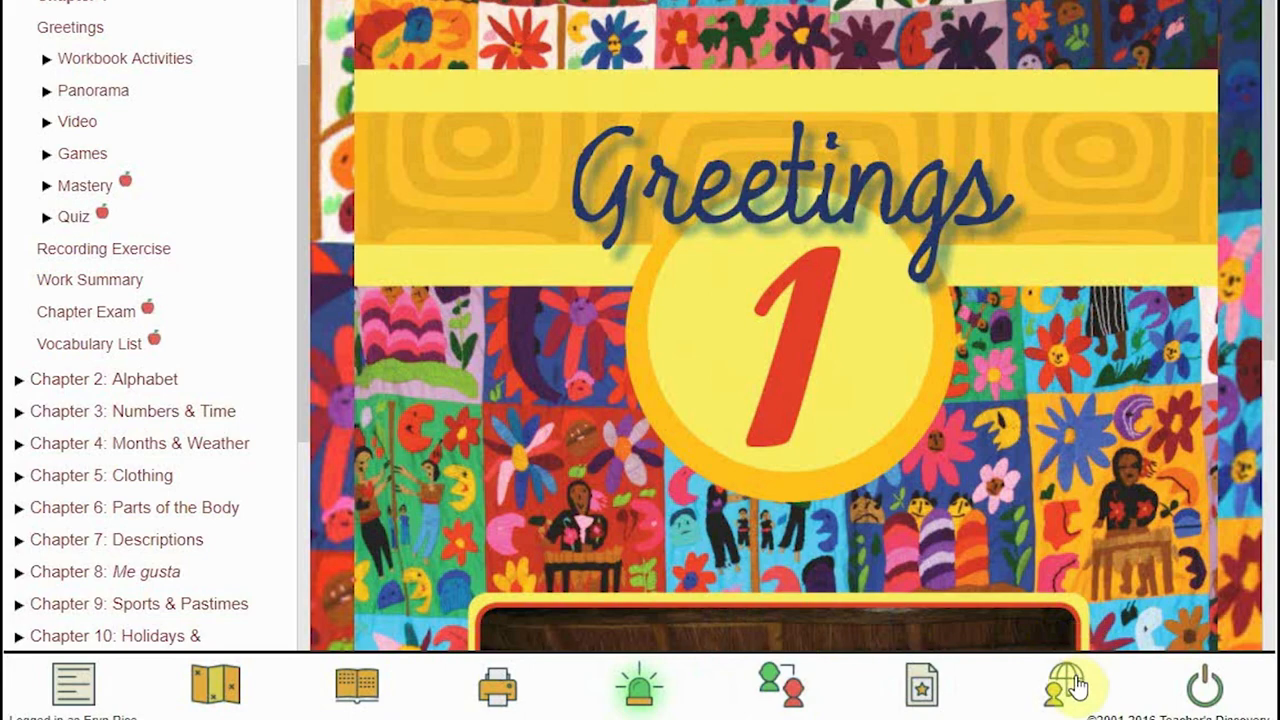
left_click(780, 684)
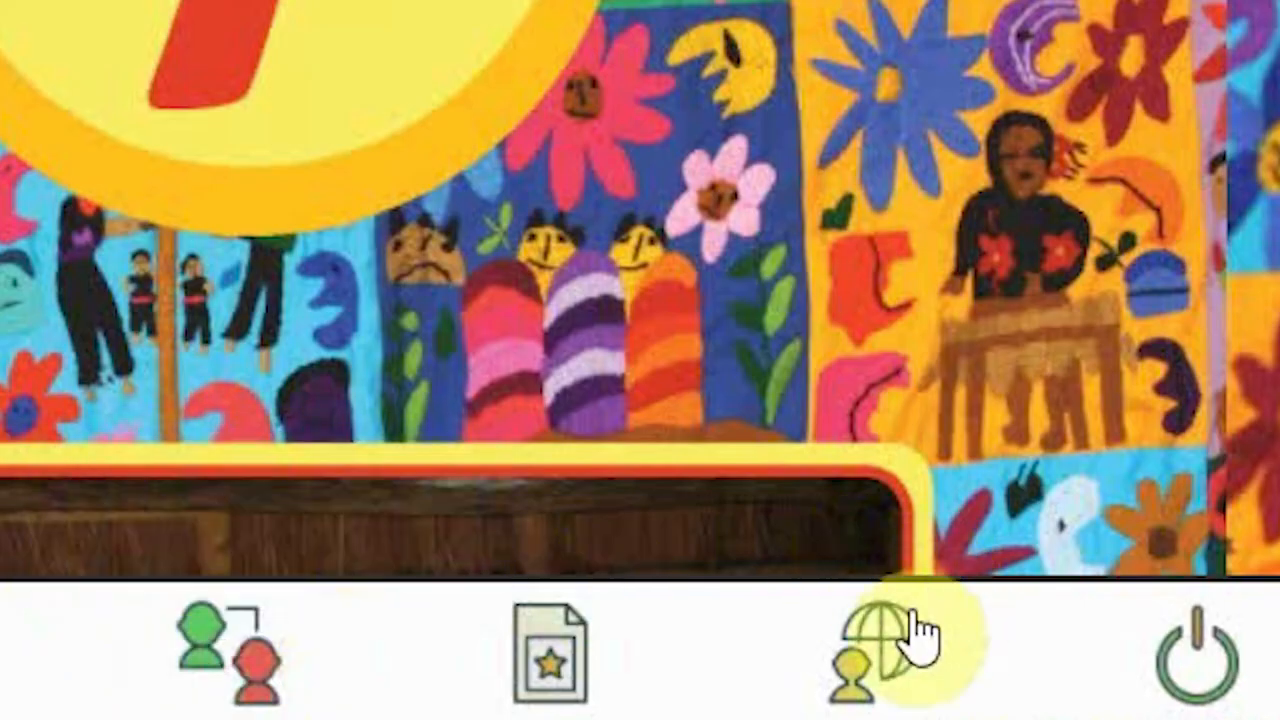
left_click(890, 650)
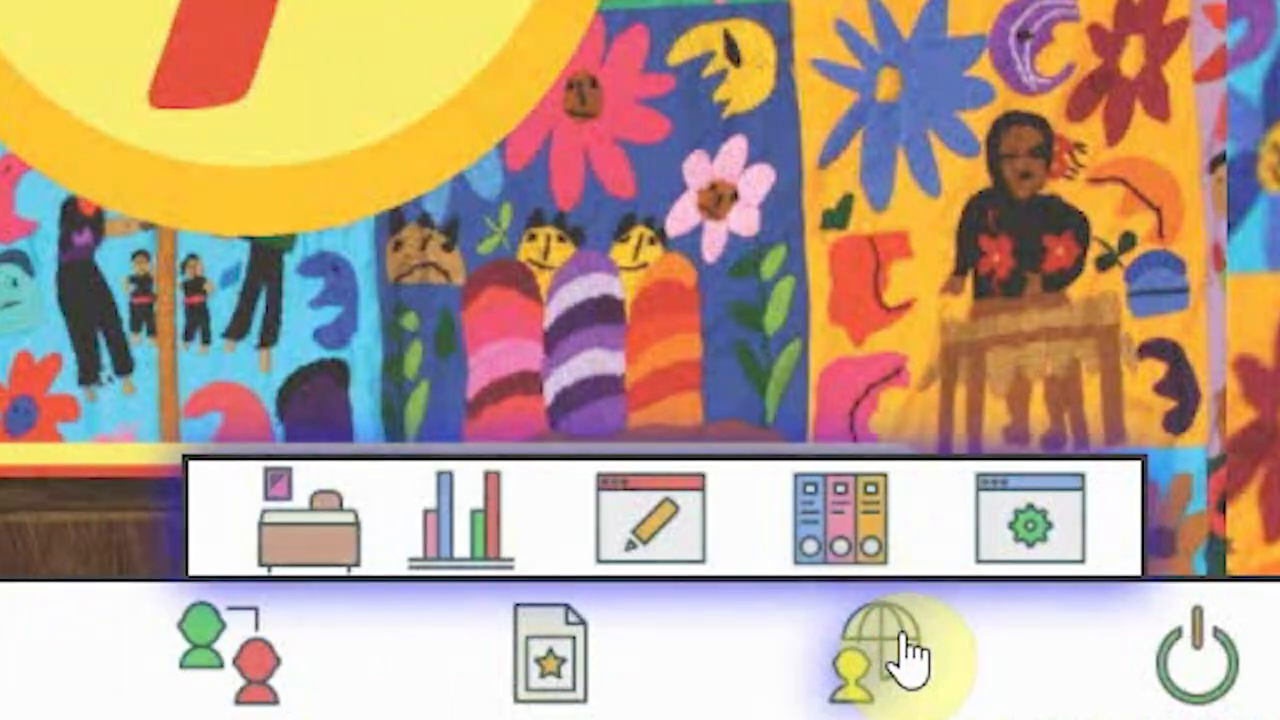